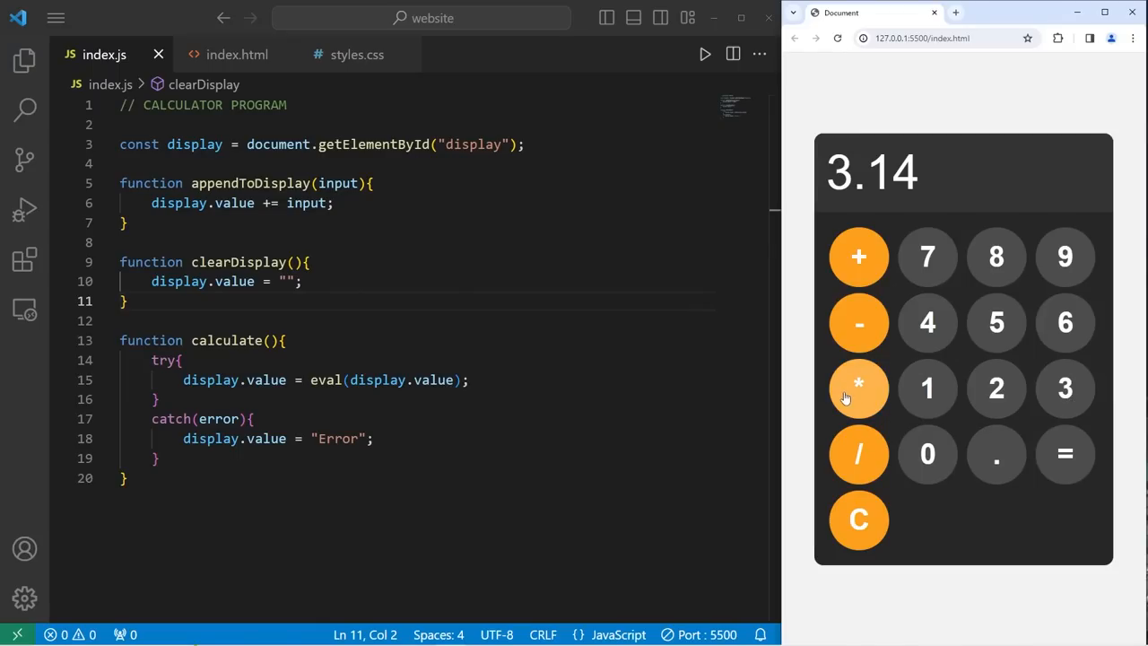
Try the finished calculator demo, then bring up index.html for editing
click(1066, 453)
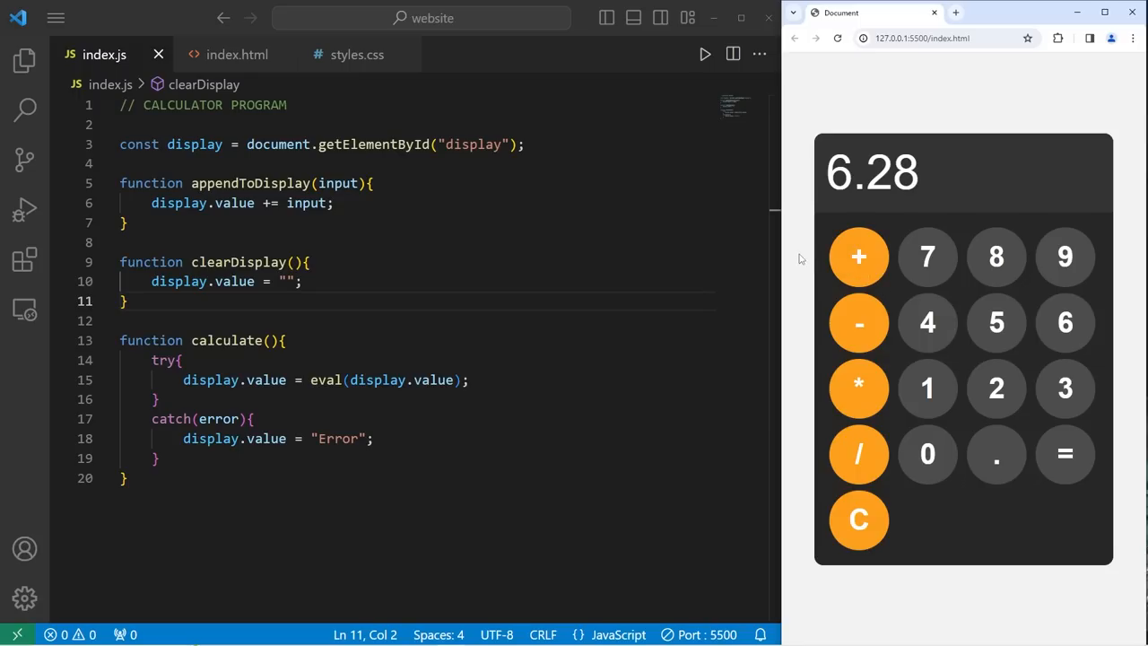
click(237, 53)
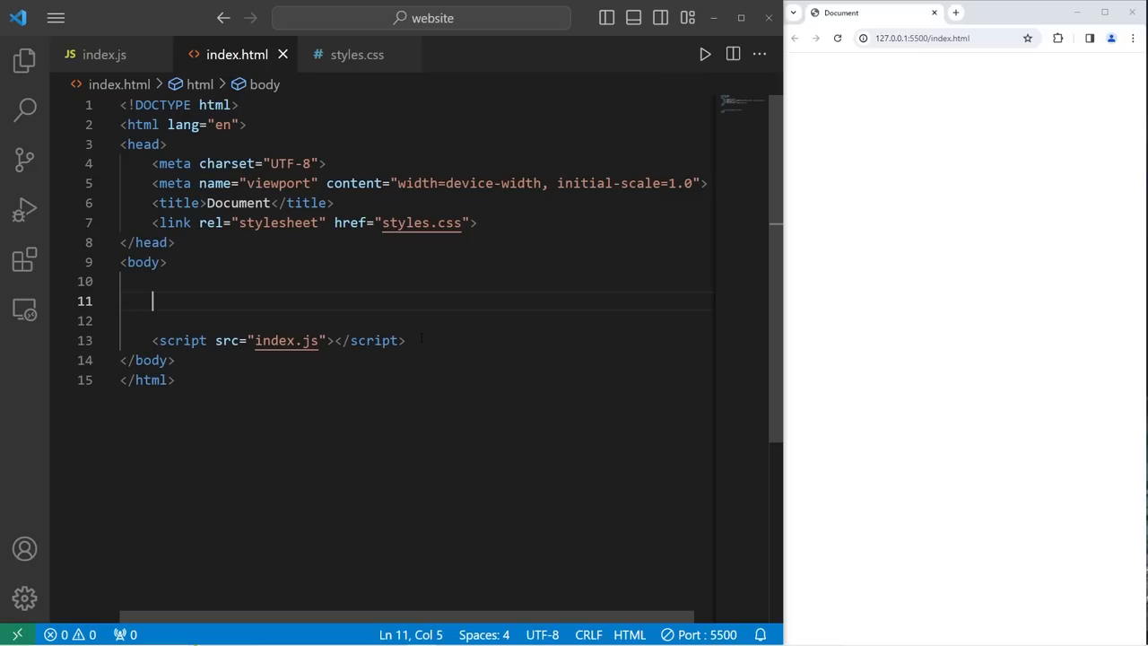
mouse_move(1040, 124)
text(<div></div>)
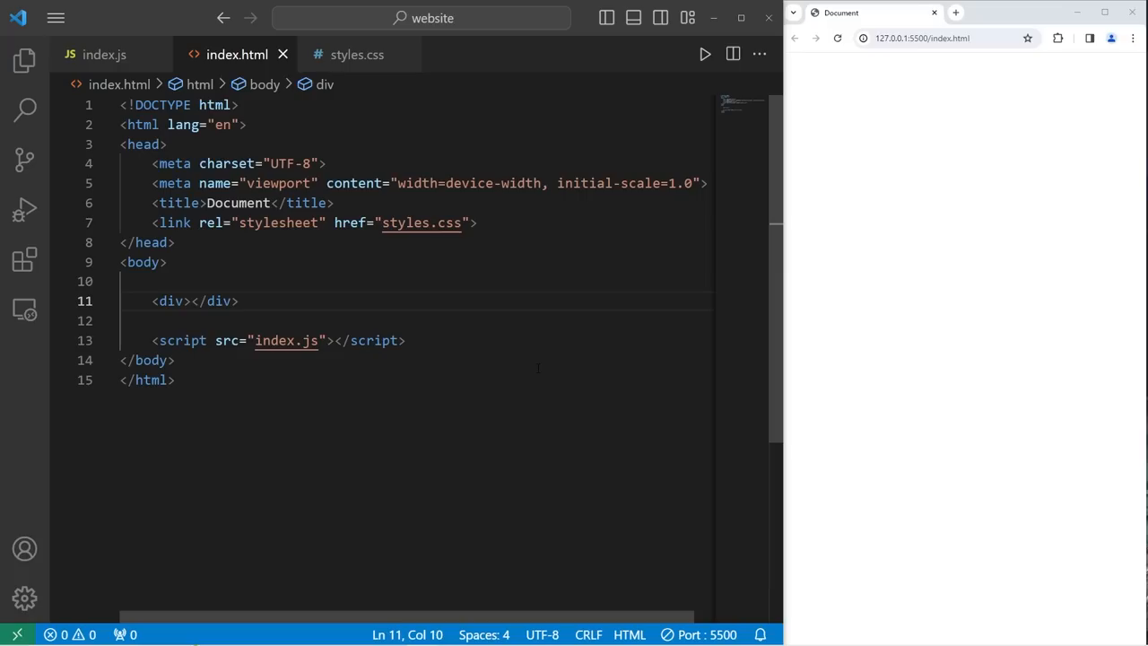
Write a div with id "calculator" holding a readonly input with id "display", and check it rejects typing
text(id>)
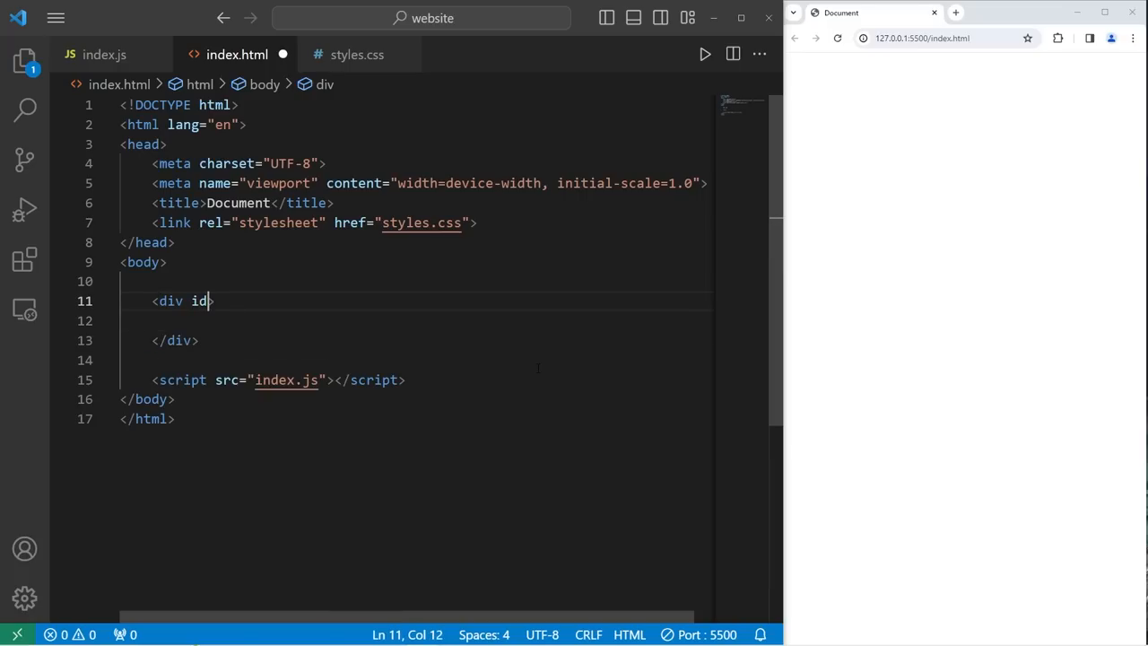
text(="calculator)
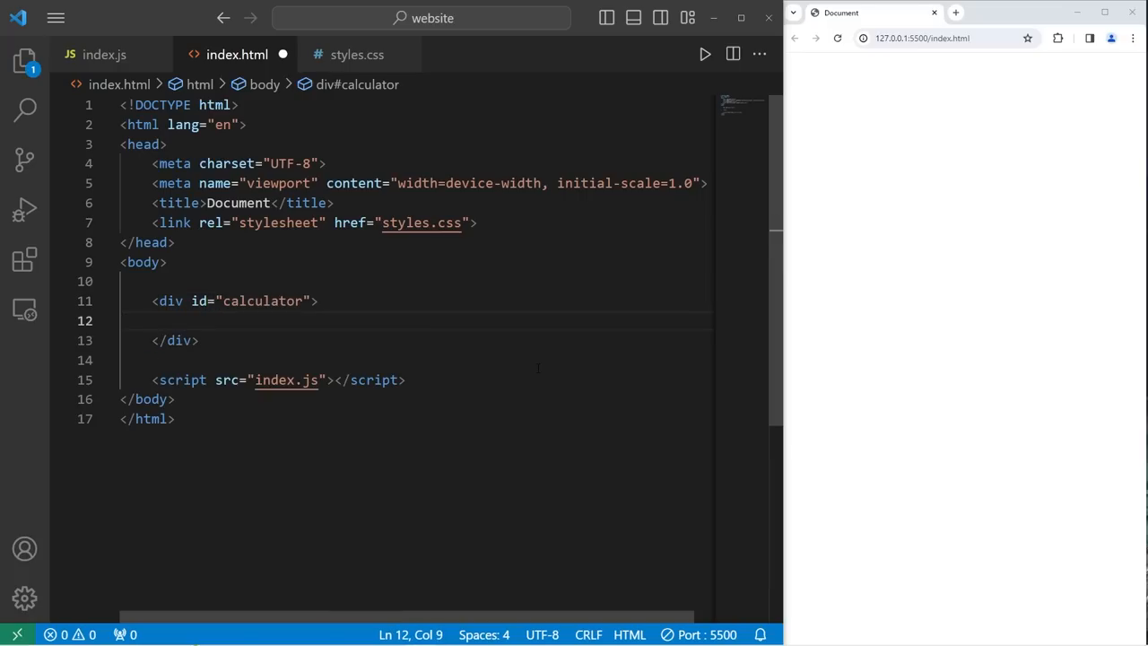
text(<inpu)
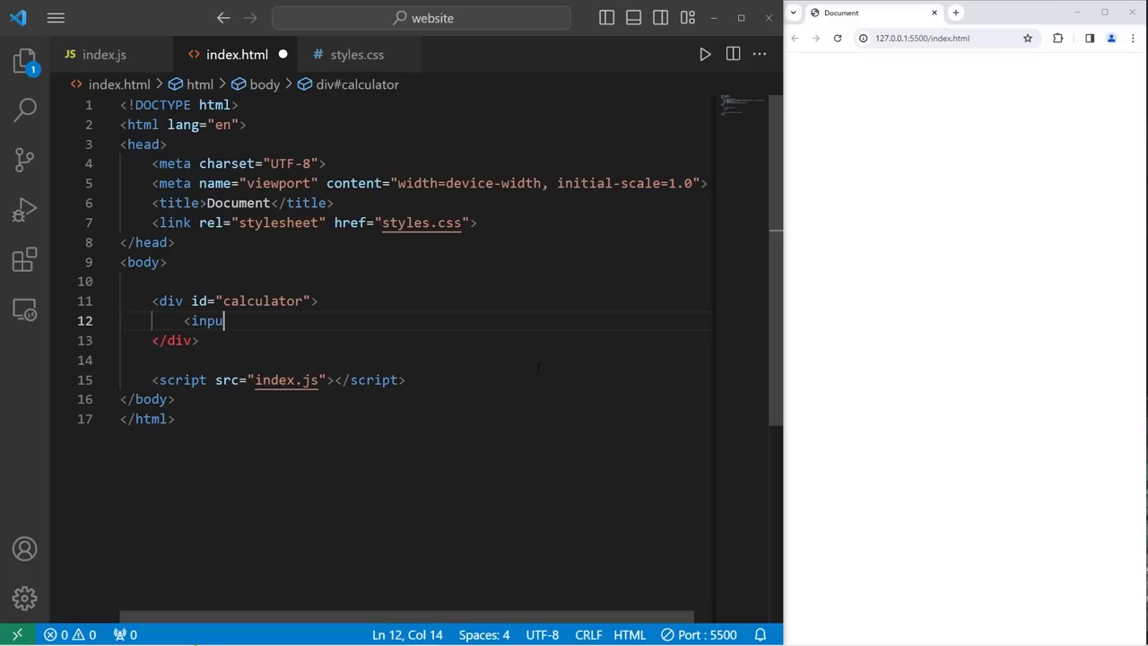
text(t>)
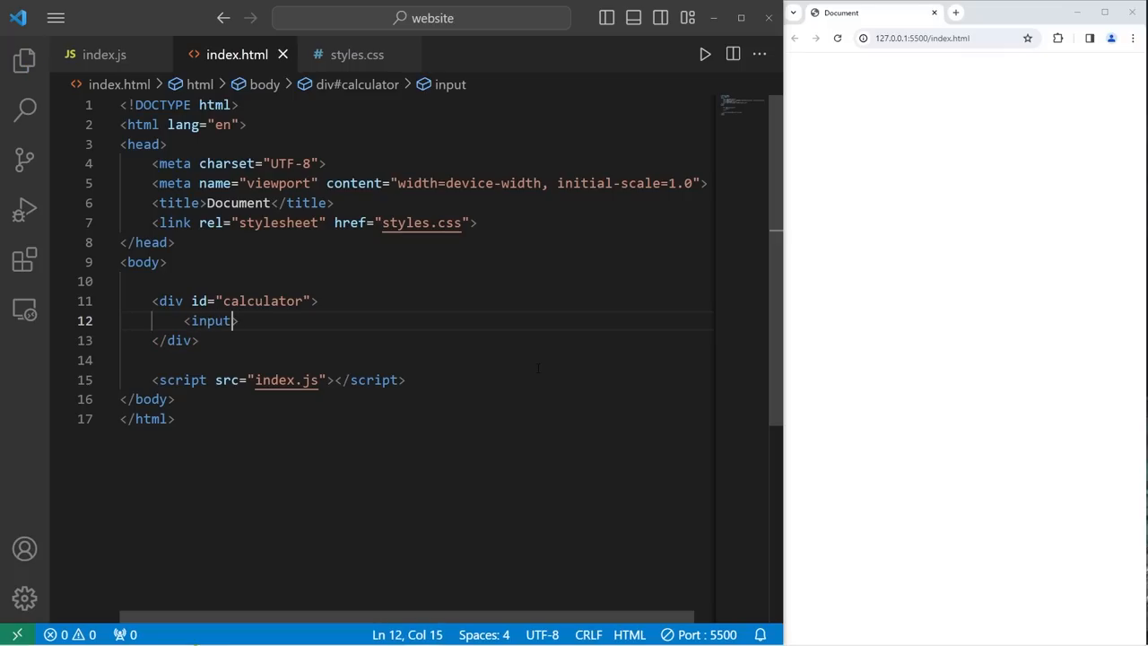
text(id)
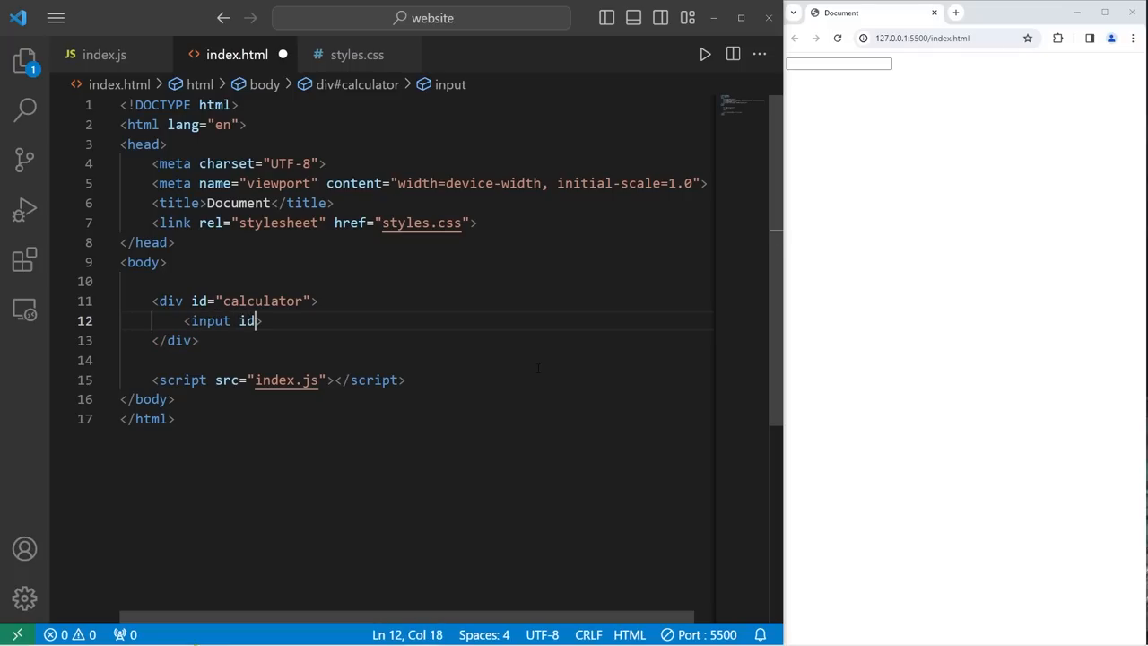
text(="display)
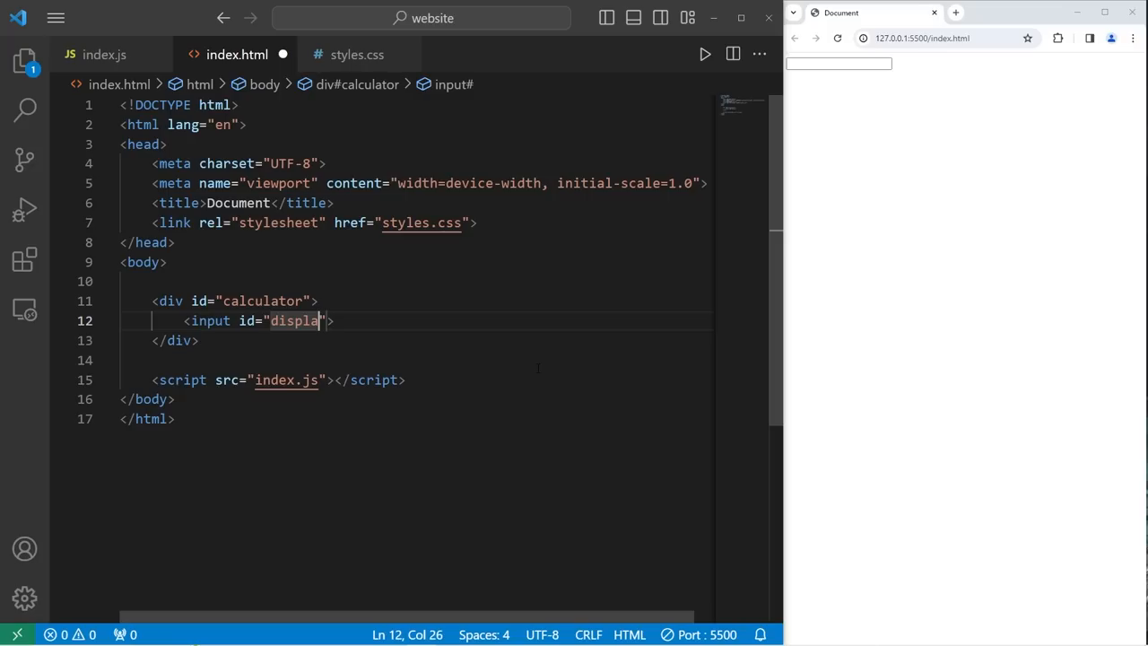
text(y)
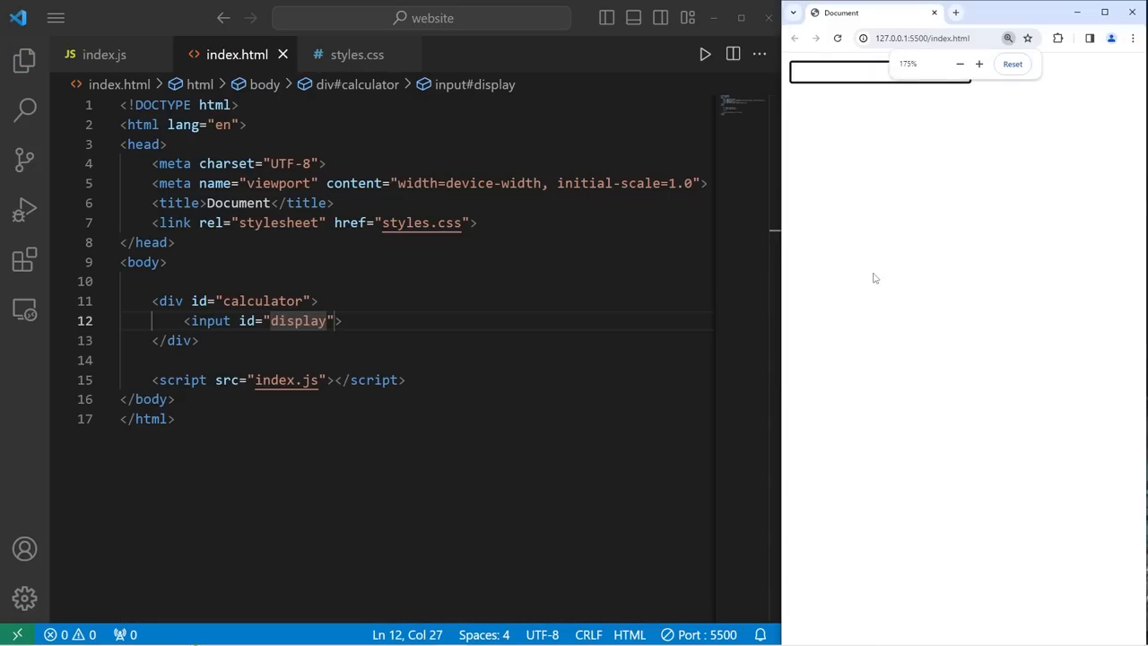
text(pi)
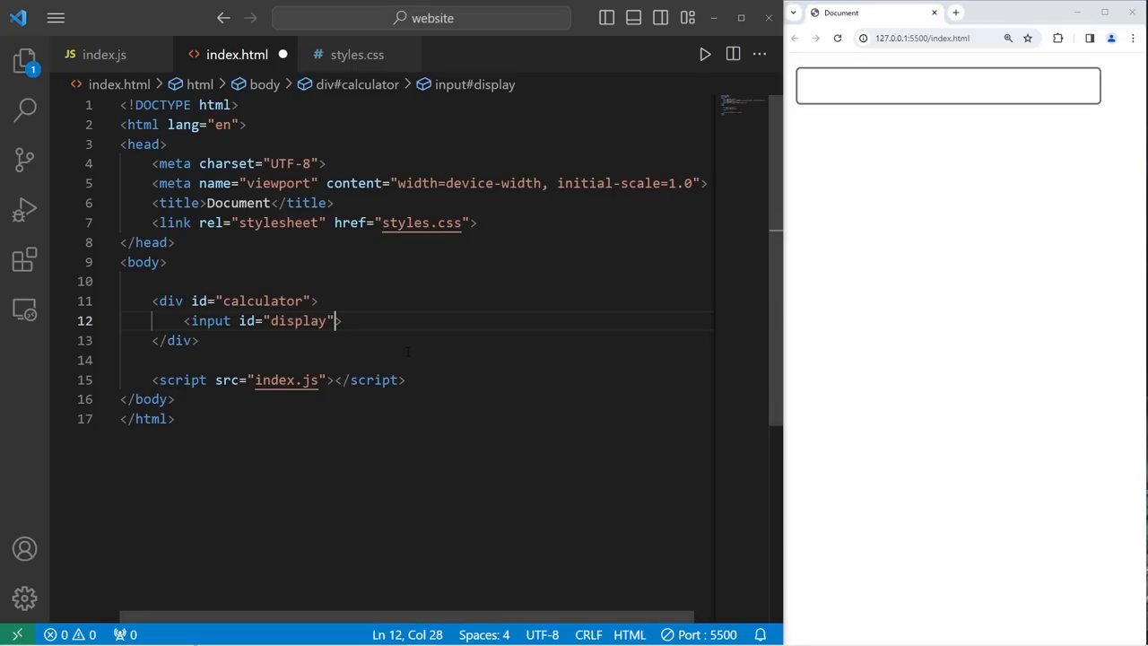
text(readonly)
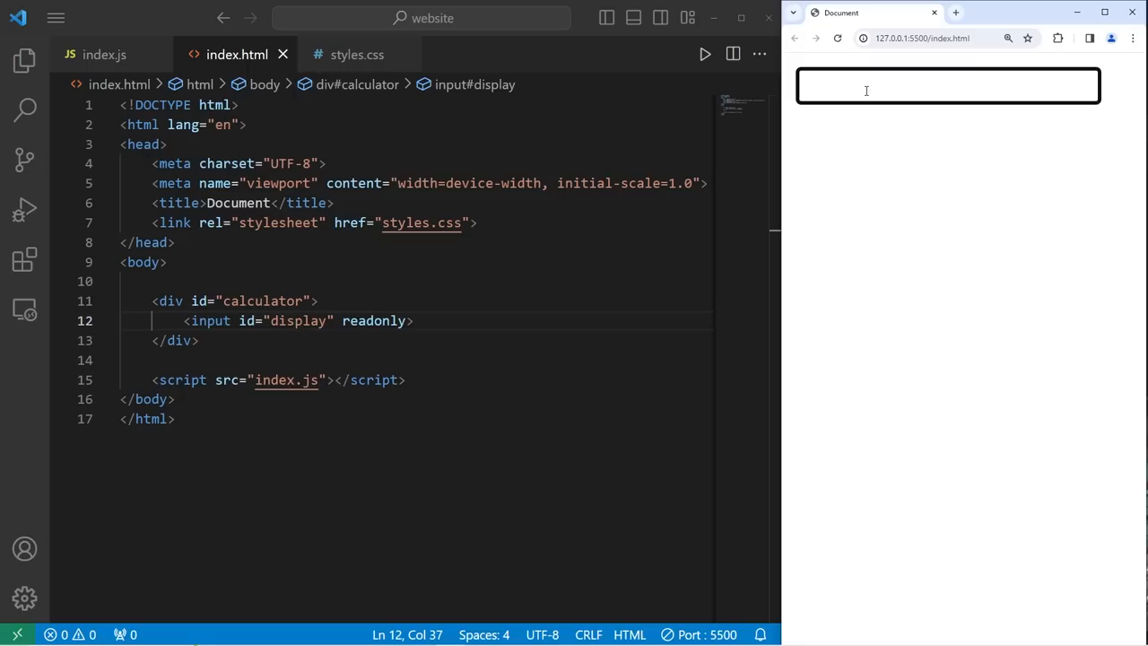
click(414, 319)
text(<div >)
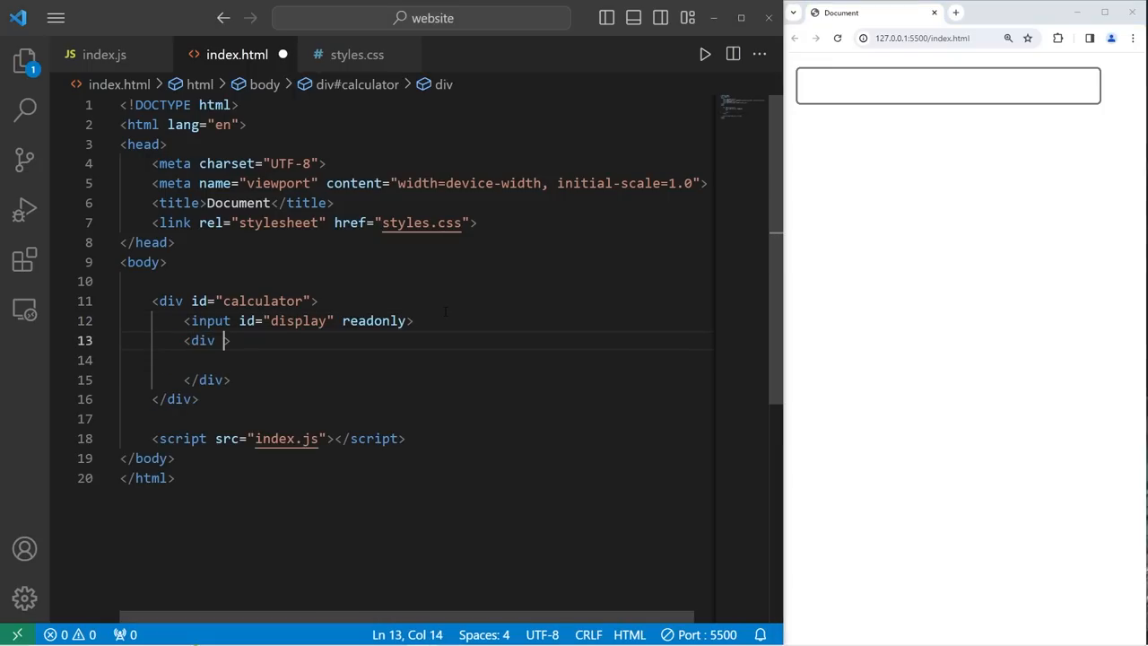
Write a div with id "keys" holding a + button with an onclick attribute
text(id="")
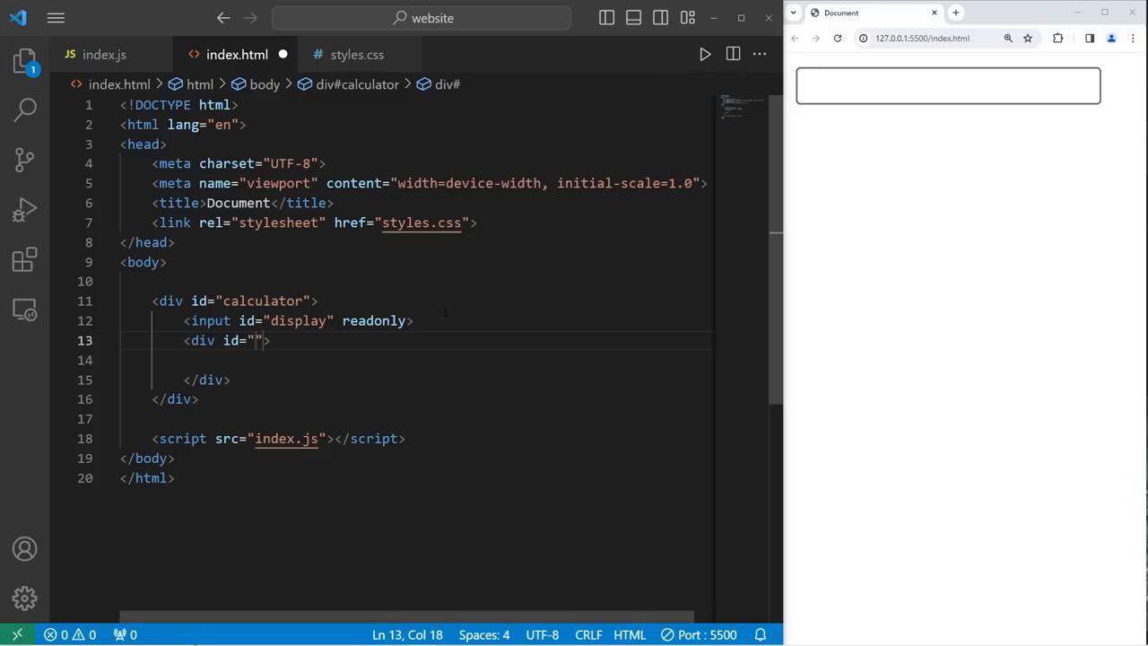
text(keys)
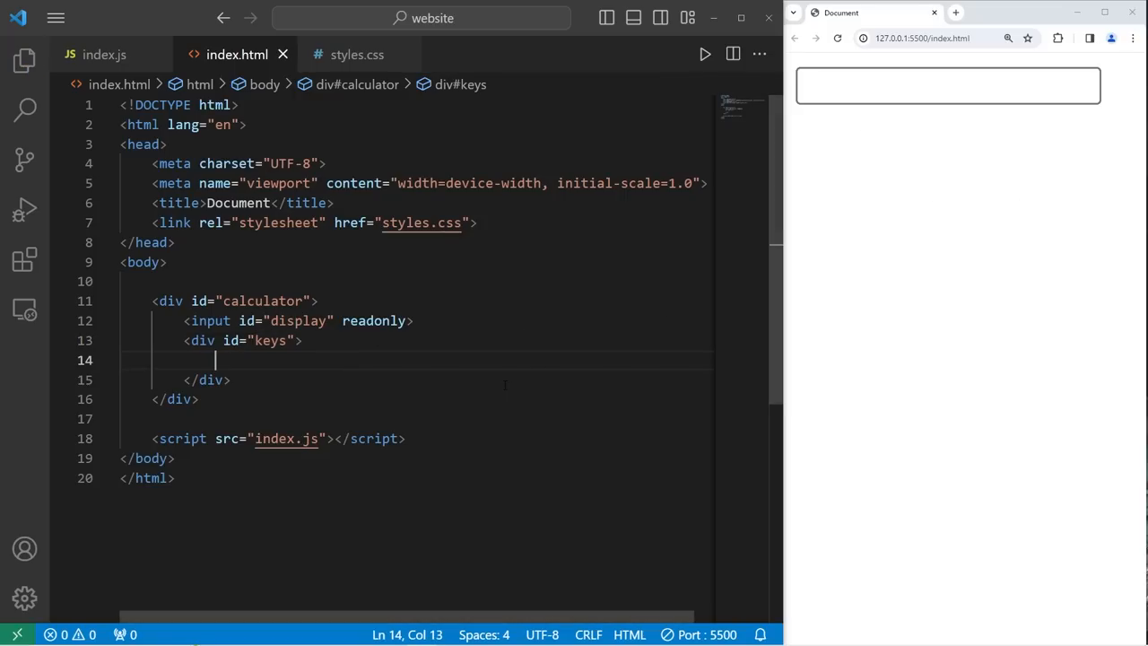
text(<butto)
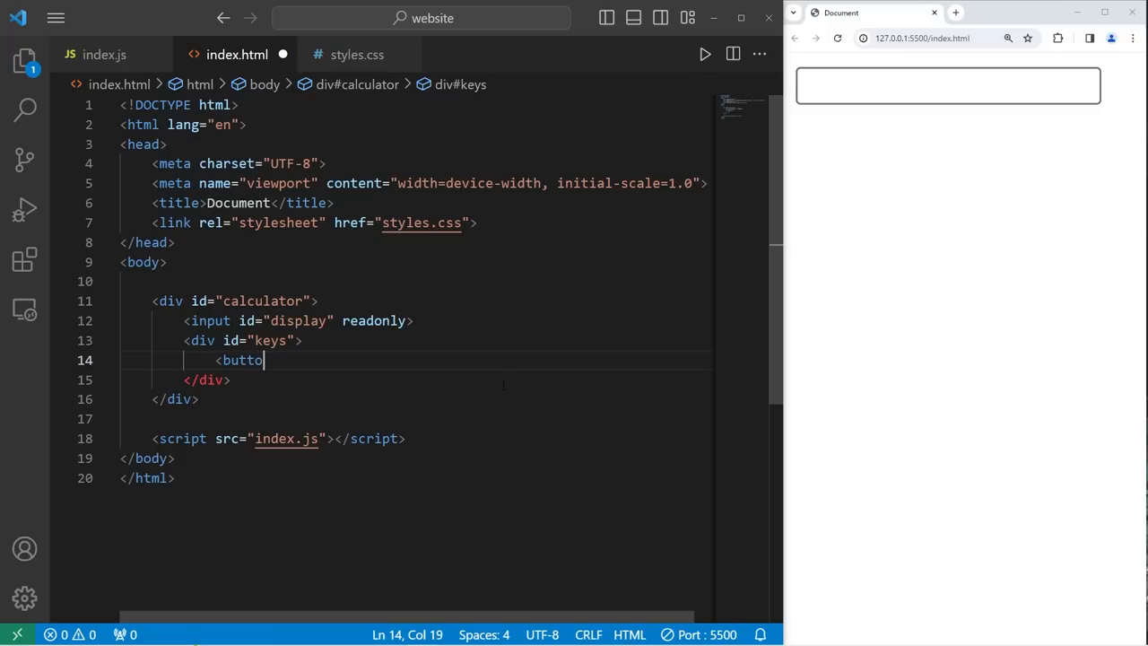
text(></button>)
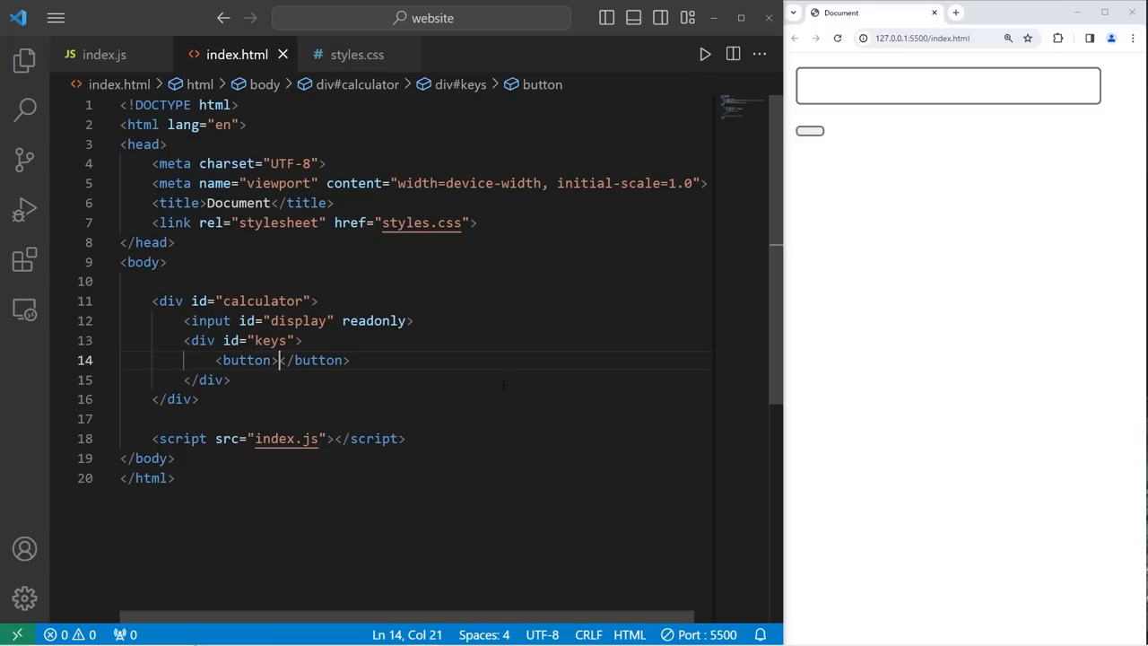
text(+)
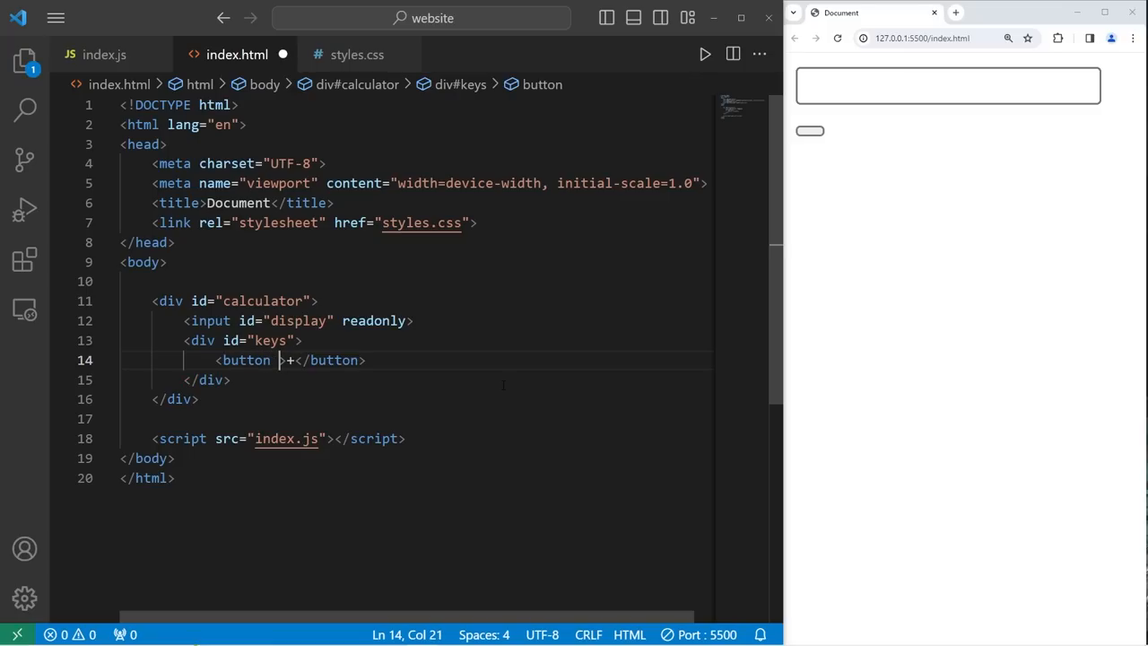
text(onclick)
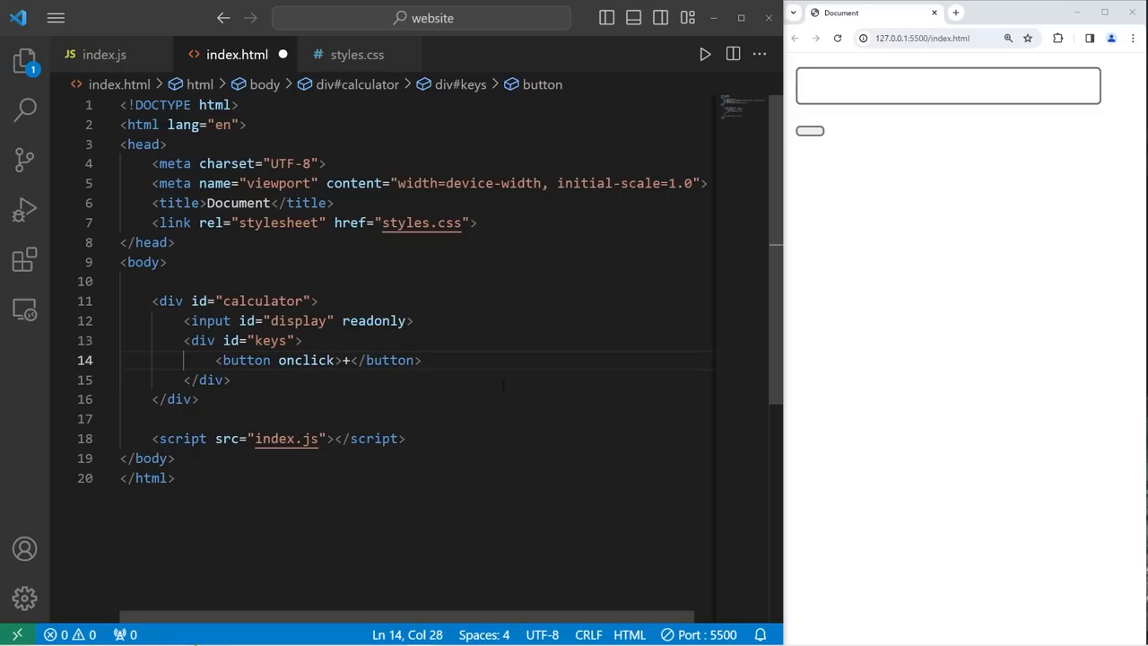
text(=")
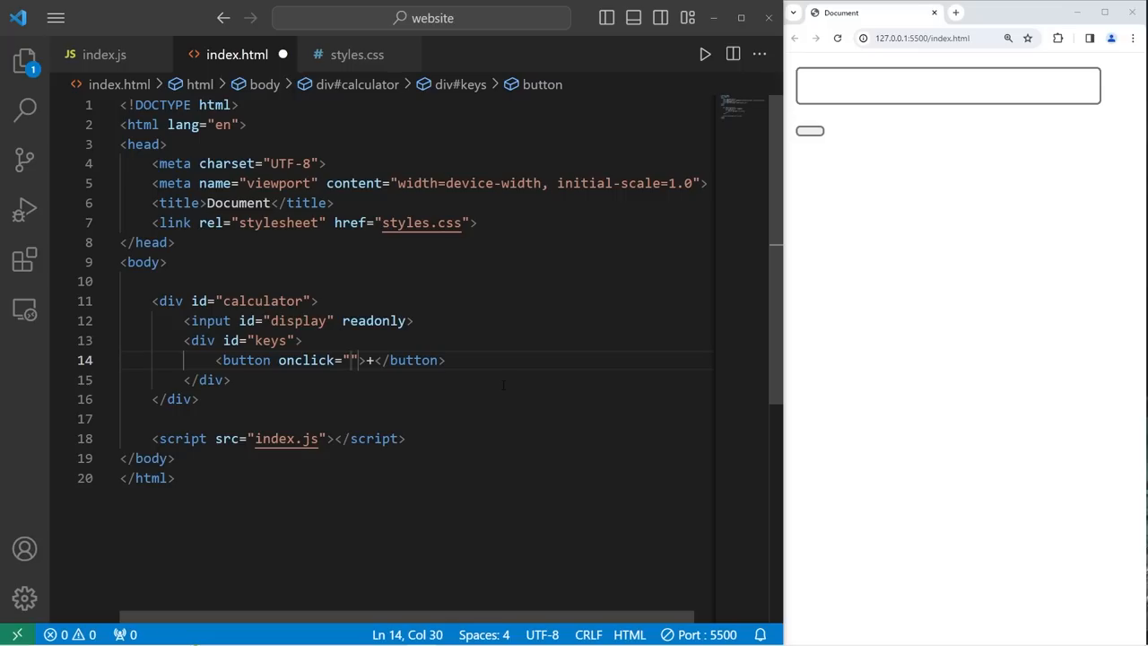
Make the + button's onclick call appendToDisplay('+')
text(appendToDisp)
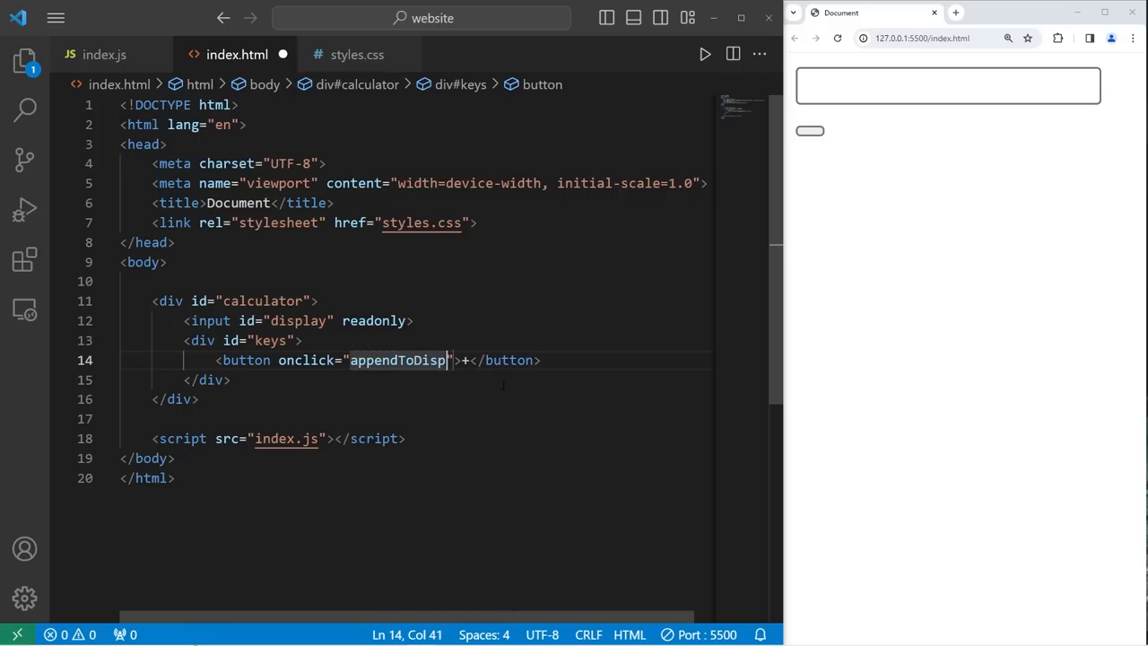
text(lay())
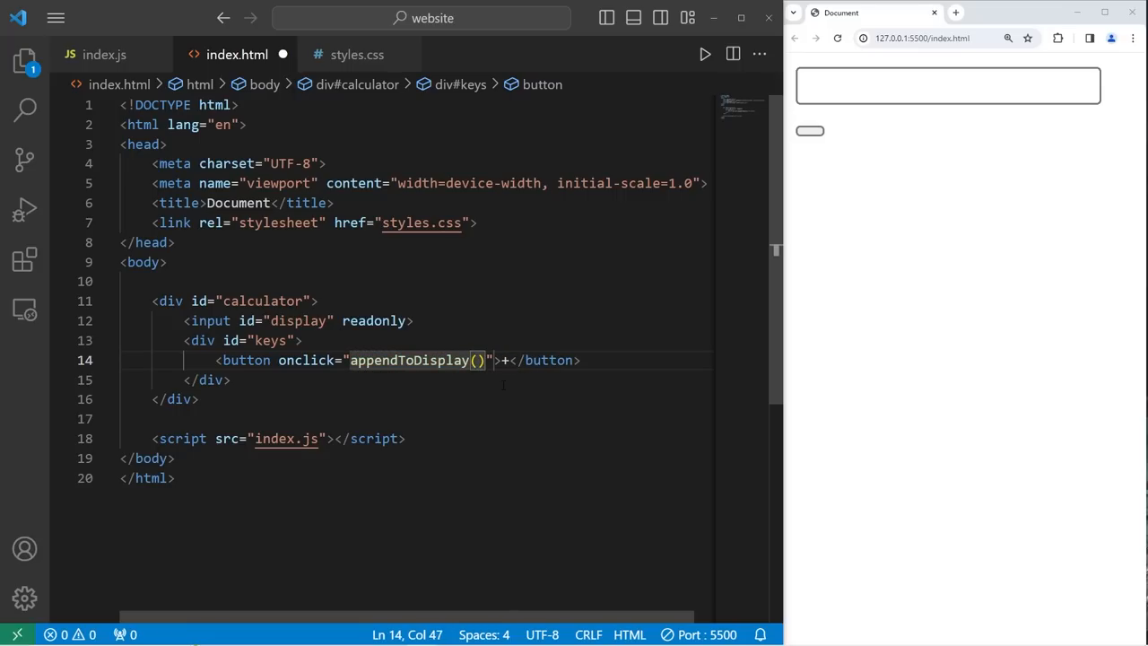
key(Left)
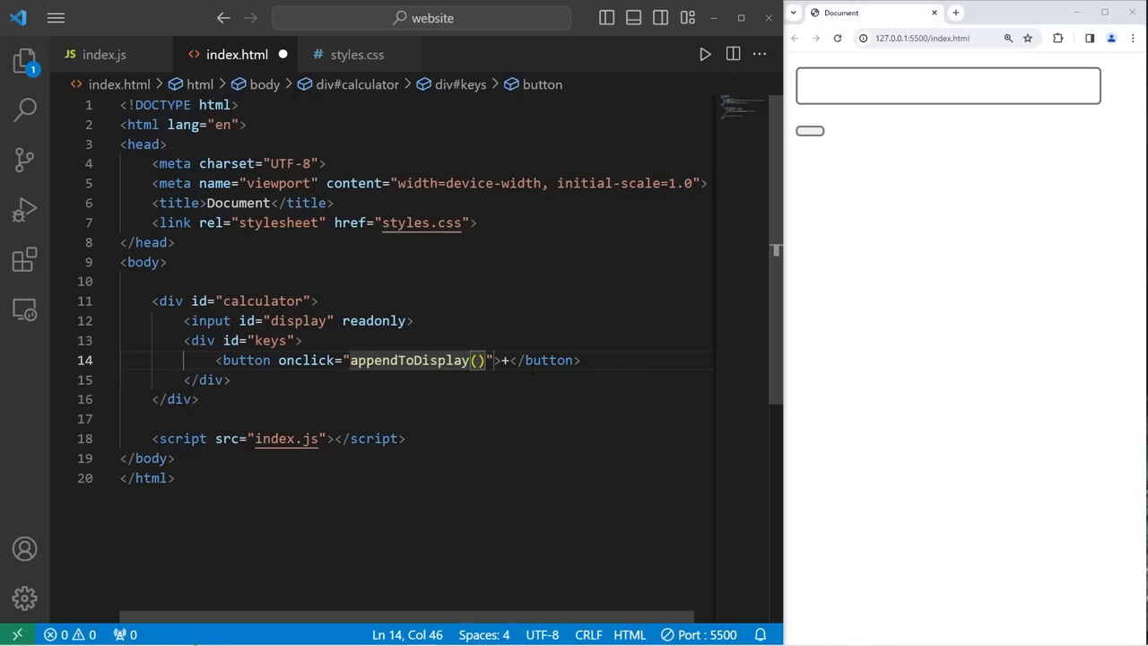
text('')
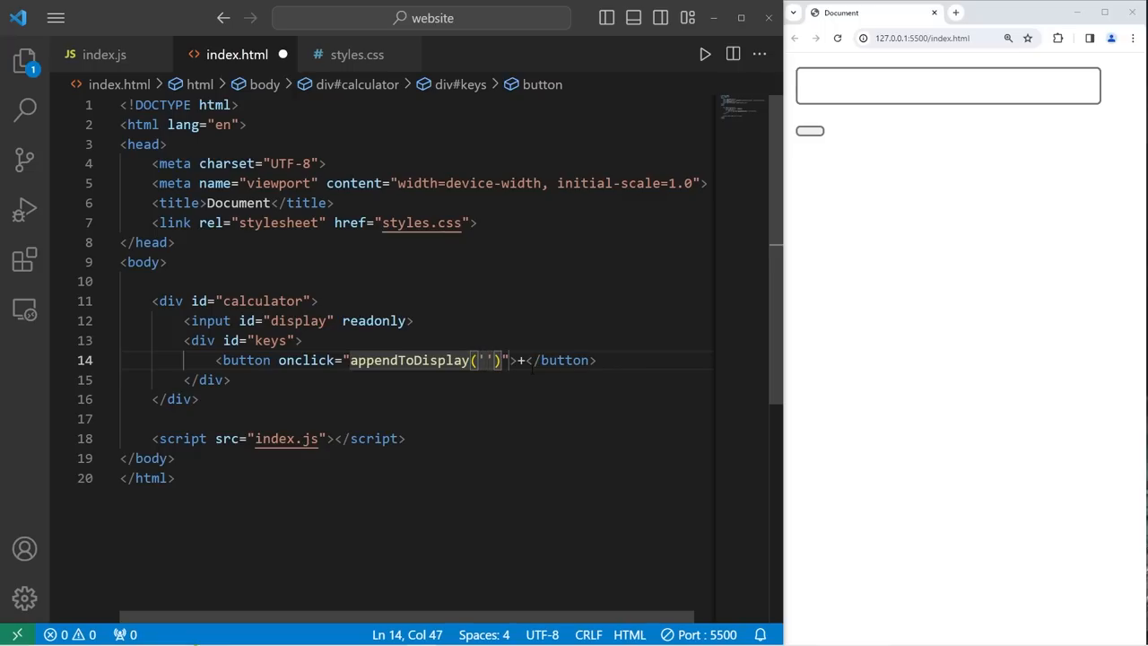
text(+)
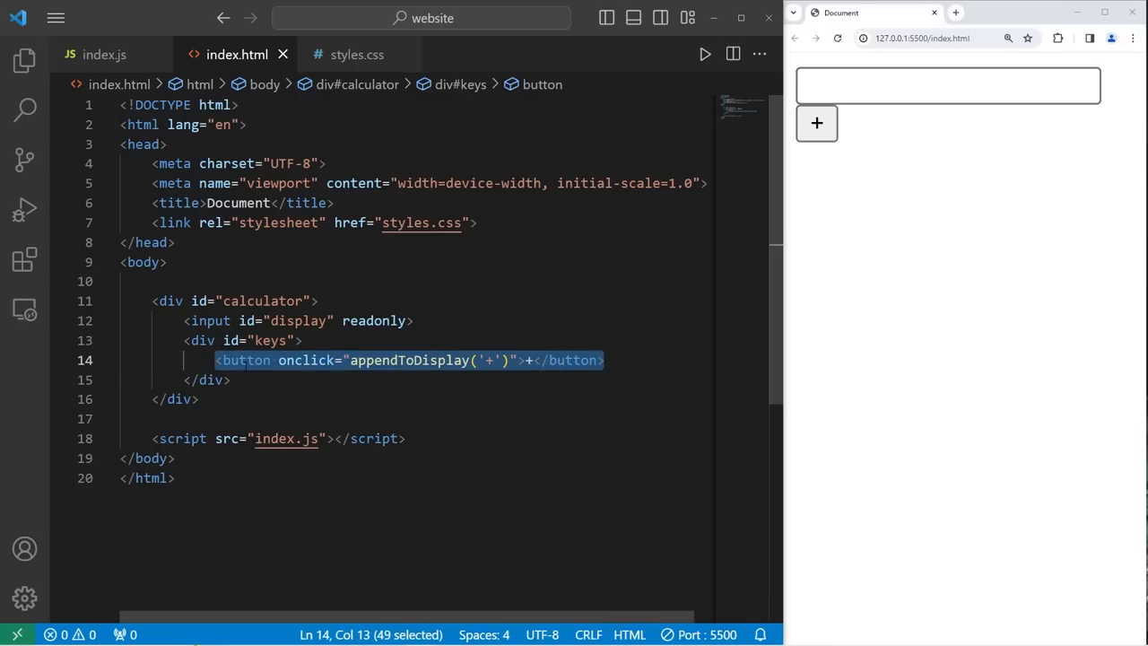
Duplicate the plus button line into a full set of keypad buttons and save
click(606, 359)
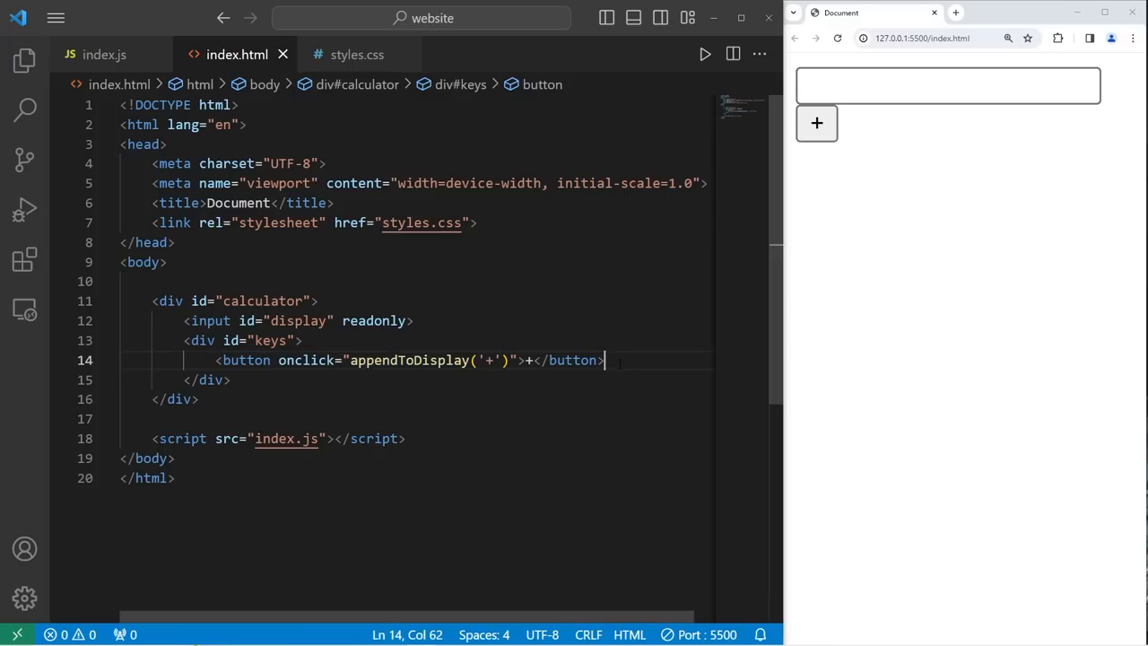
key(Enter)
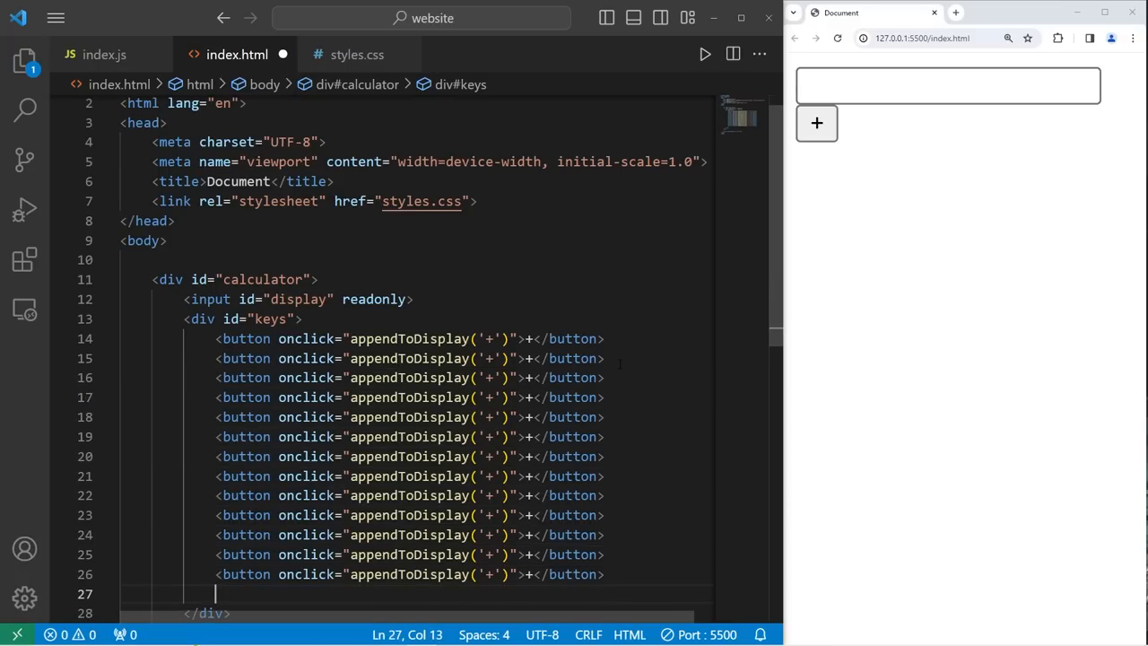
key(ctrl+s)
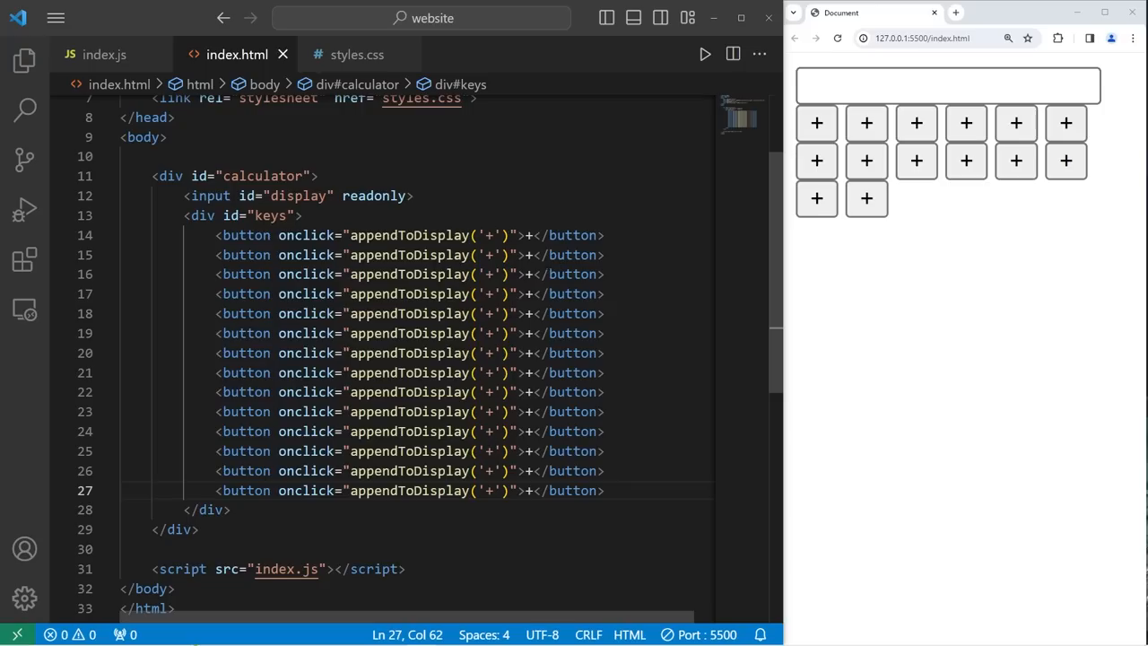
Relabel the placeholder buttons to 7, 8 and the remaining digits and operators
click(528, 255)
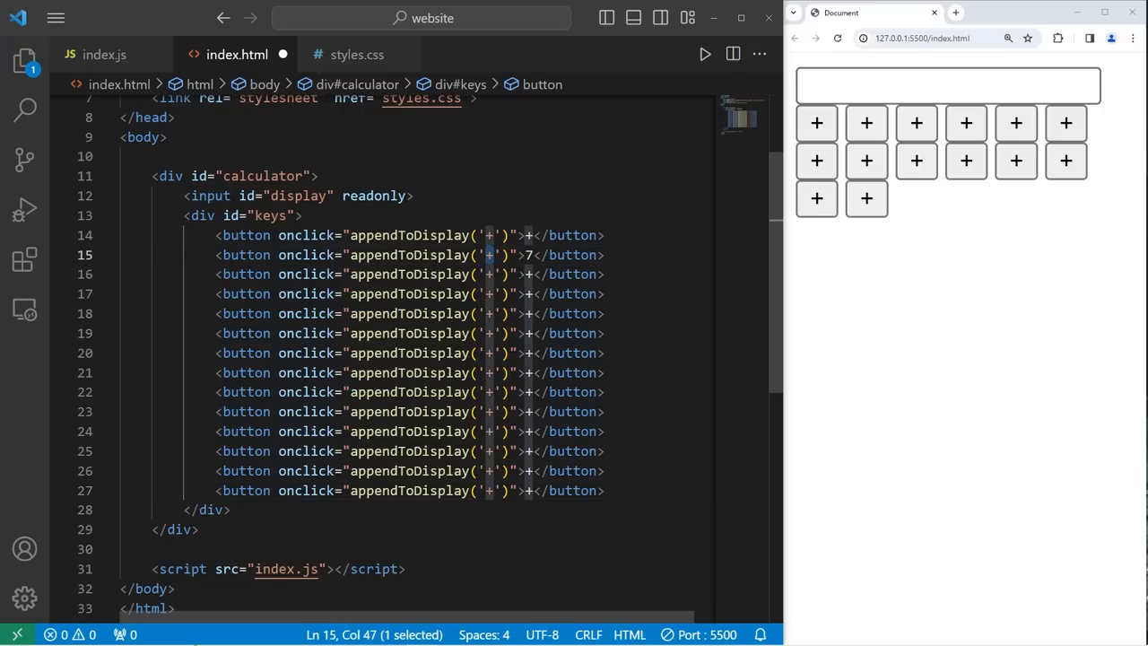
text(7)
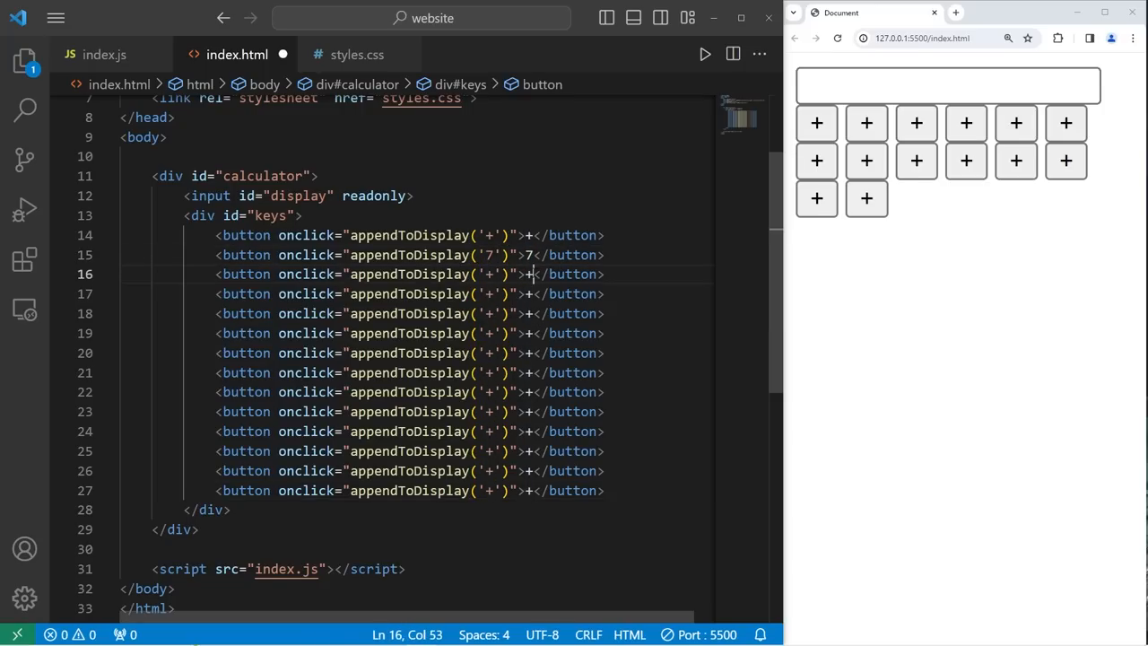
text(8)
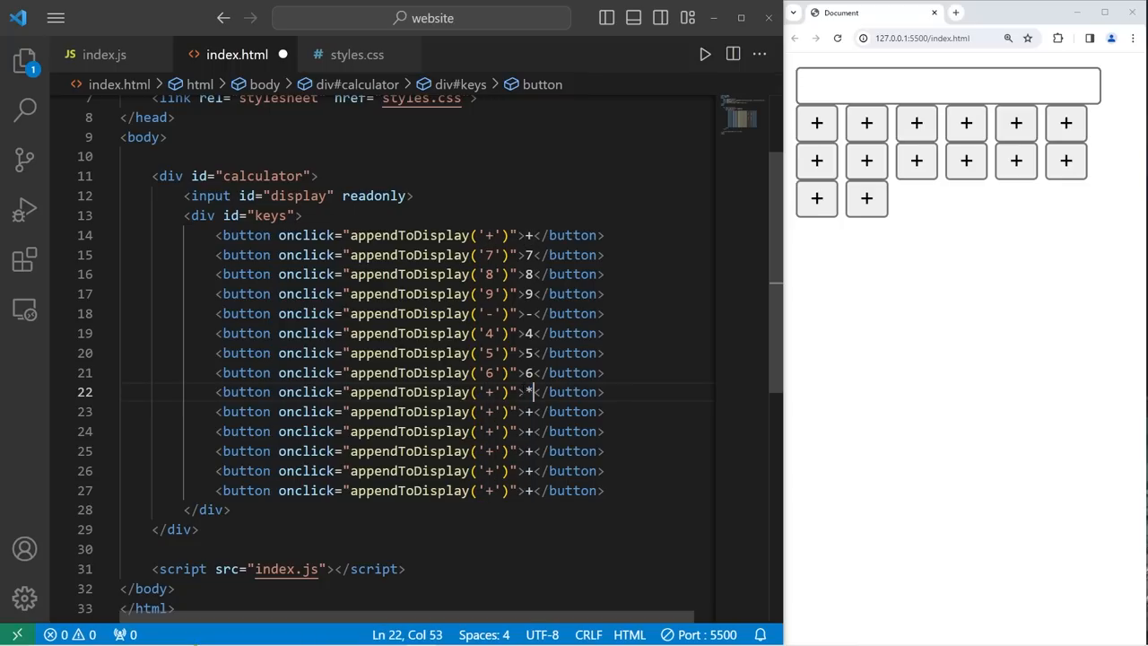
double_click(488, 391)
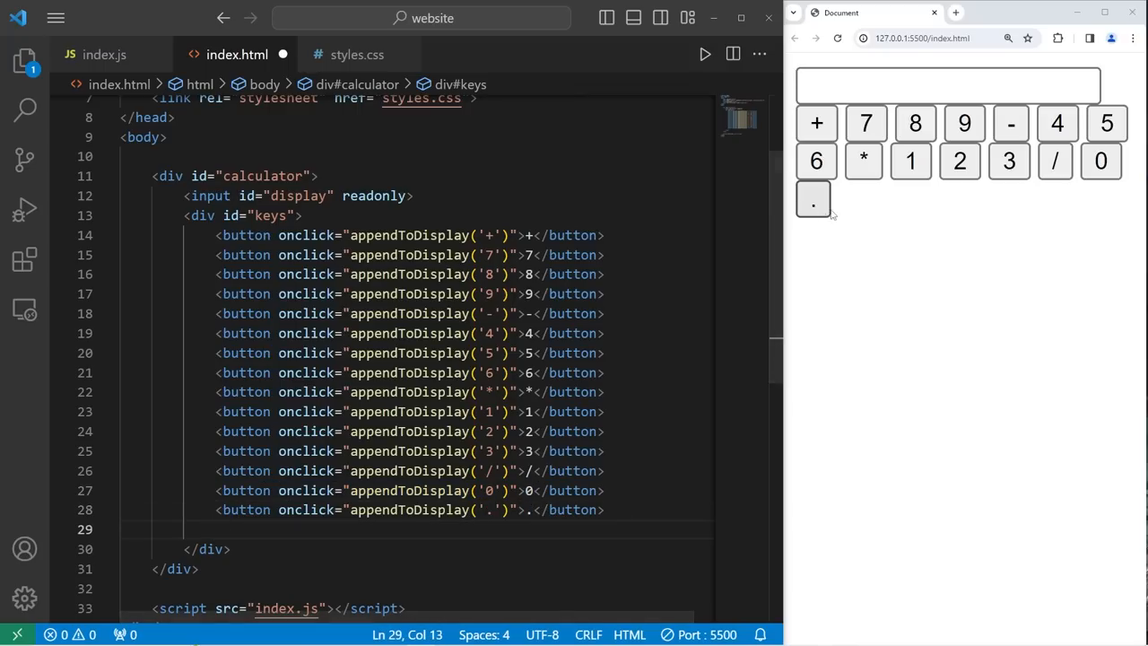
Add an = button whose onclick runs calculate()
scroll(down, 3)
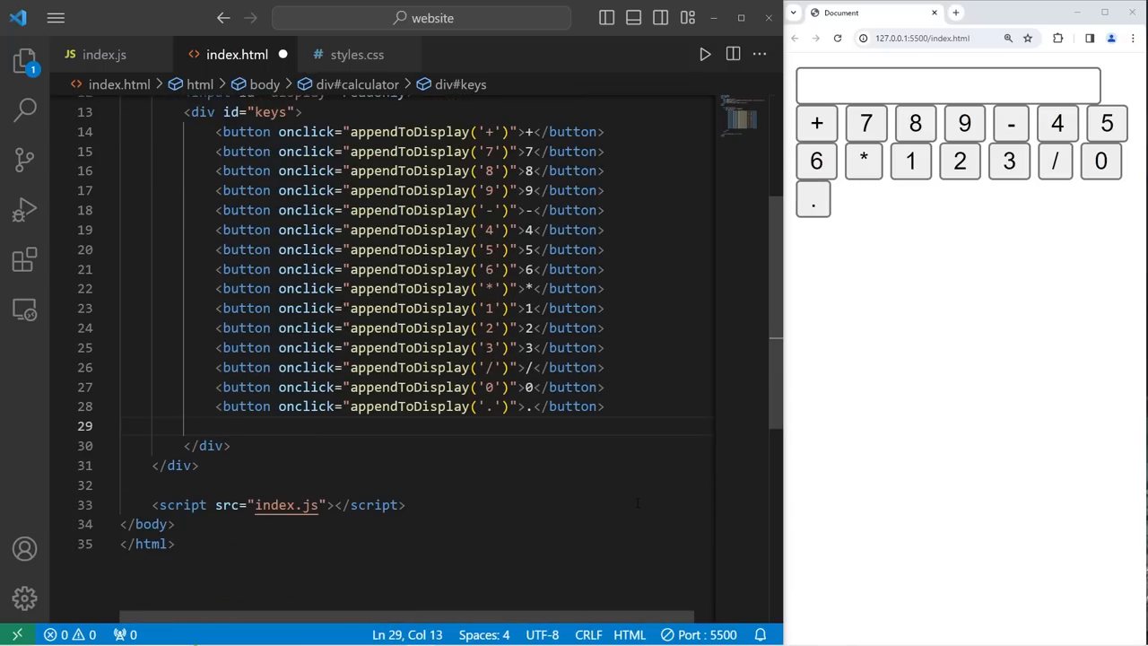
text(<button></button>)
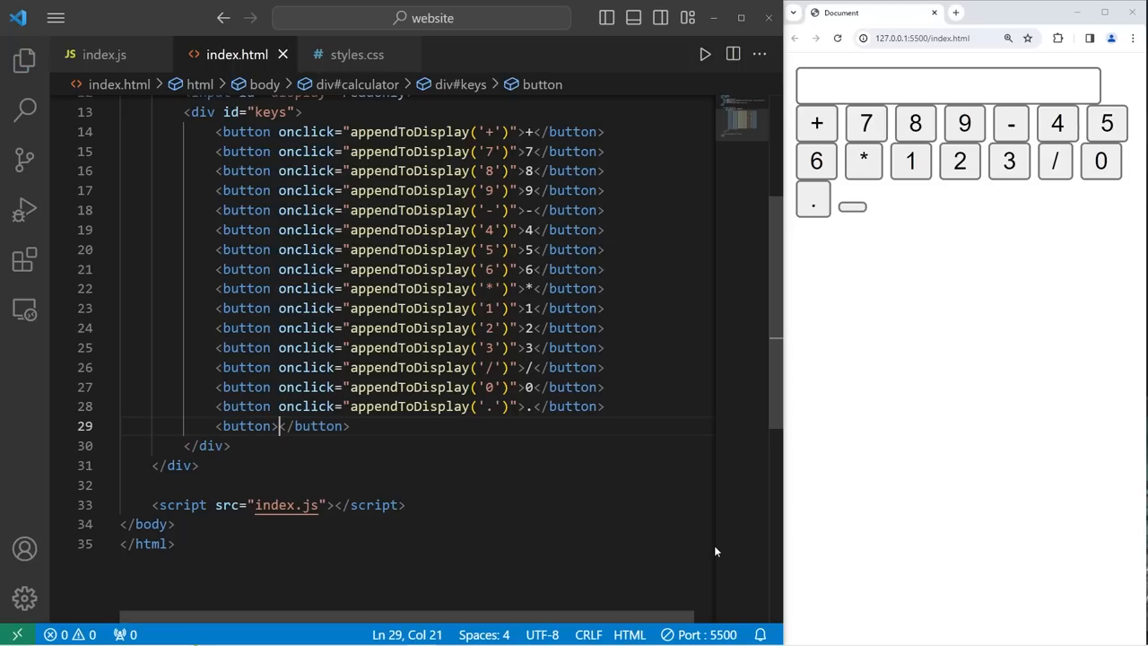
text(=)
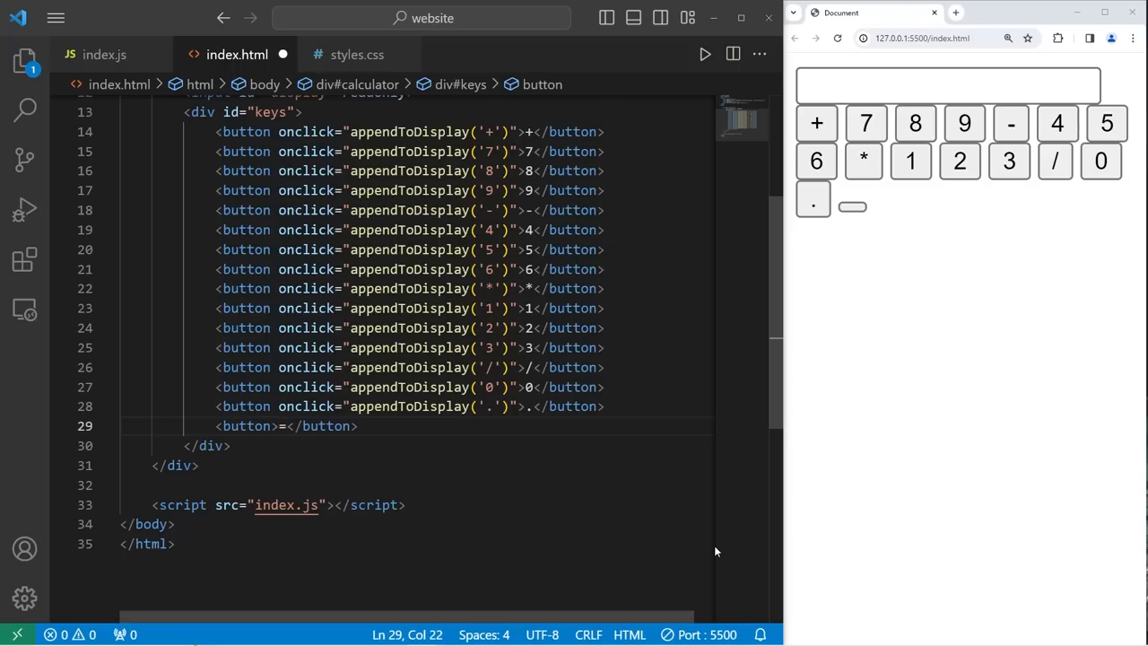
text(onclick=")
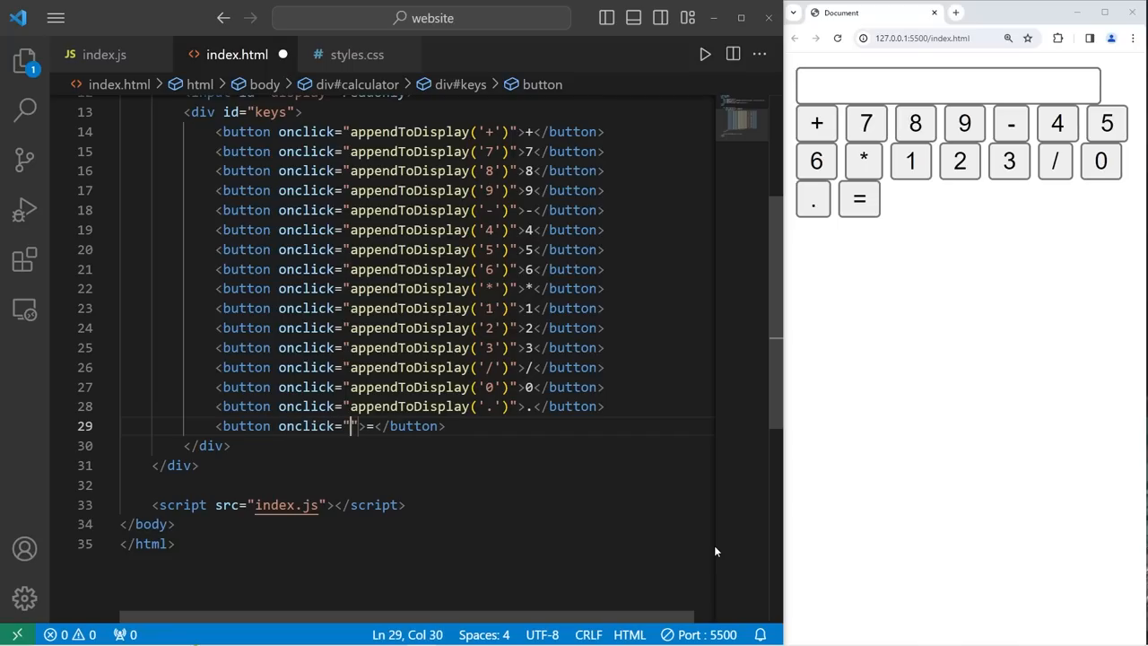
text(c)
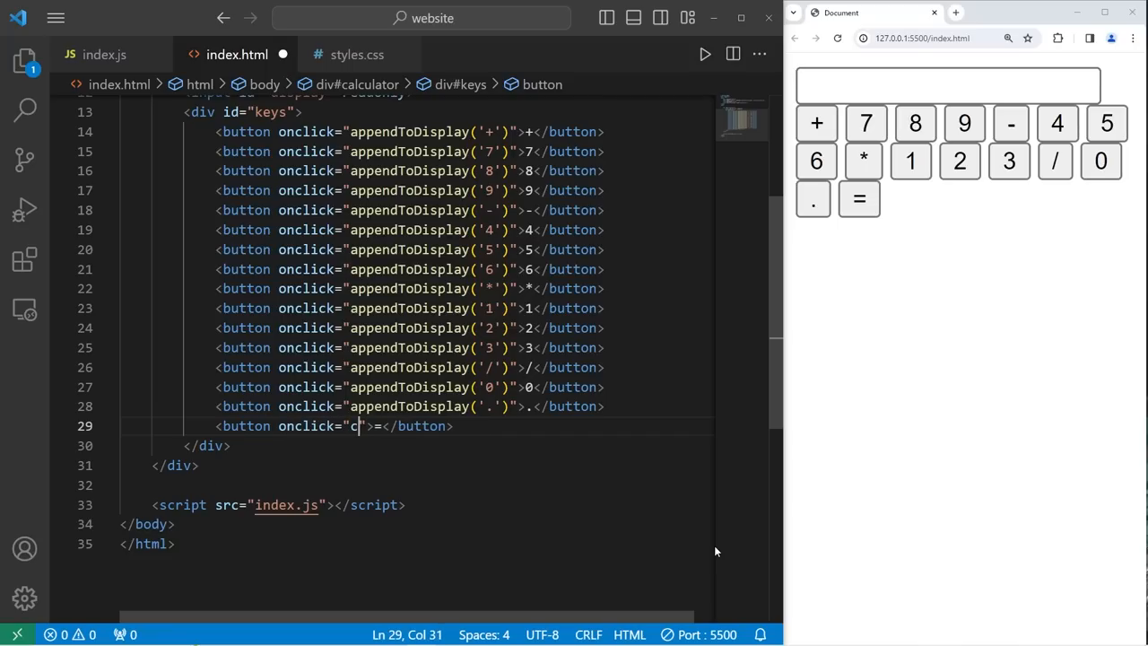
text(alculate()
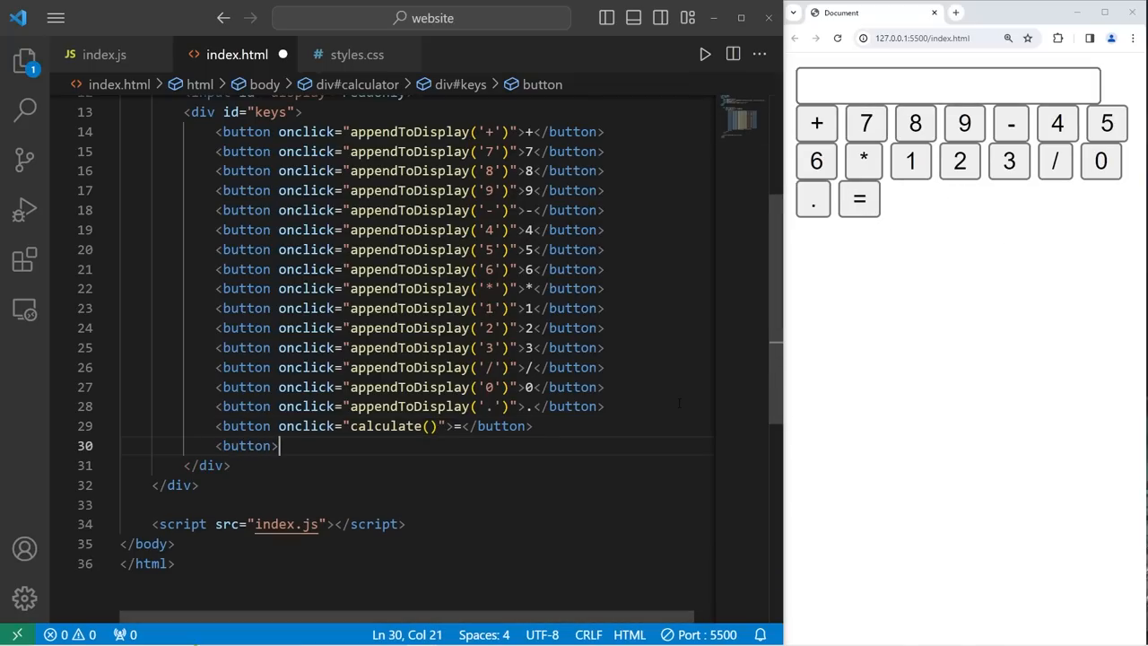
text(</button>)
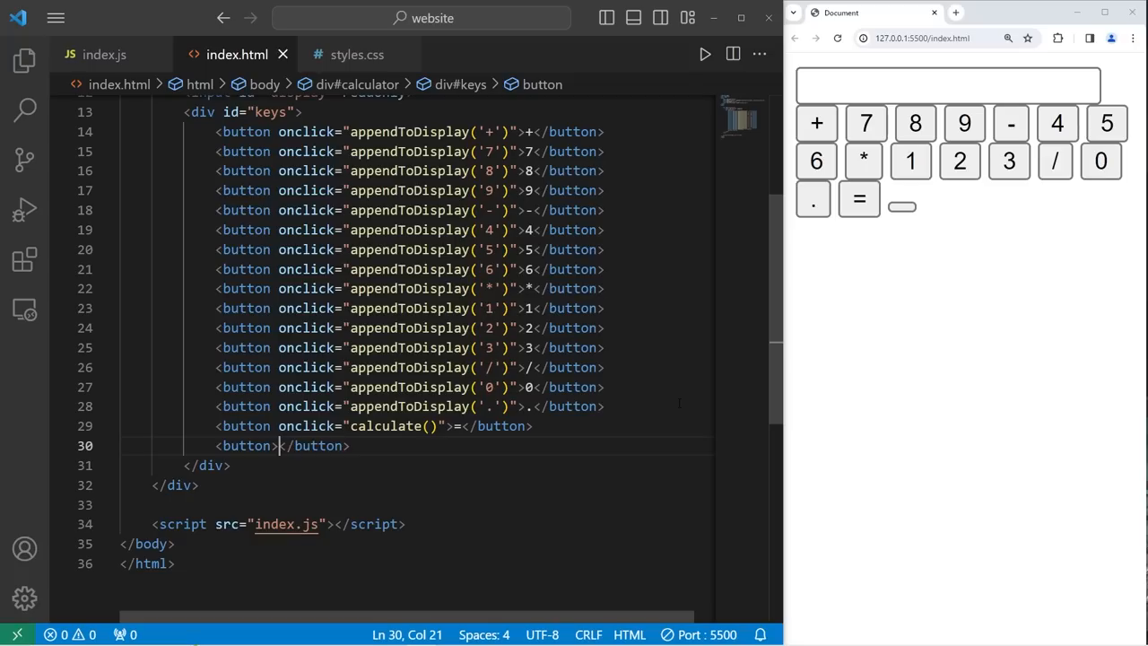
Add a C button whose onclick runs clearDisplay()
text(C)
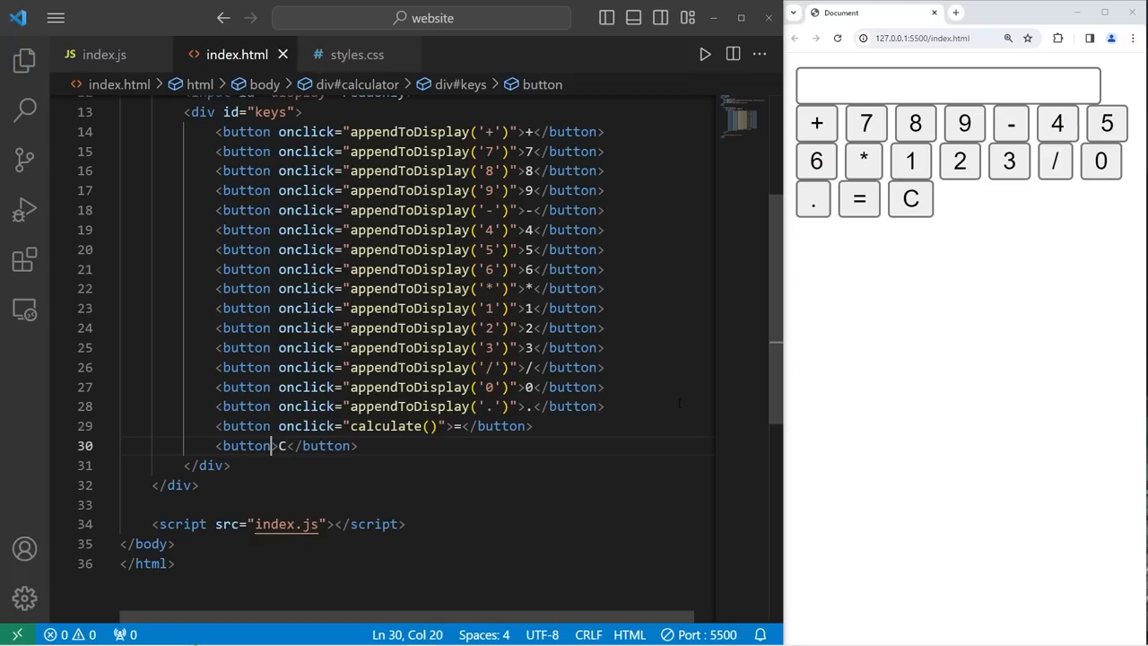
text(onclick=")
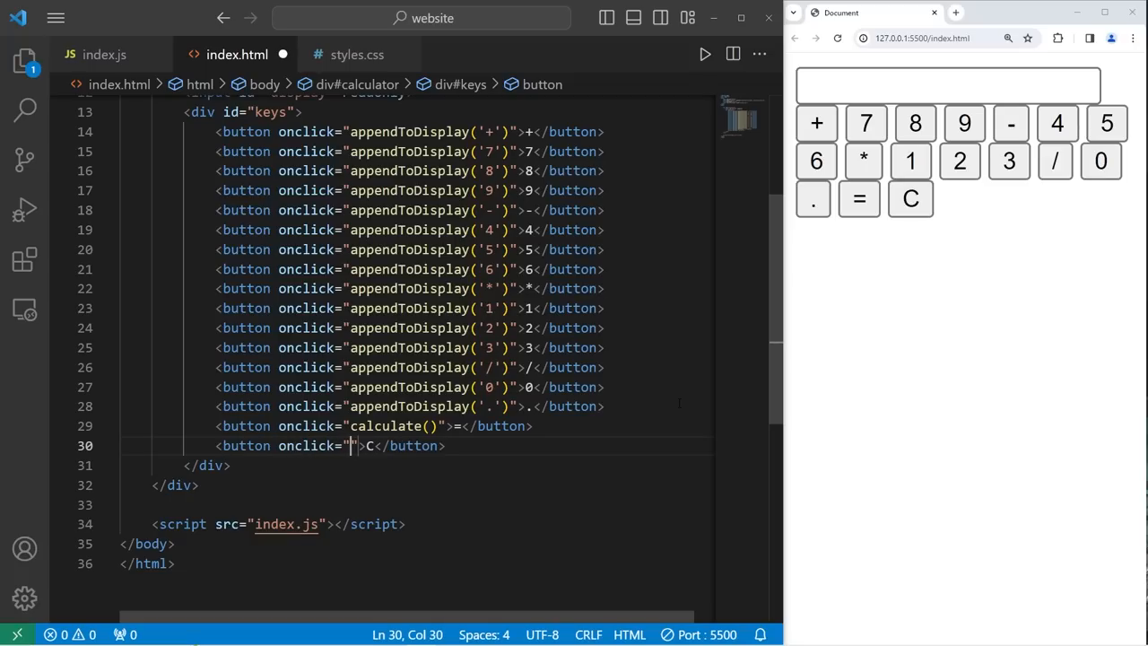
text(clearD)
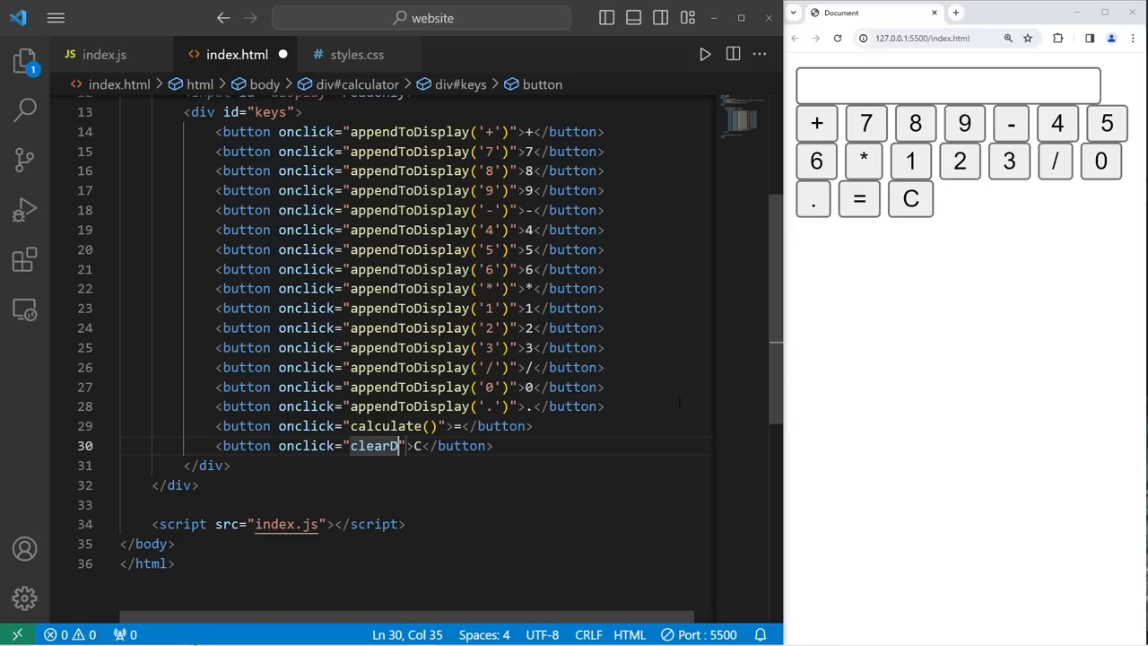
text(isplay())
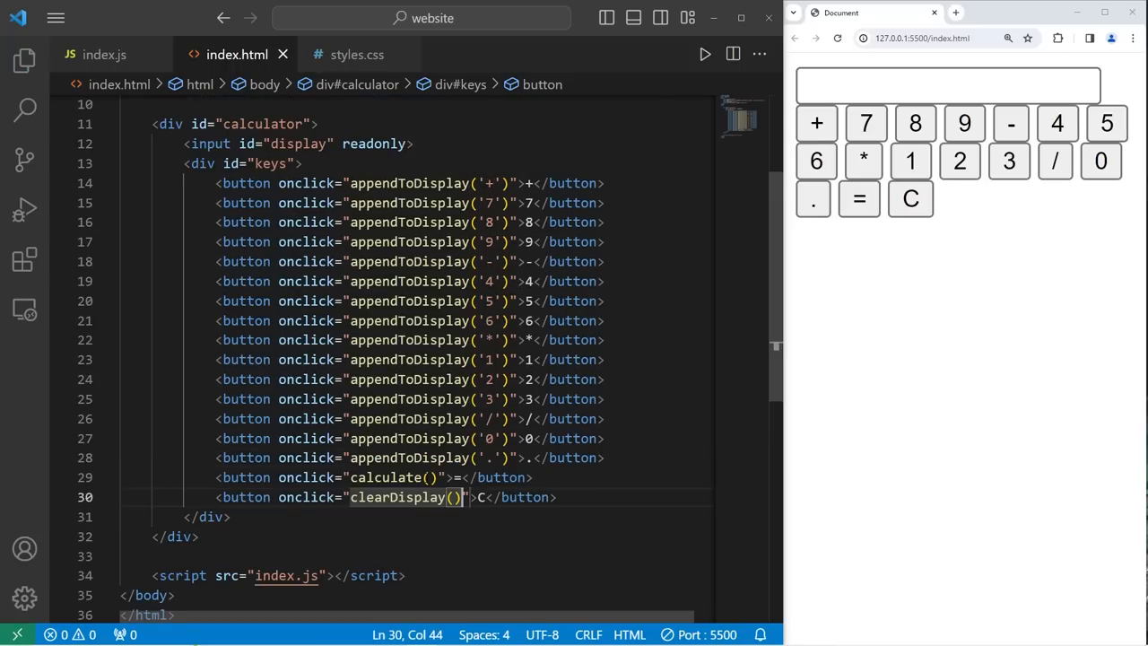
scroll(up, 3)
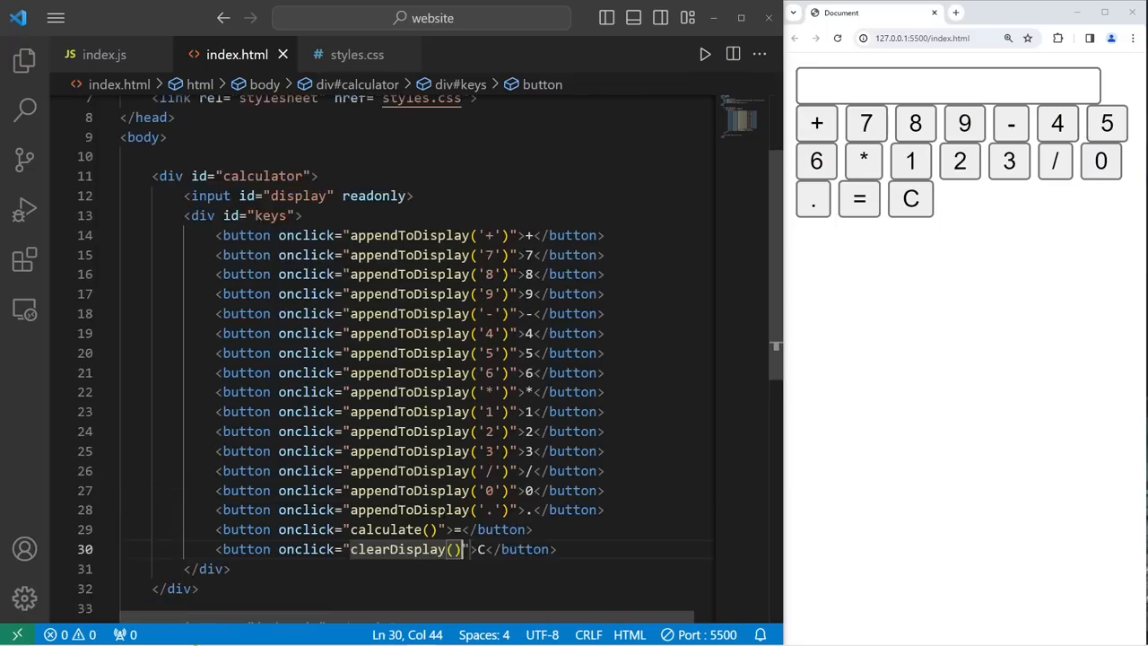
Switch to the empty styles.css stylesheet
scroll(up, 3)
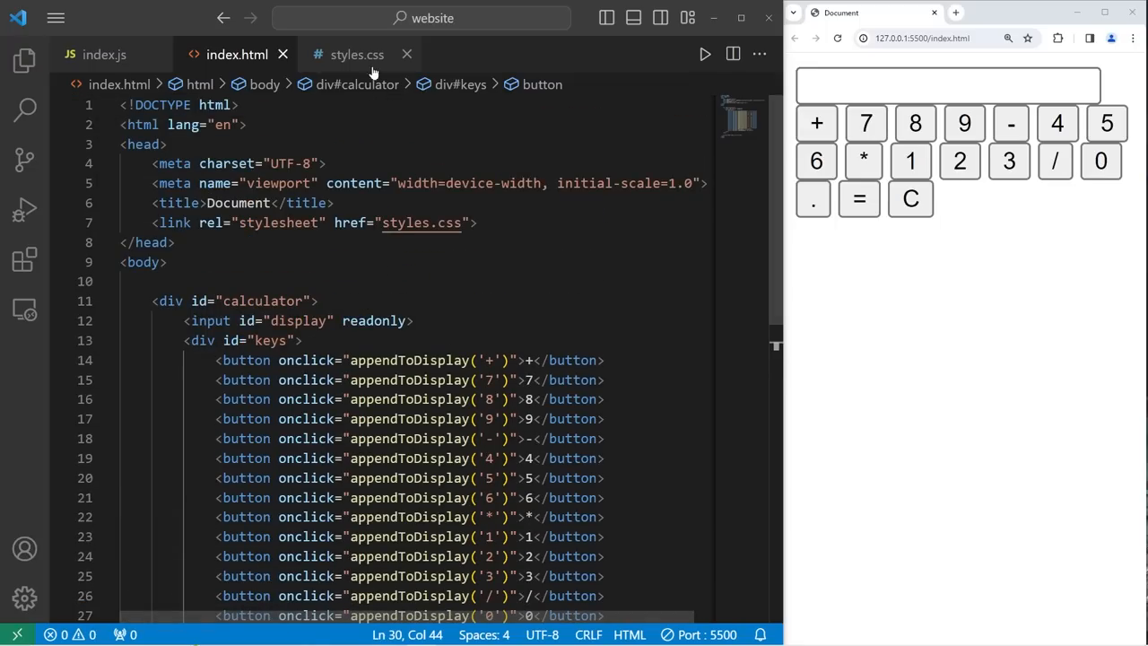
click(355, 54)
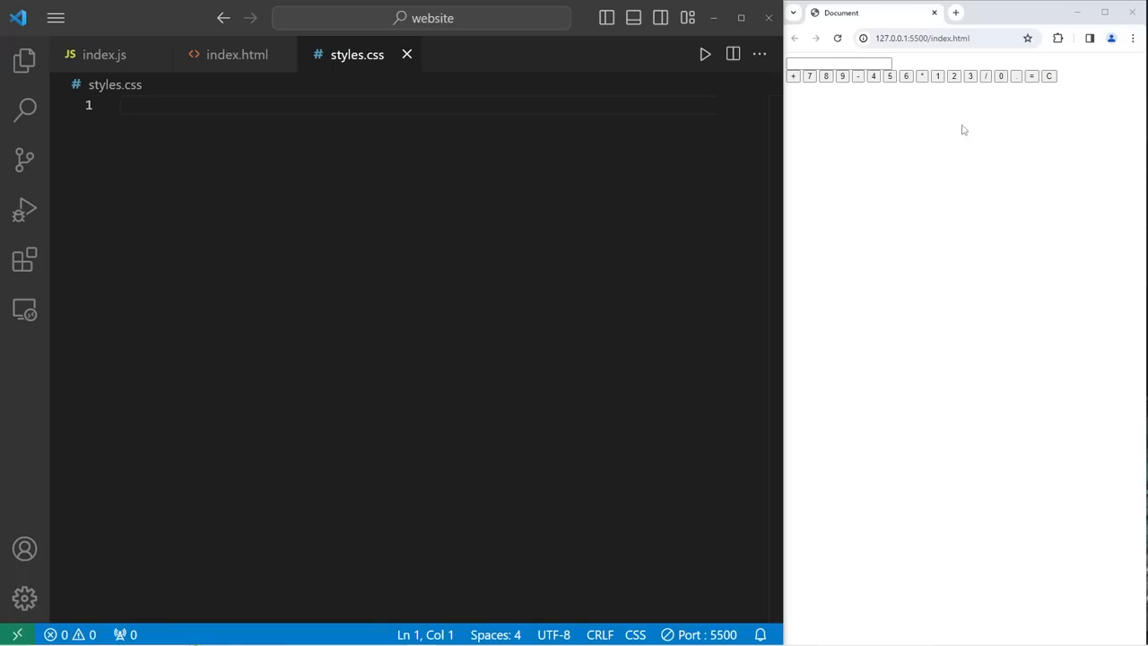
mouse_move(923, 100)
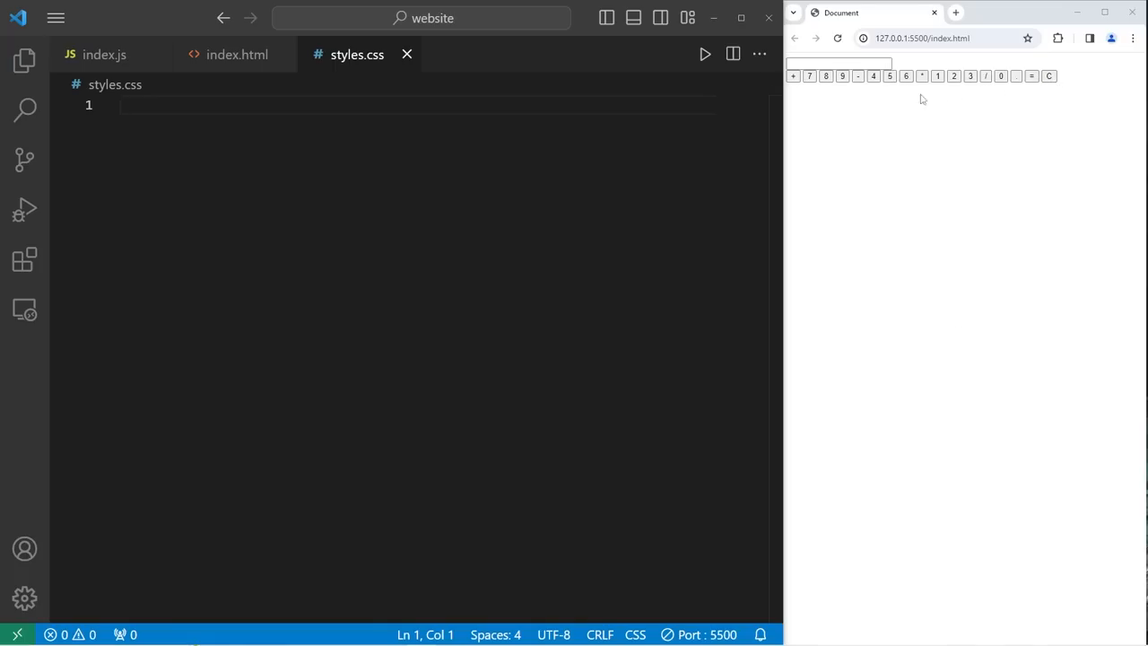
Write a button rule with width 100px, height 100px, border-radius 50px and border none
text(butto)
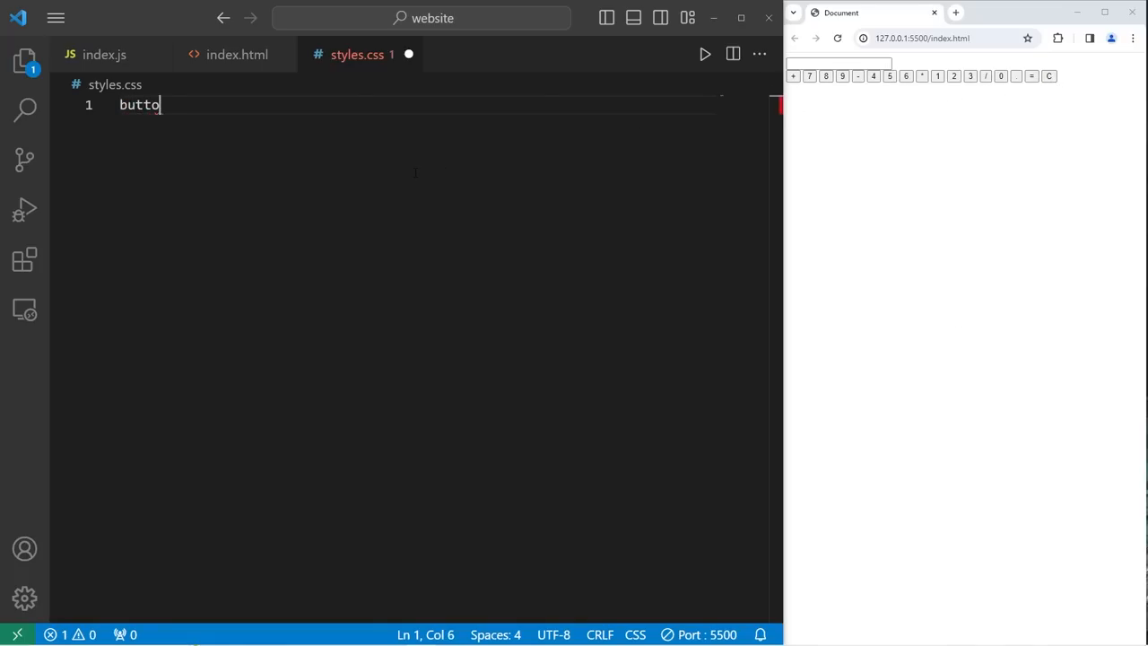
text({)
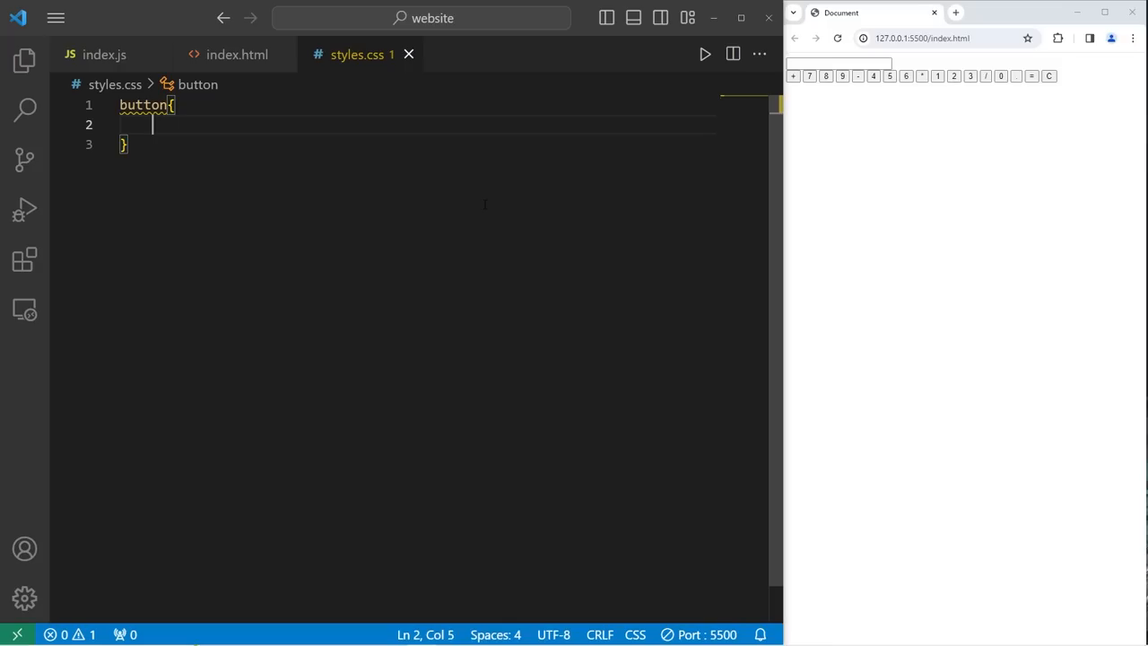
text(width:)
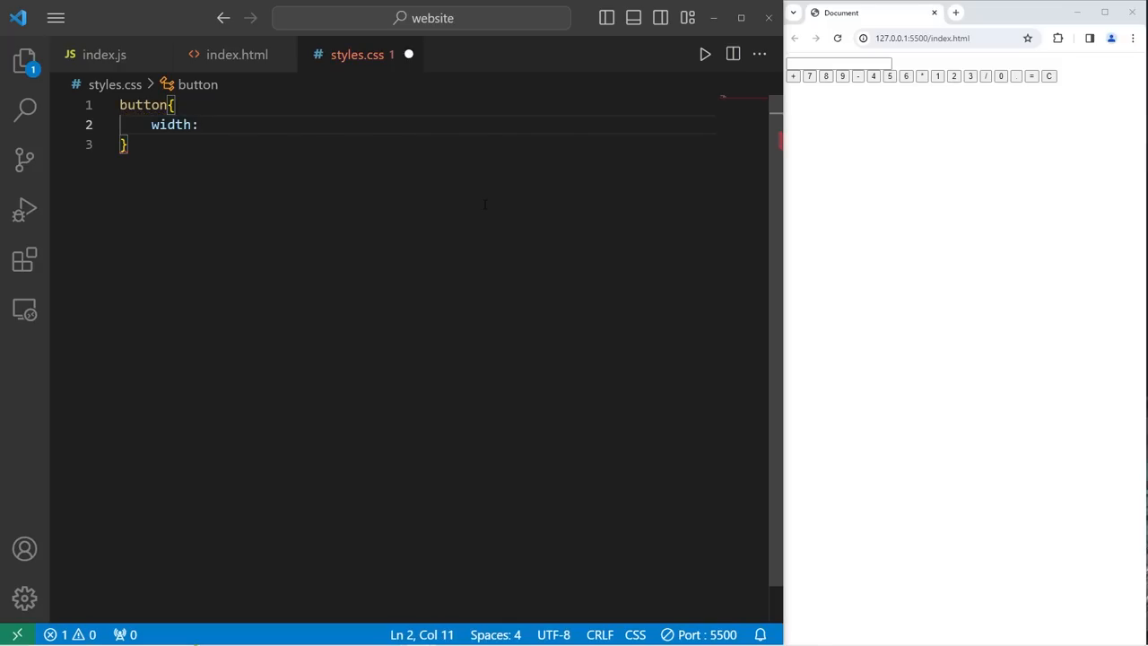
text(100px;)
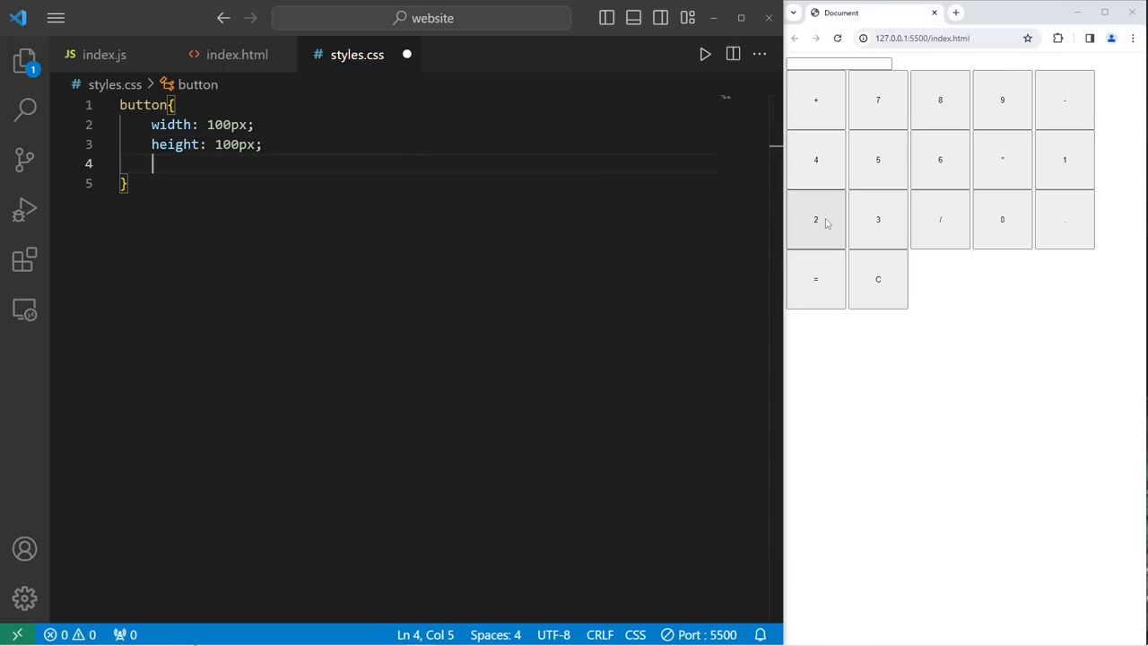
text(border-radius:)
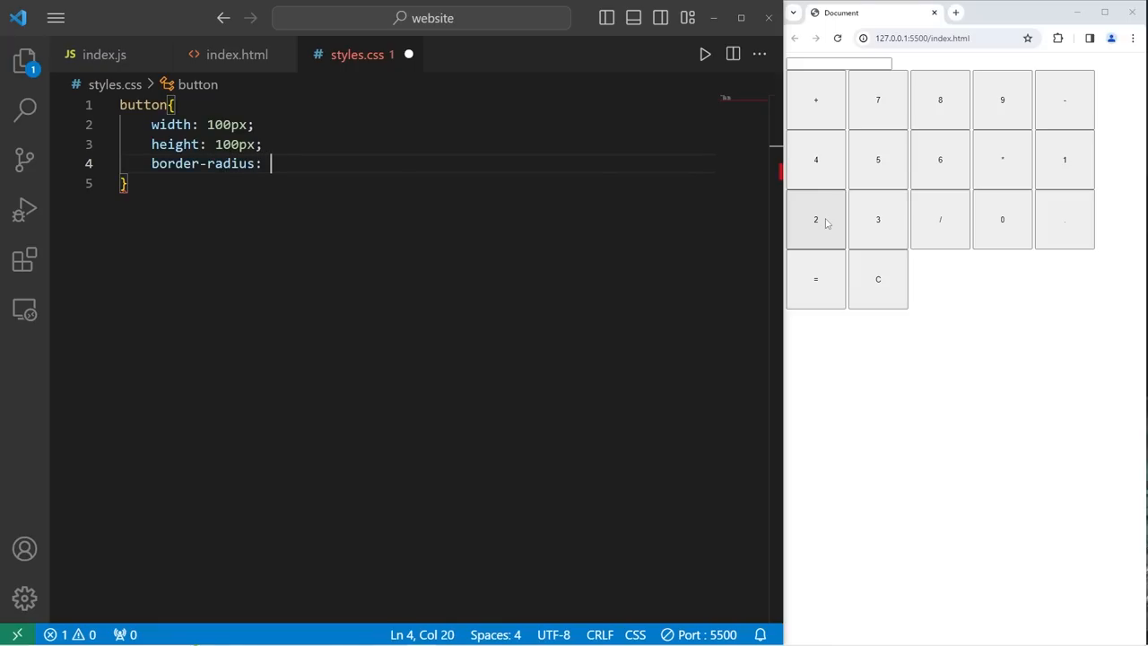
text(50px;)
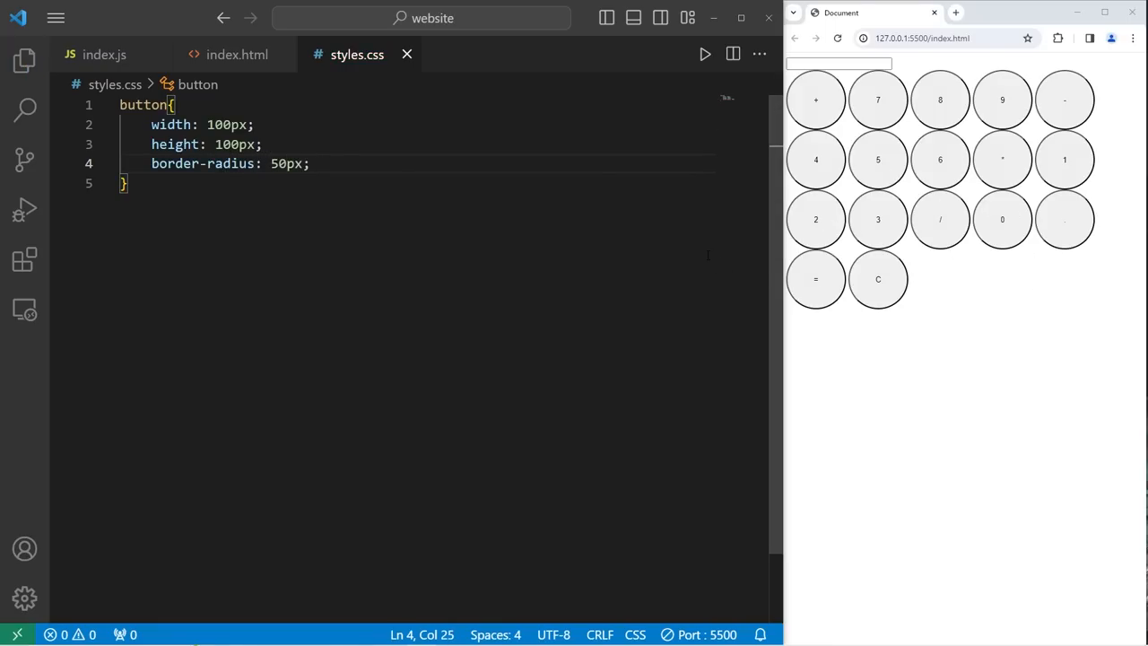
text(border;)
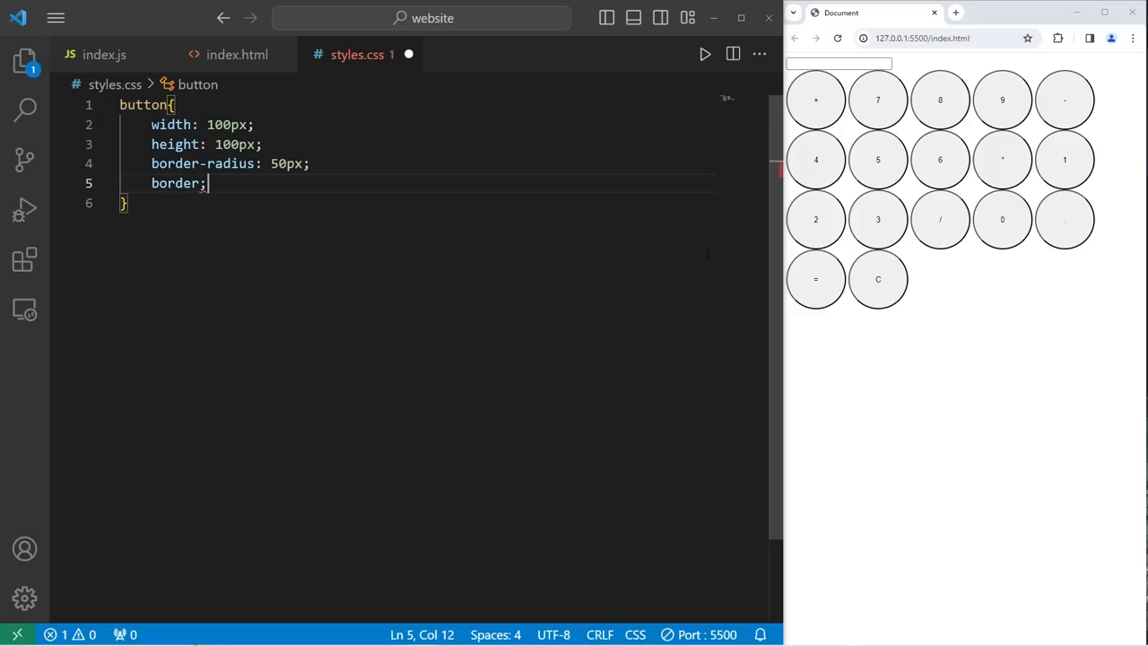
text(none)
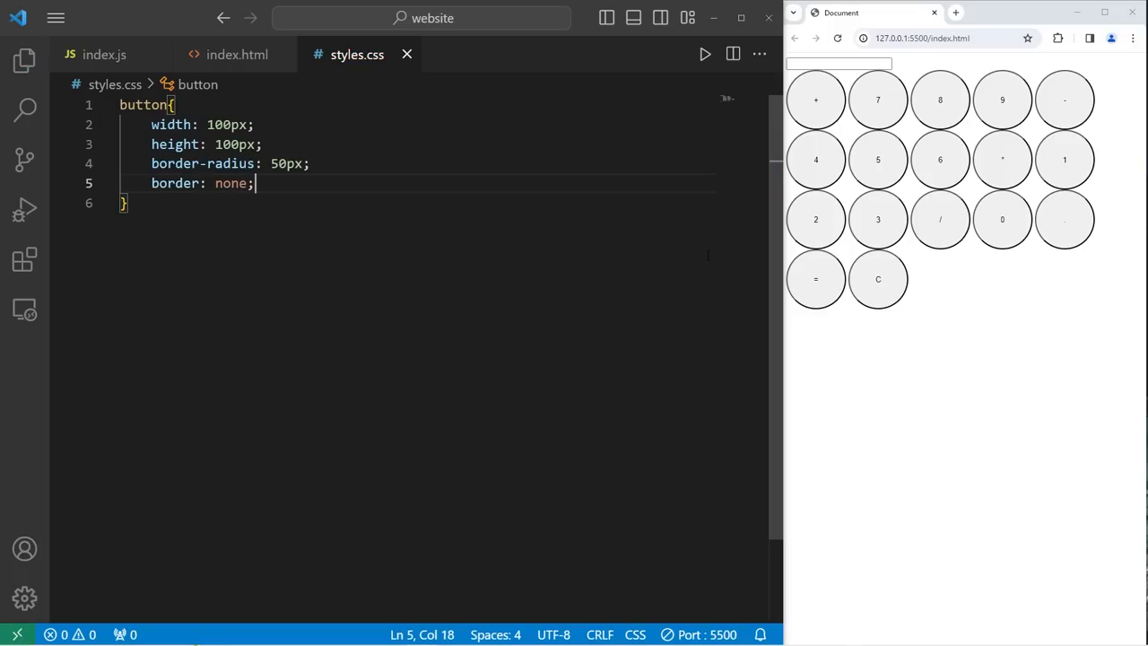
key(Enter)
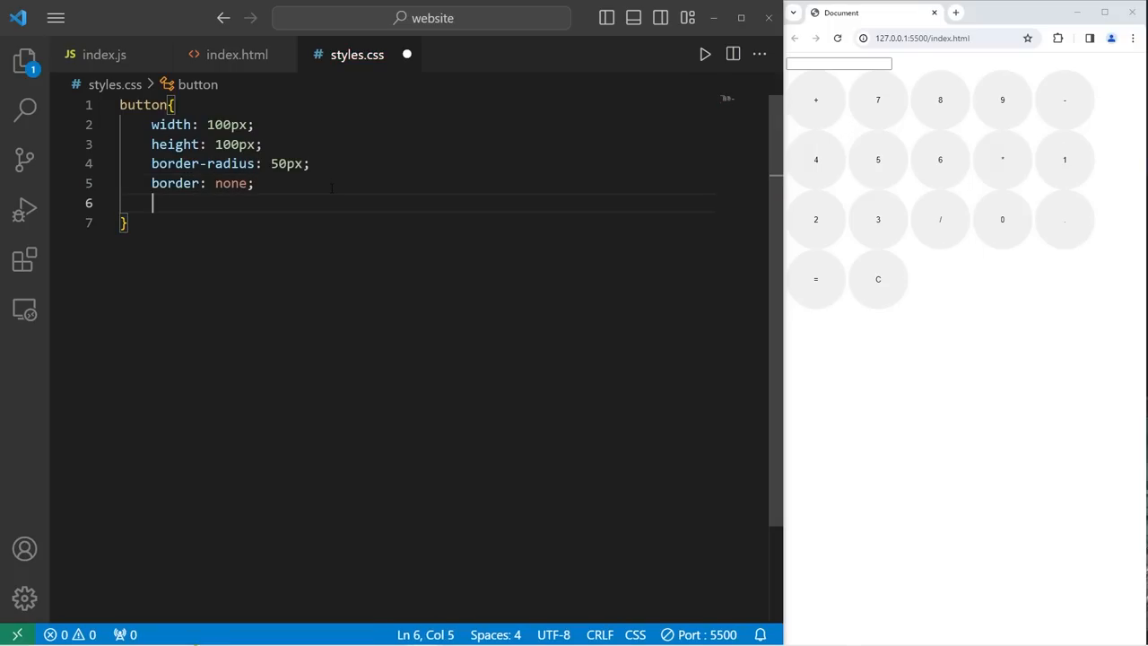
Give buttons an hsl(0, 0%, 0%) dark background and white text color
text(background)
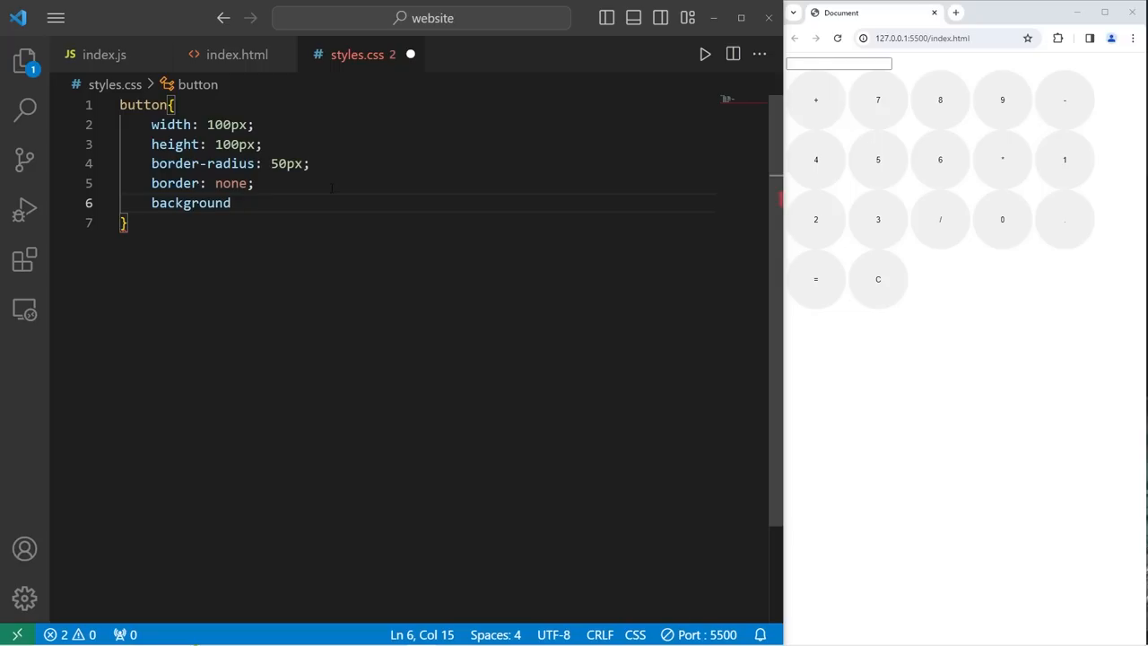
text(-color:)
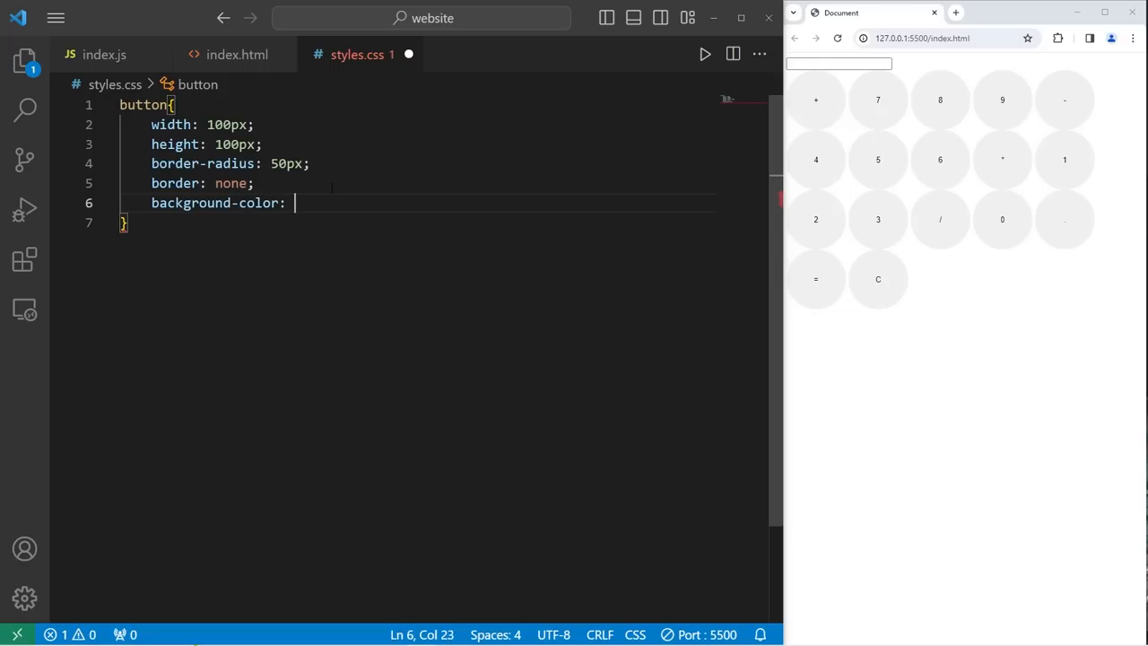
text(black;)
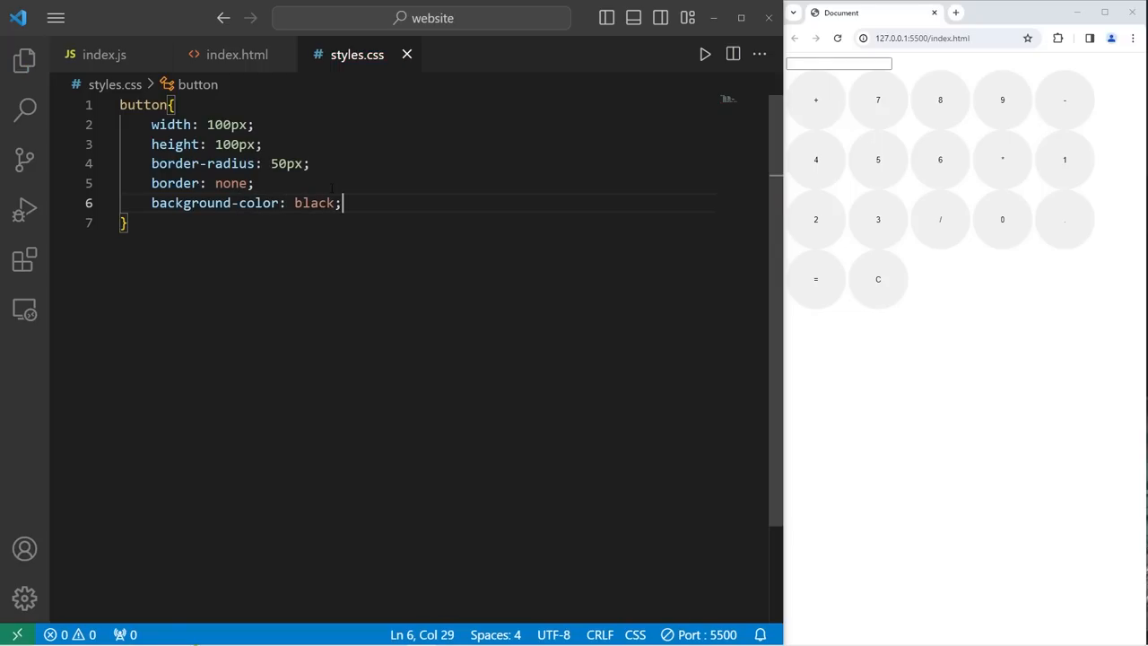
text(hsl(0, 0%, 0%))
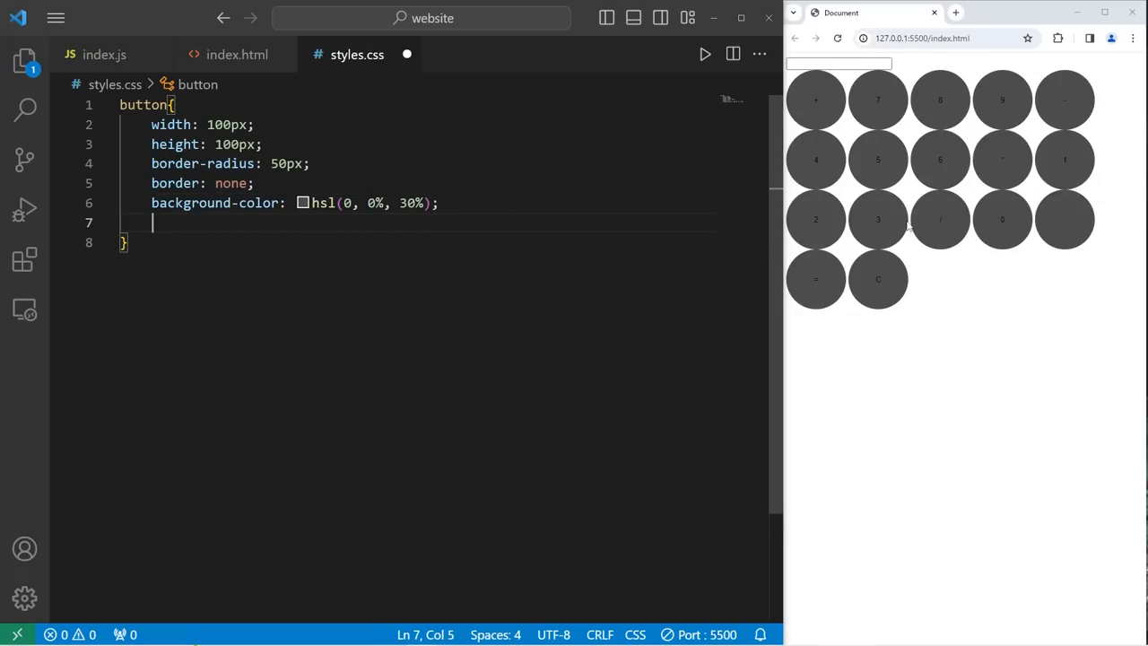
text(color:)
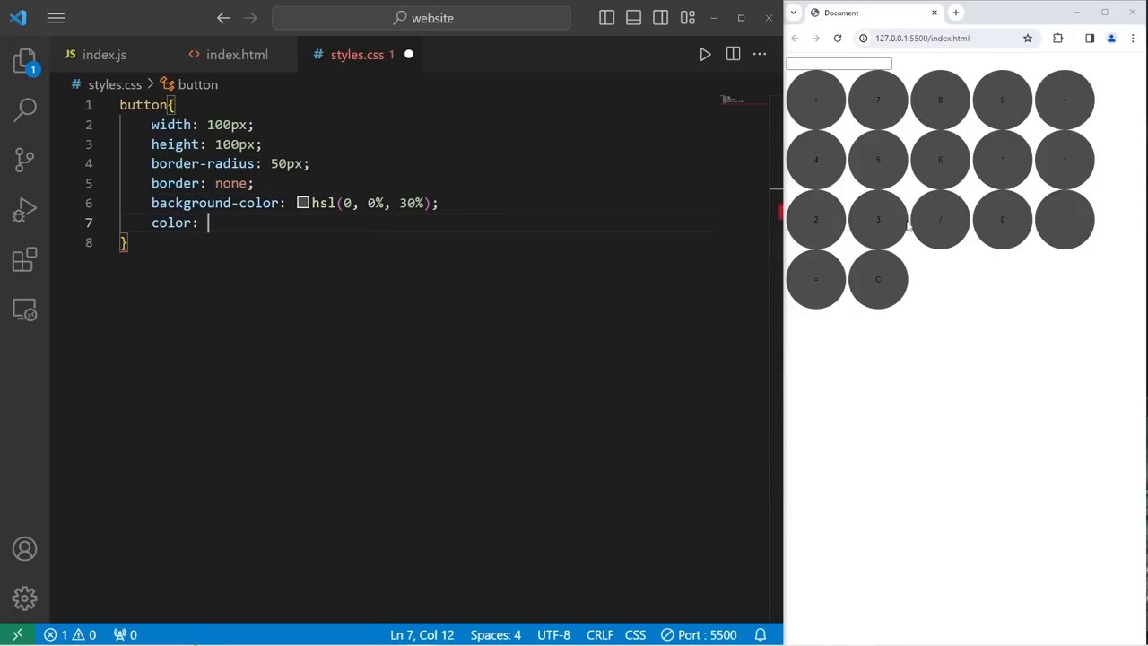
text(white;)
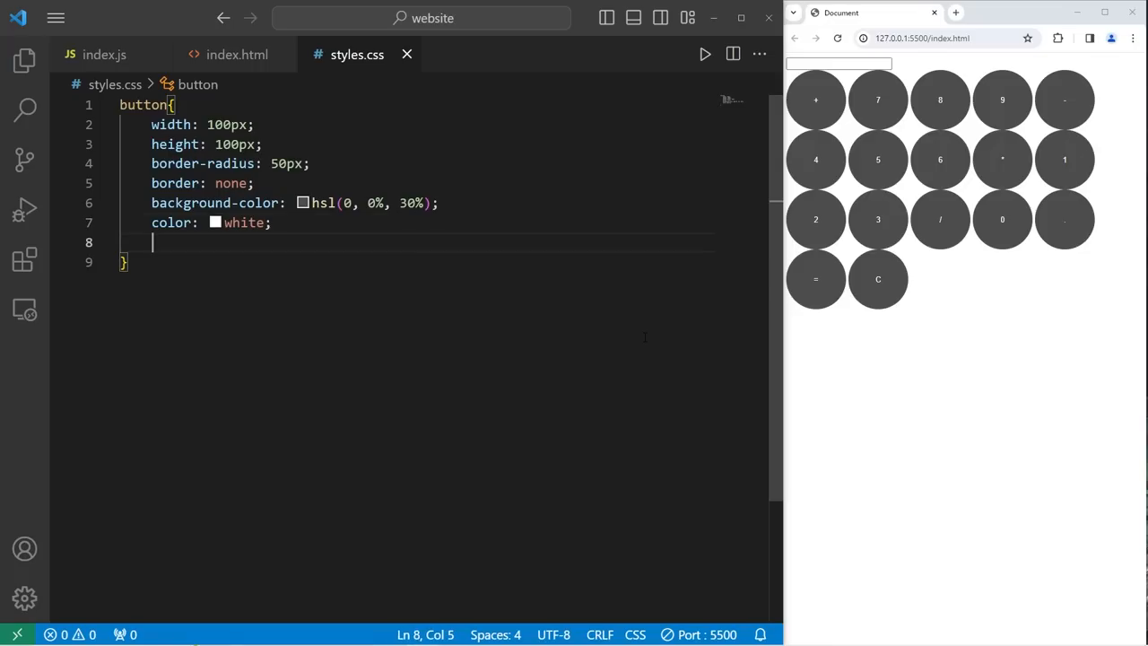
Add font-size 3rem, font-weight bold and cursor pointer to the button rule and save
text(font-size:)
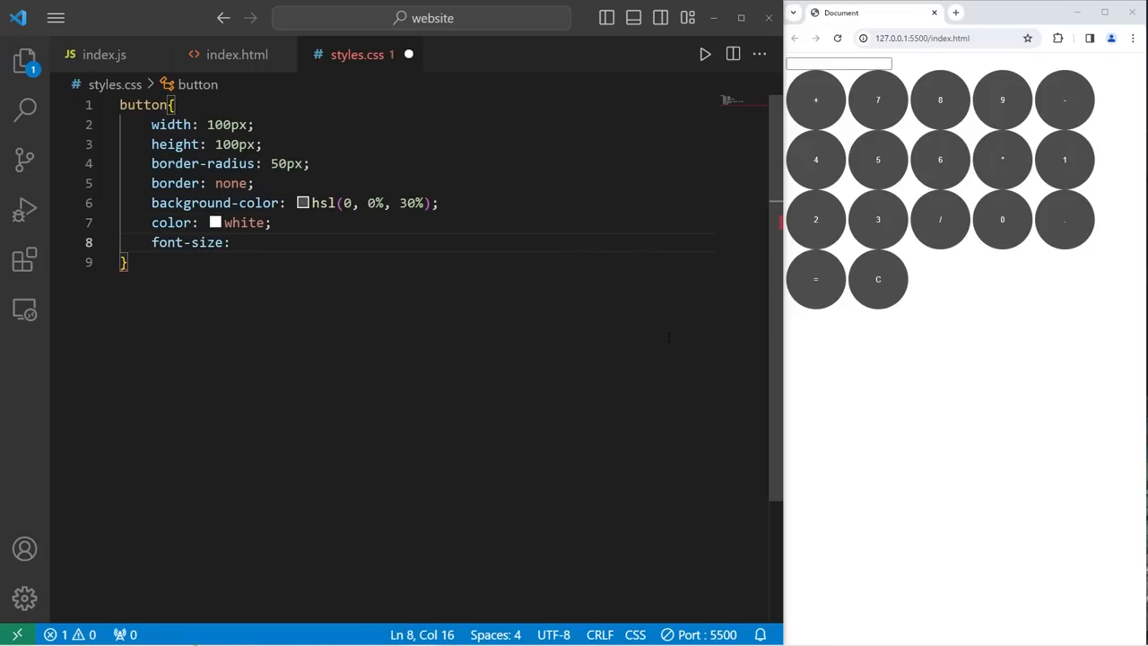
text(3rem;)
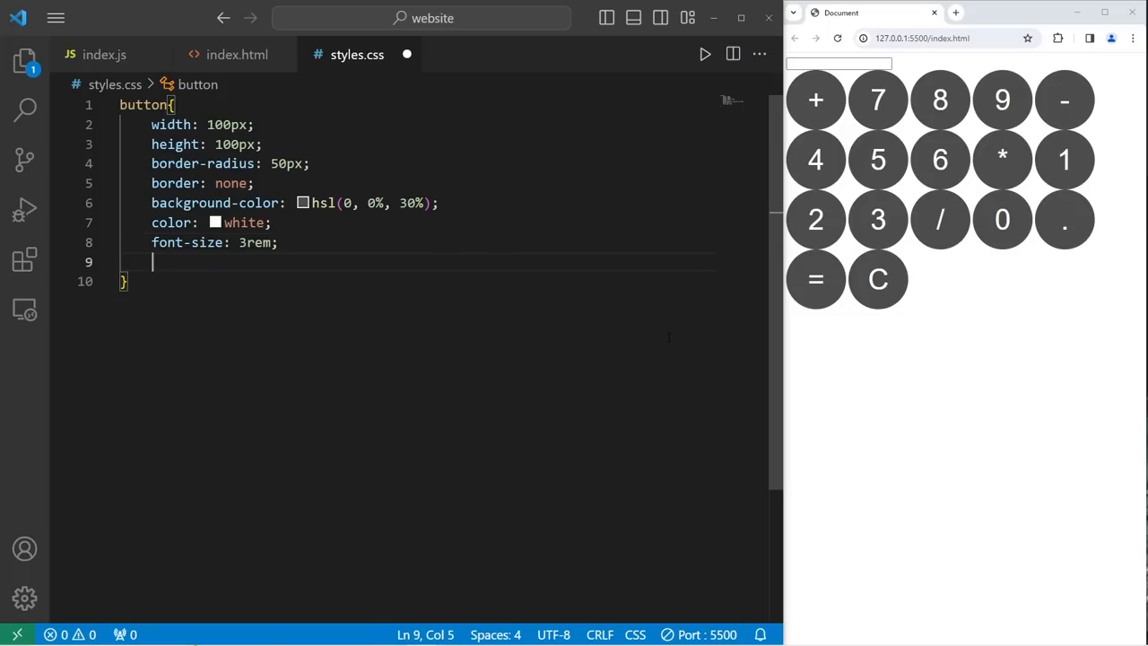
text(font-weight)
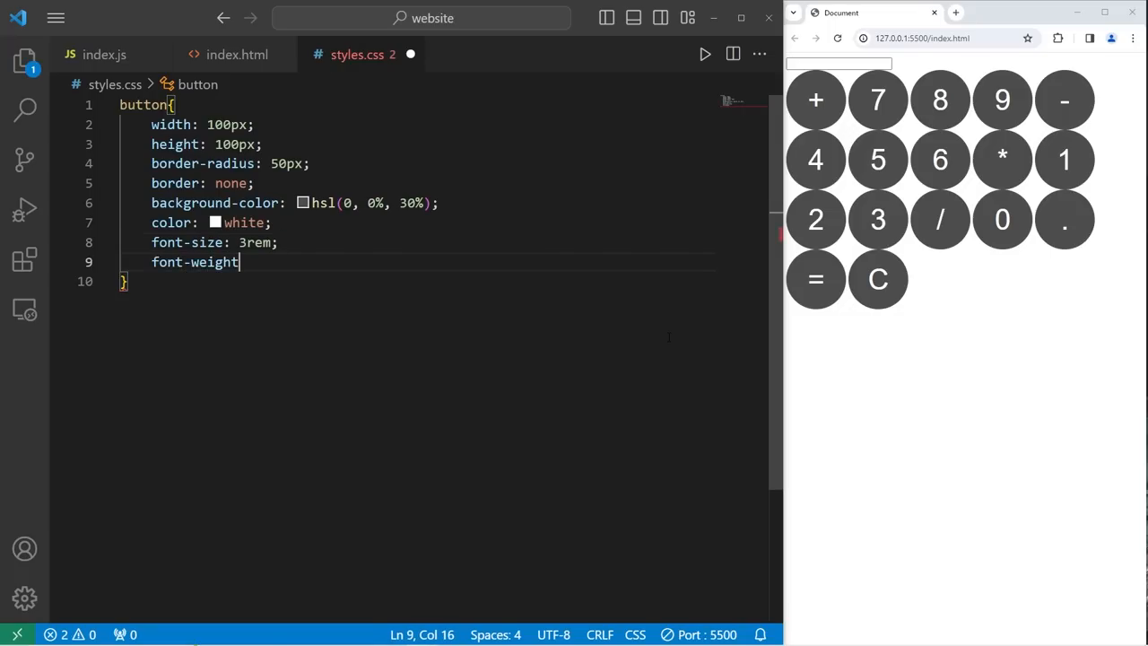
text(: bold;)
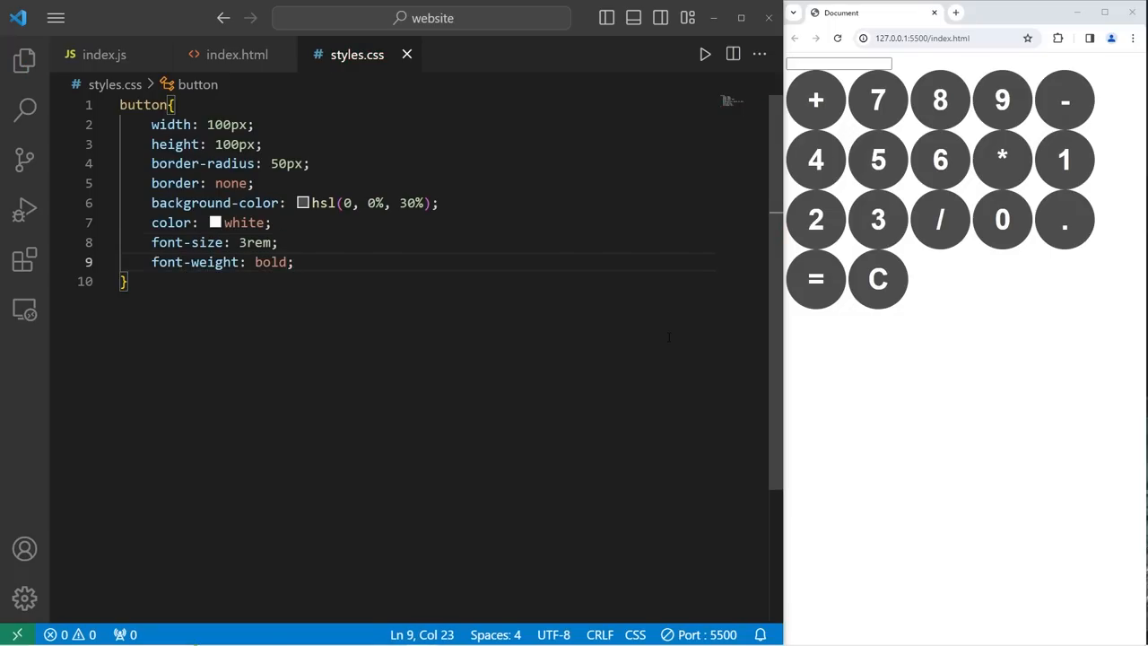
key(Enter)
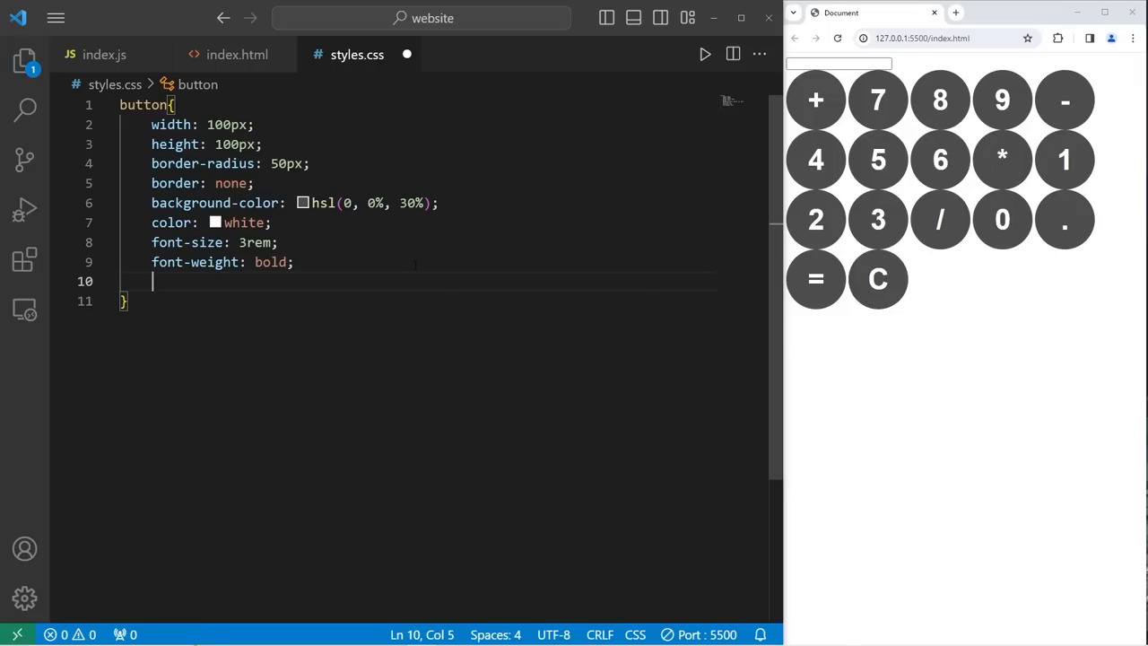
text(cursor)
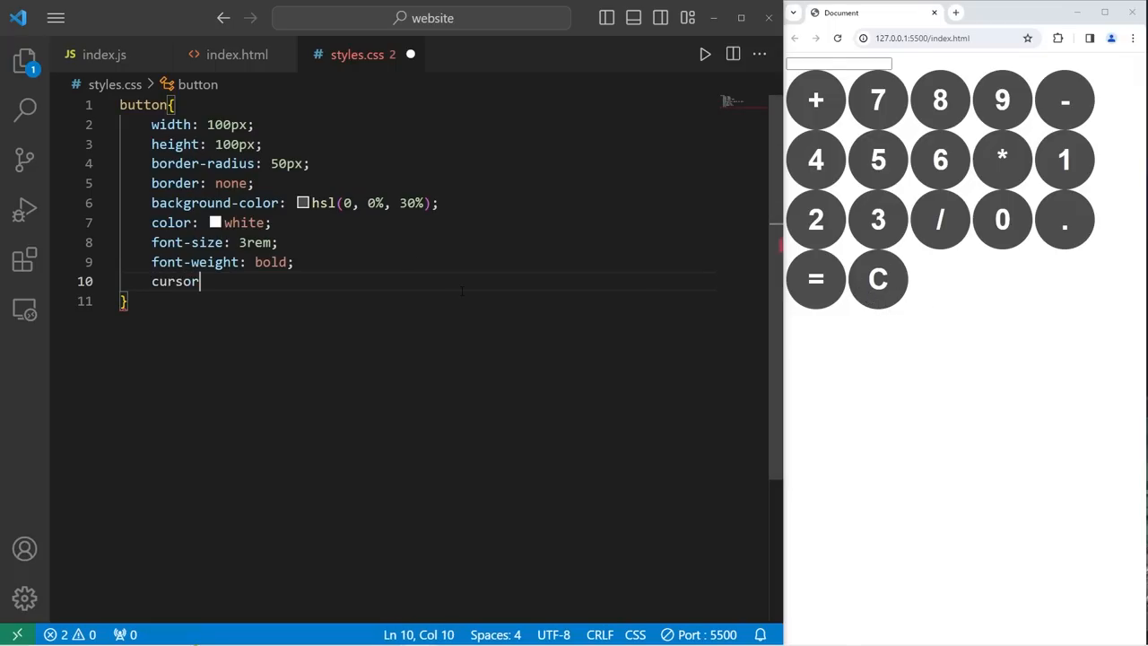
text(: pointer;)
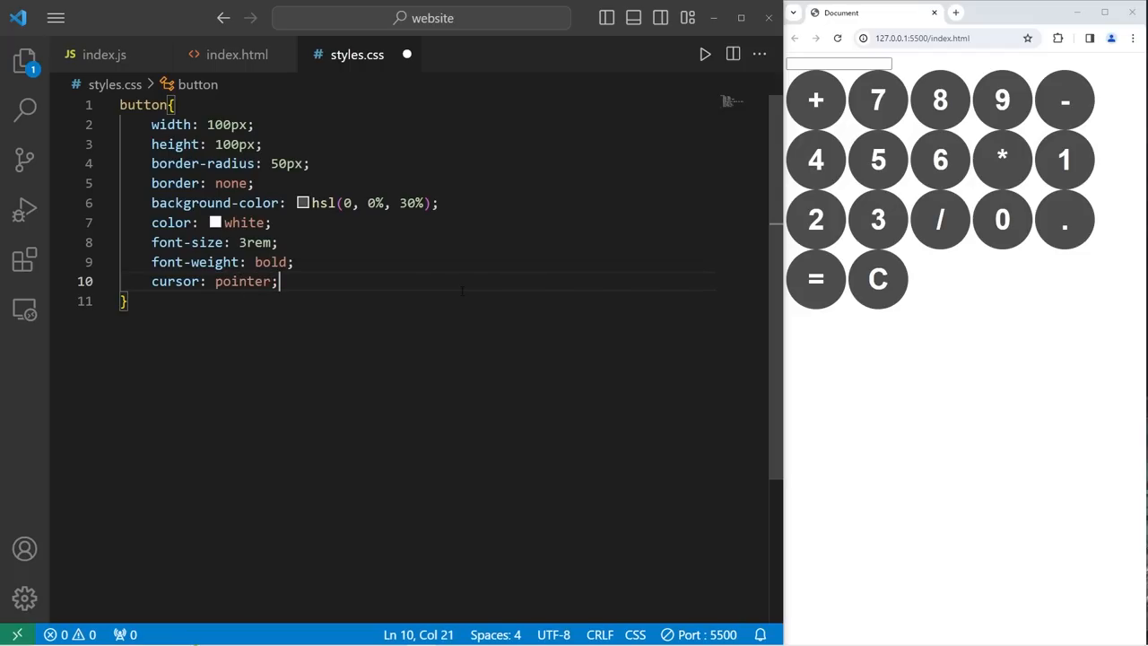
key(ctrl+s)
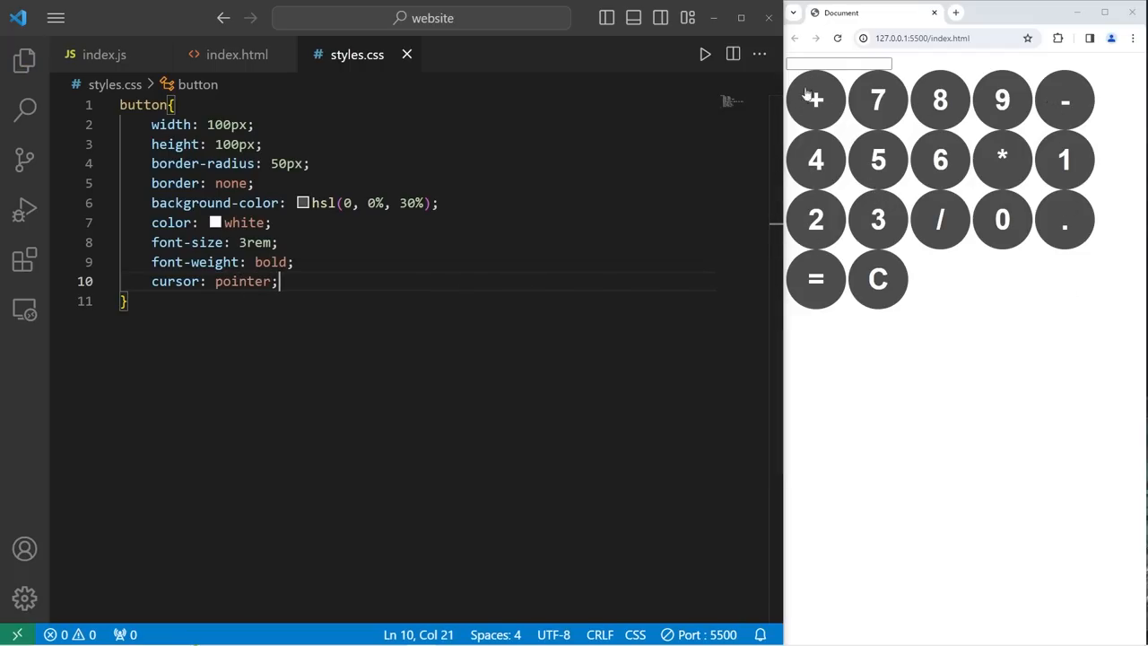
Start an empty #keys rule above the button rule, checking the keys id in index.html
key(Enter)
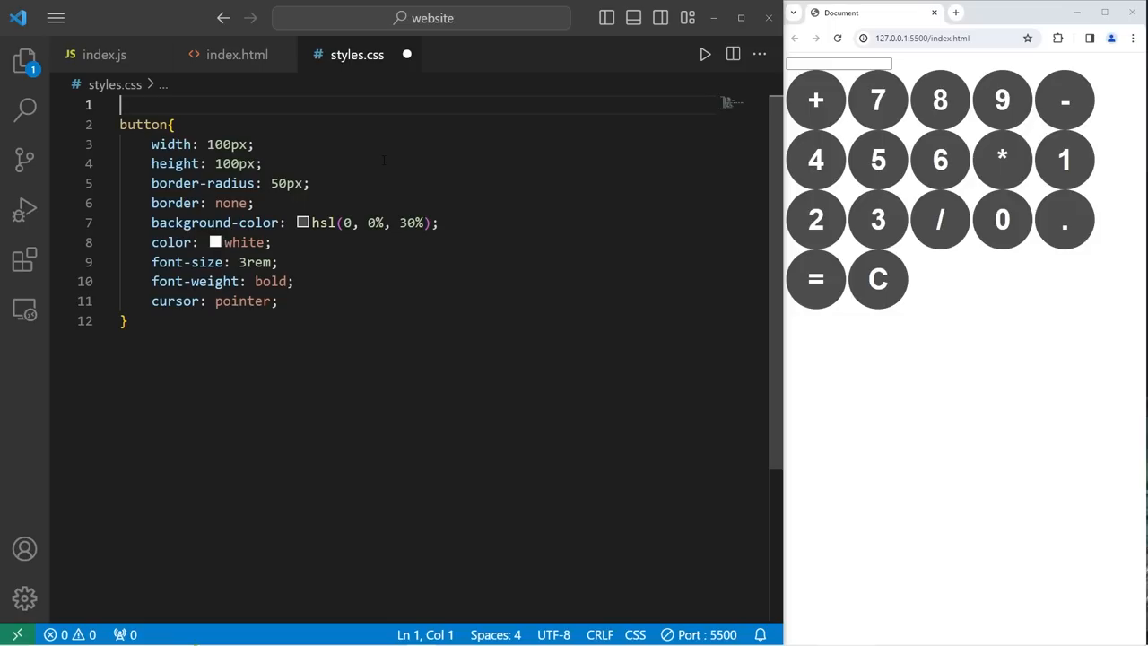
text(#keys{)
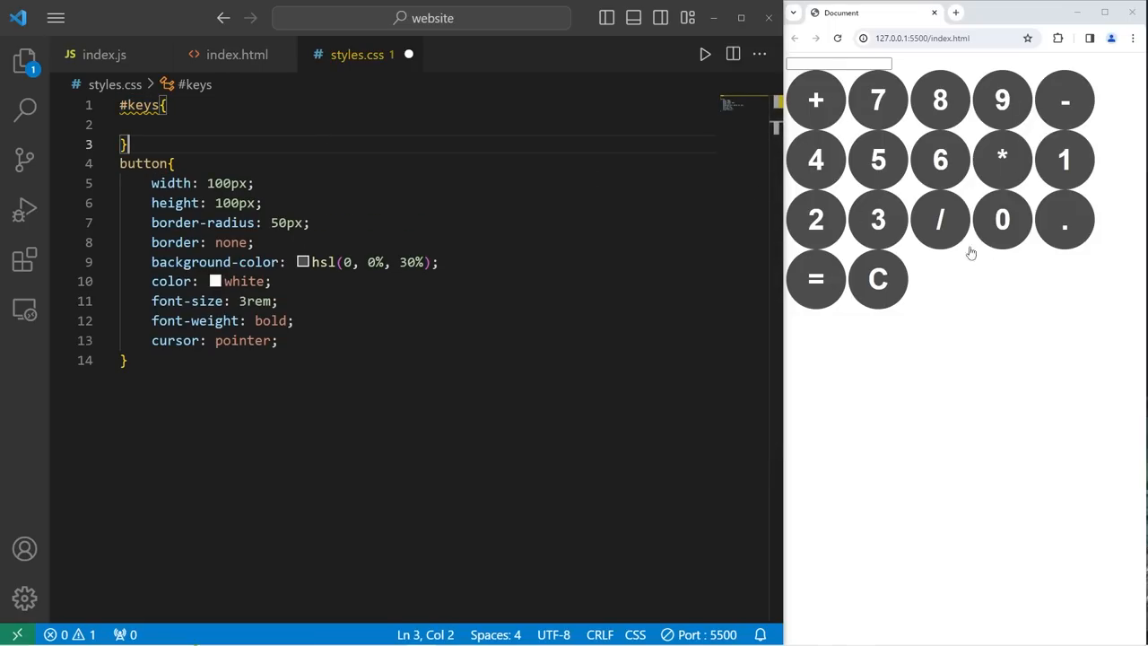
click(237, 54)
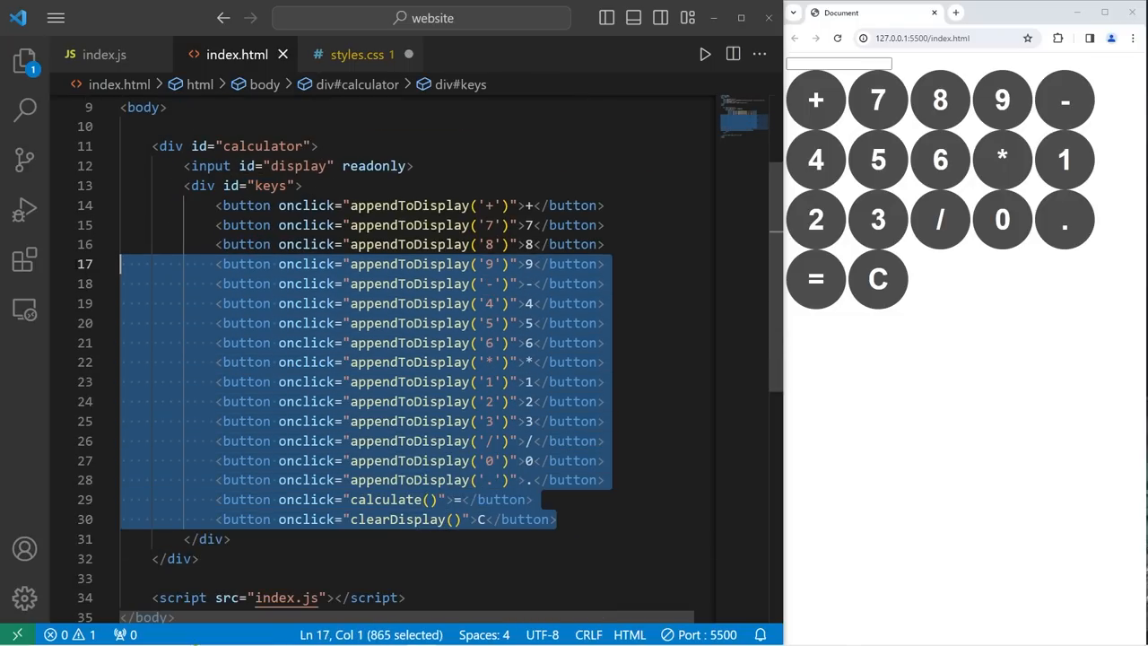
click(362, 54)
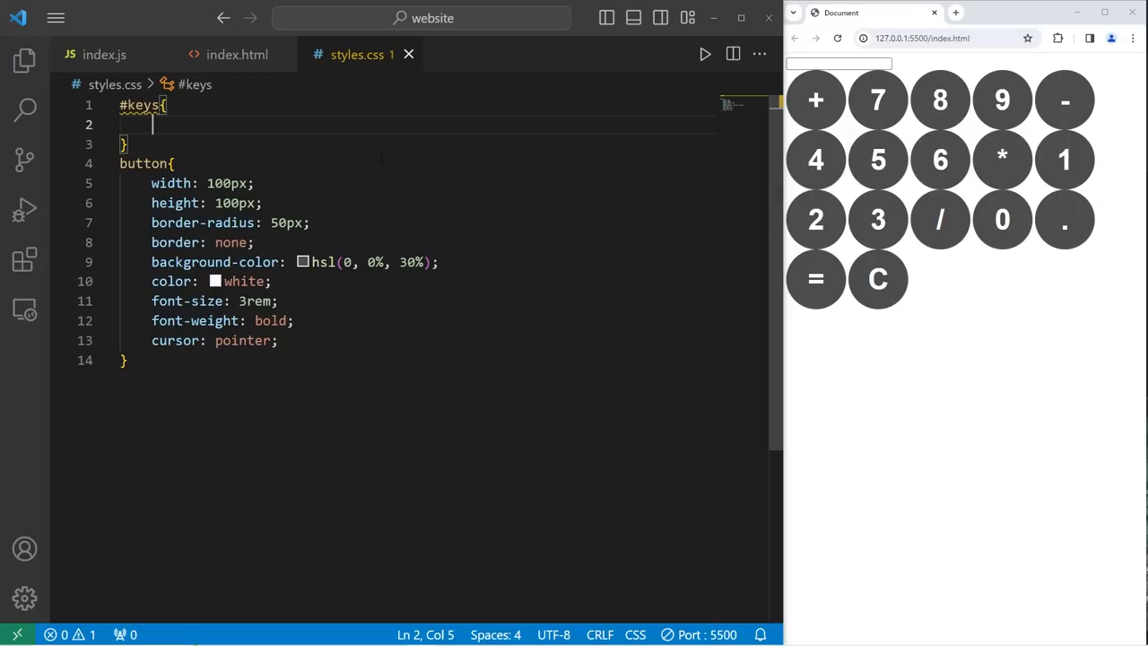
Make #keys a grid with grid-template-columns: repeat(4, 1fr)
text(displa)
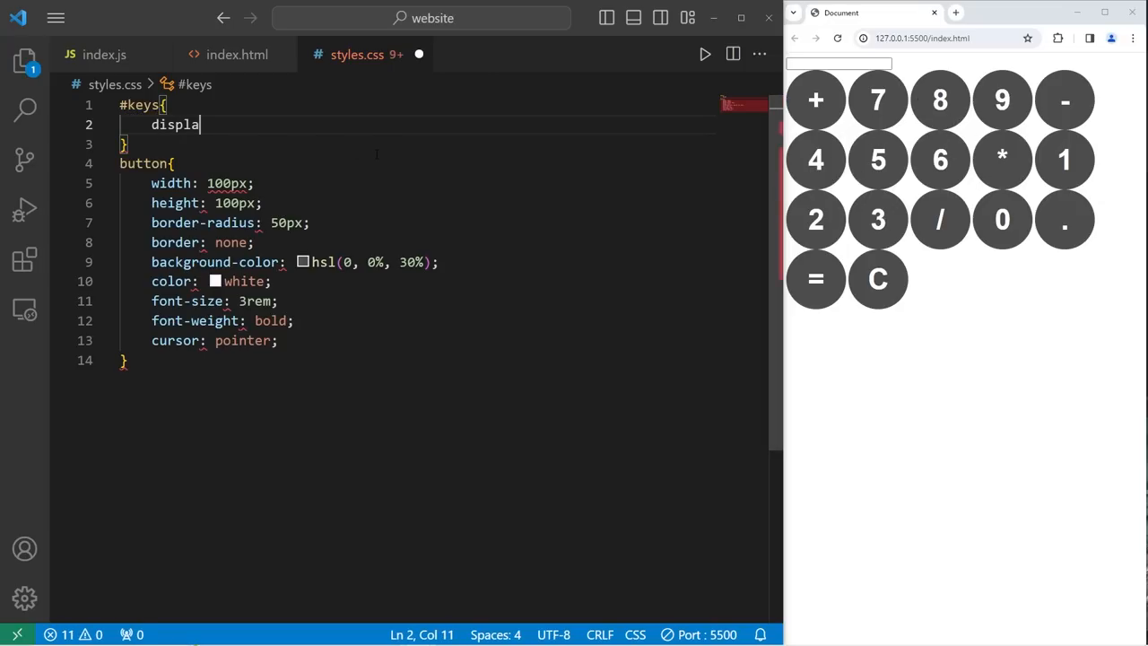
text(y: grid;)
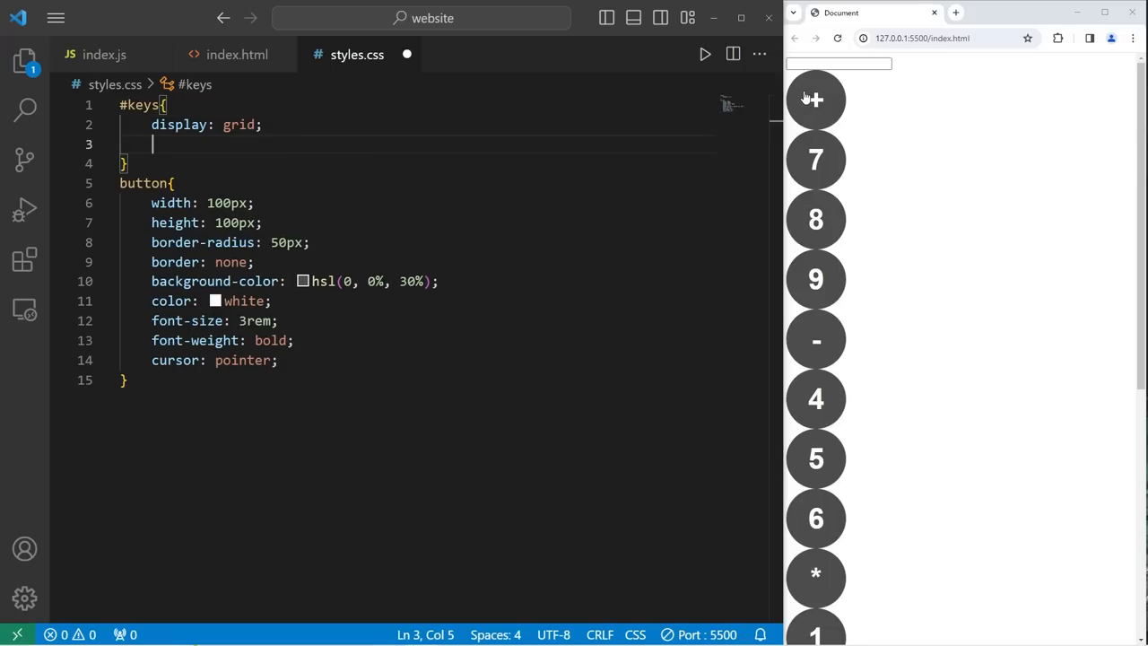
mouse_move(951, 92)
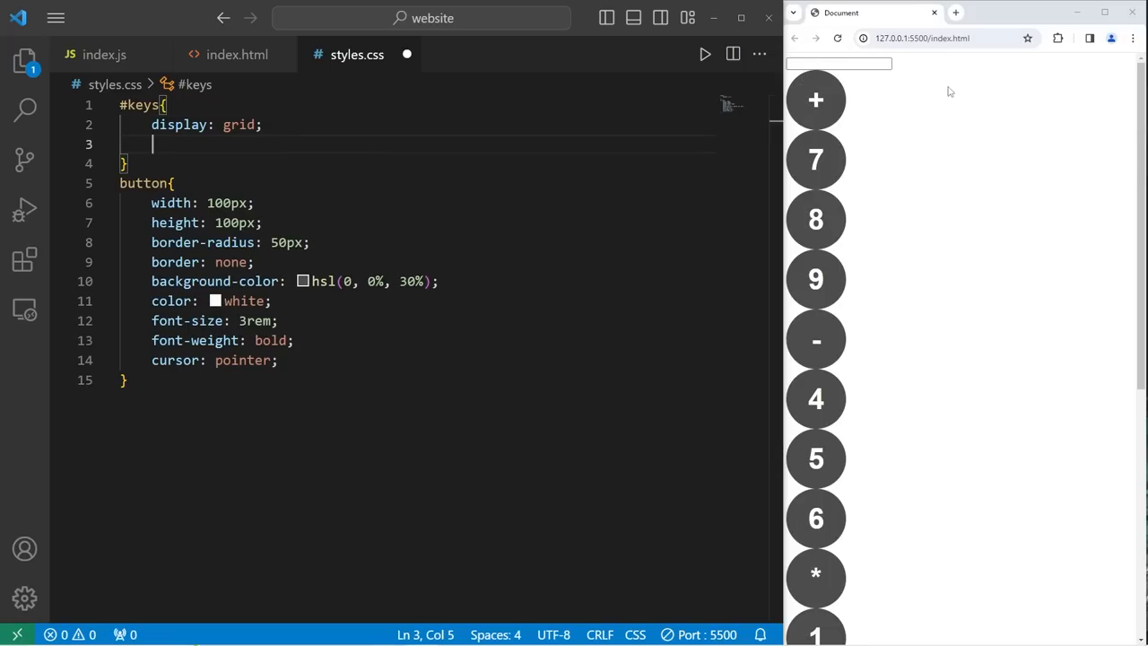
text(grid)
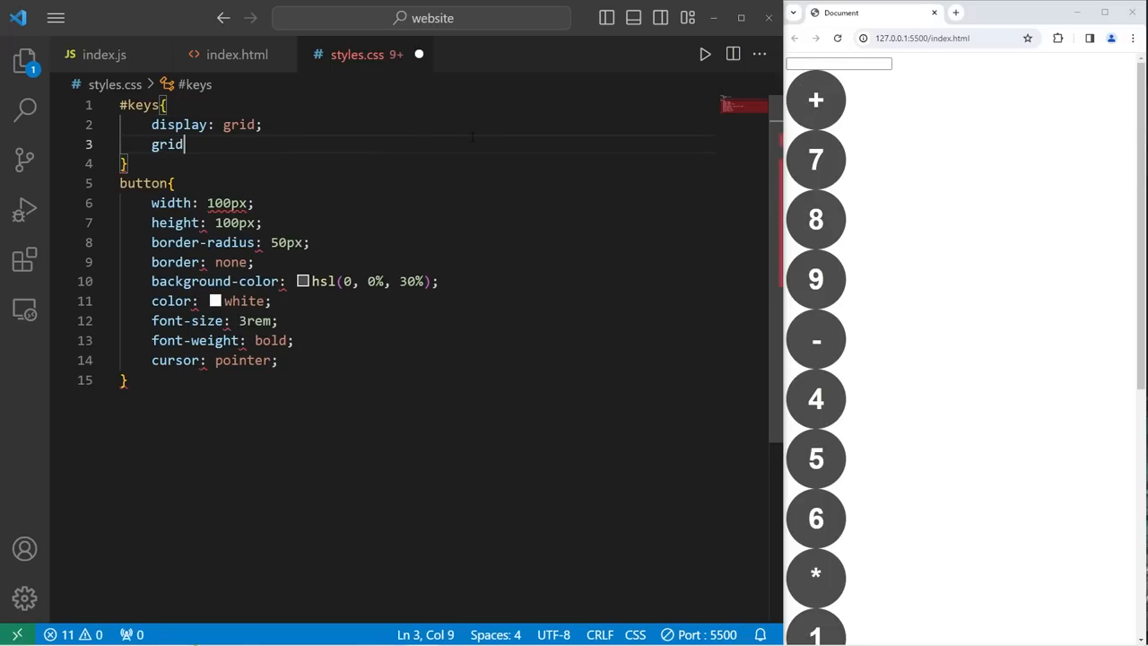
text(-)
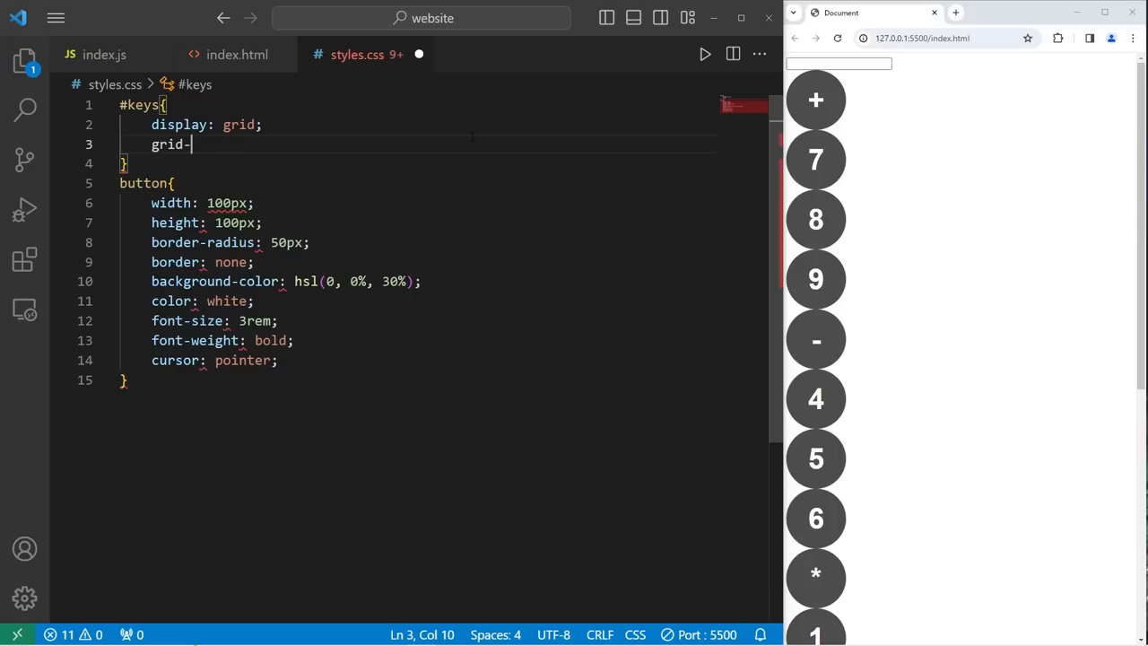
text(template-col)
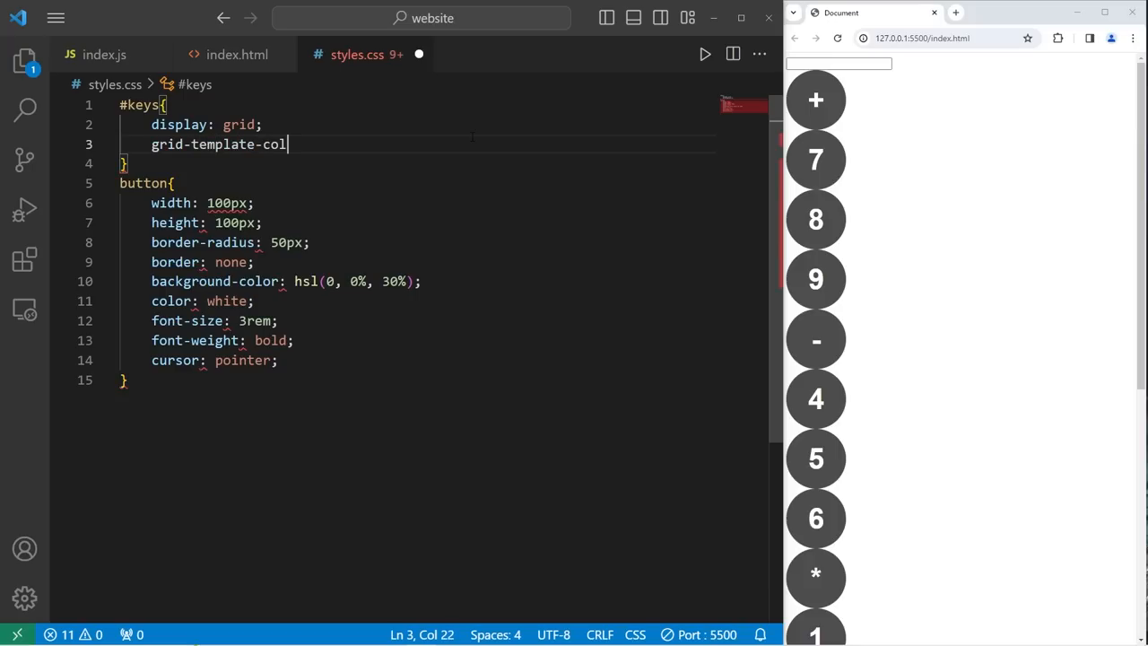
text(umns:)
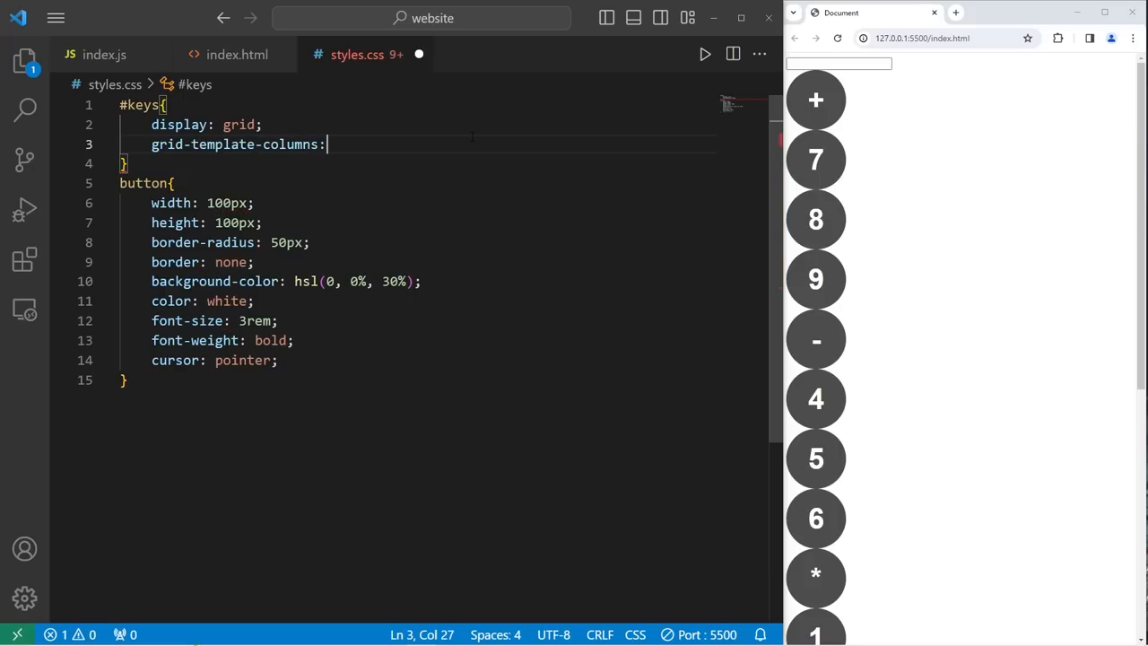
text(repeat)
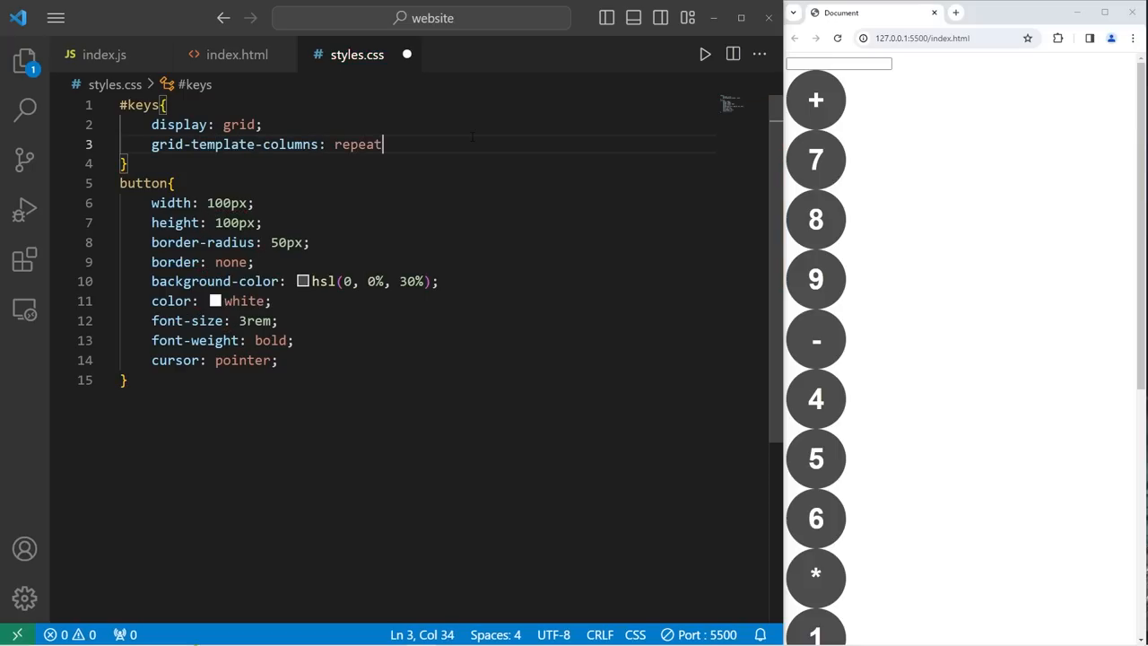
text(();)
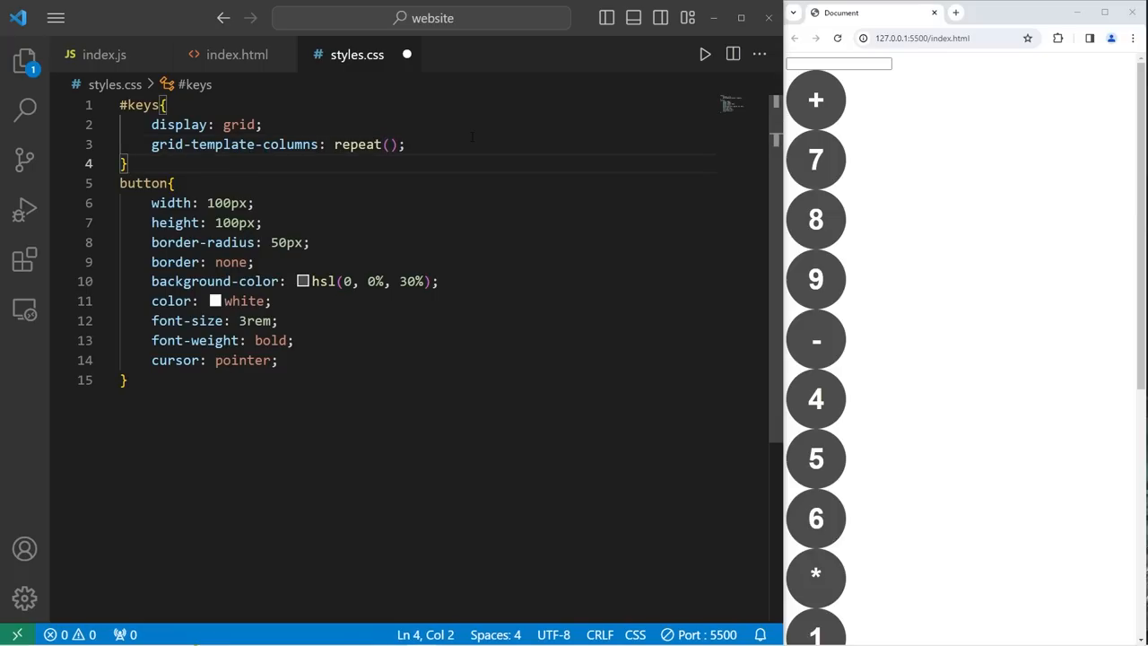
text(4,)
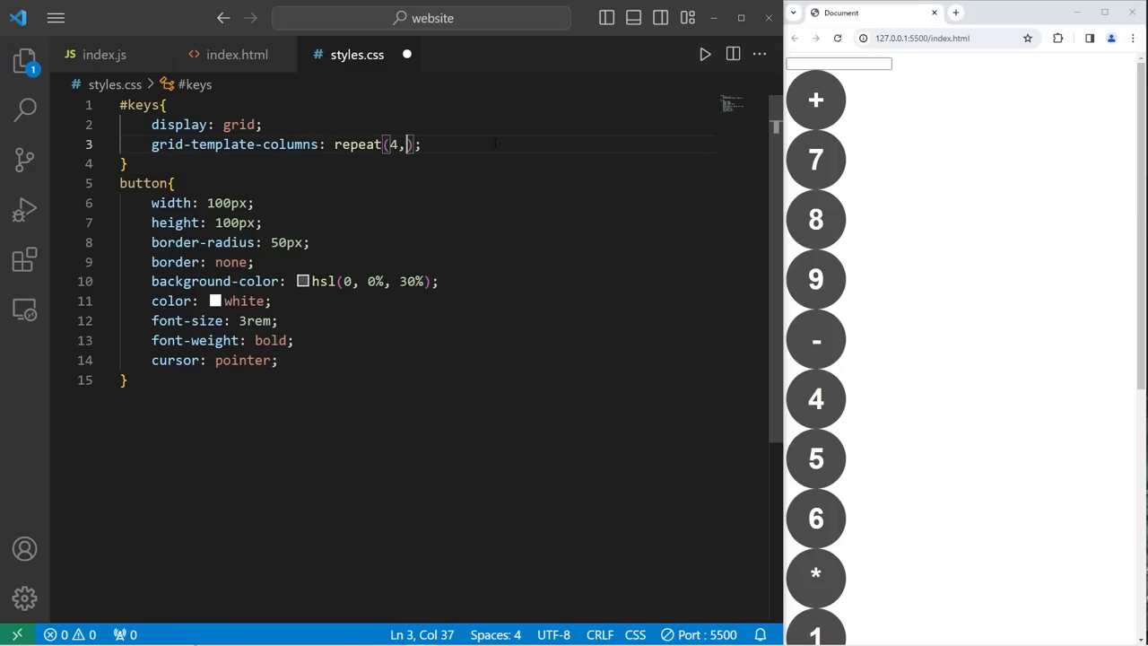
key(Backspace)
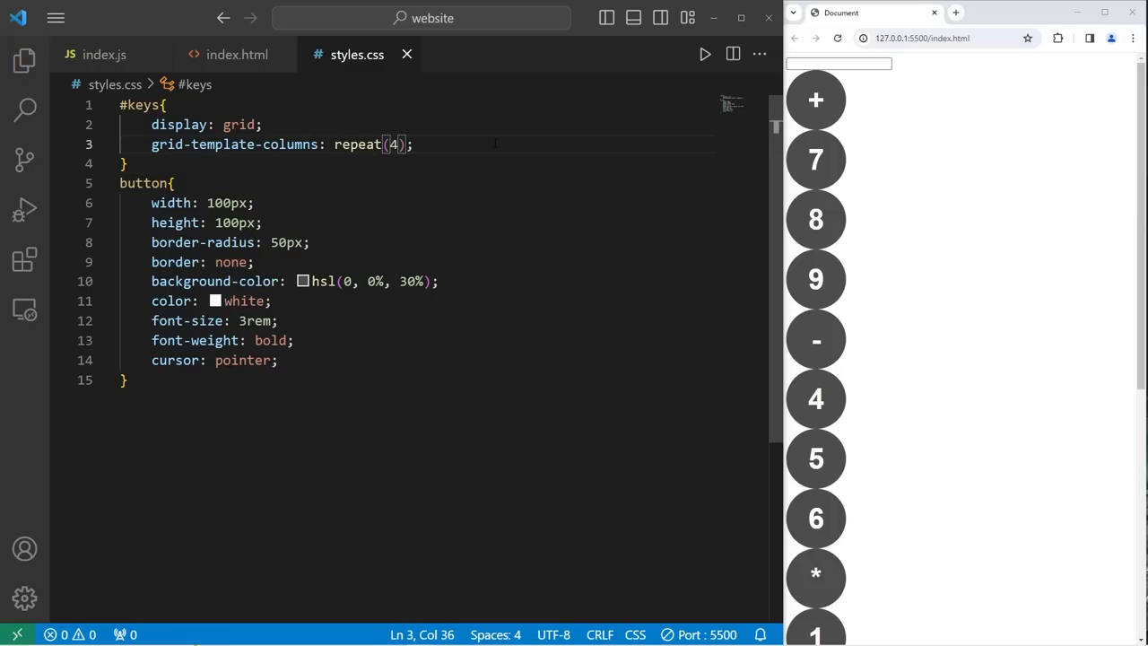
text(, 1)
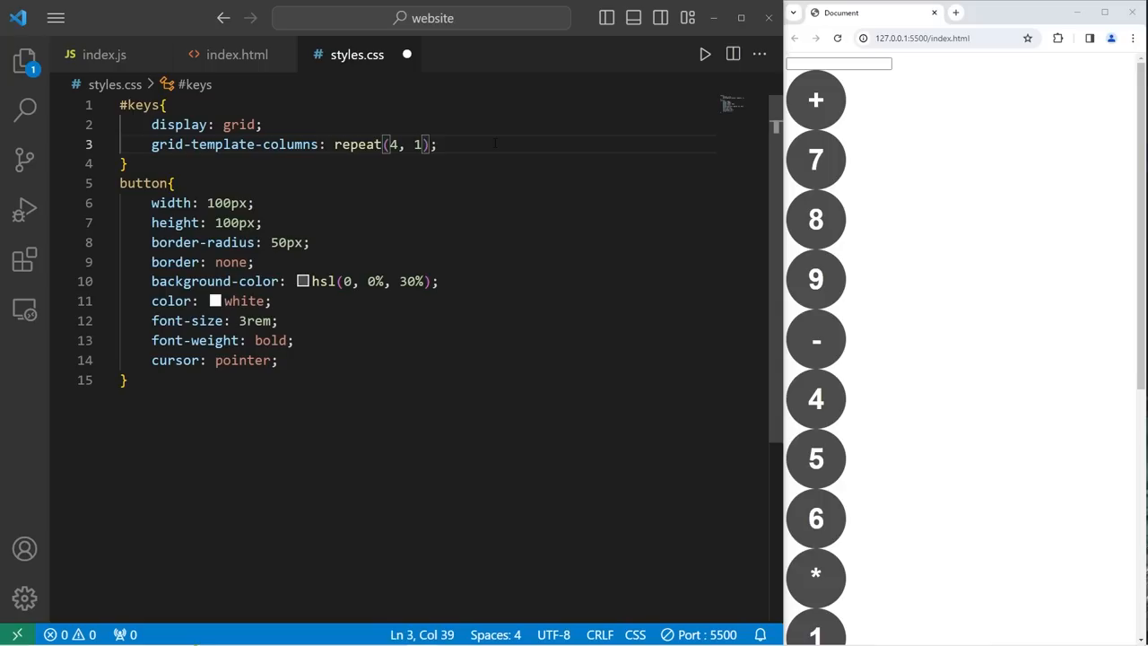
text(fr)
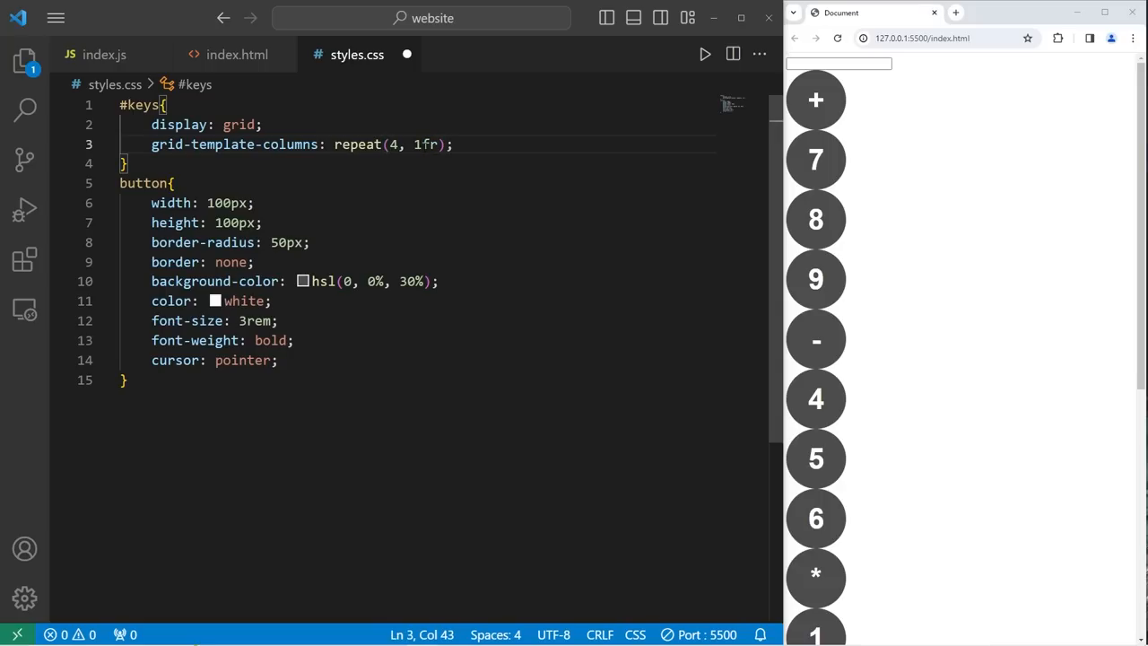
double_click(426, 143)
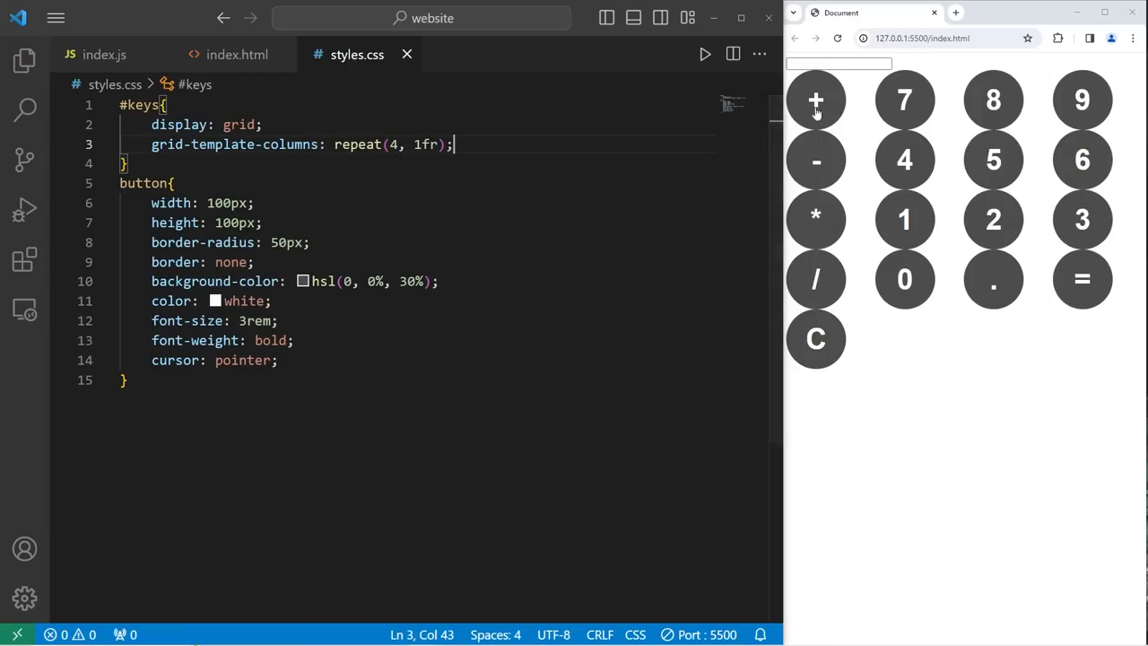
mouse_move(814, 219)
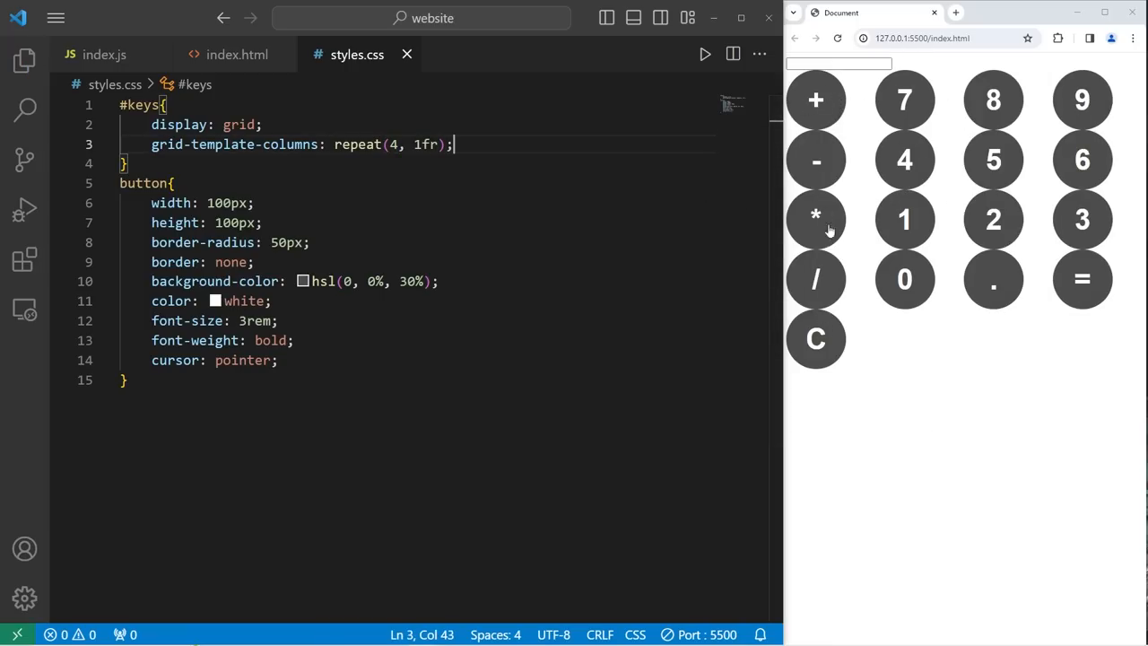
mouse_move(807, 231)
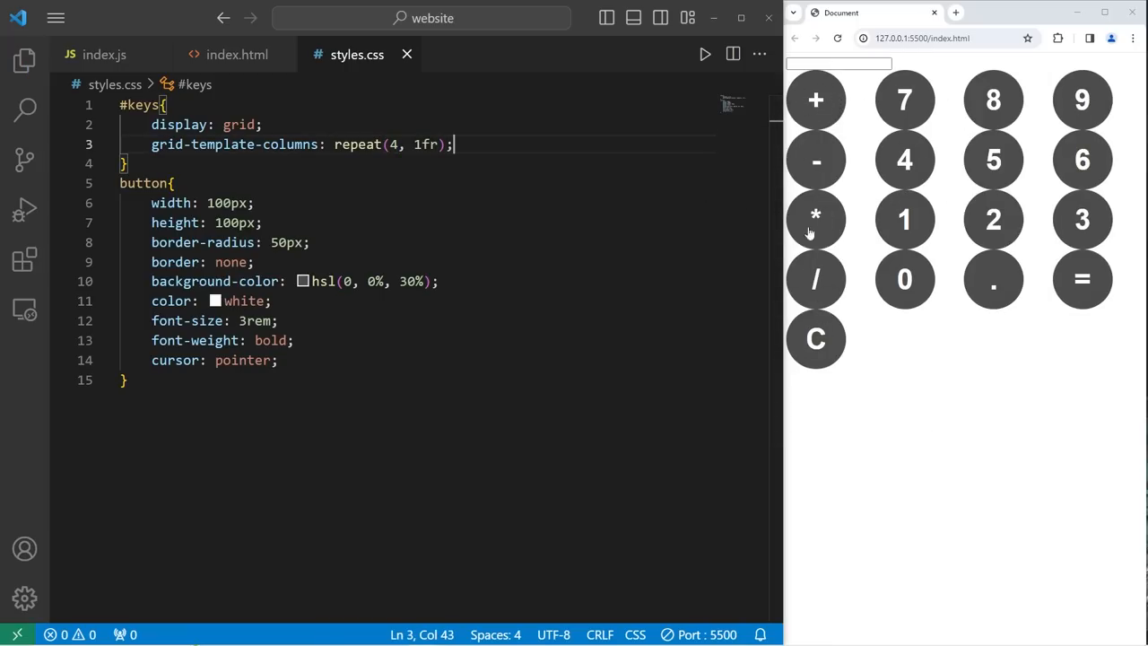
Give #keys a 10px gap and 25px padding, then bring up index.html
text(gap)
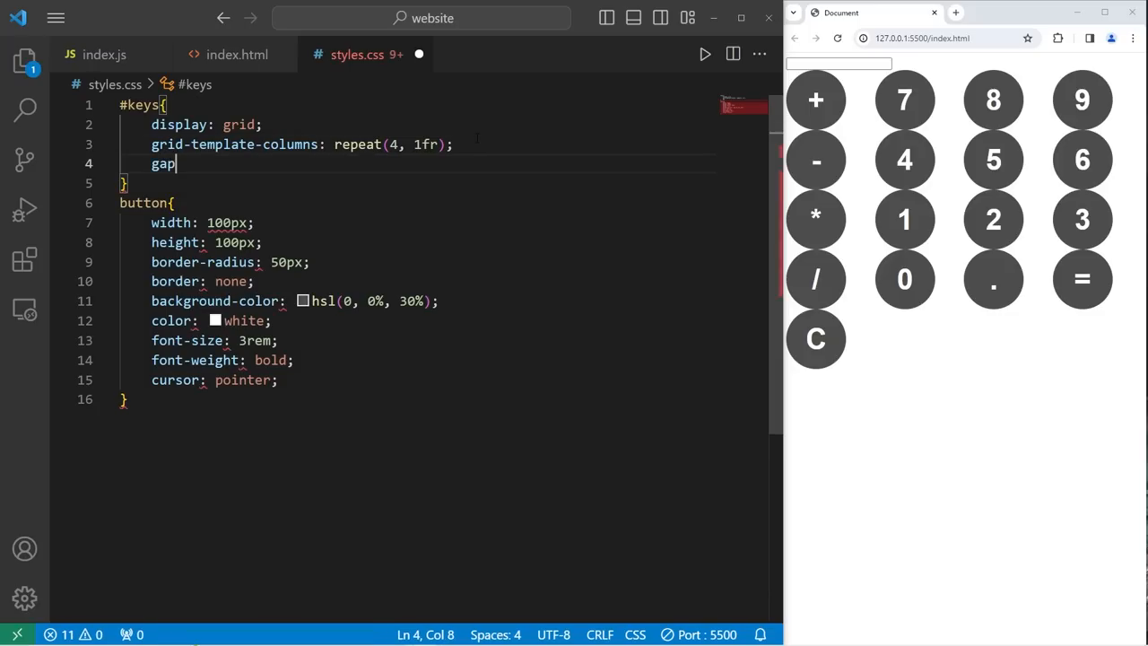
text(:)
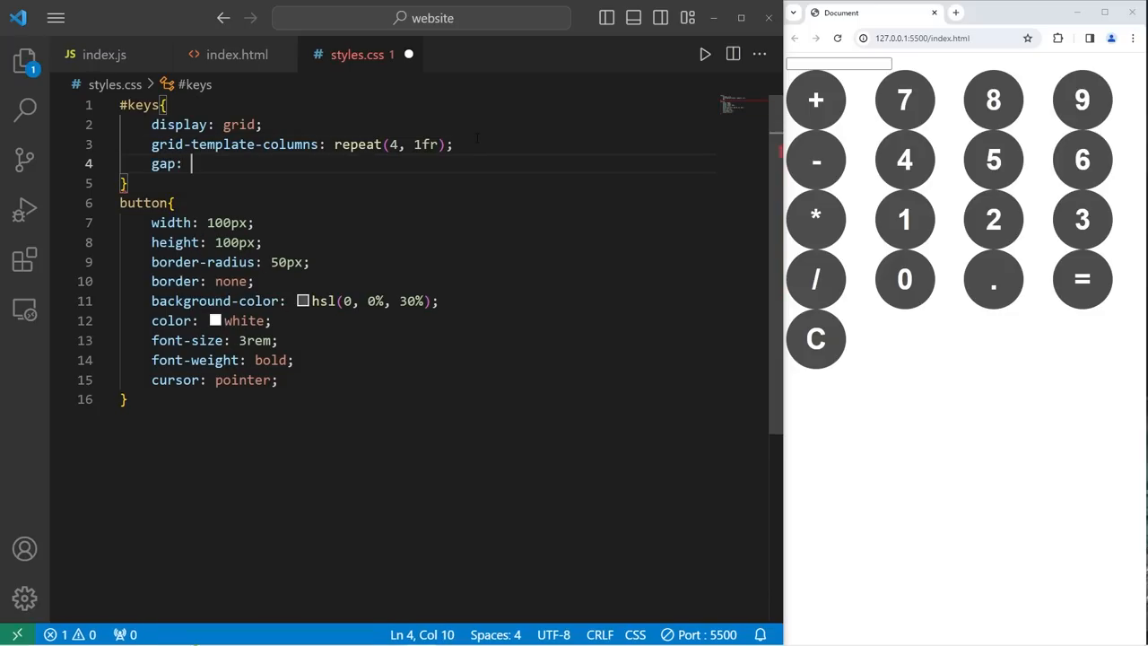
text(10px;)
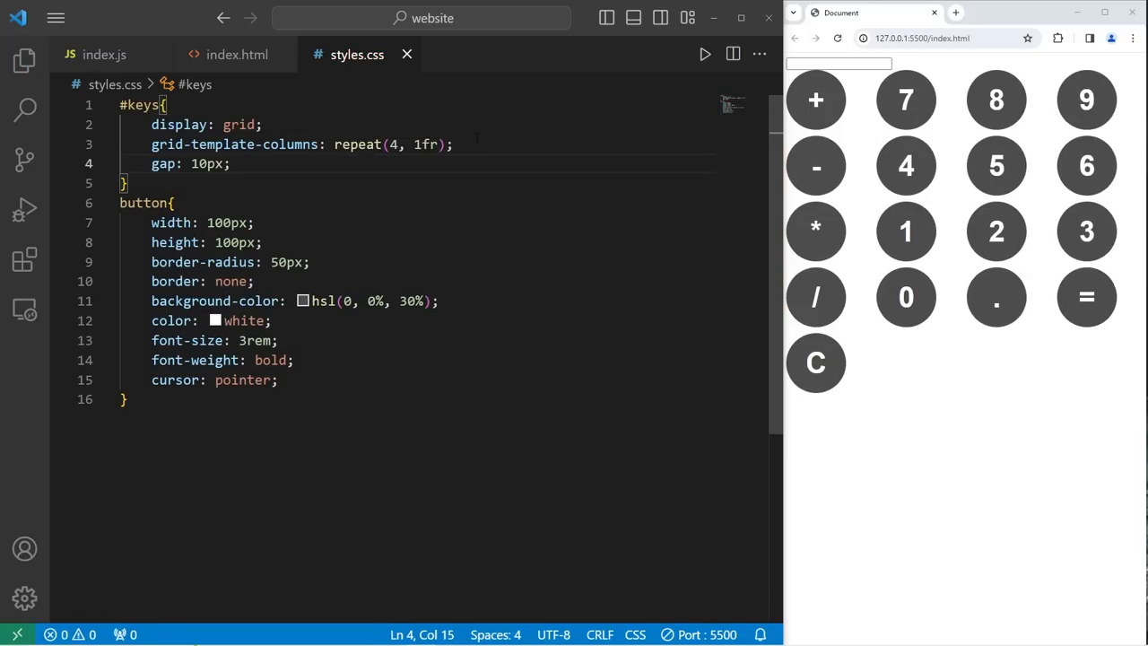
mouse_move(983, 190)
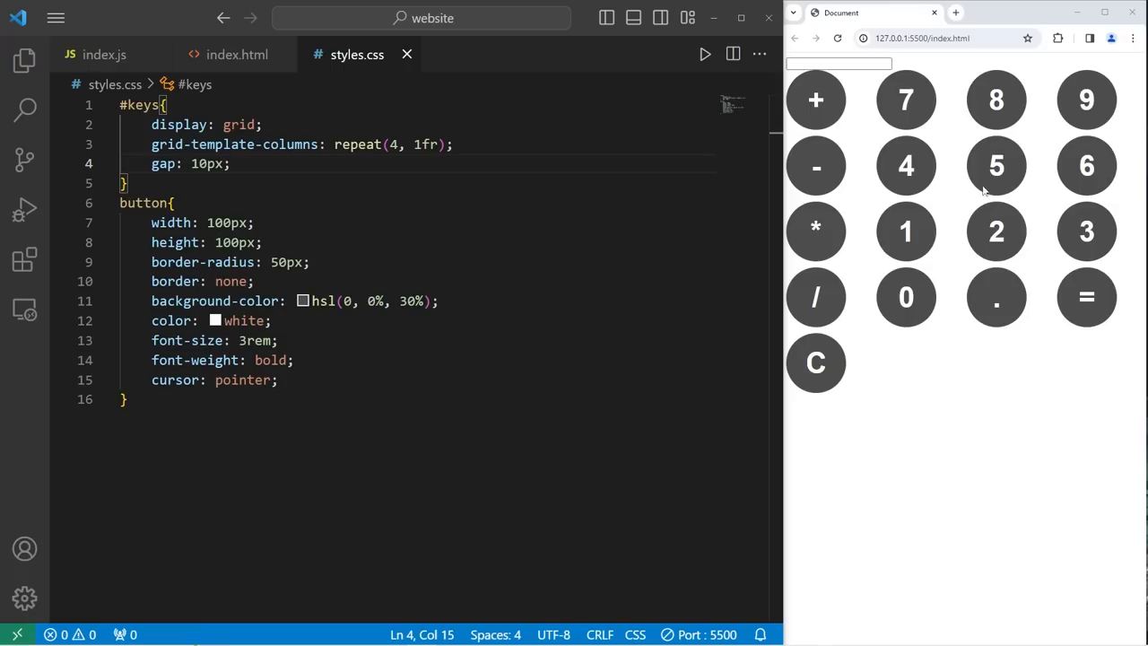
mouse_move(853, 215)
text(padding:)
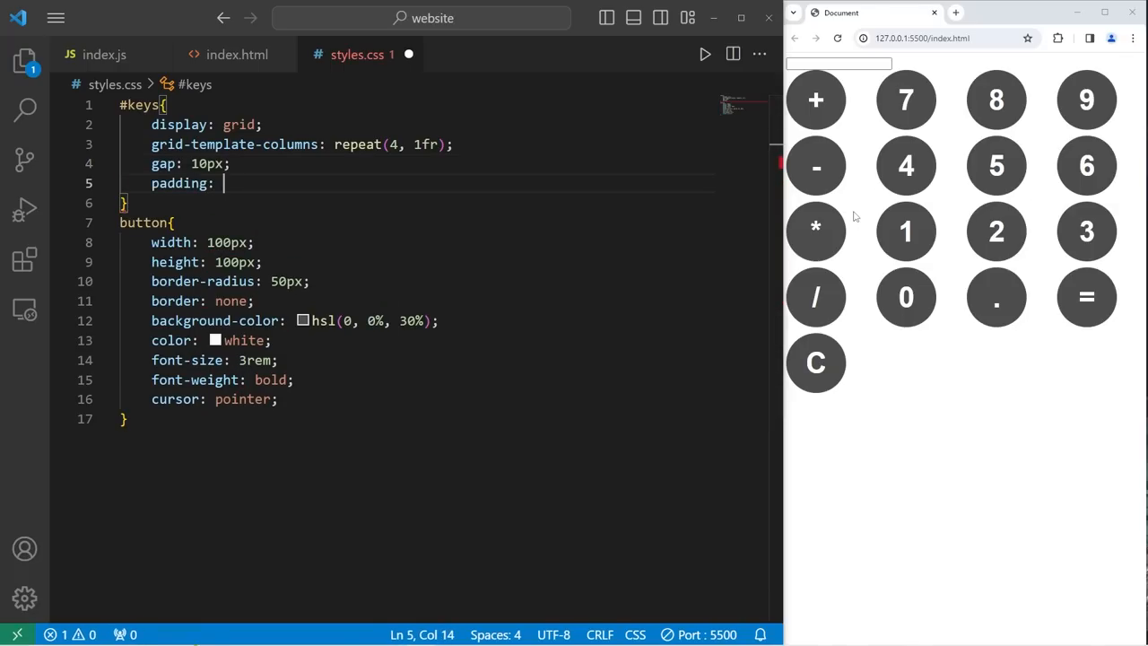
text(25px;)
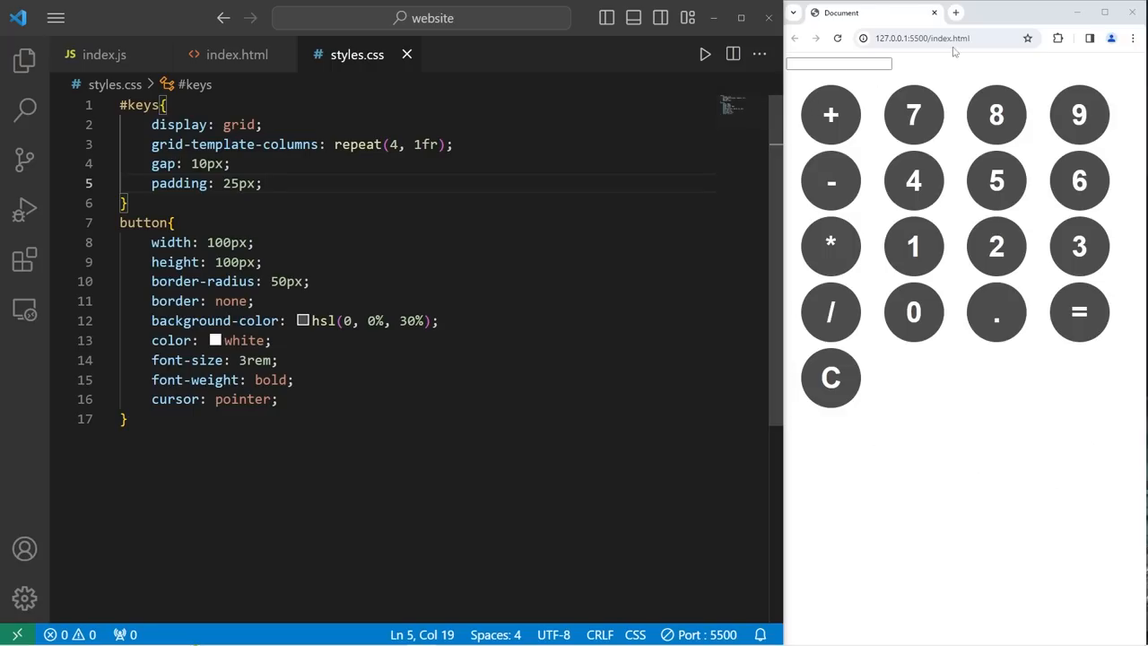
click(237, 54)
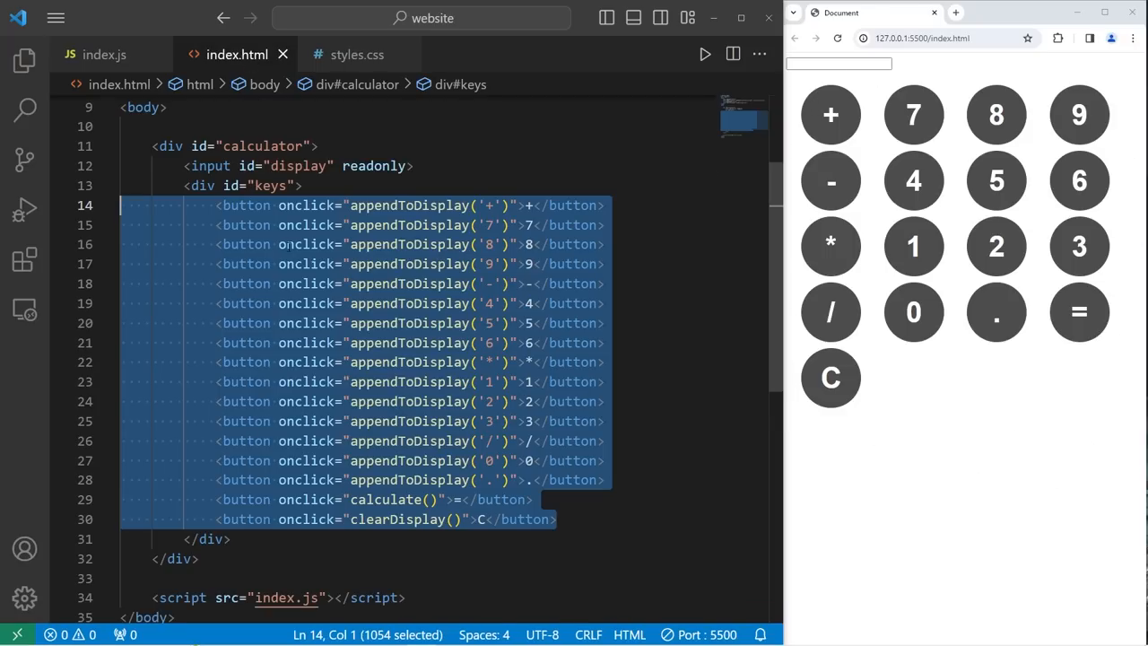
Start a #calculator rule with Arial, sans-serif font, hsl(0,0%,15%) background and 15px border-radius
click(357, 54)
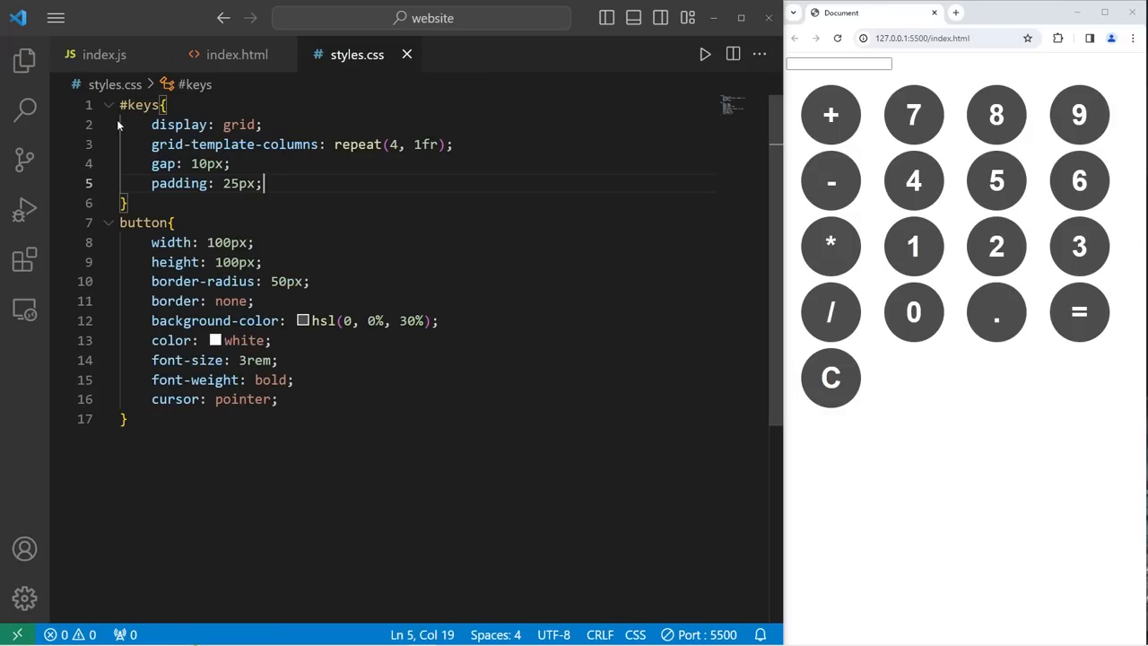
key(Enter)
text(#calculator{)
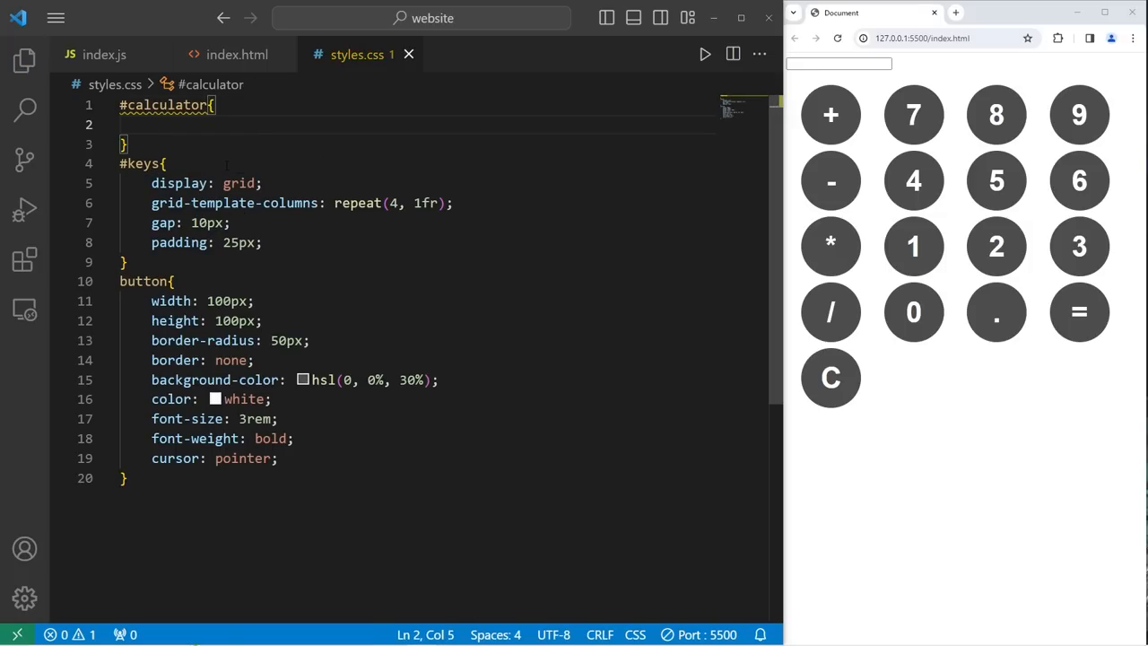
text(font-family:)
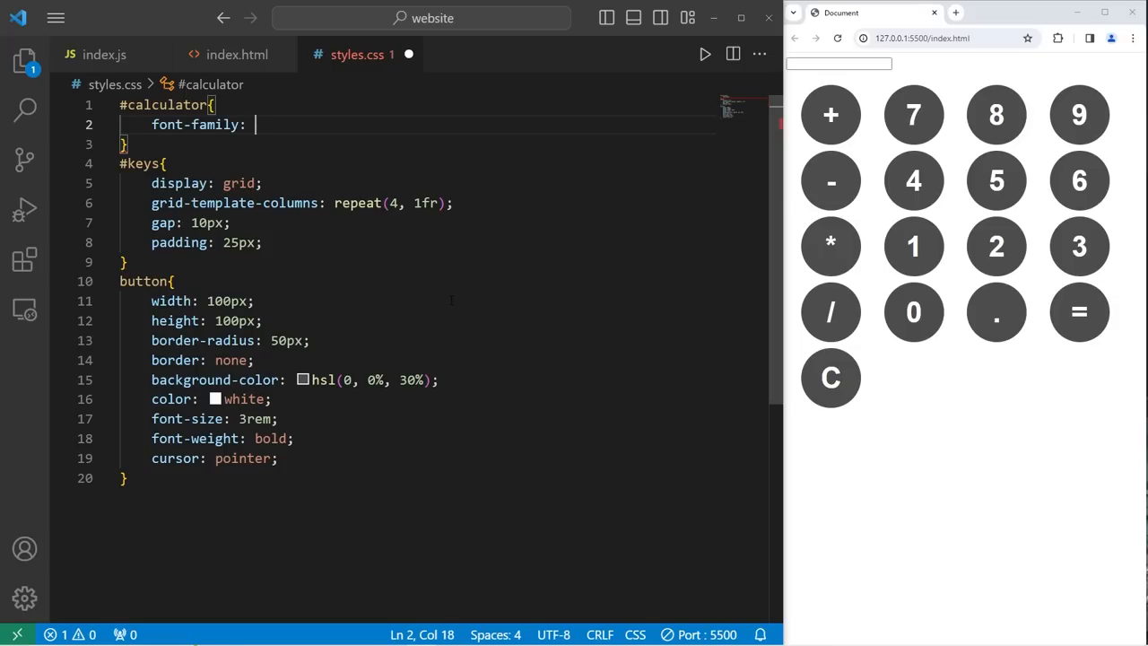
text(Arial, sans-serif;)
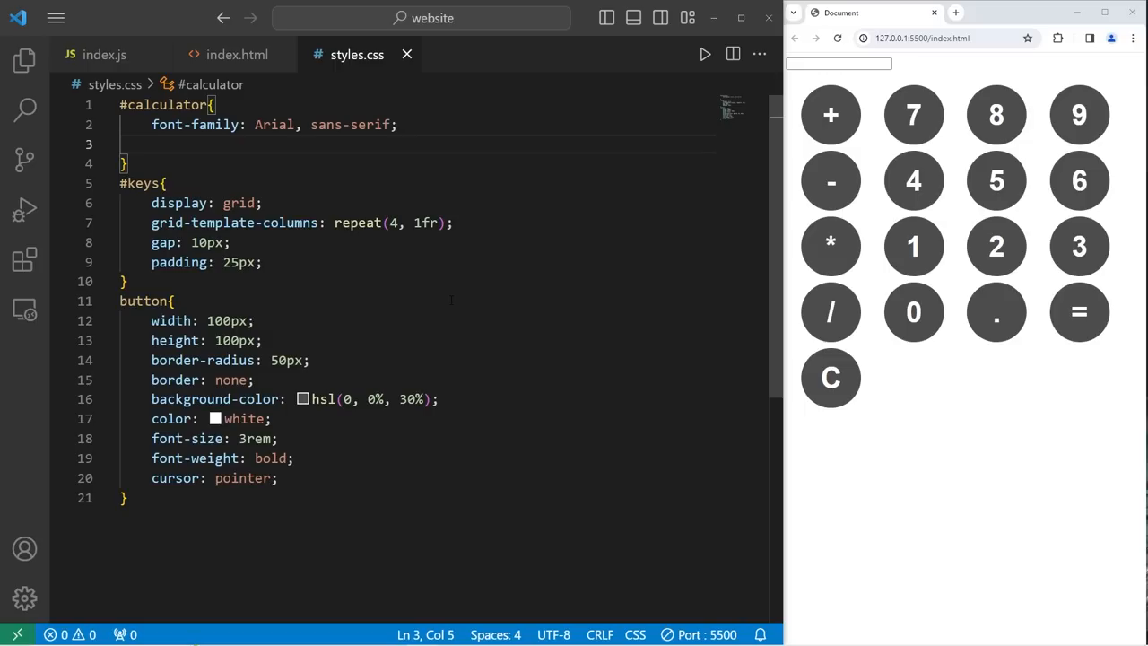
text(background-color: hsl(0, 0%, 0%);)
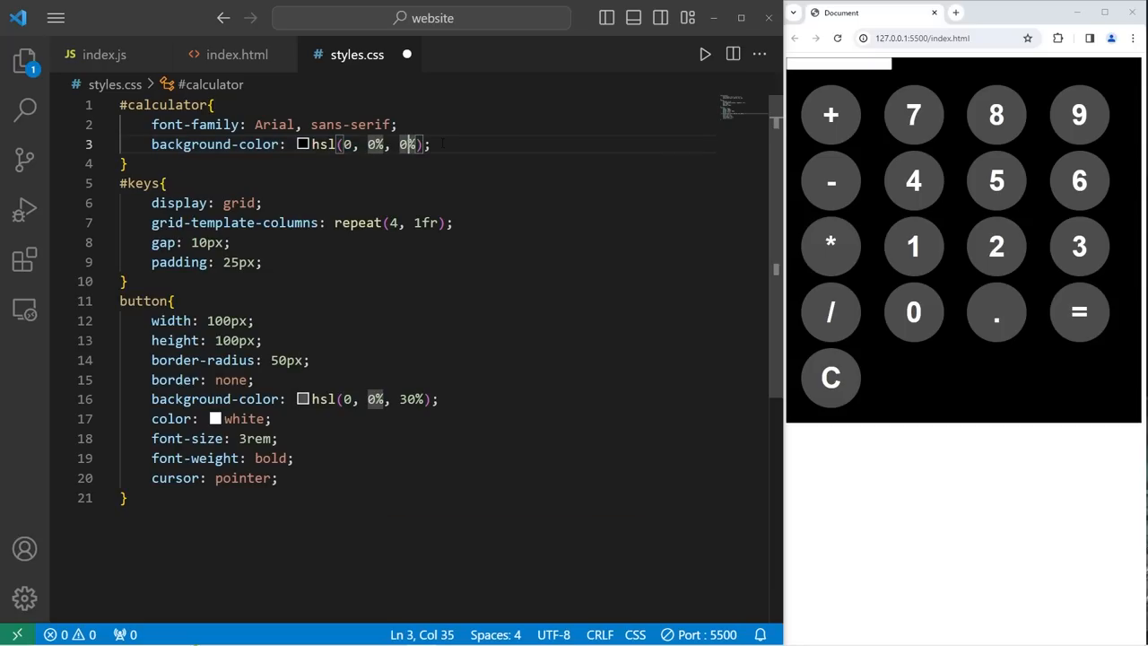
text(1)
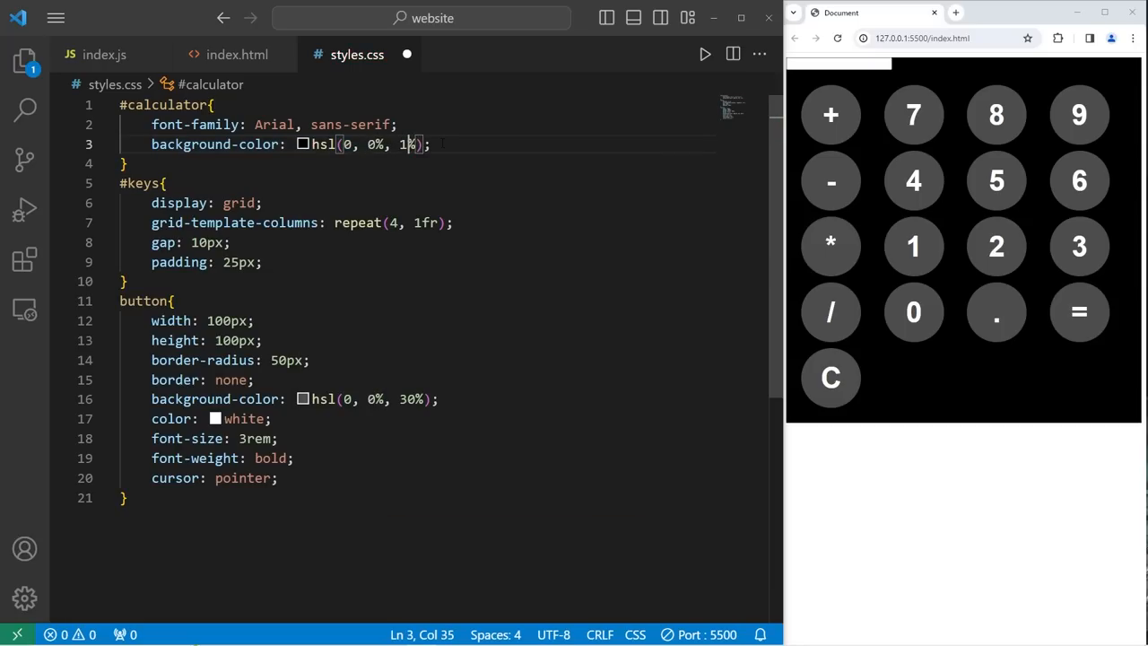
text(5)
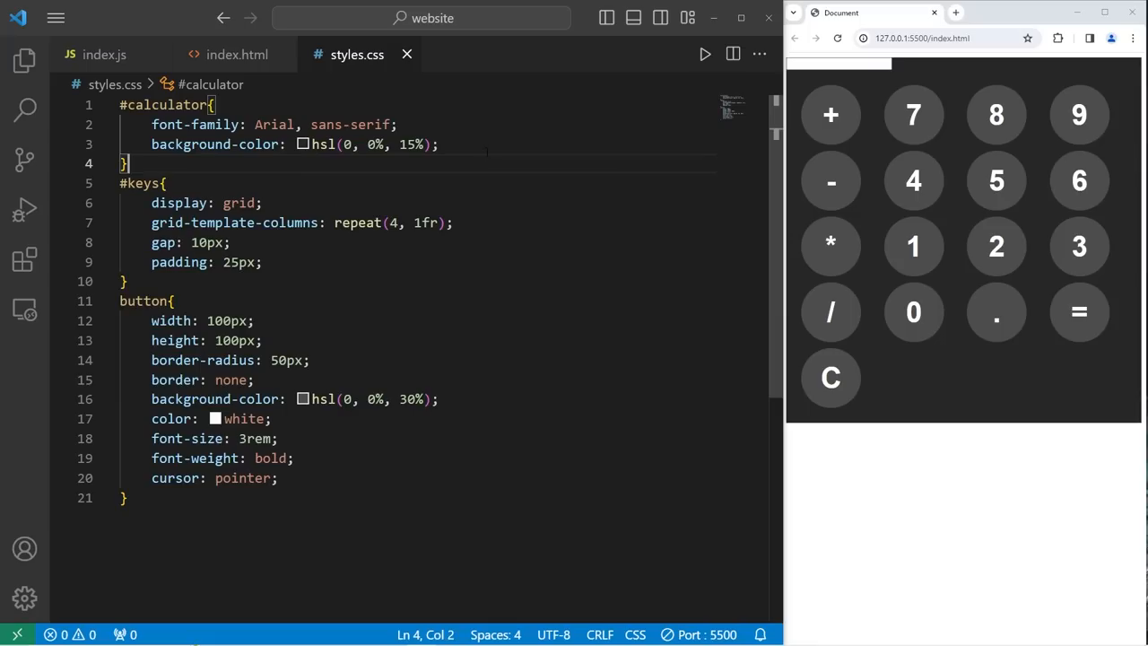
text(border-radius:)
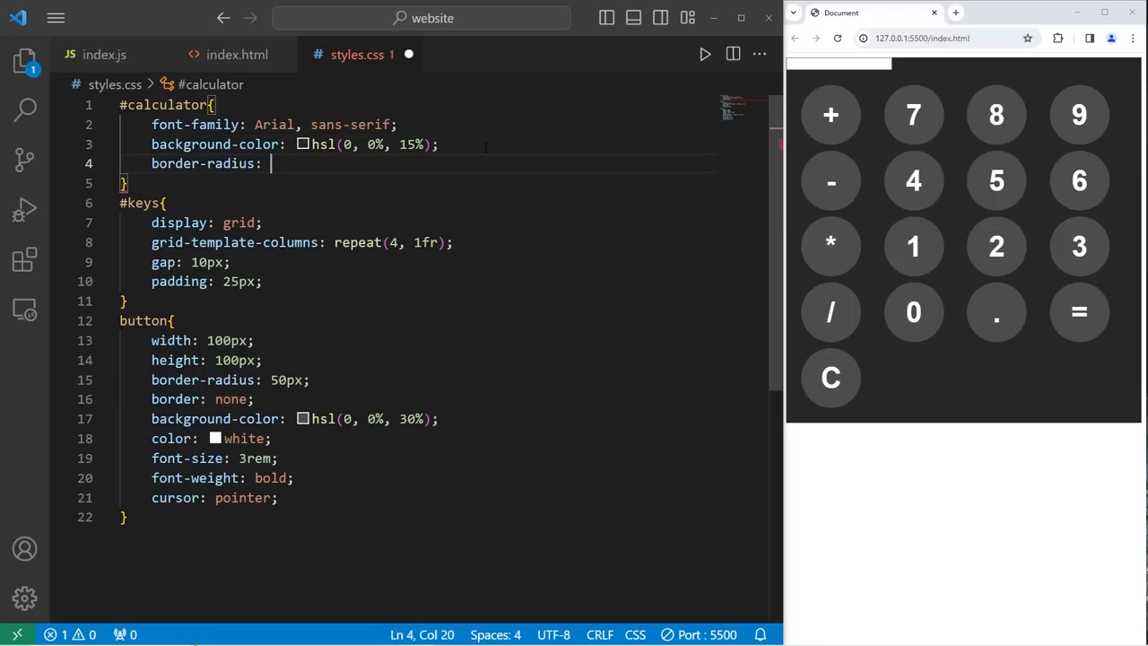
text(15px;)
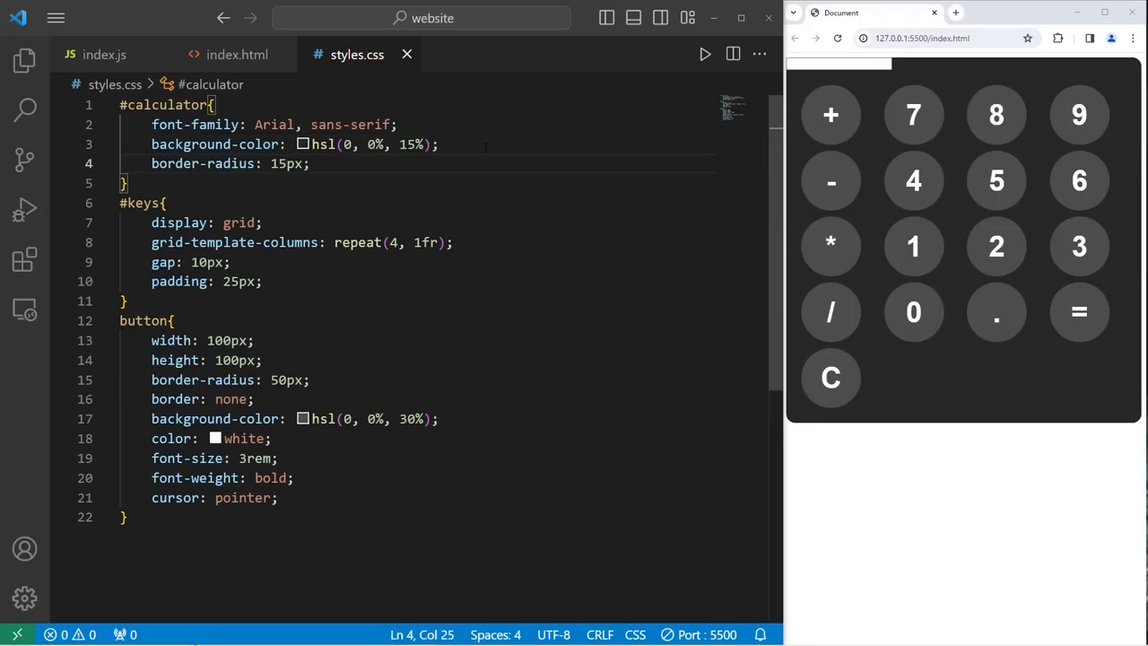
mouse_move(789, 438)
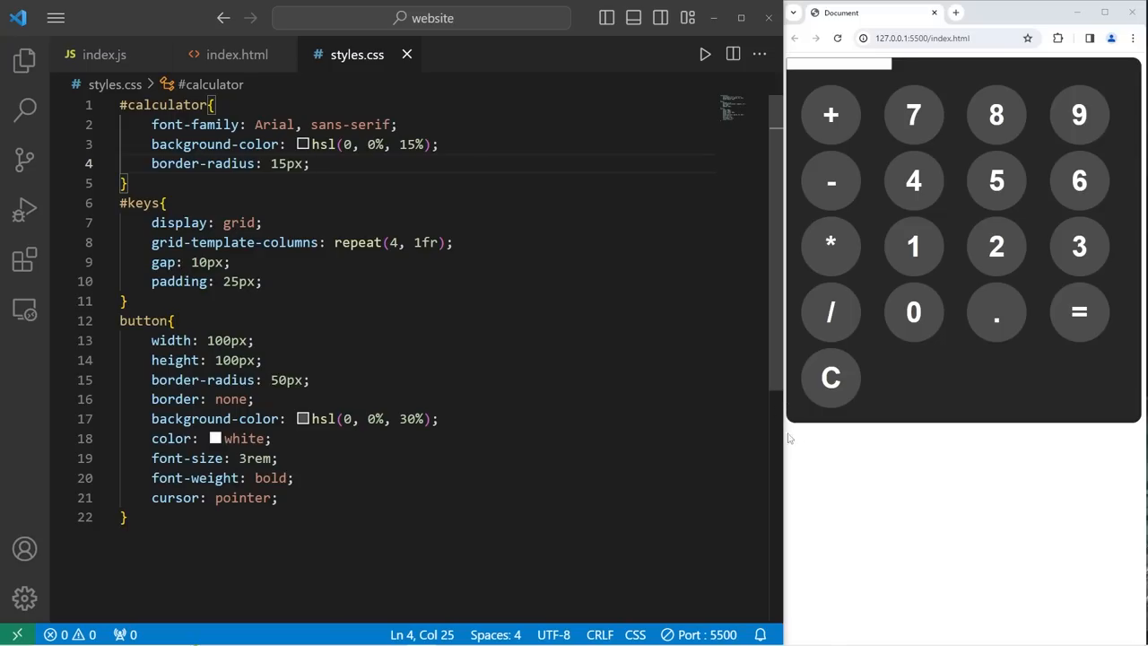
Finish #calculator with max-width 500px and overflow hidden
key(enter)
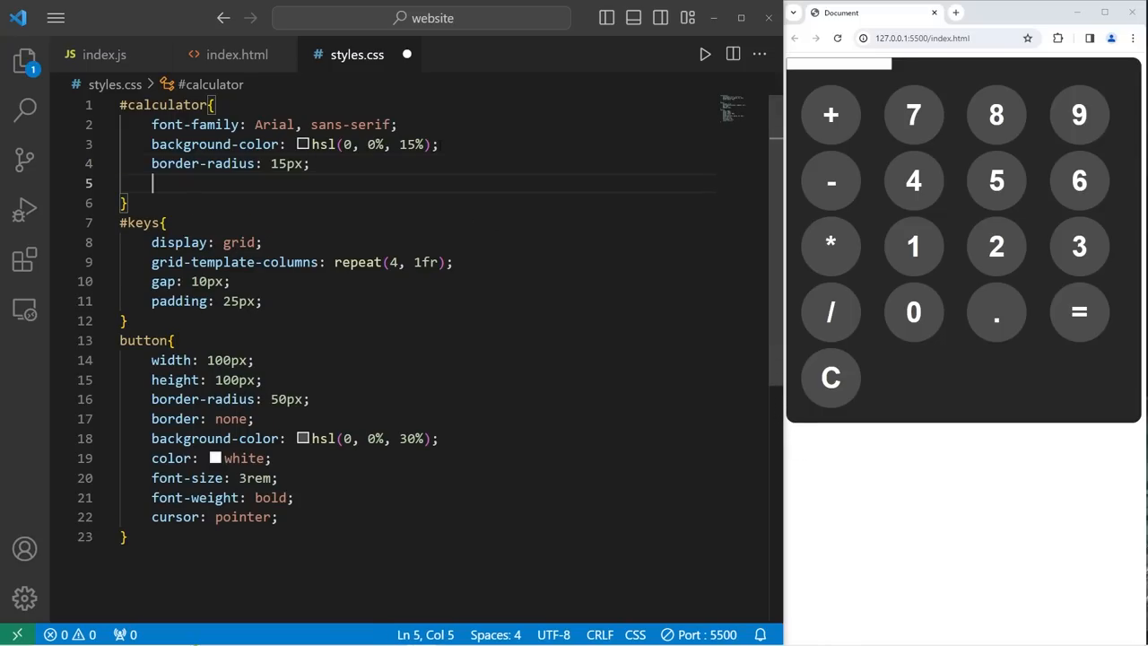
text(max-w)
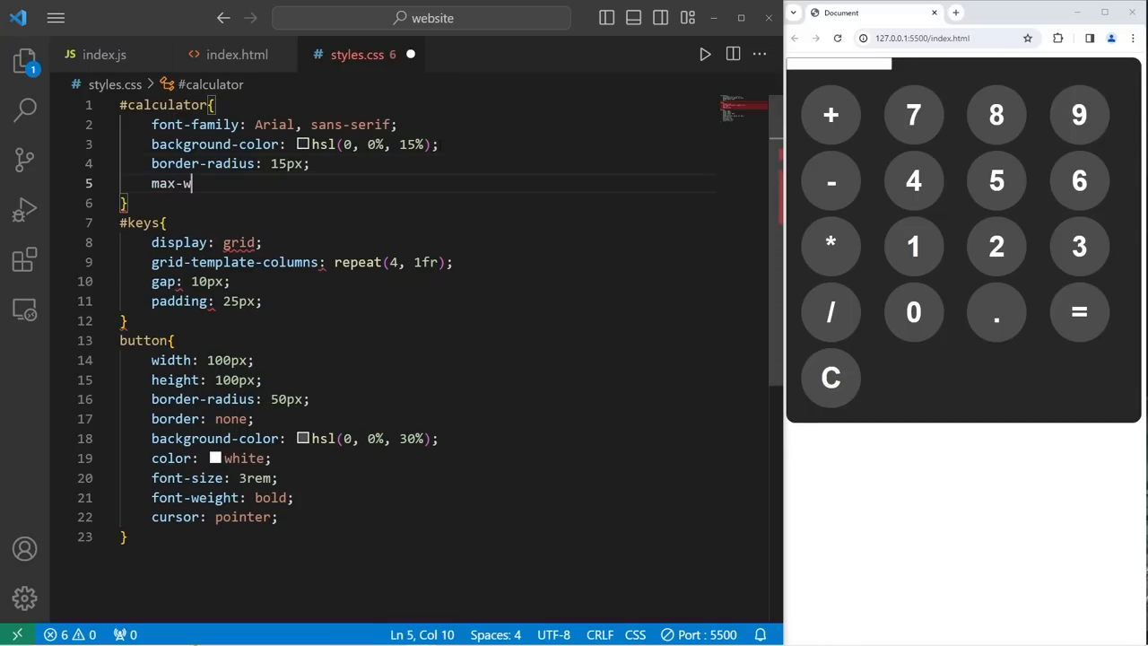
text(idth: 5)
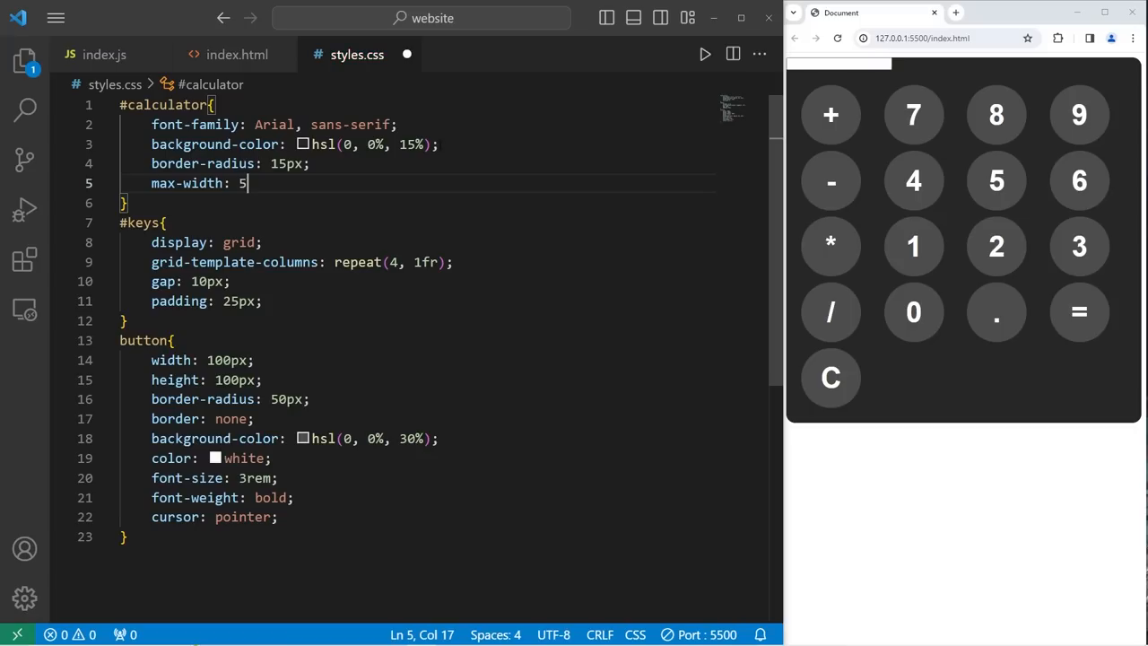
text(00px;)
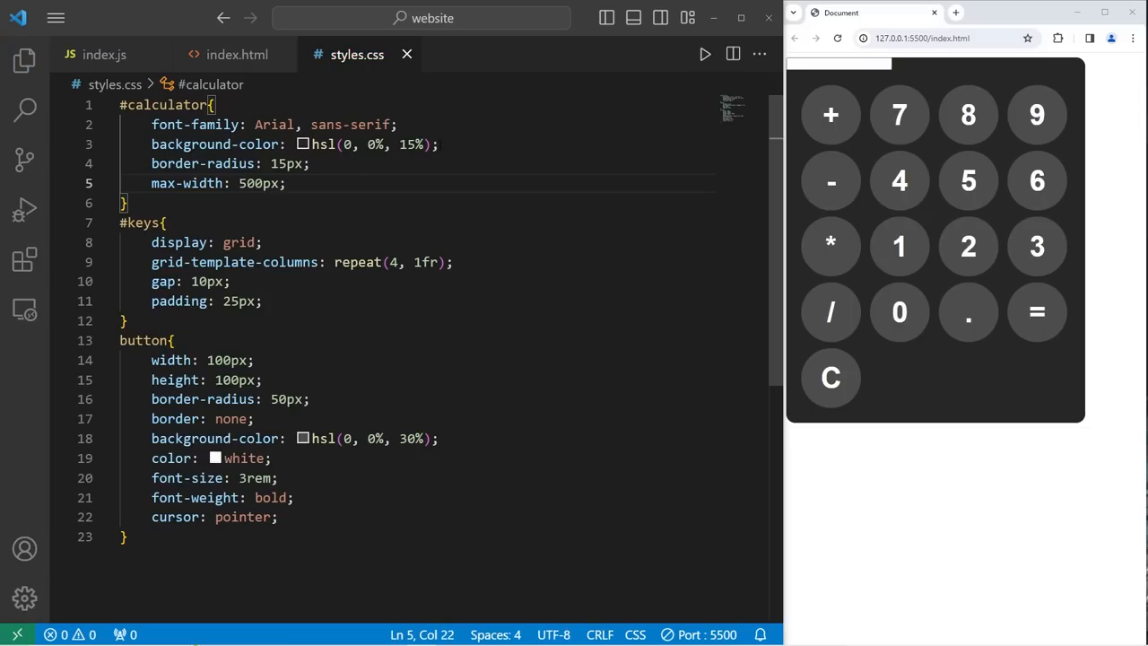
key(Enter)
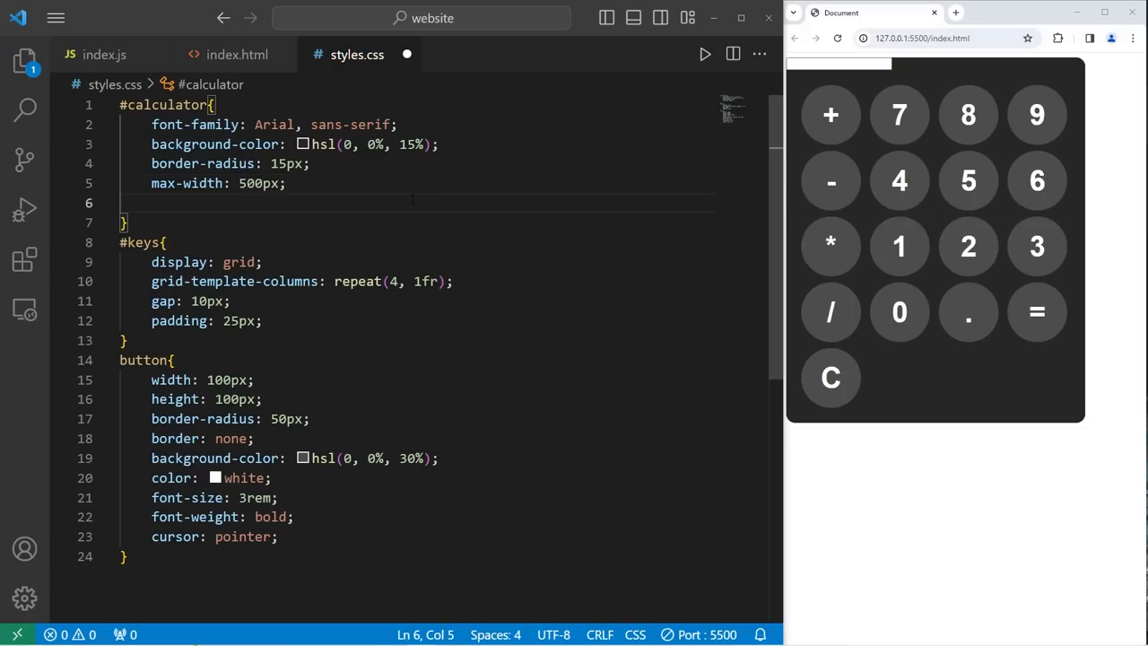
text(overflow:)
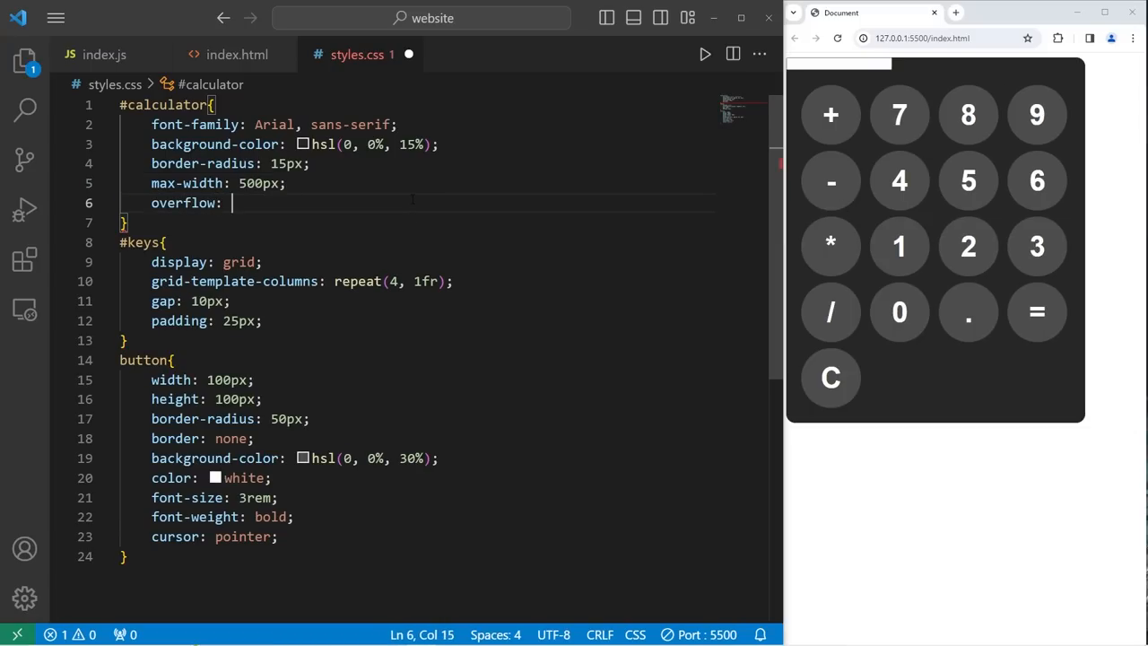
text(hidden;)
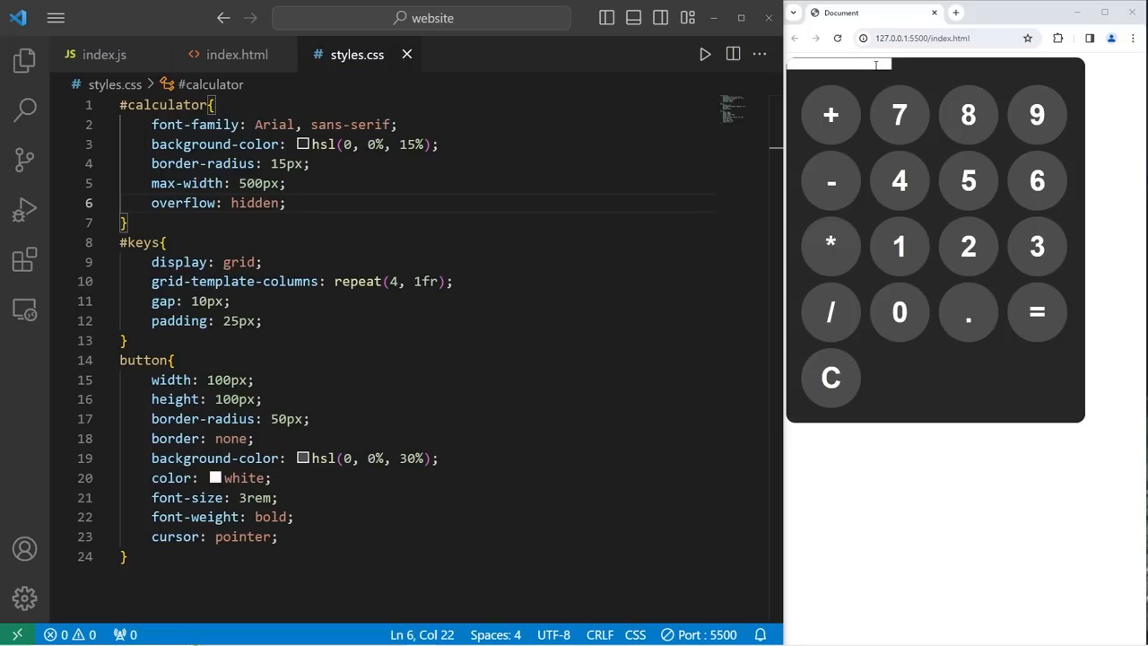
Start a #display rule with width 100%, padding 20px and font-size 5rem
click(127, 222)
text(#)
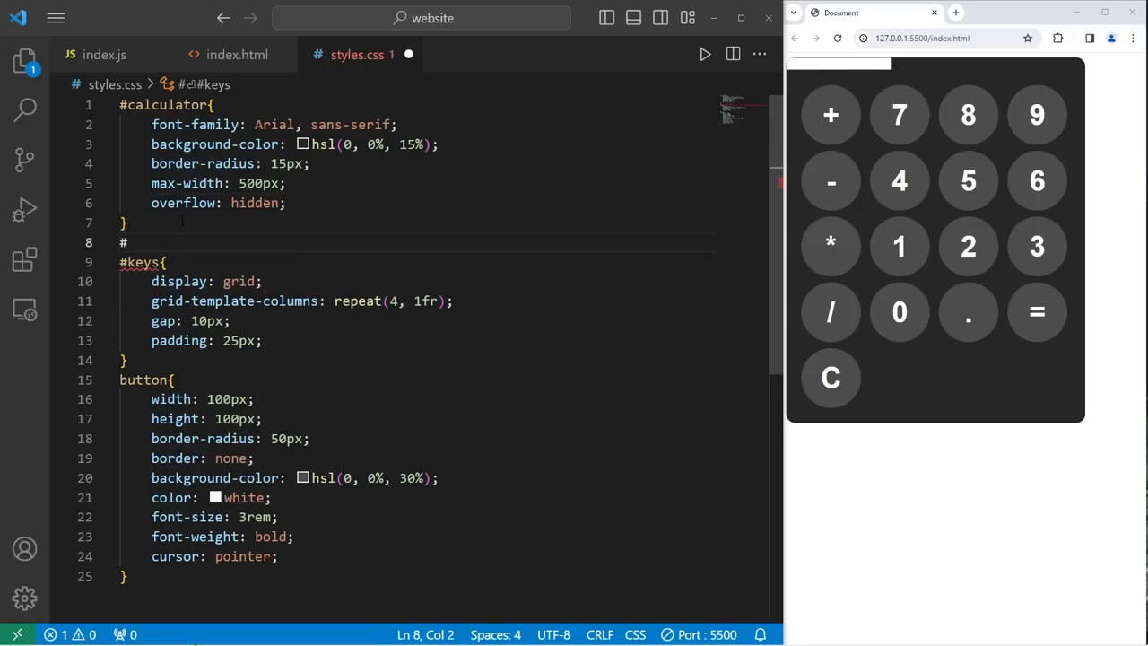
text(display{)
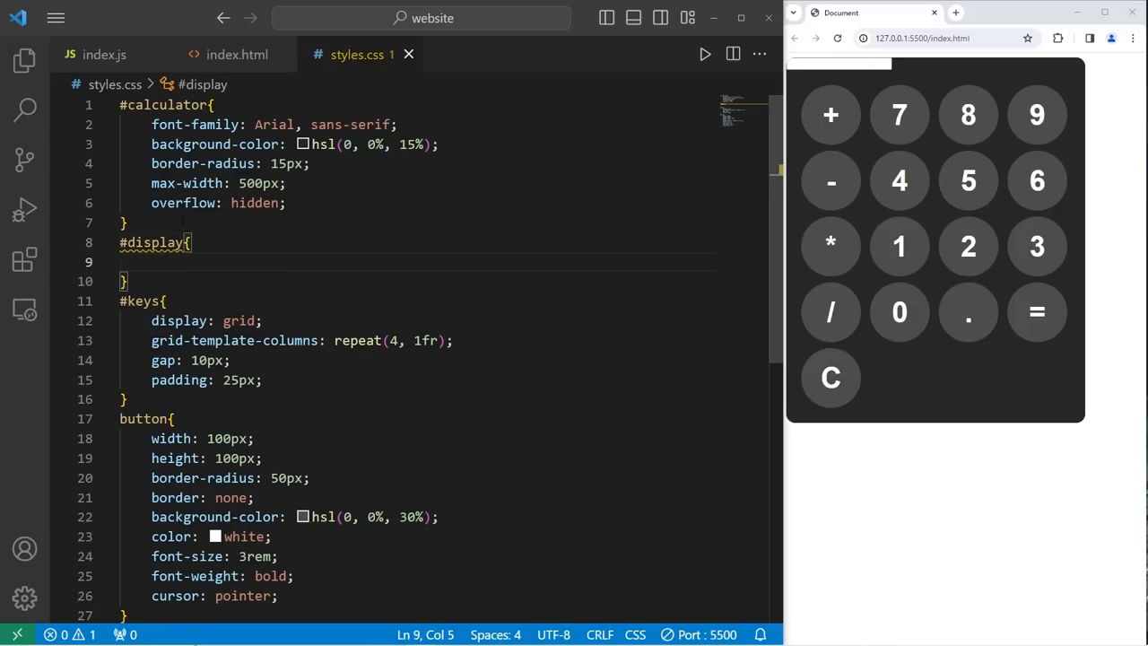
text(width)
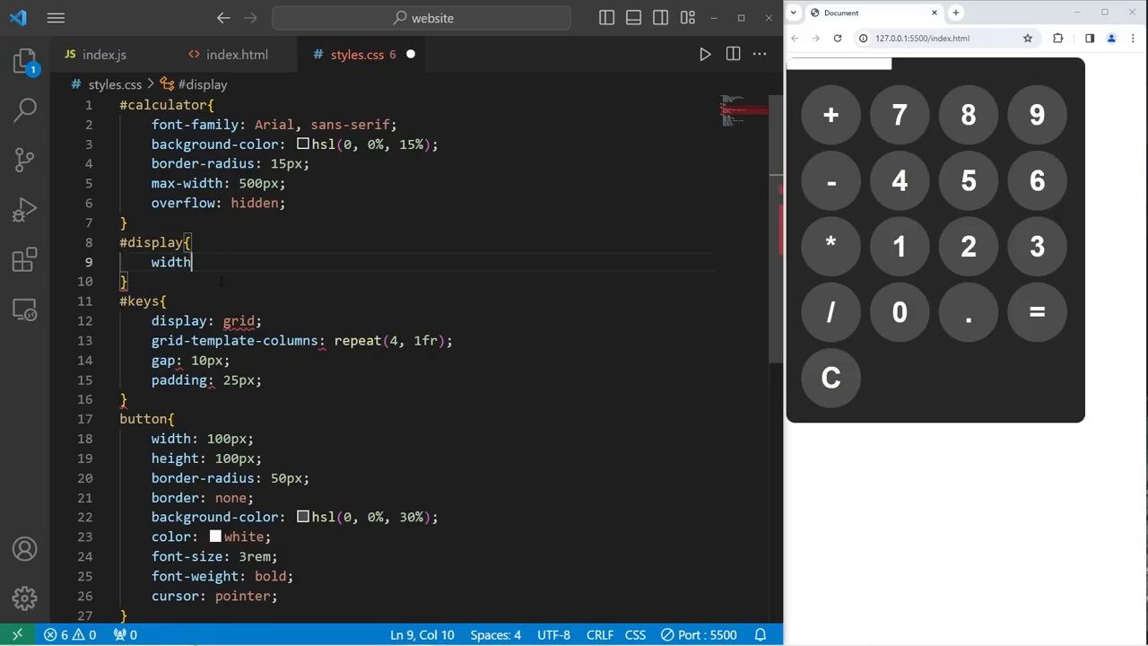
text(: 100%;)
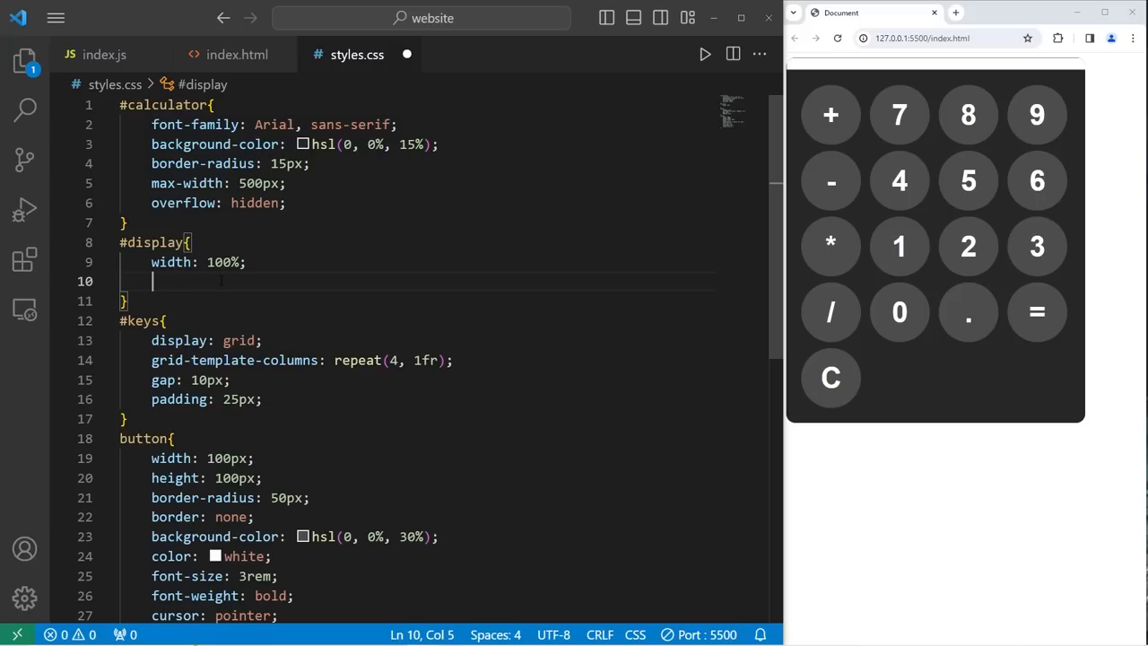
text(padding:)
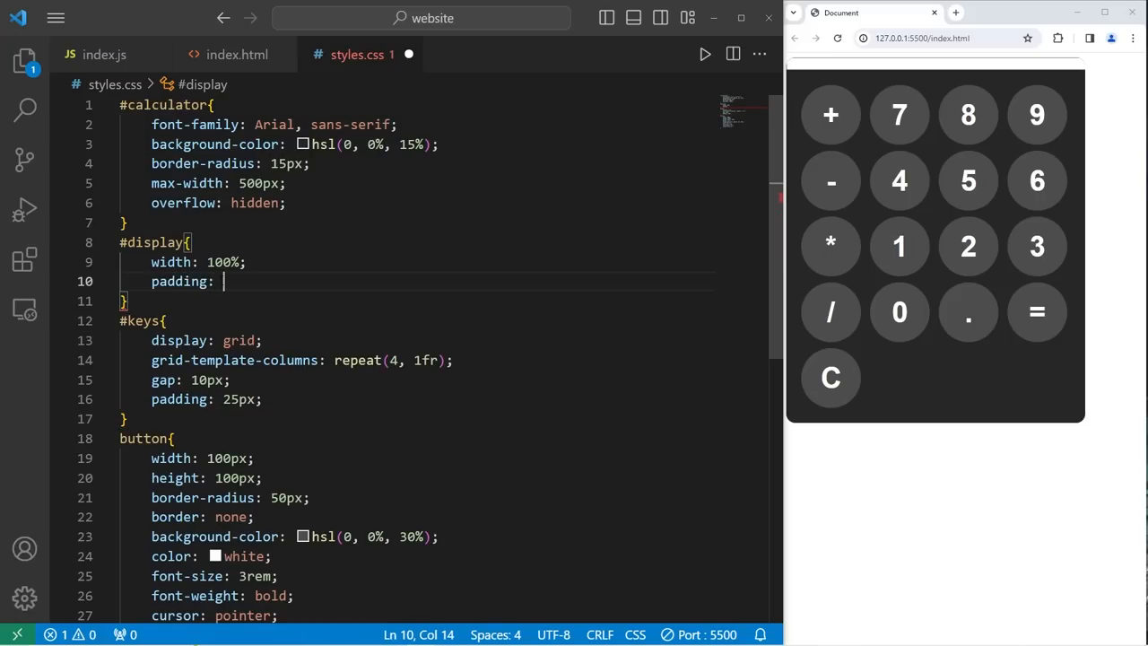
text(20px;)
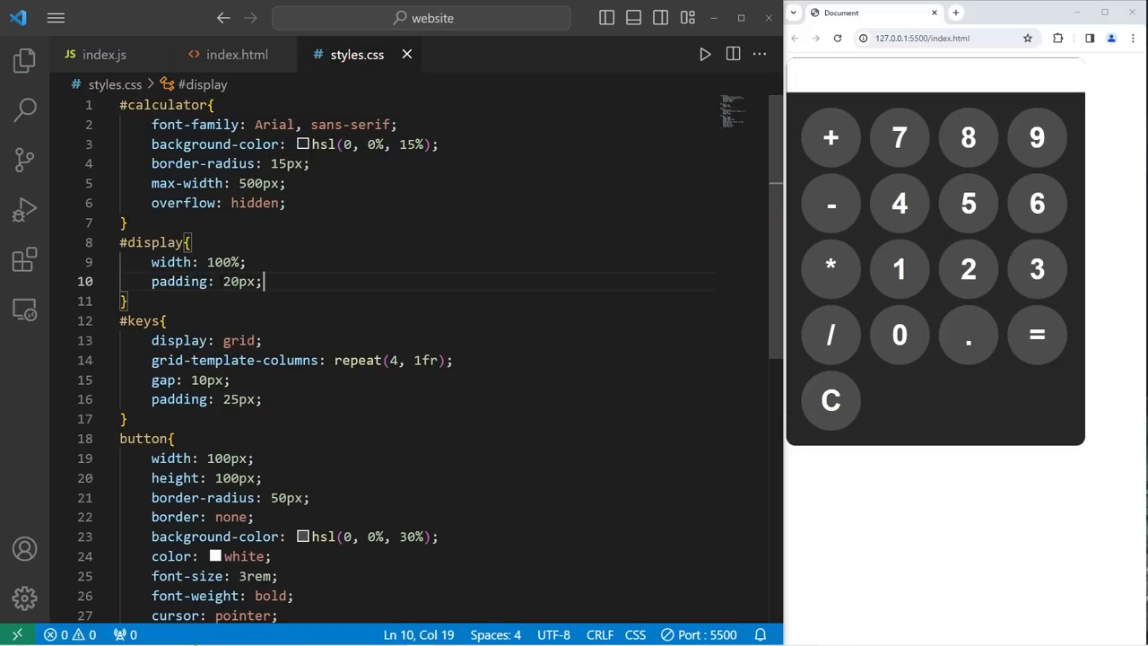
text(font-size:)
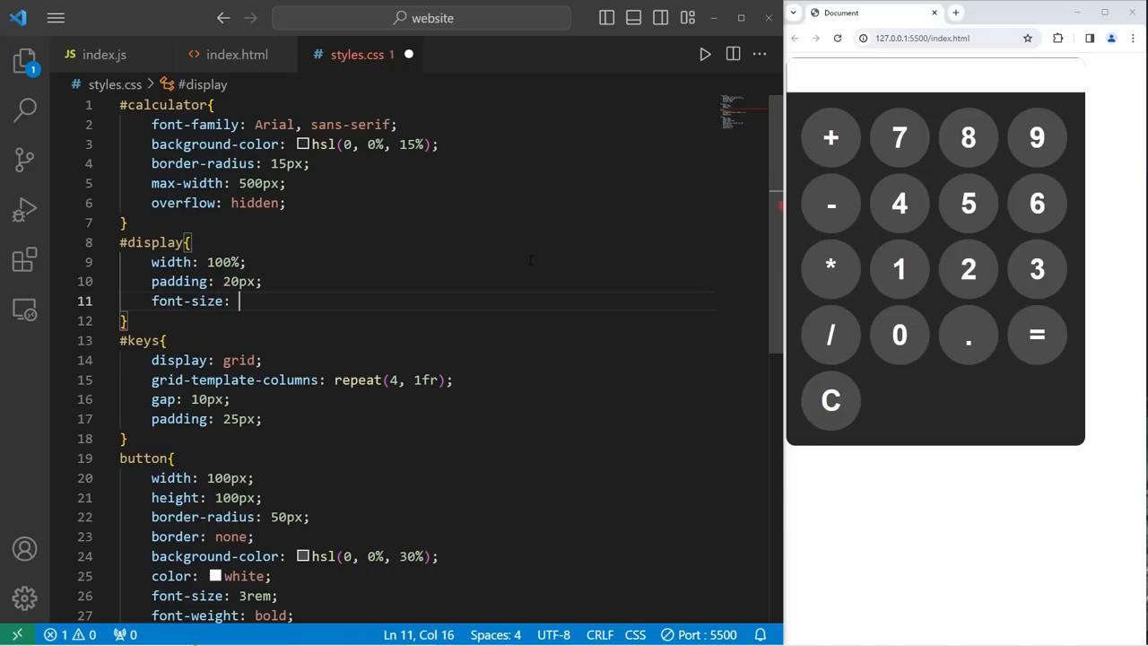
text(5rem;)
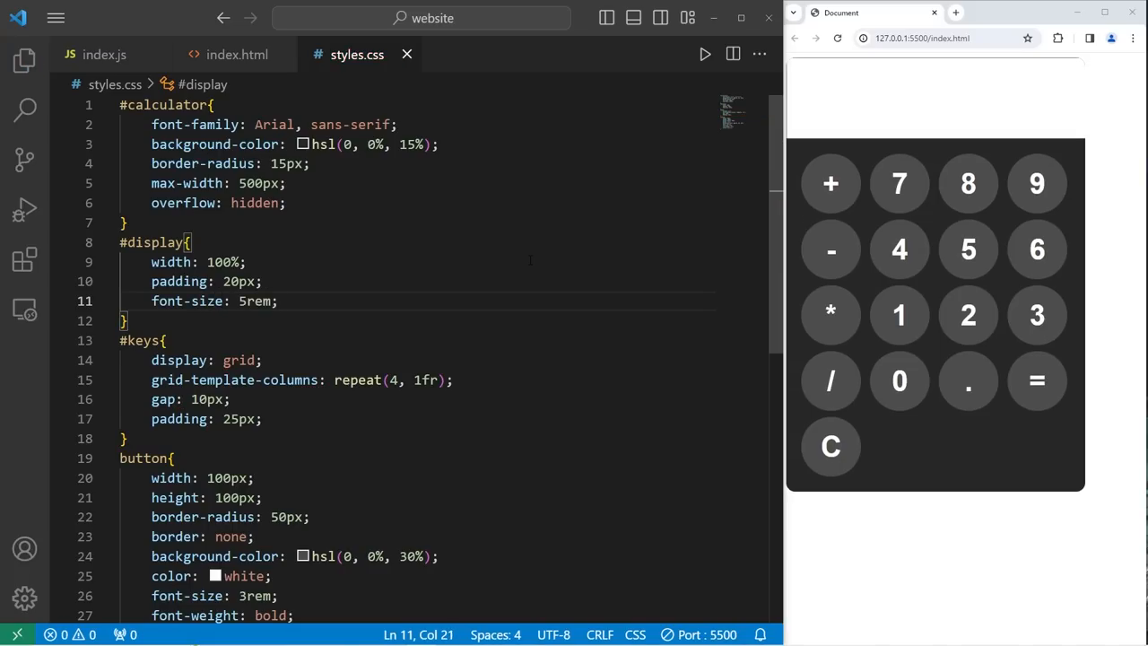
Finish #display with text-align left, border none and hsl(0, 0%, 20%) background
text(text-align:)
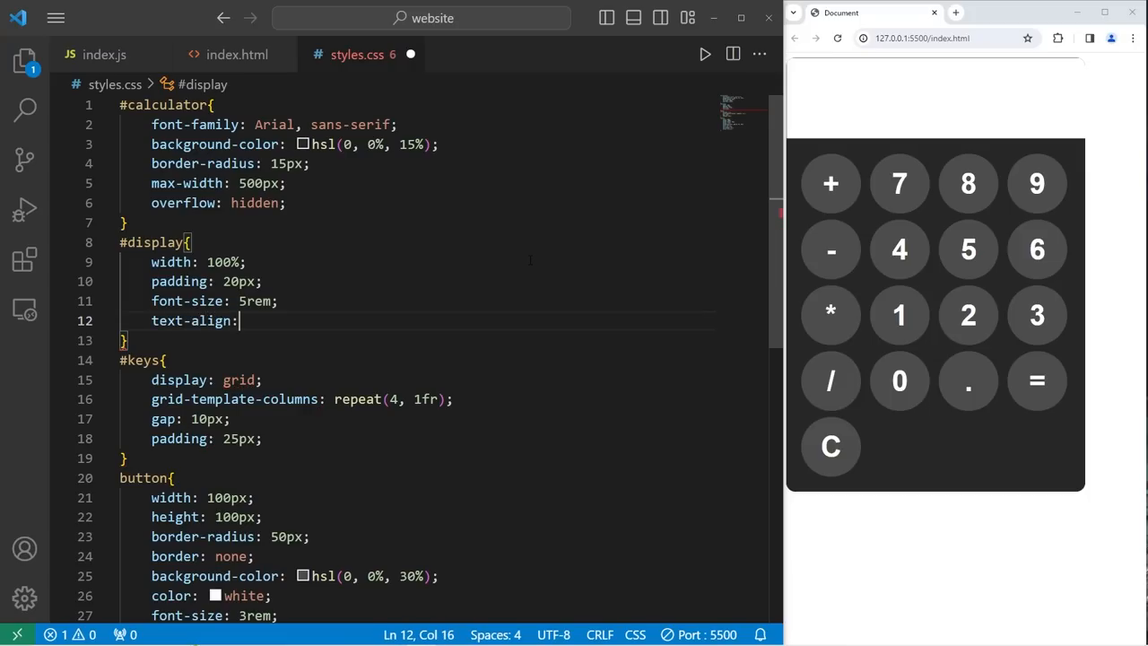
text(left;)
text(b)
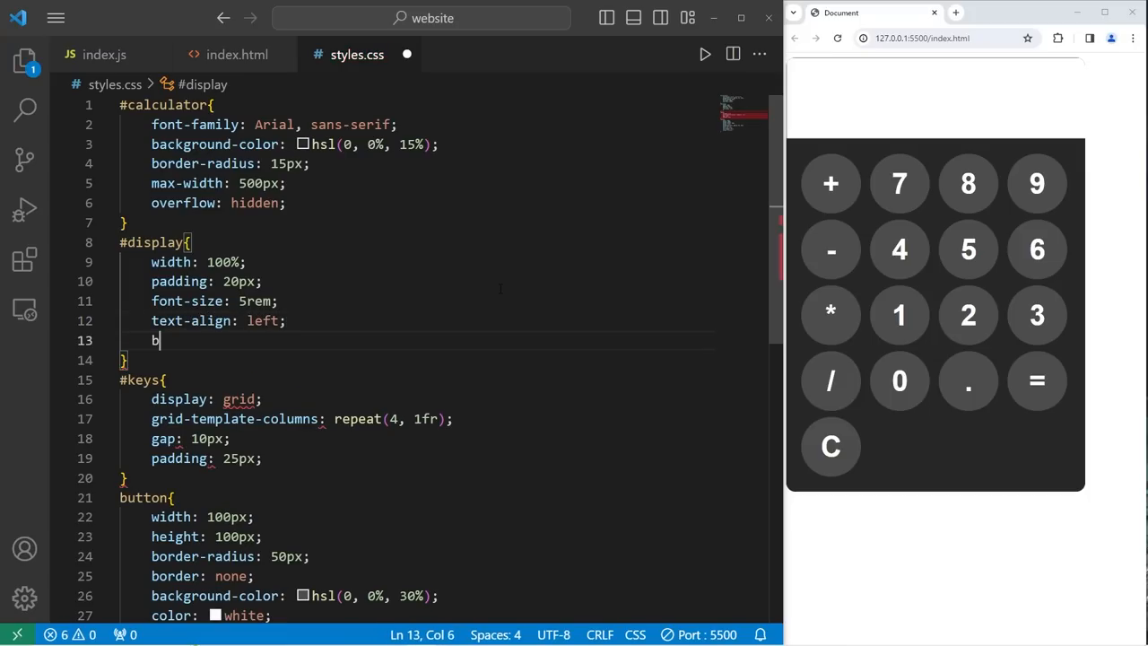
text(order: none)
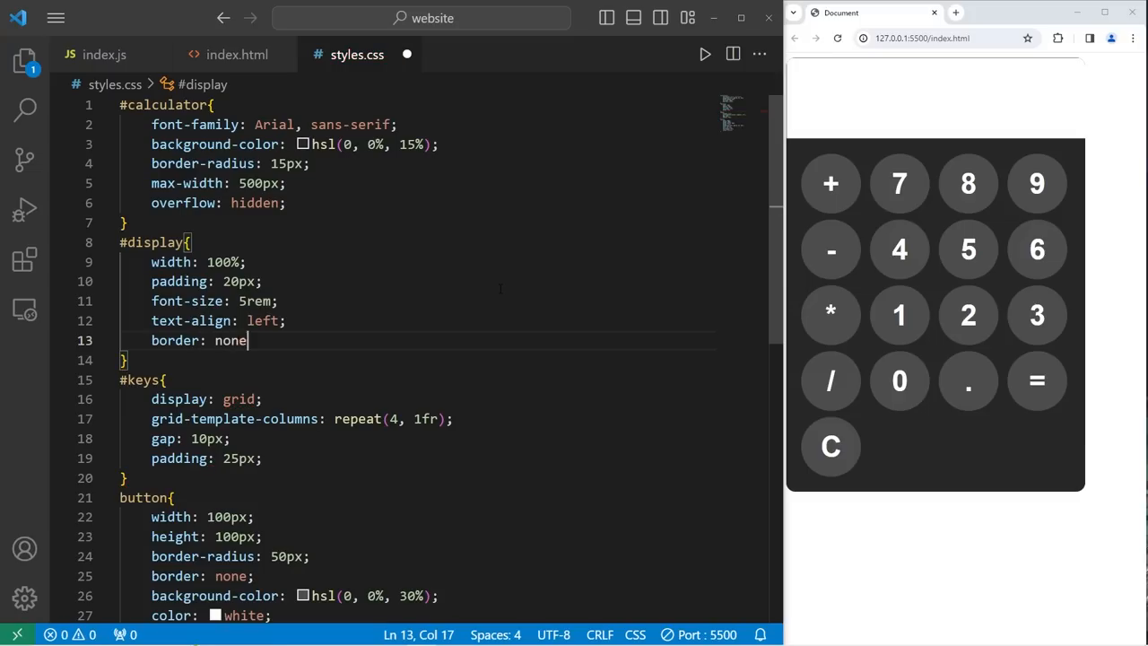
text(;)
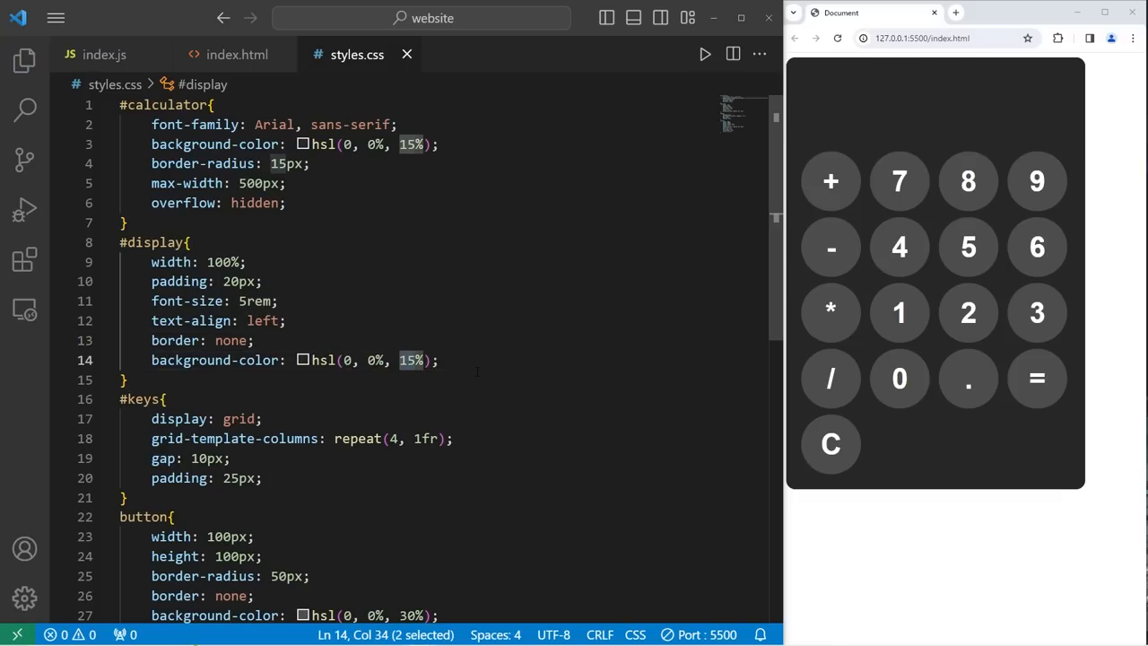
text(20%)
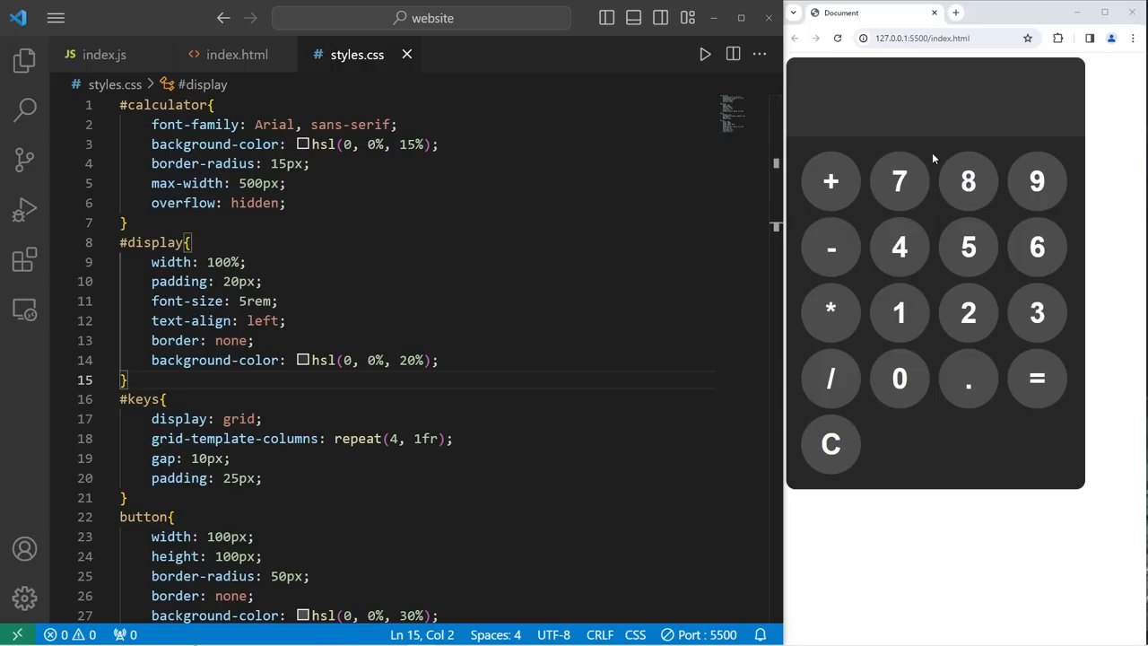
mouse_move(94, 185)
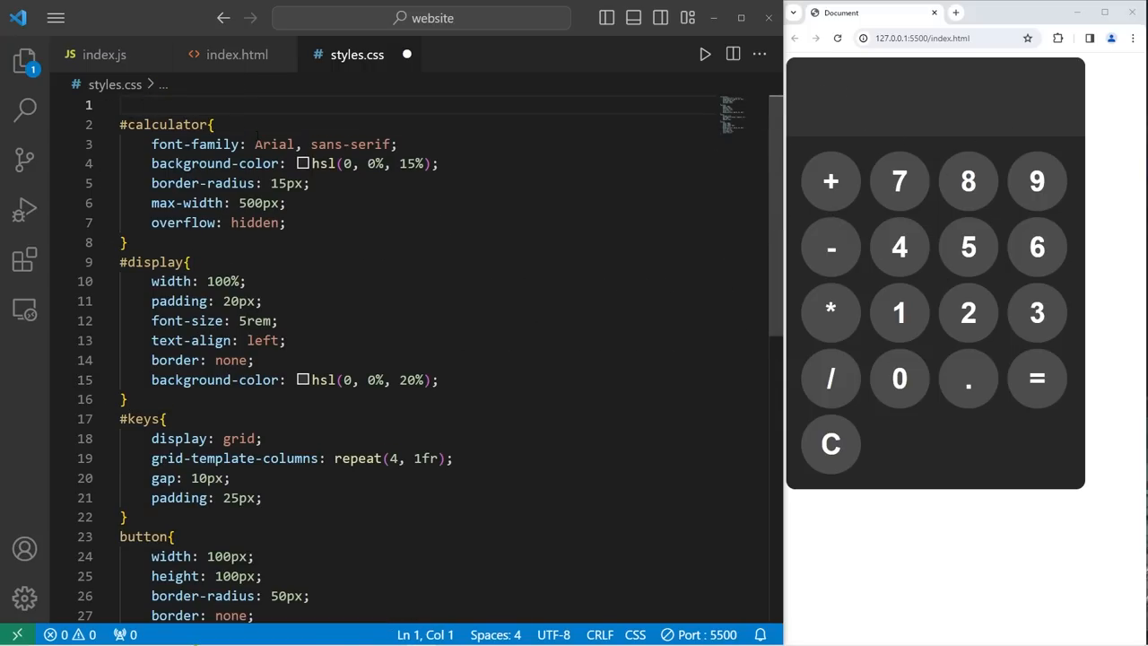
Start a body rule with margin 0, display flex and justify-content center
text(body{)
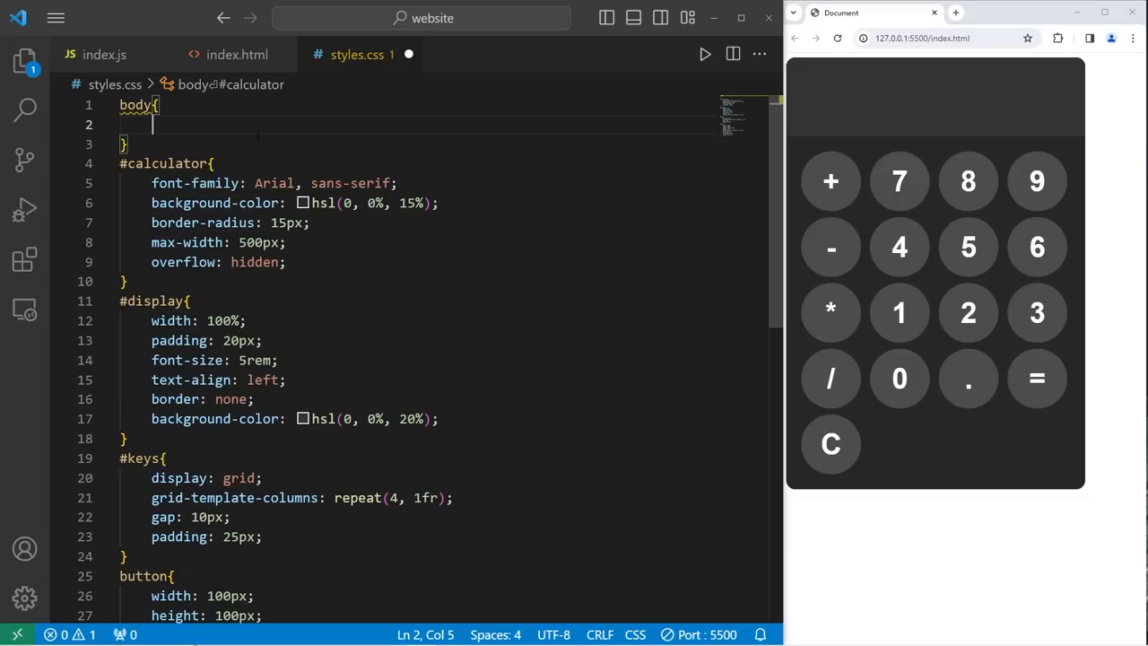
text(margi)
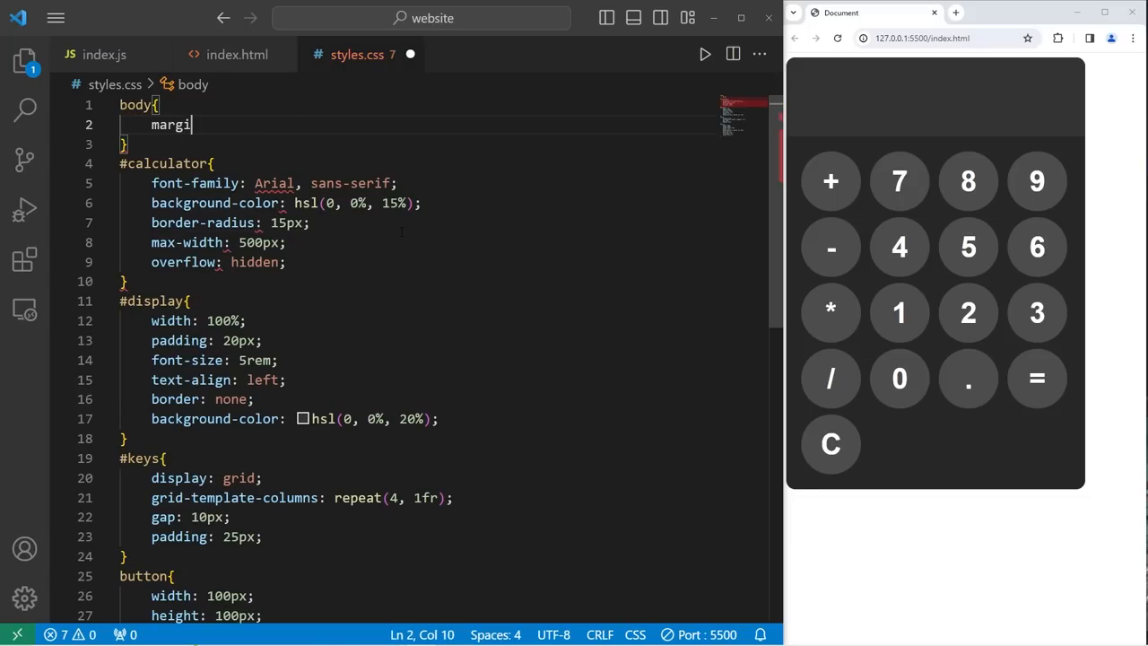
text(n: 0;)
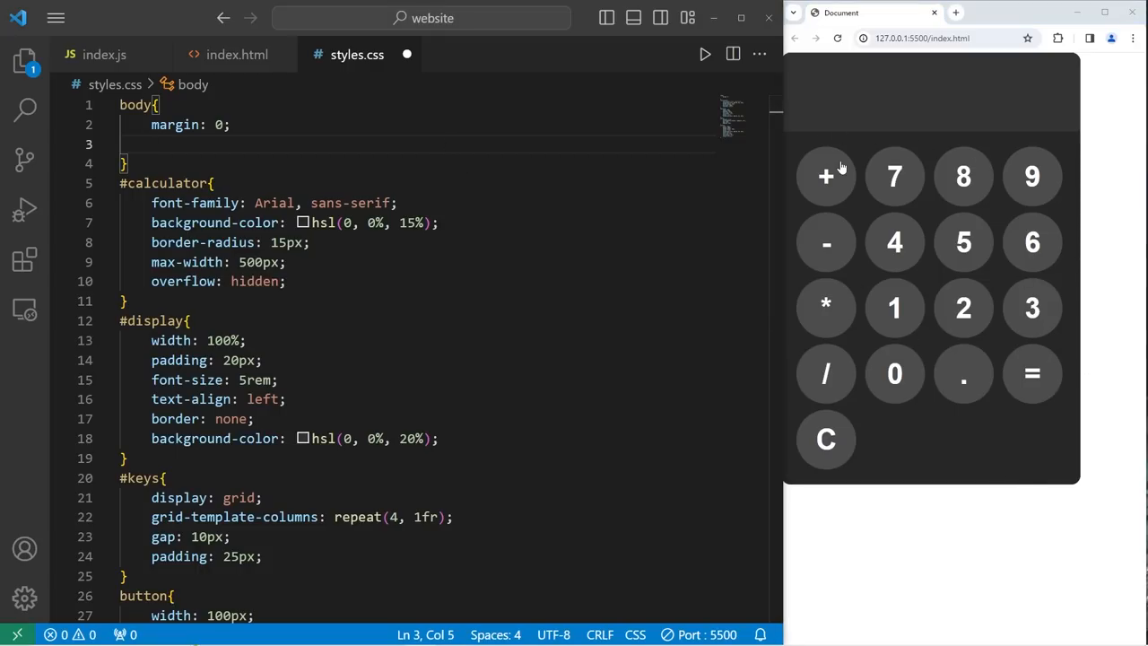
mouse_move(933, 201)
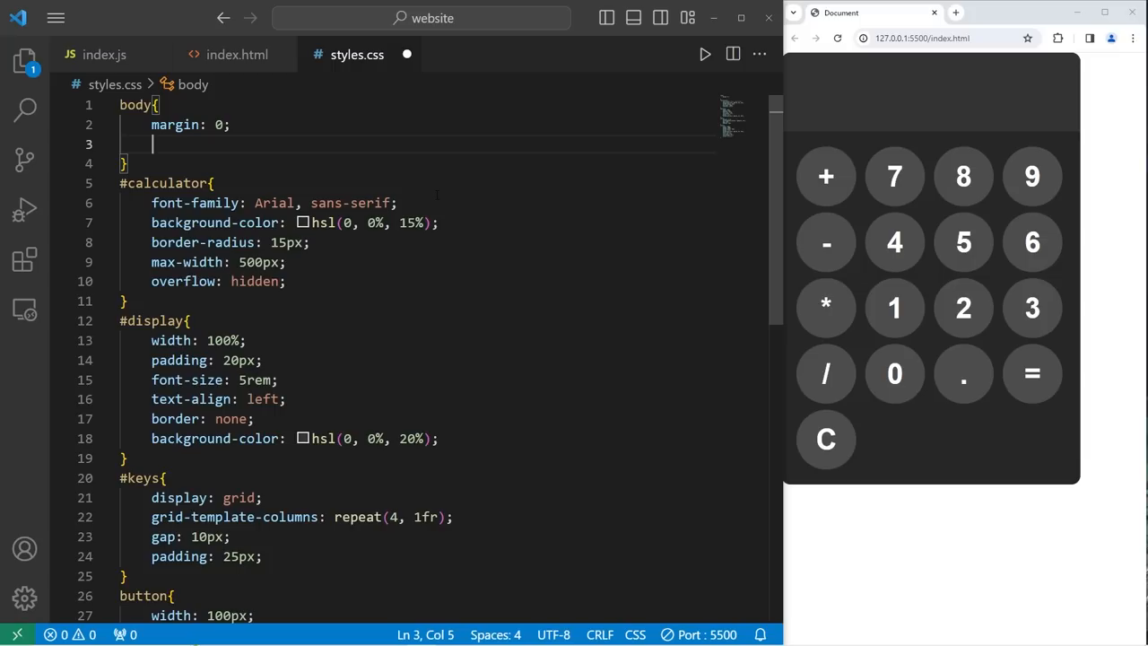
text(display:)
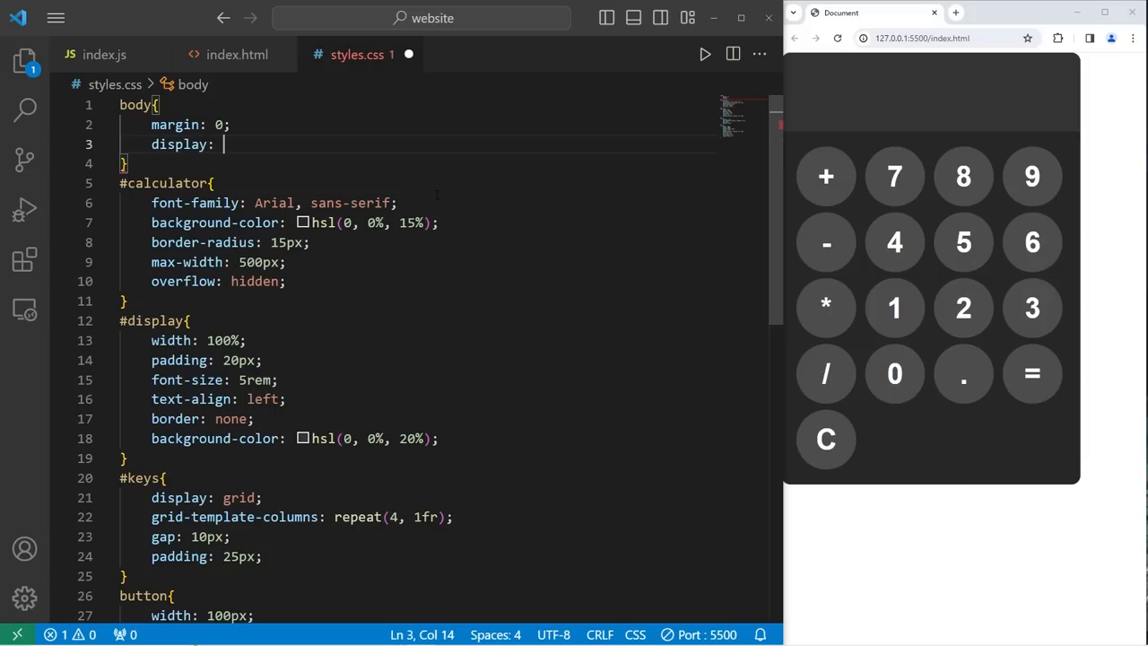
text(flex;)
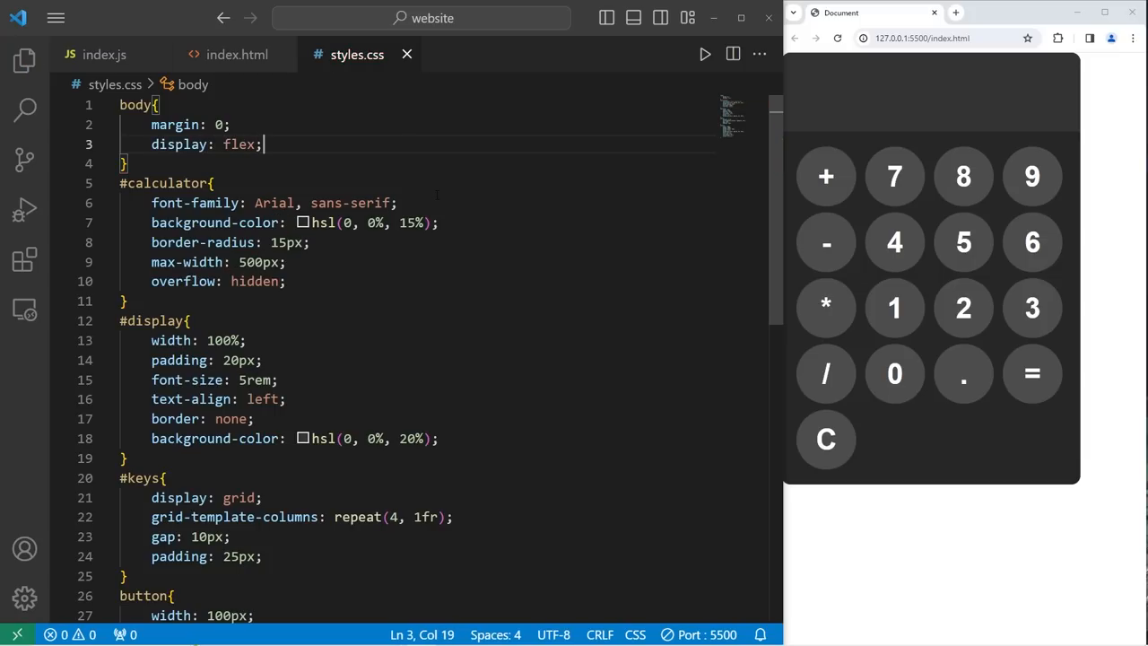
text(justify)
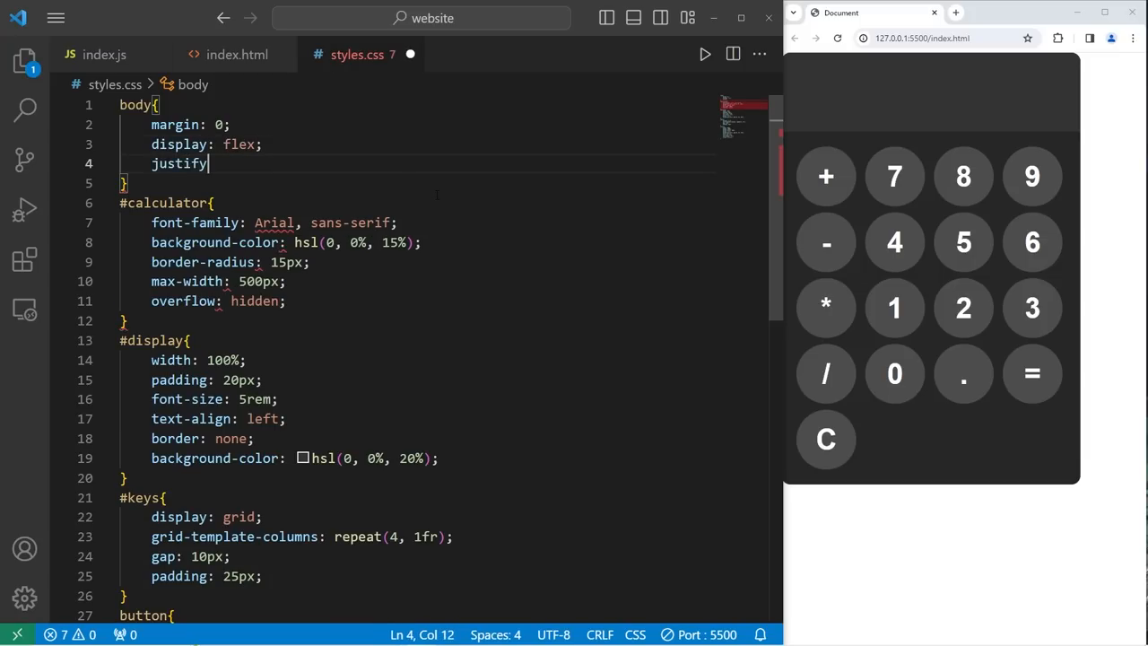
text(-con)
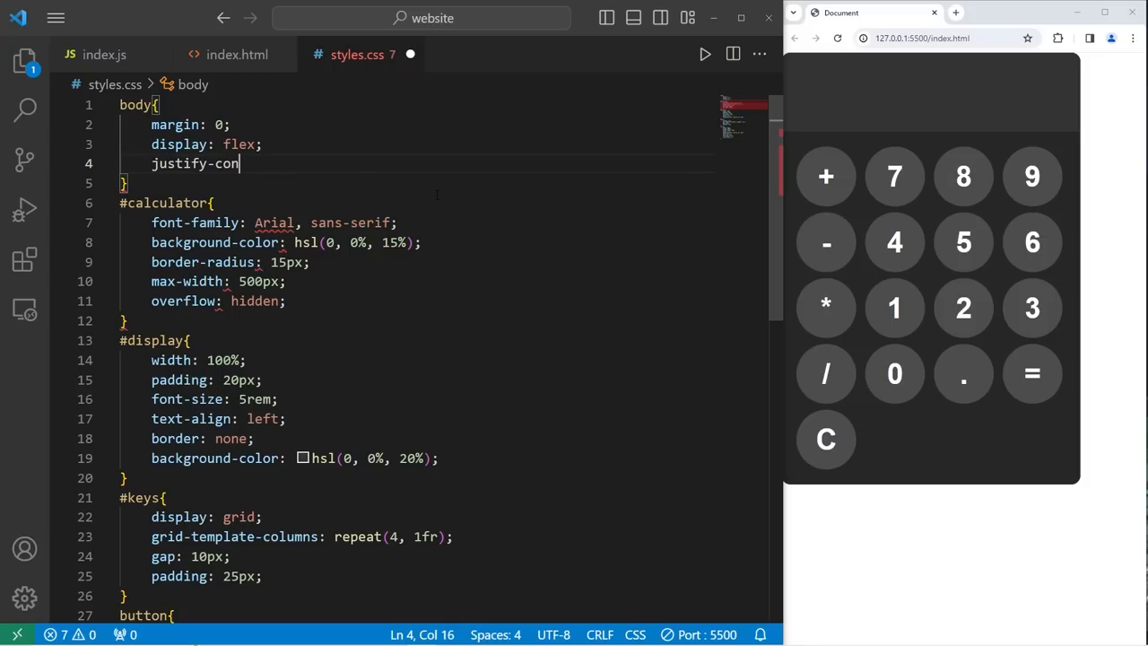
text(tent: center;)
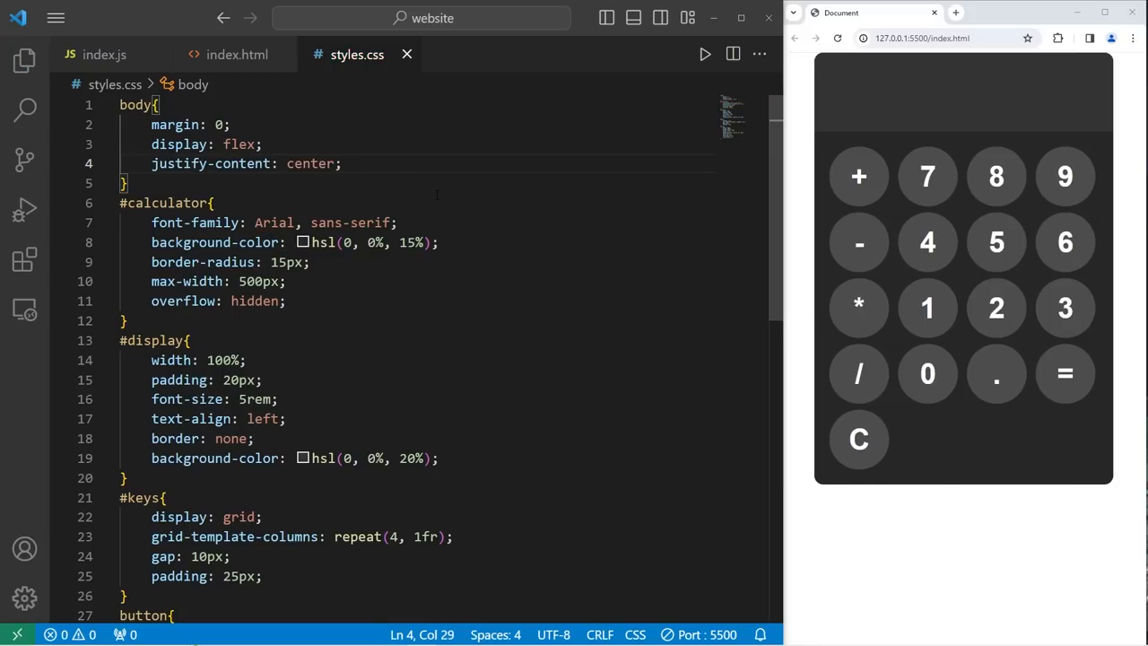
Finish body with align-items center, height 100vh and hsl(0, 0%, 95%) background, saving
key(Enter)
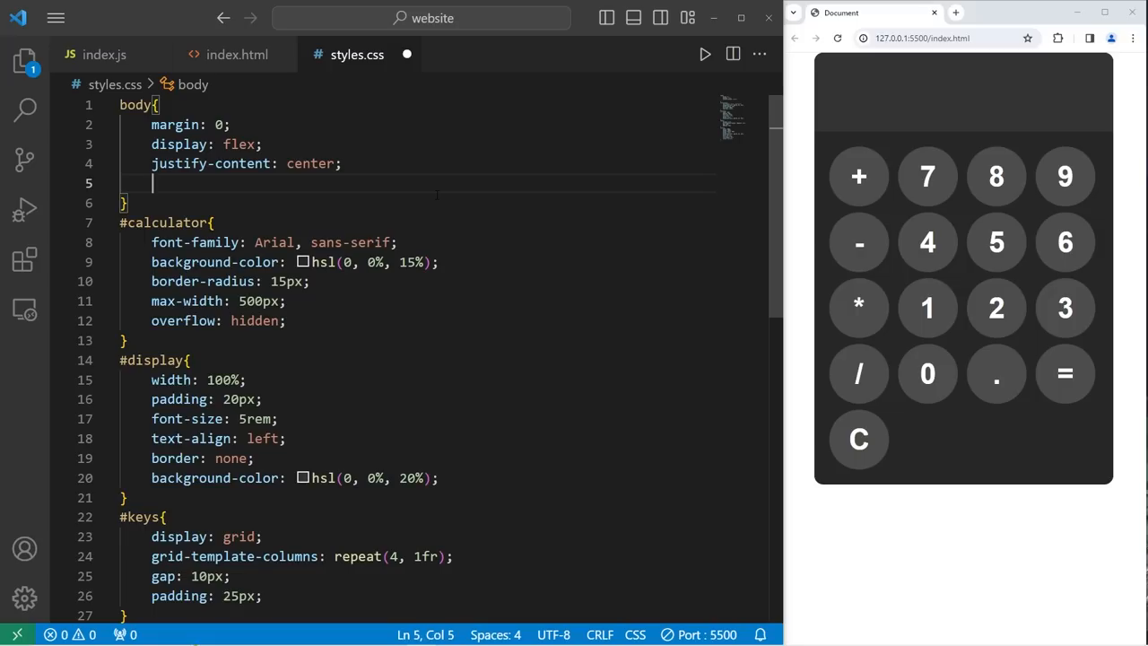
text(align-ite)
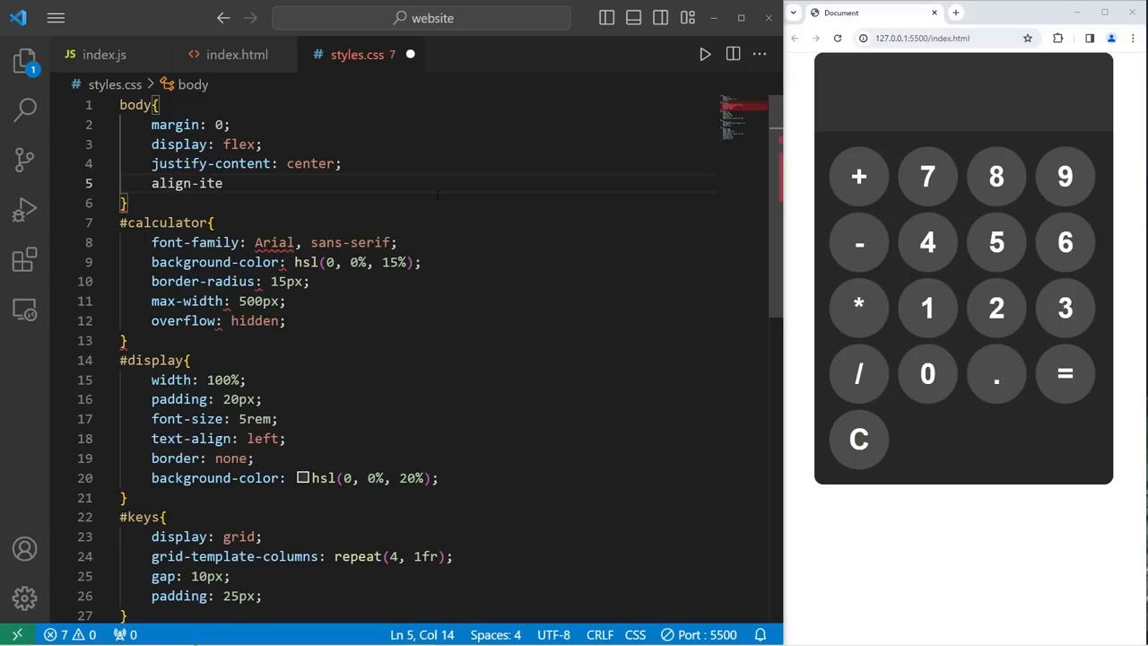
text(ms: center;)
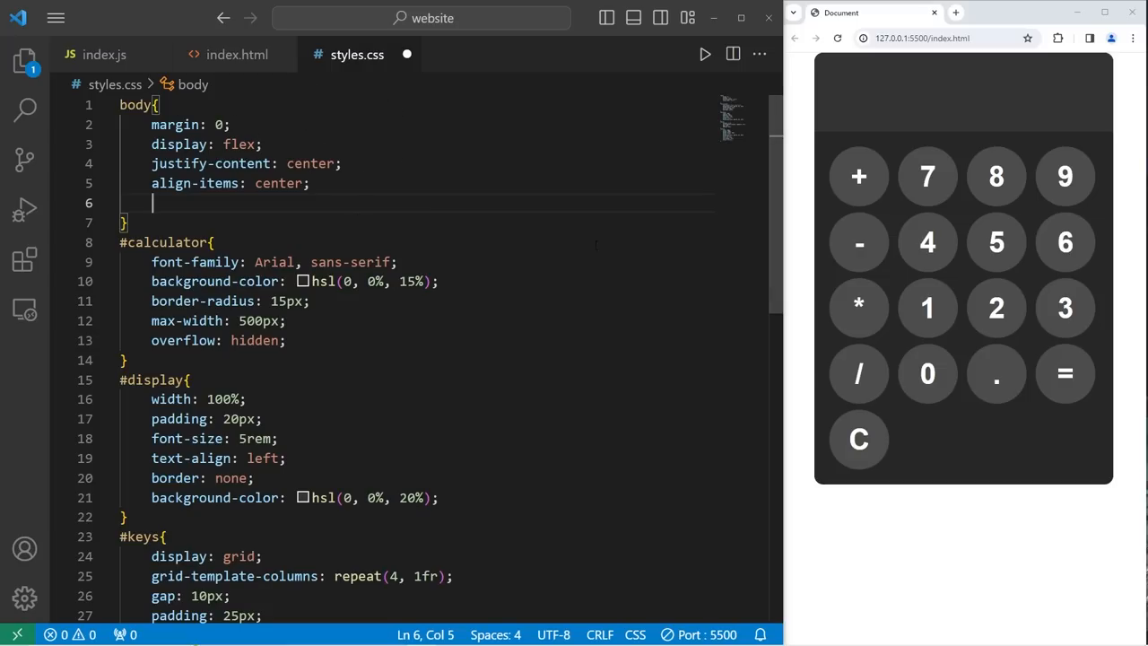
mouse_move(928, 244)
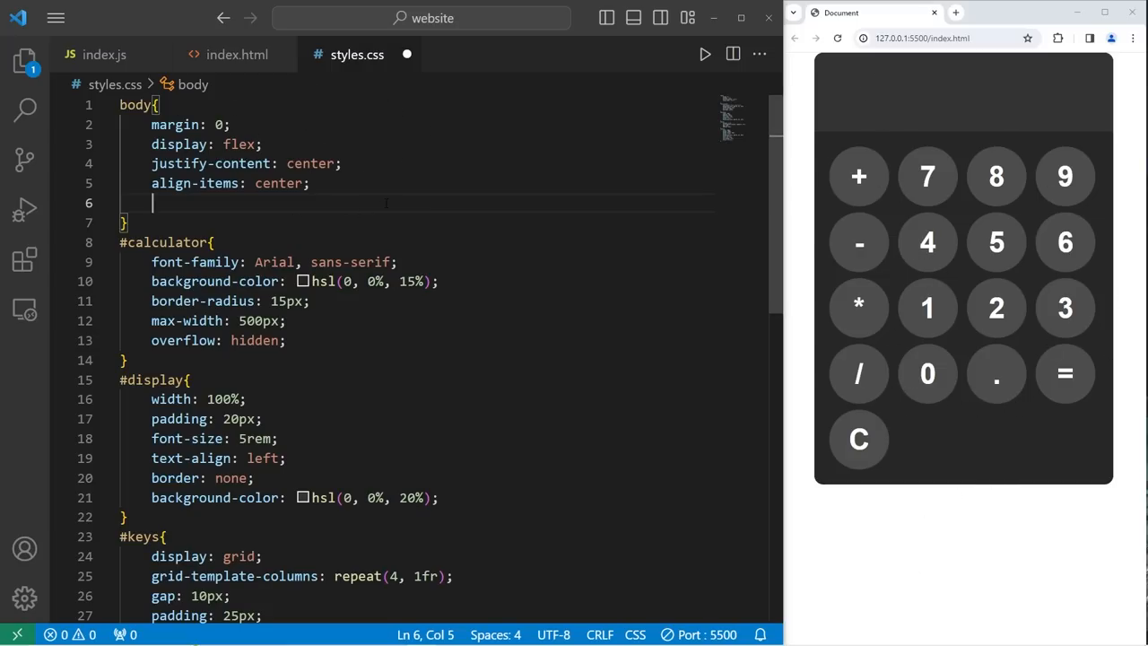
text(height: 1)
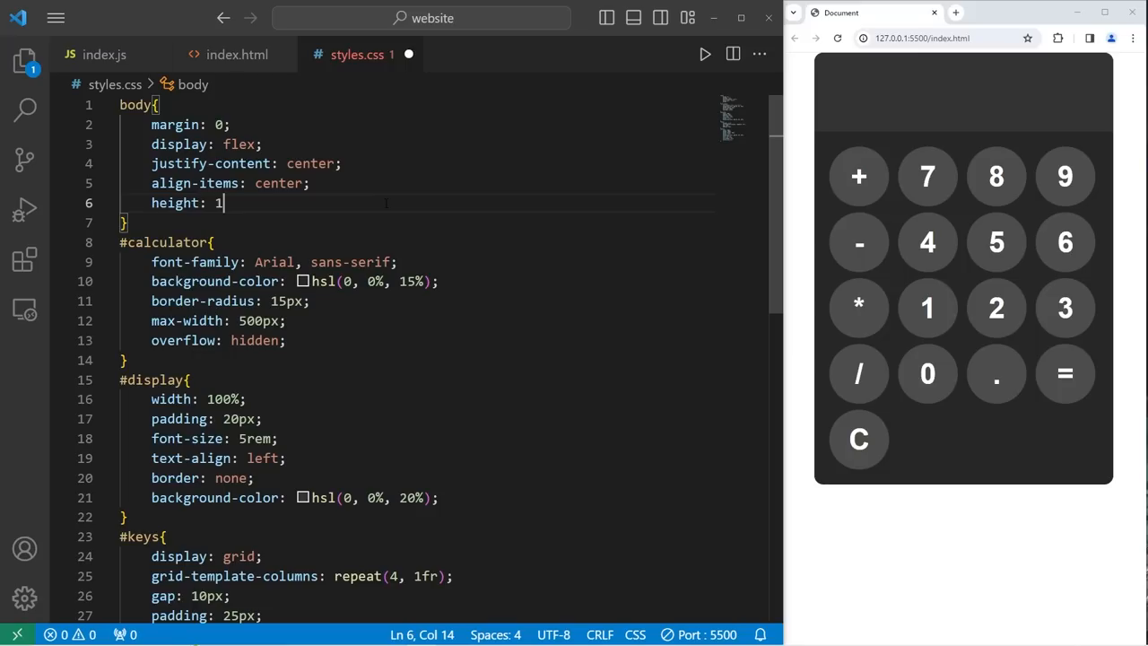
text(00vh;)
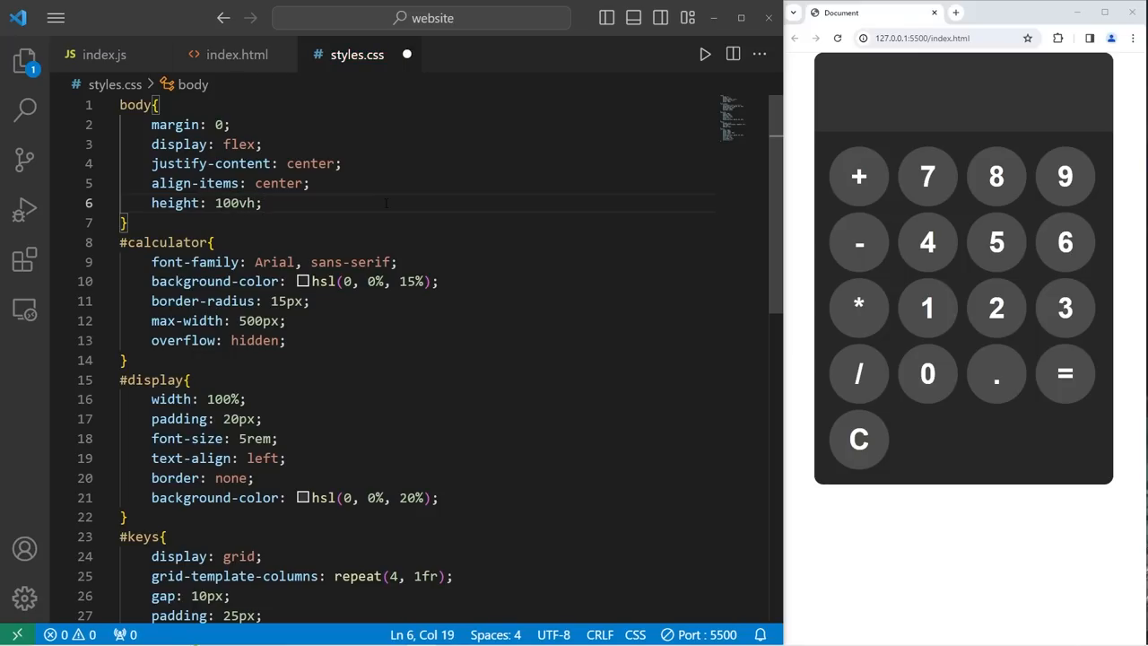
key(ctrl+s)
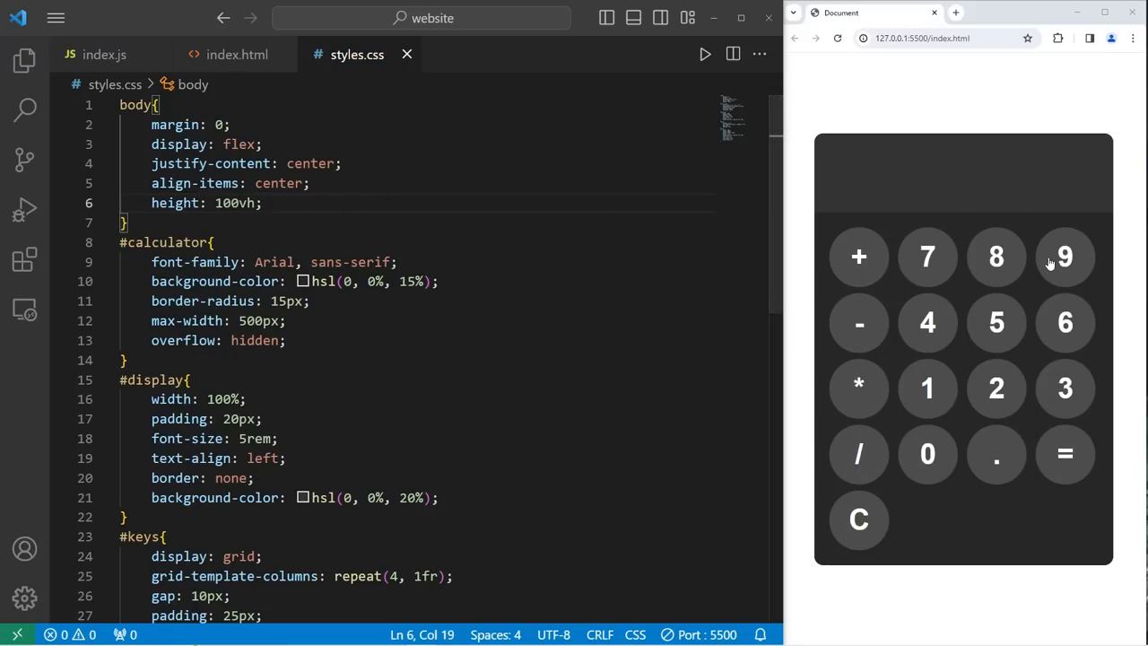
mouse_move(1120, 355)
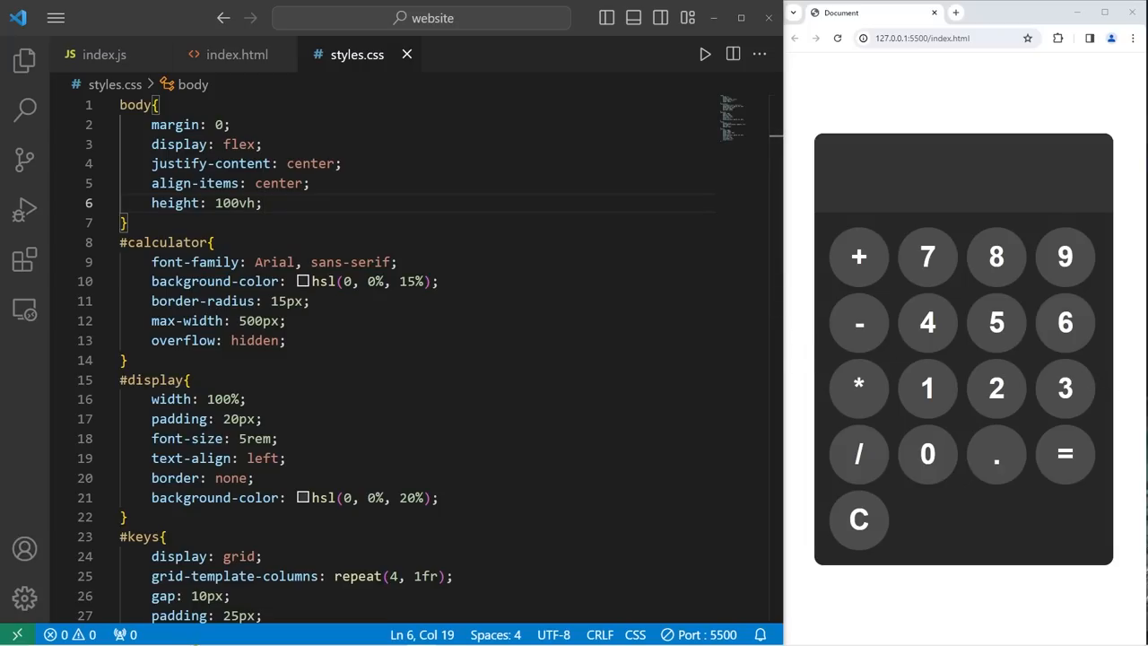
mouse_move(887, 121)
text(background-color: hsl(0, 0%, 15%);)
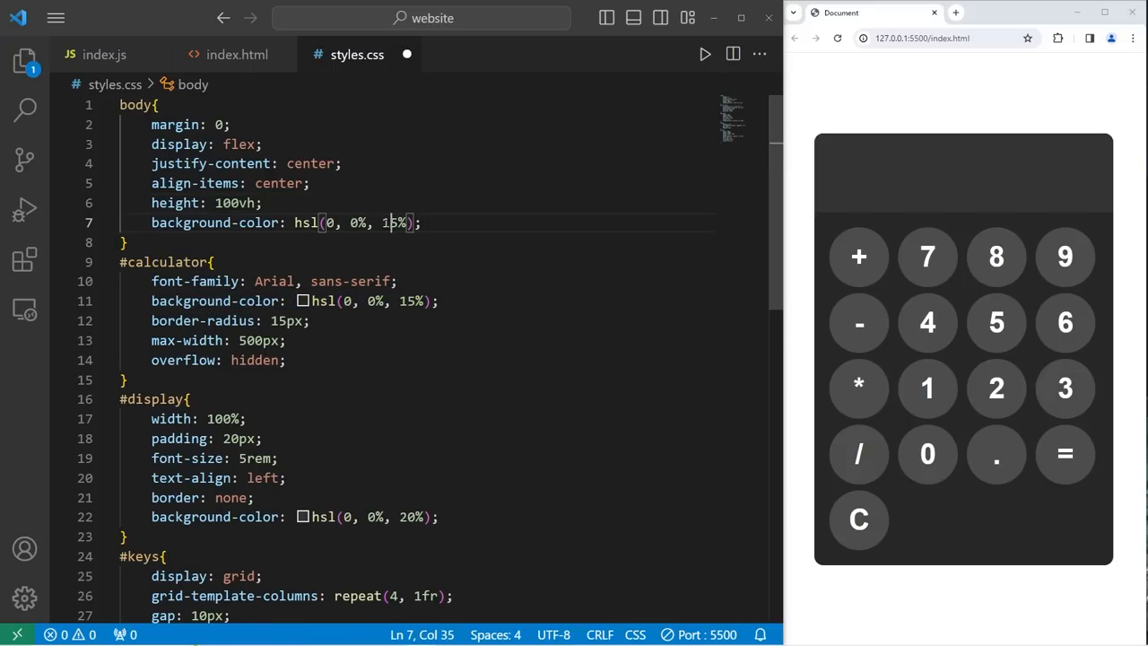
text(95)
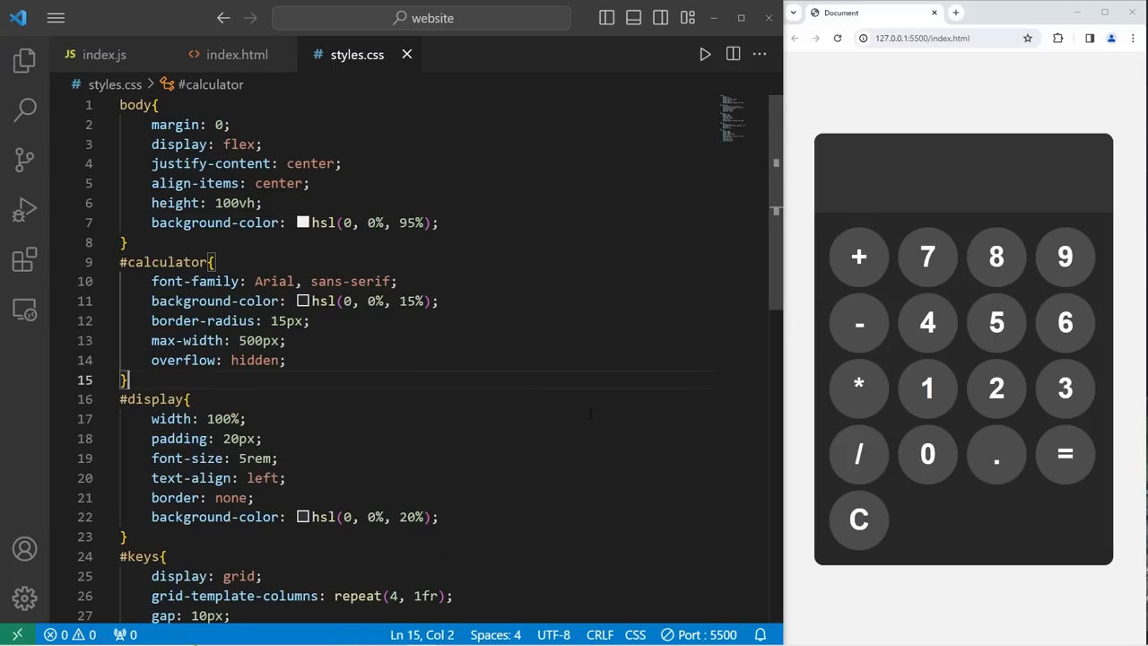
Add a button:hover rule giving buttons a lighter grey hsl background
scroll(down, 3)
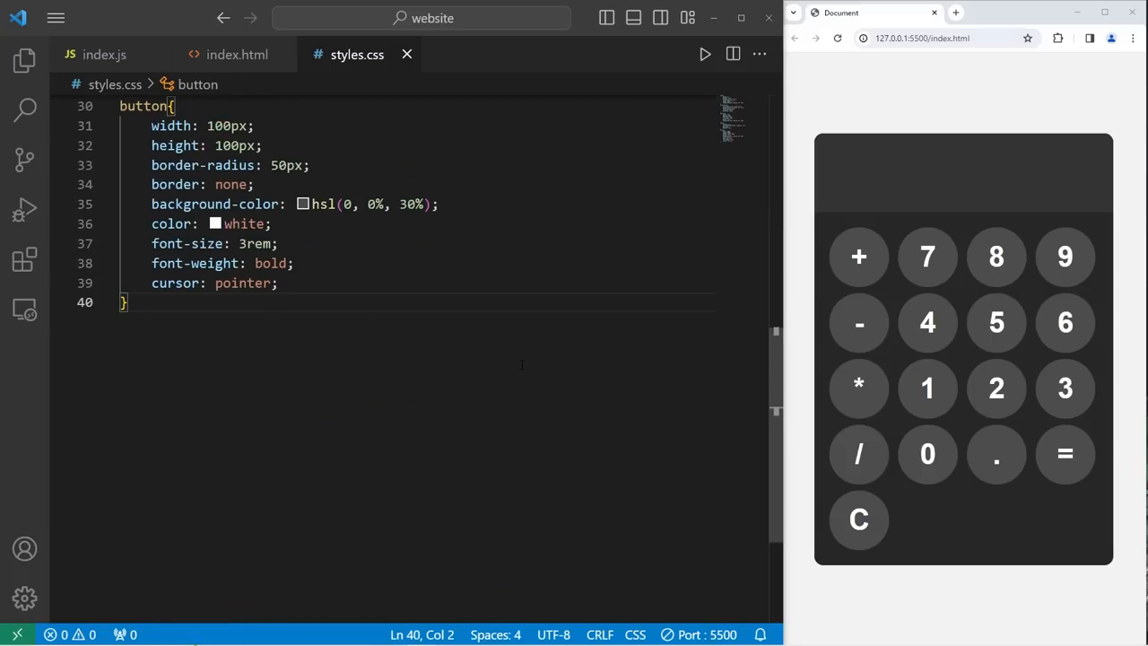
mouse_move(851, 262)
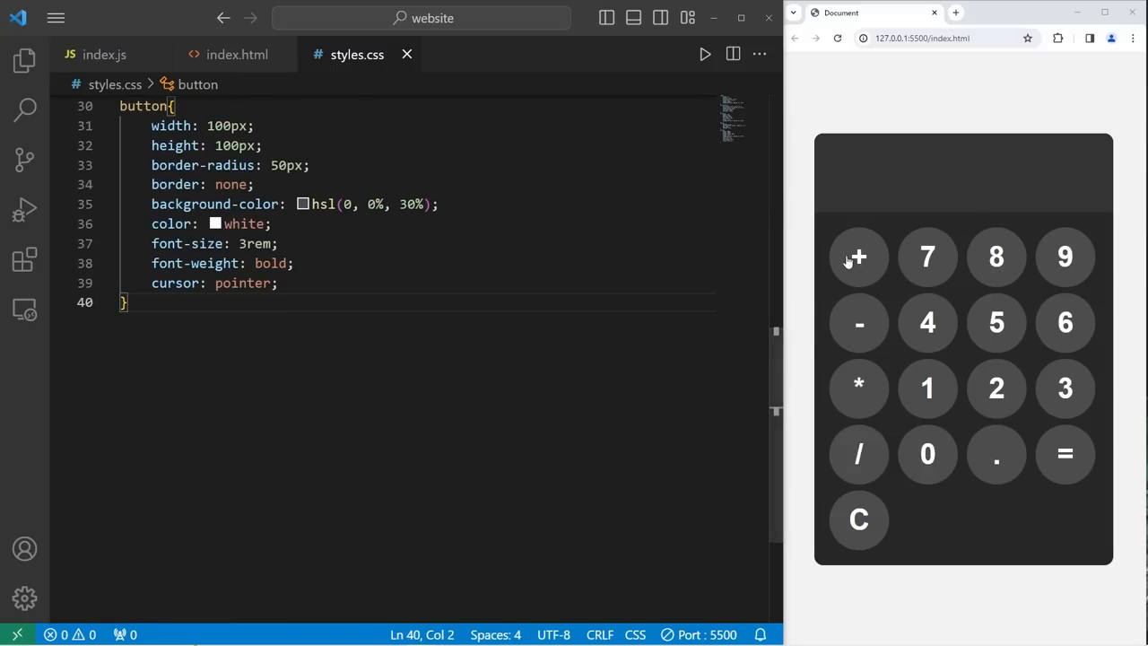
mouse_move(858, 520)
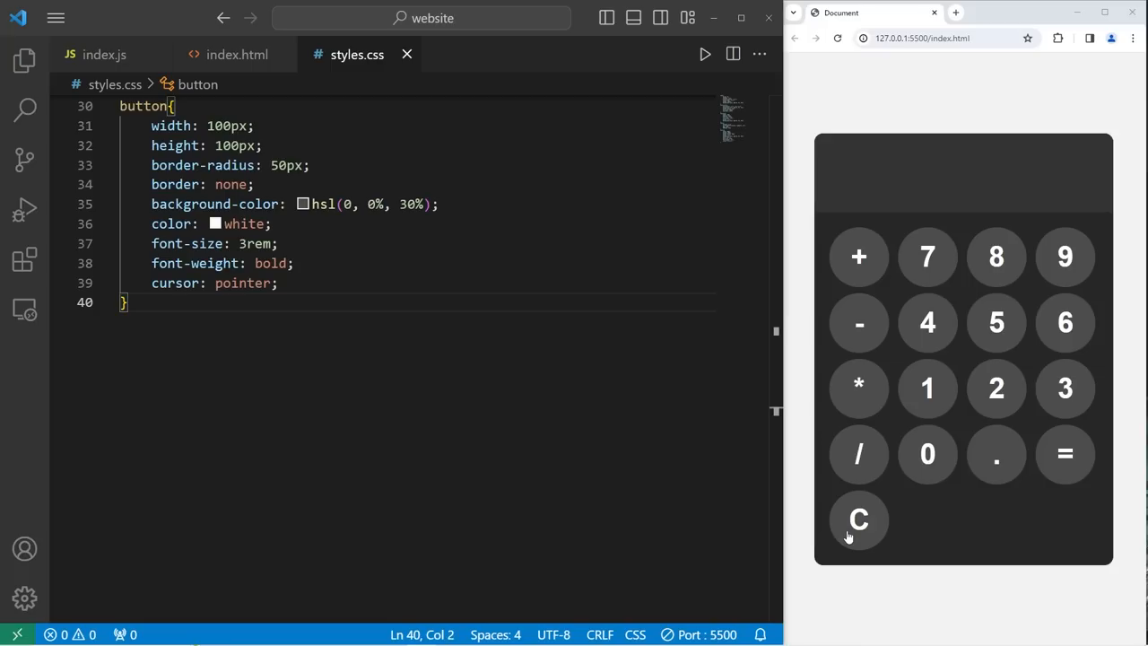
mouse_move(865, 477)
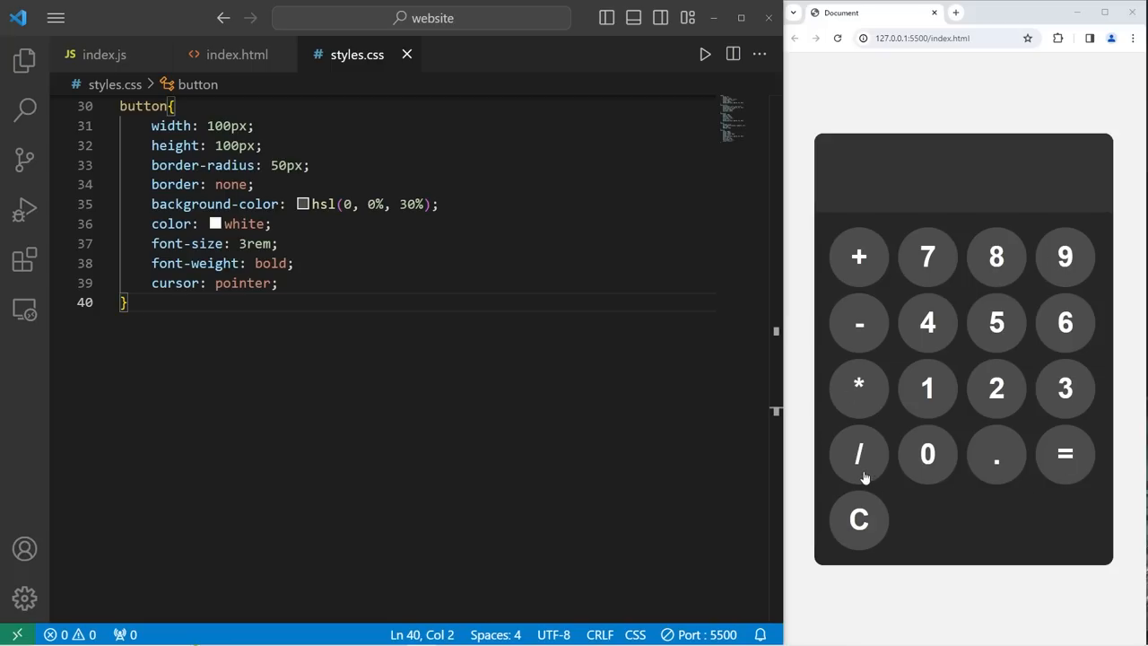
text(button:h)
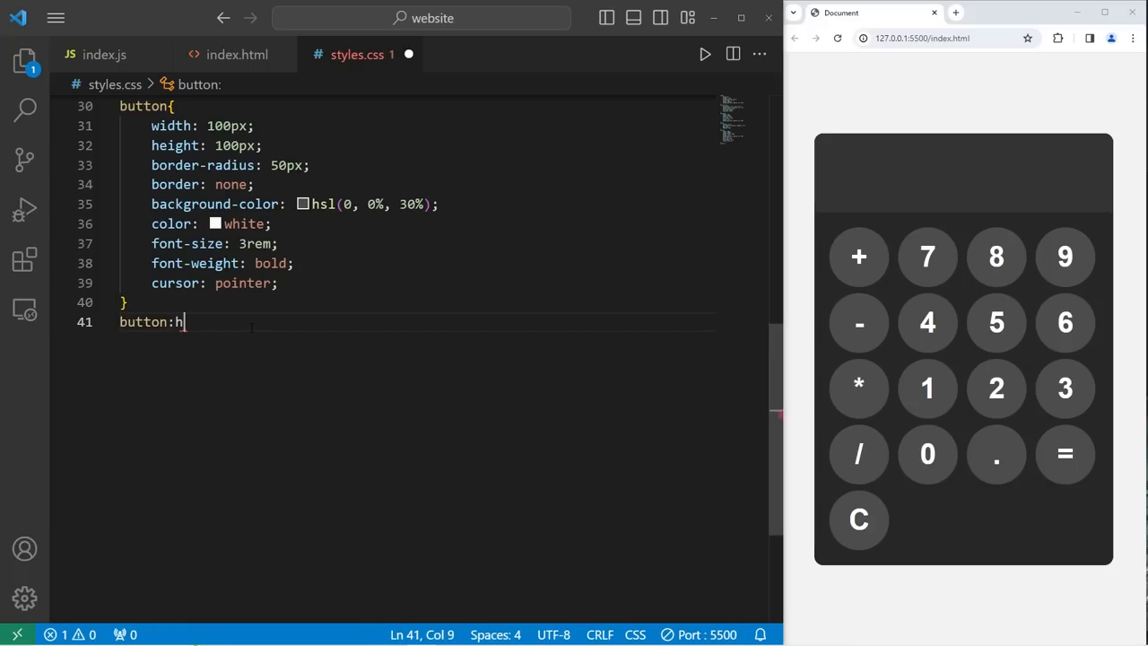
text(over{)
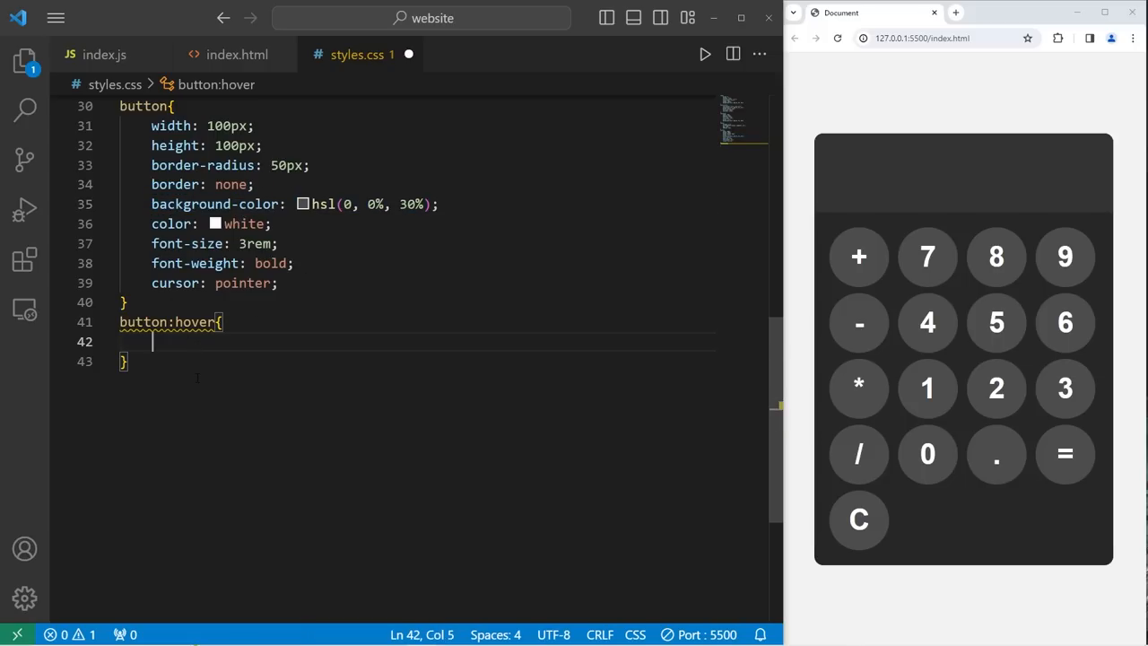
text(background-color: hsl(0, 0%, 30%);)
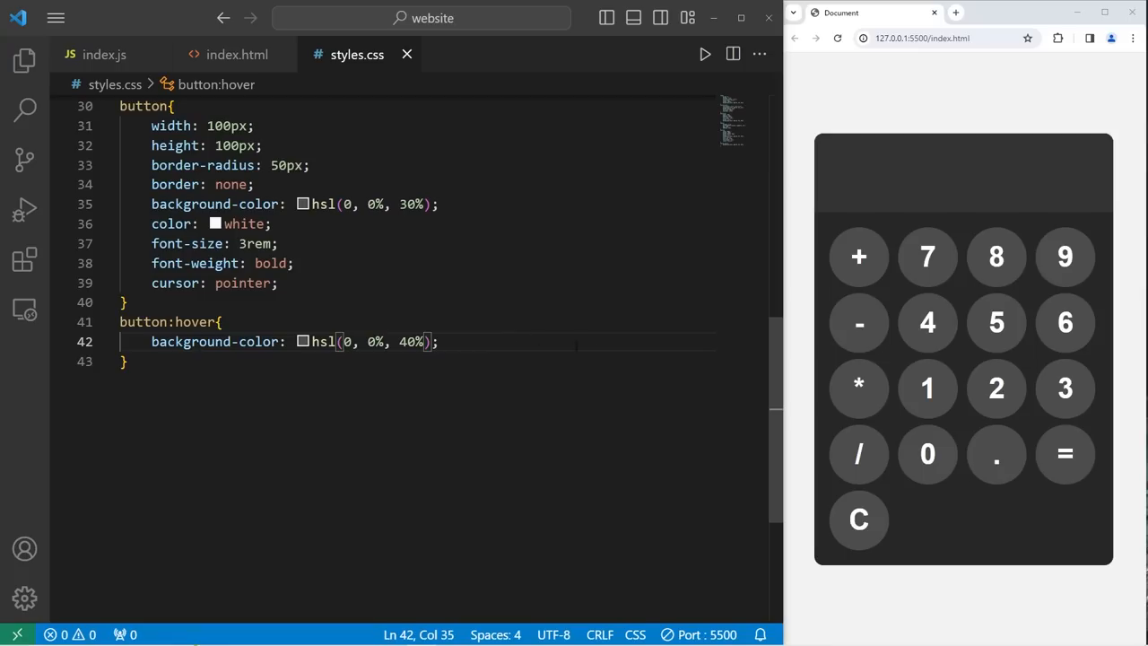
mouse_move(1065, 323)
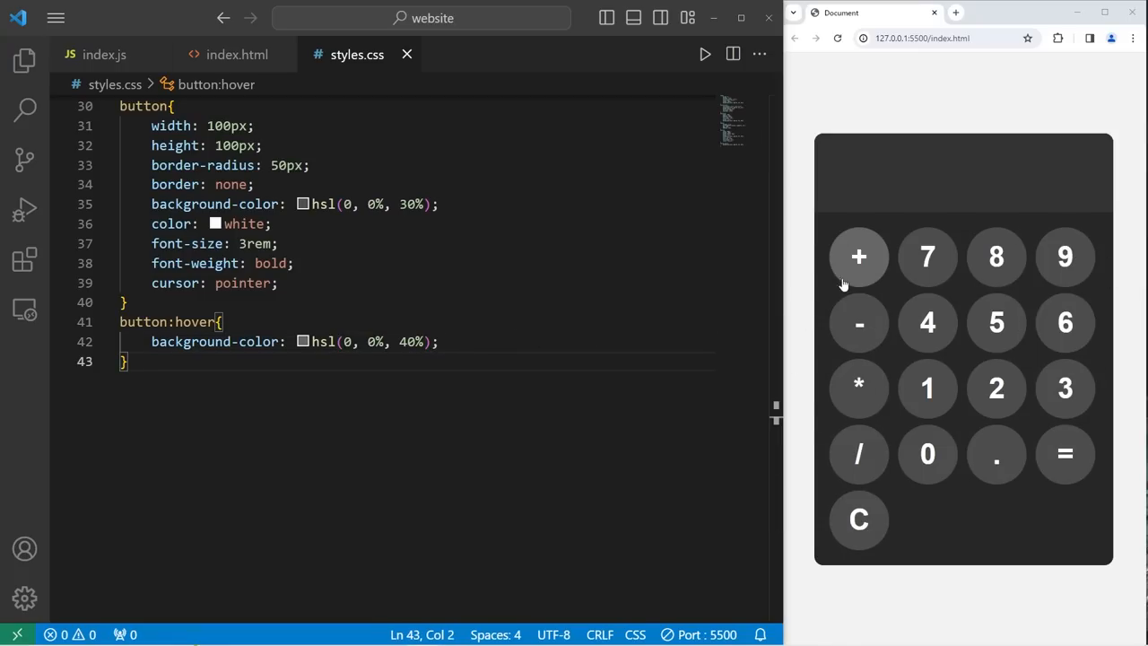
mouse_move(995, 258)
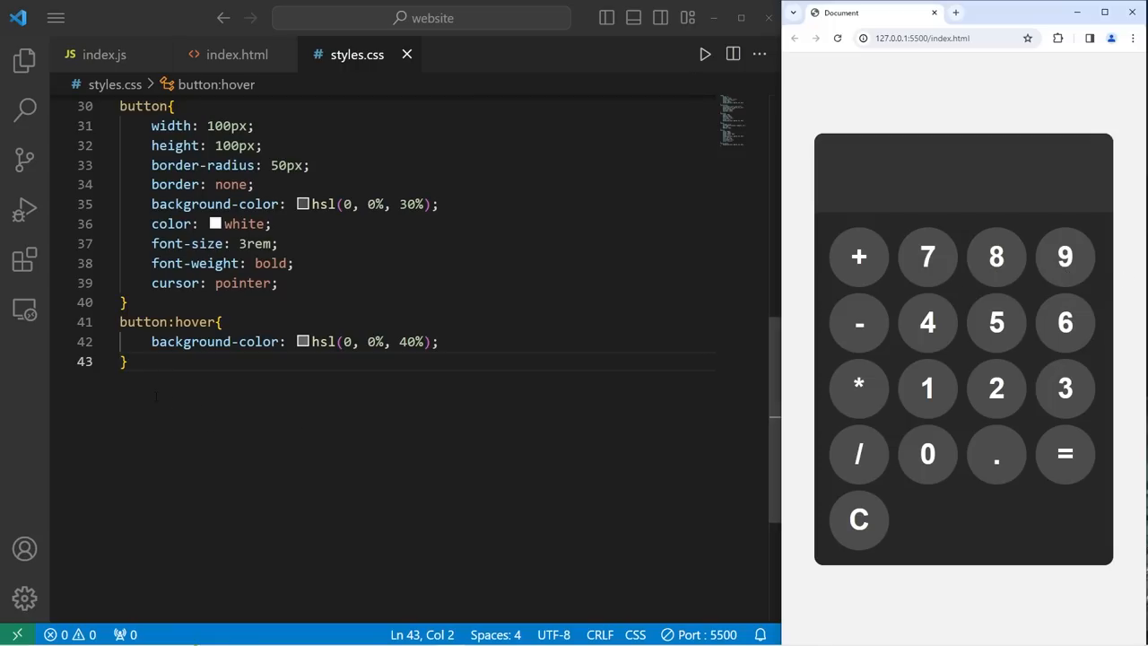
Add a button:active rule giving pressed buttons an even lighter grey hsl background
text(b)
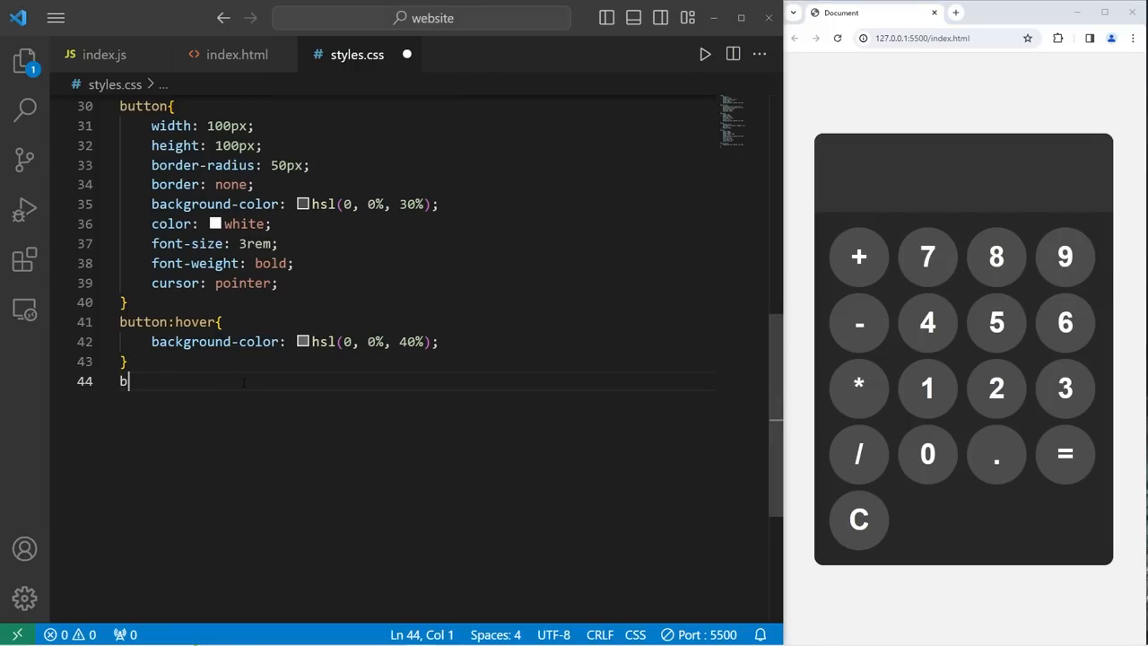
text(utton:act)
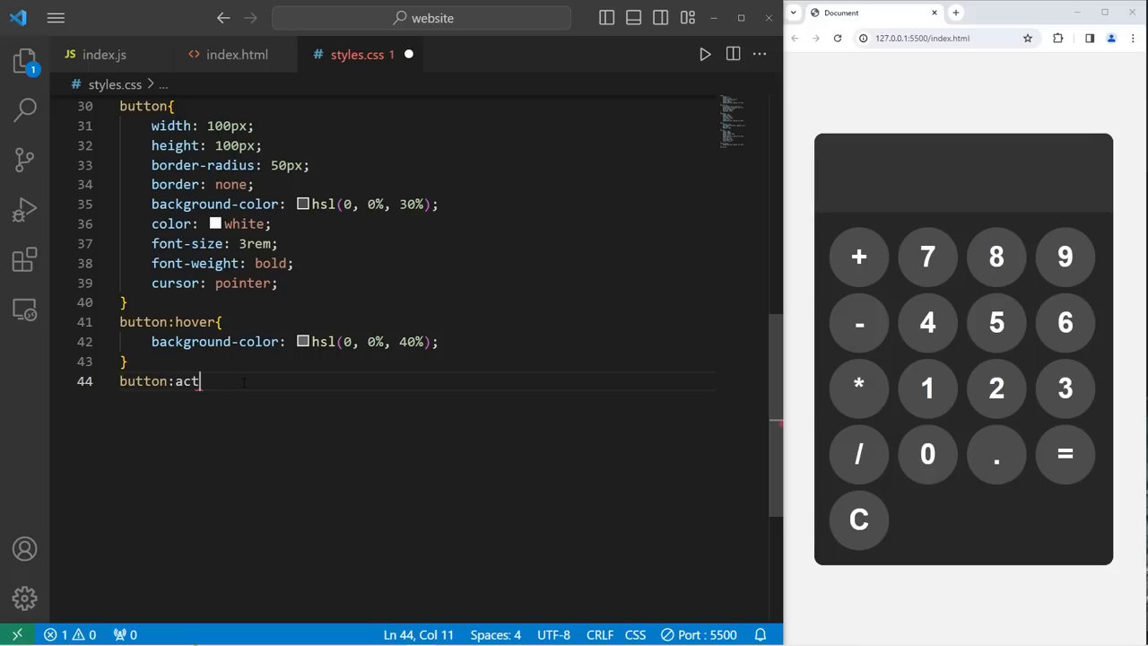
text(ive{)
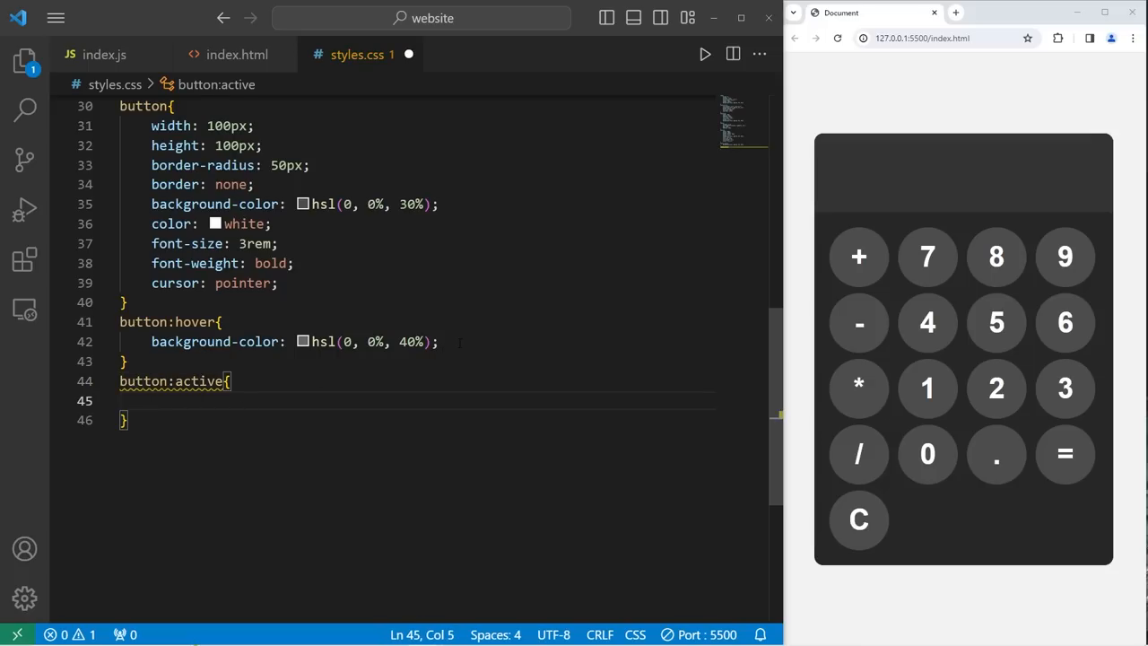
text(background-color: hsl(0, 0%, 40%);)
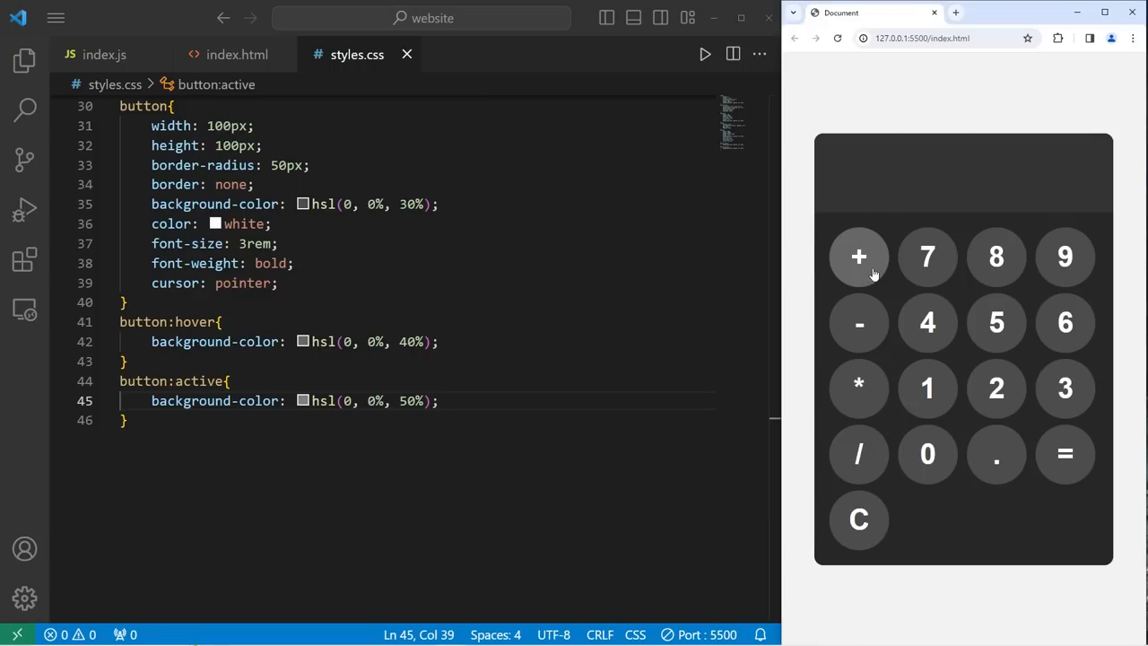
mouse_move(995, 323)
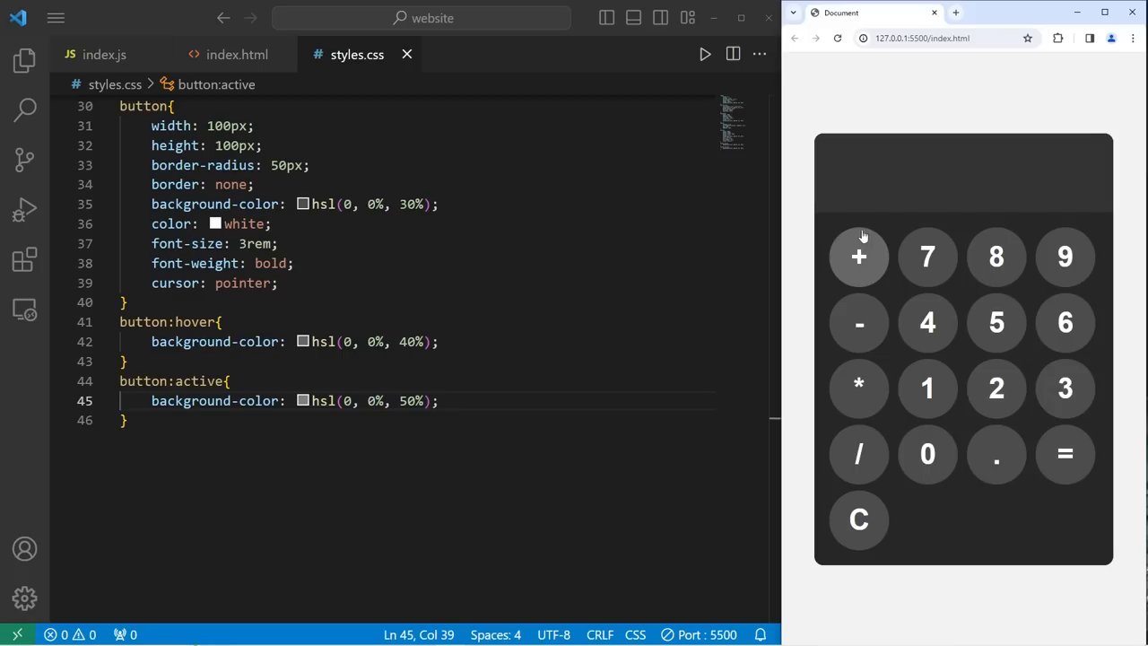
mouse_move(865, 224)
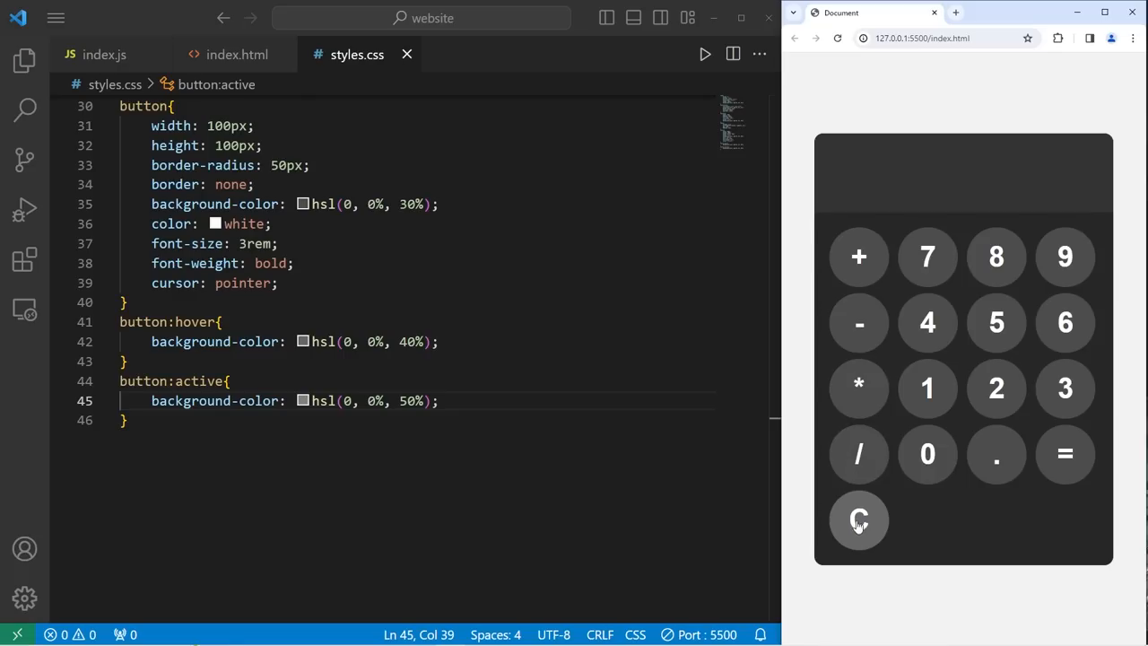
In index.html, give the plus button class="operator-btn"
click(237, 54)
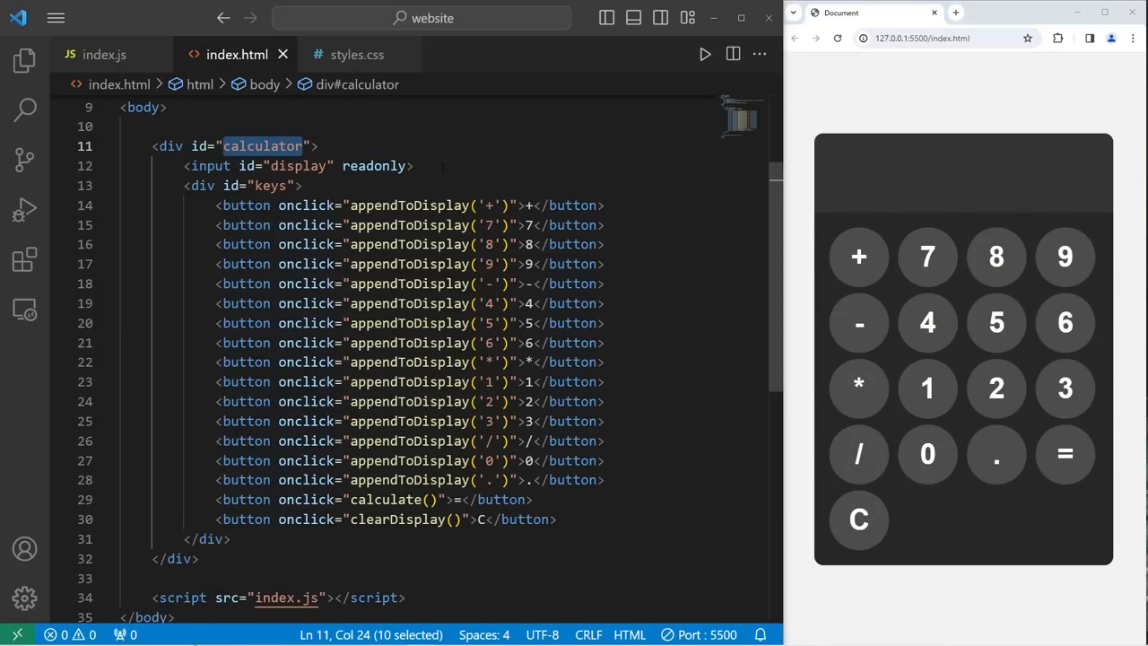
click(412, 165)
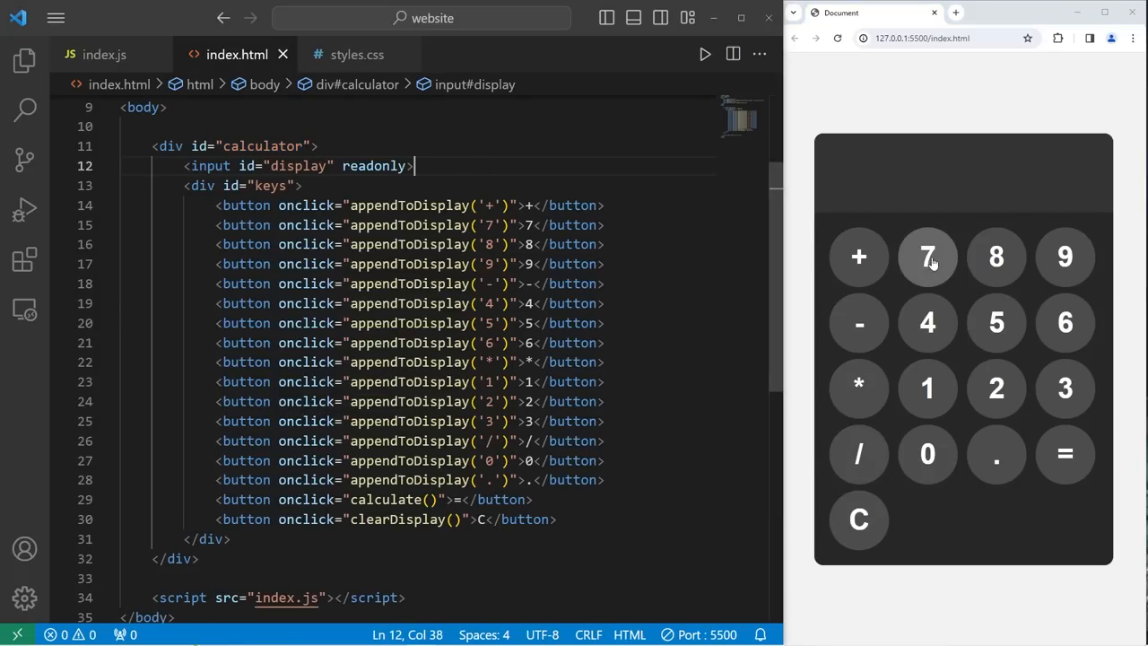
click(518, 205)
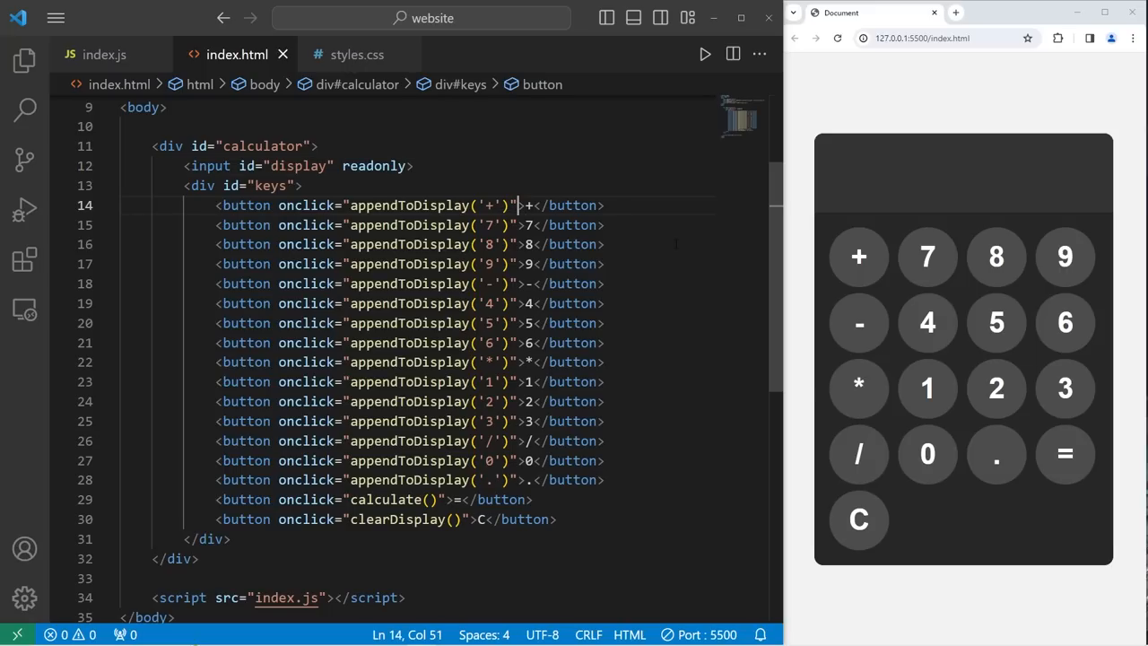
text(class=")
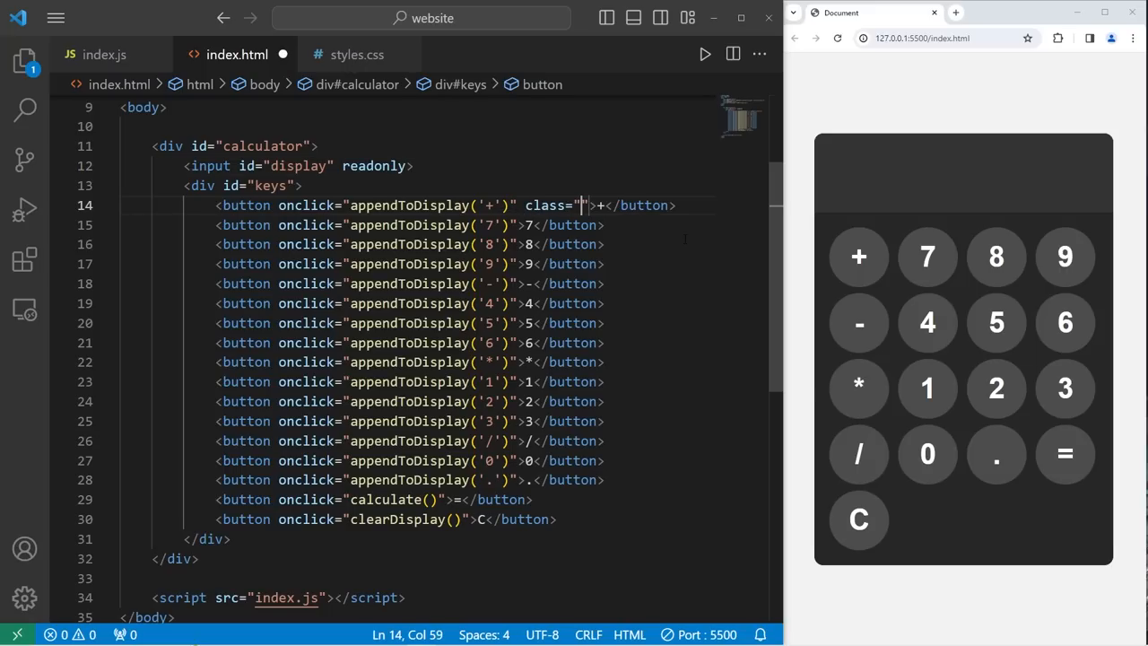
text(operator-b)
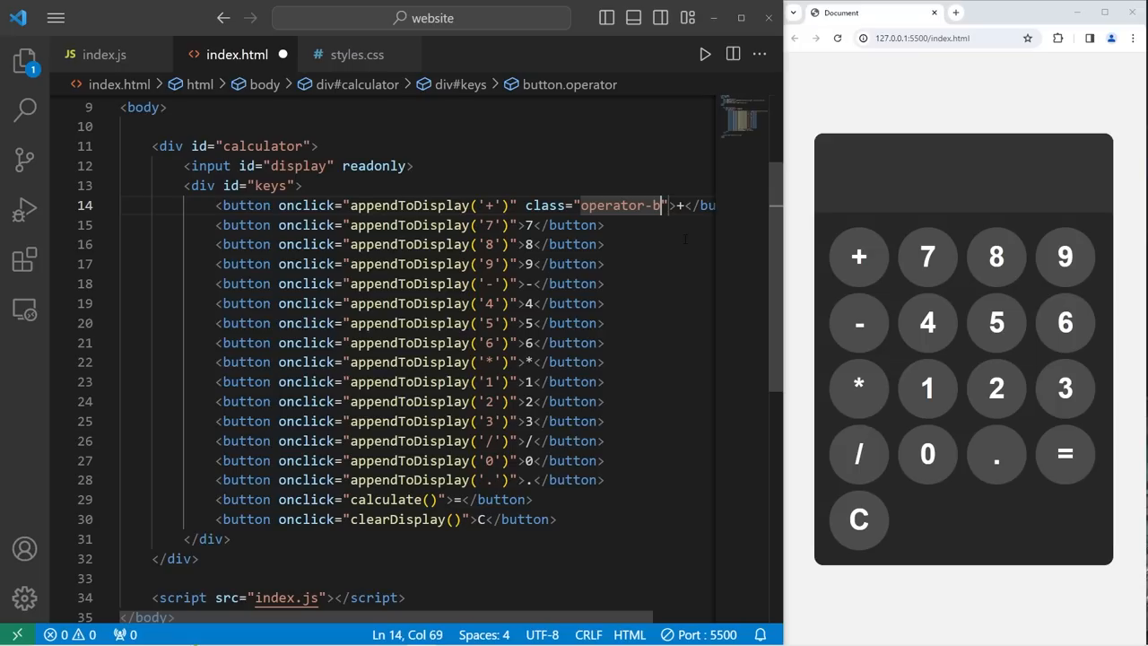
text(tn)
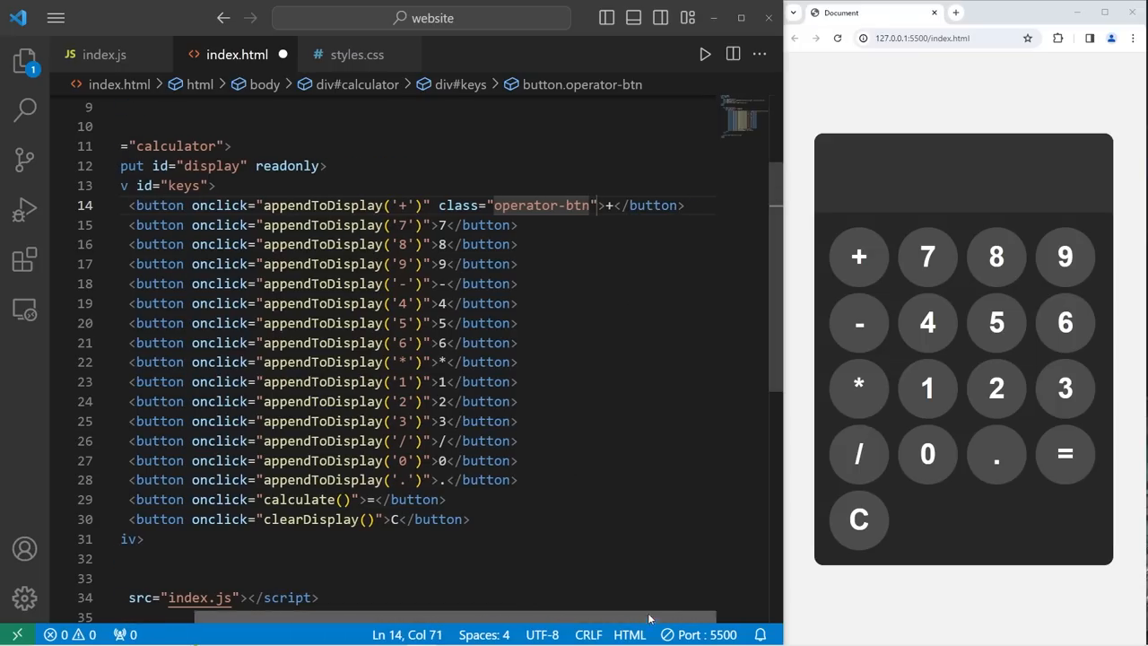
Copy the operator-btn class attribute onto the remaining operator and clear buttons
drag(438, 205, 595, 205)
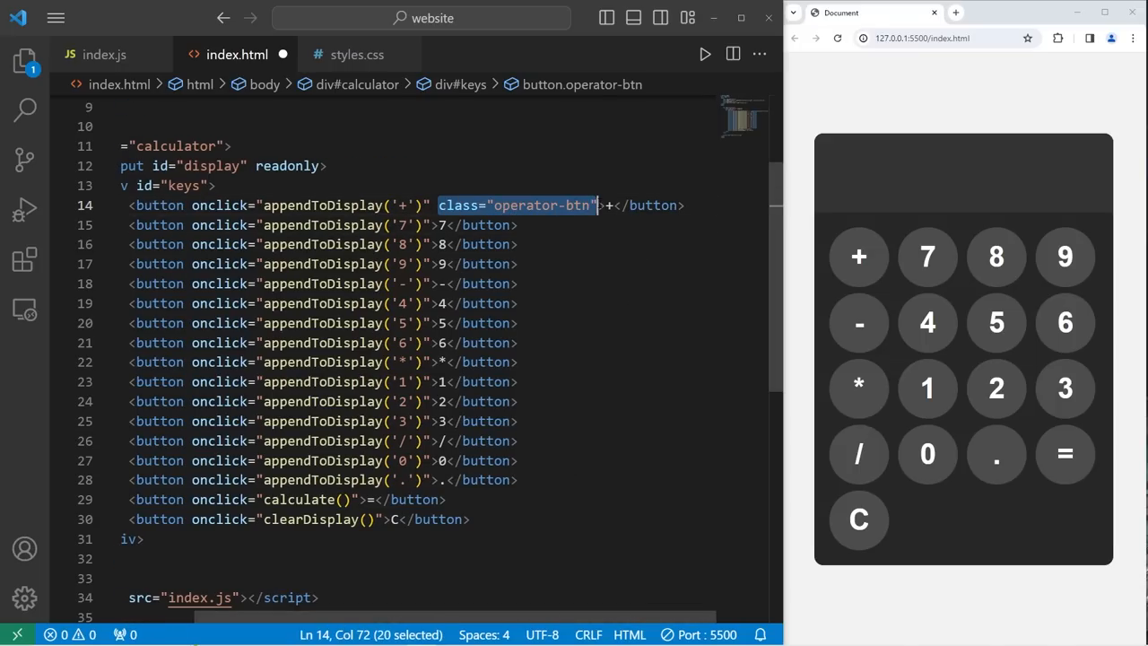
click(431, 283)
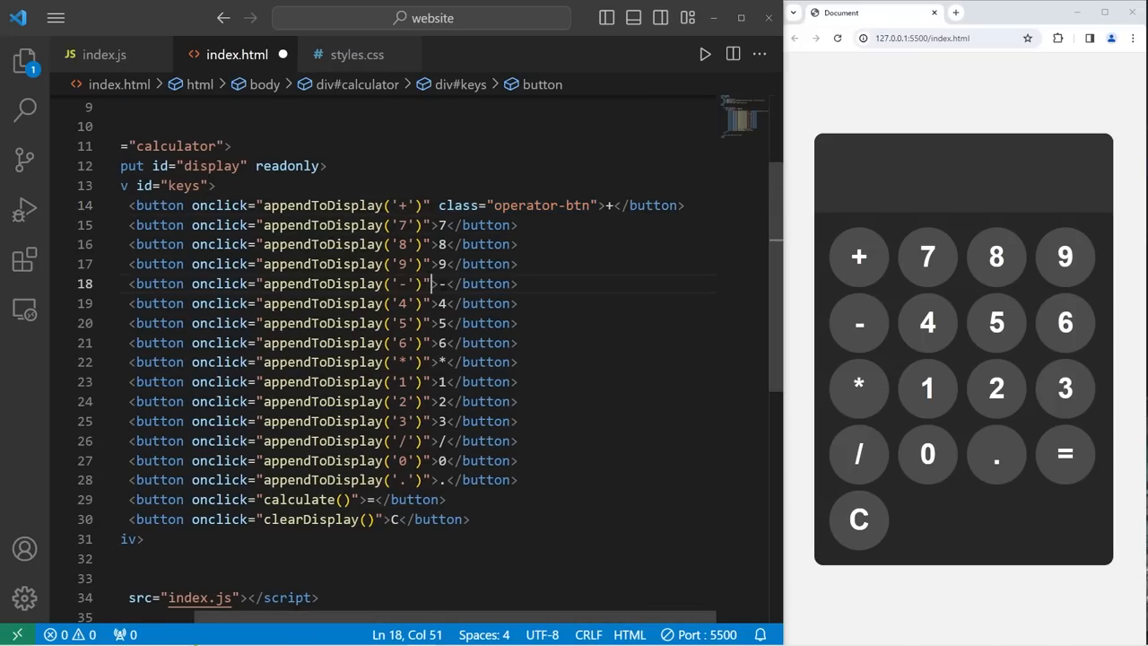
text(class="operator-btn")
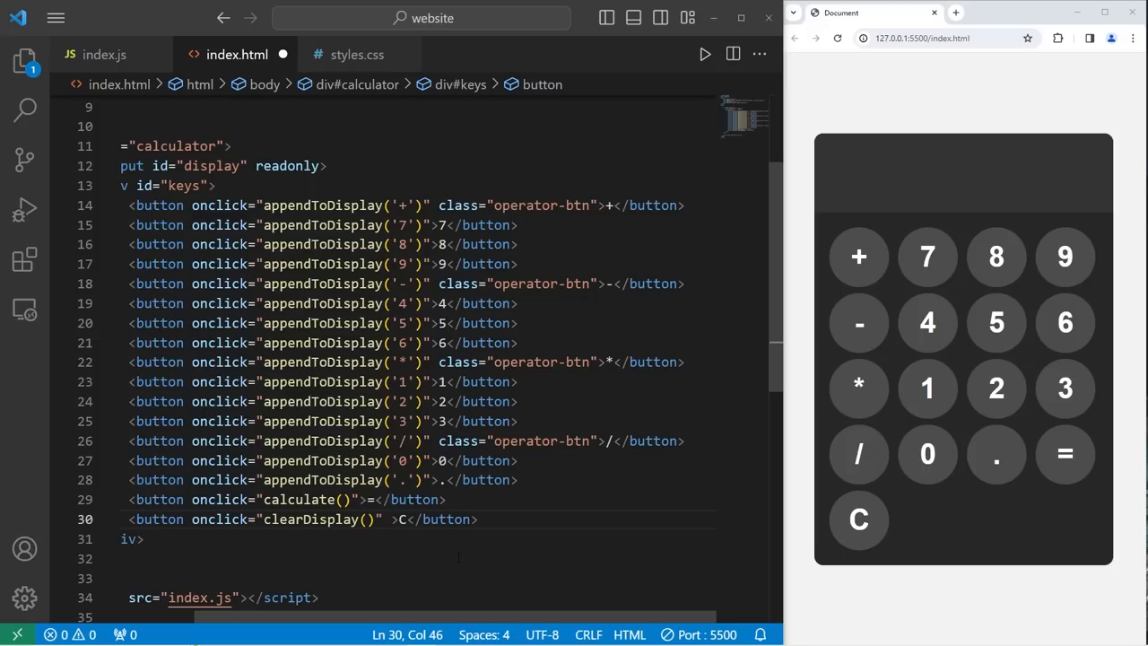
text(class="operator-btn")
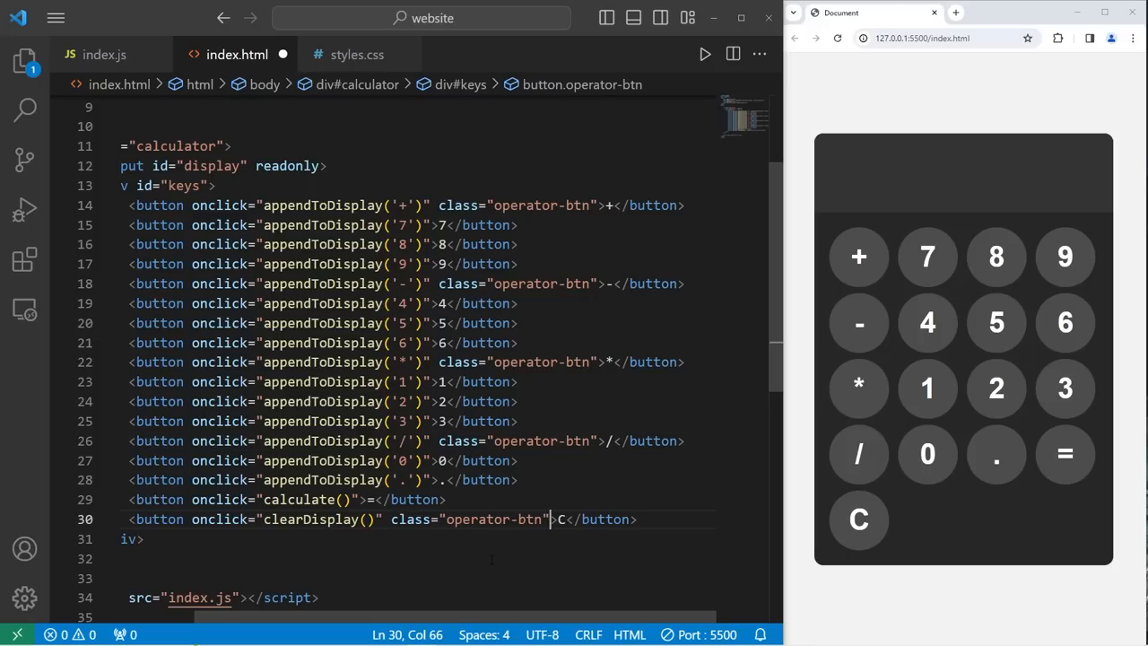
Add an .operator-btn rule with orange hsl(39, 100%, 50%) background and save
click(357, 54)
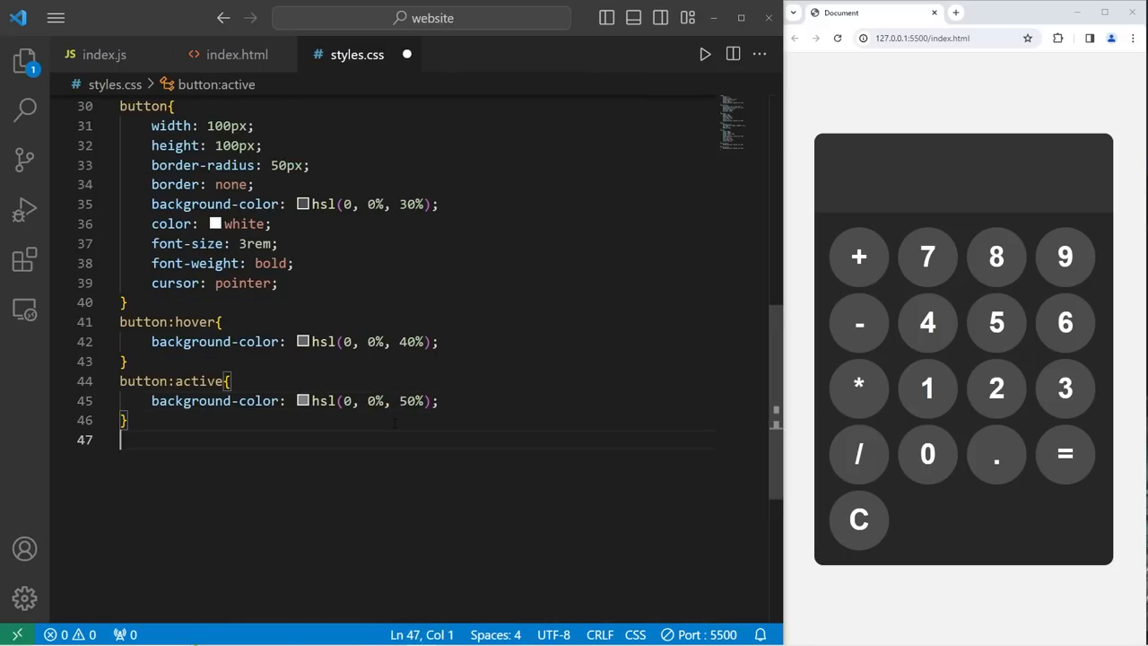
text(.o)
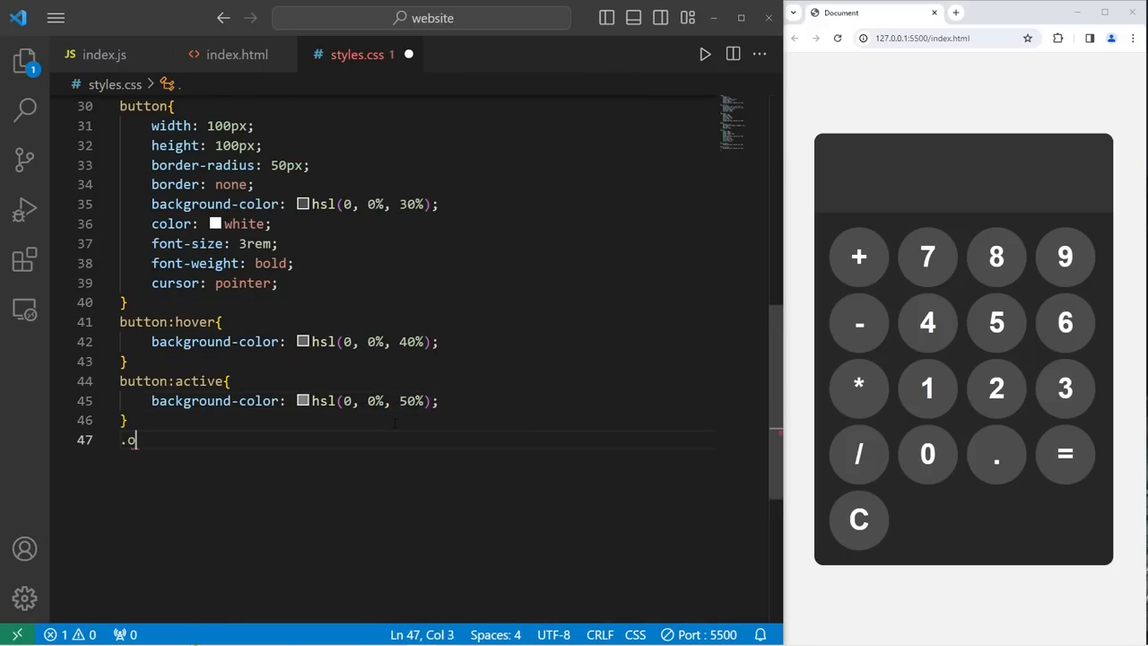
text(perator-btn{)
text(background-color: hsl(0, 0%, 50%);)
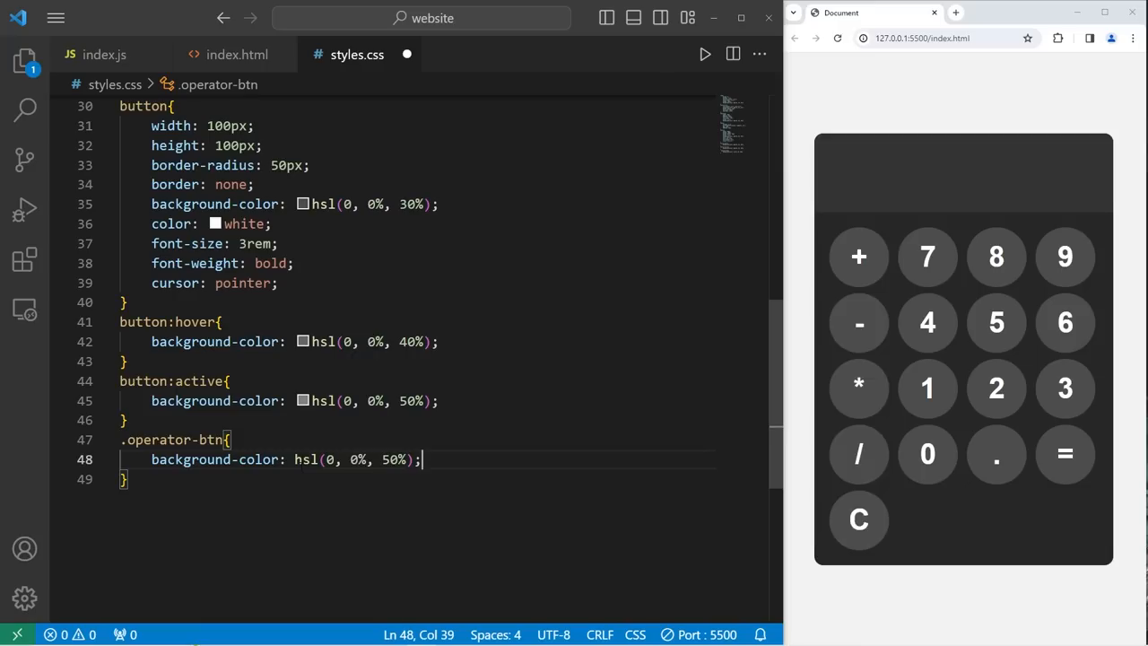
key(ctrl+s)
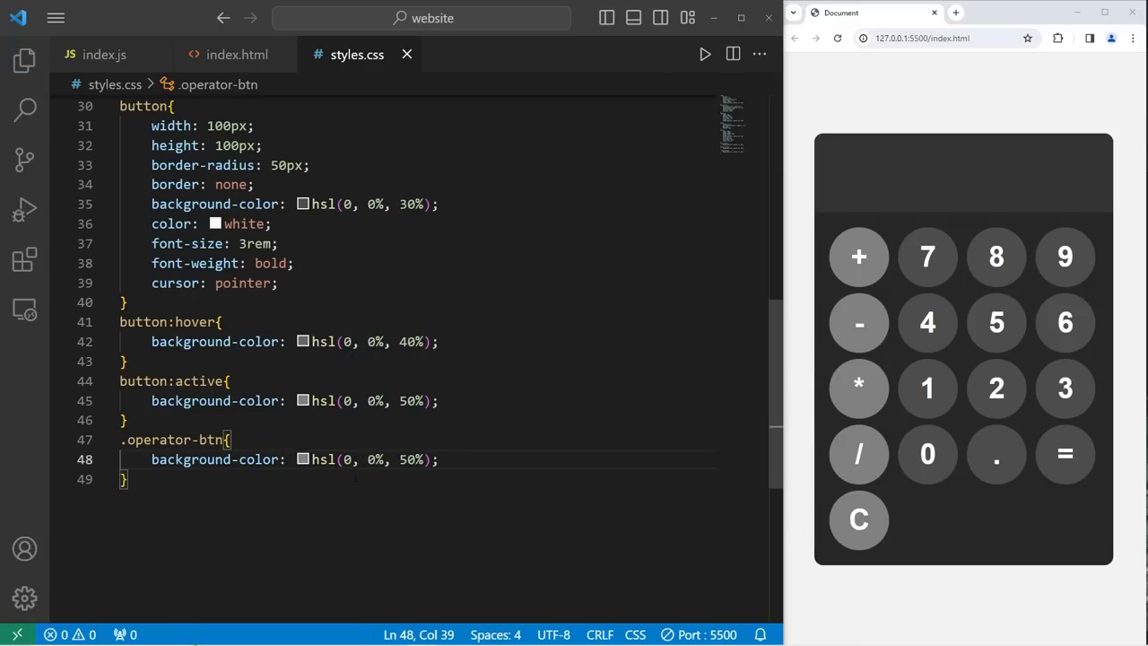
text(39, 100%, 50%)
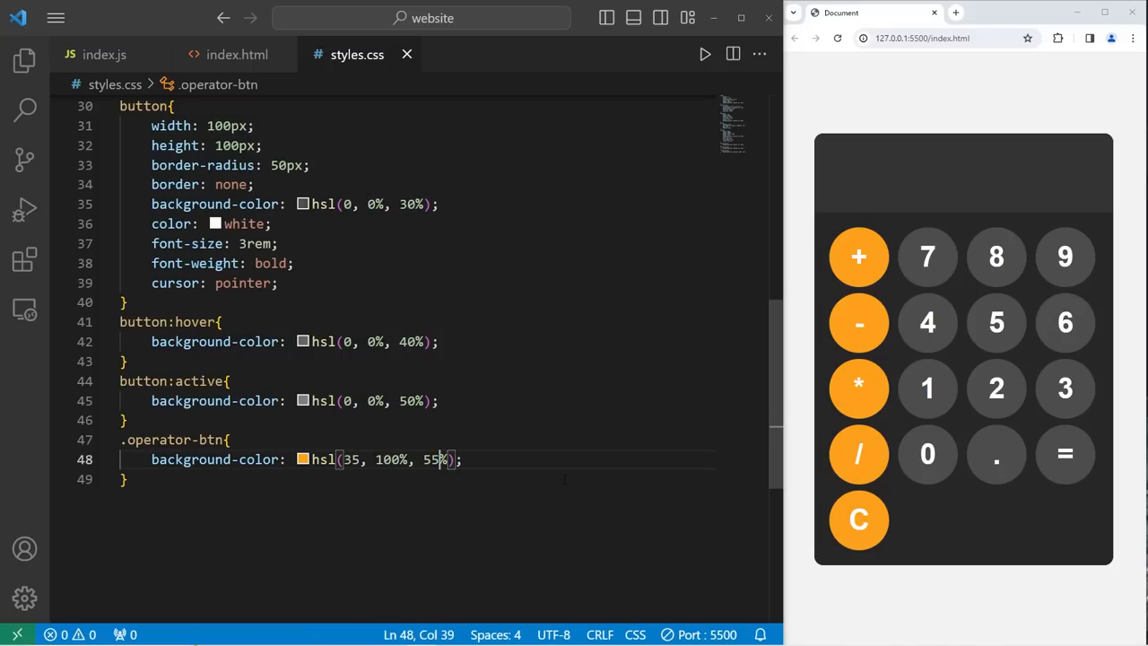
mouse_move(857, 387)
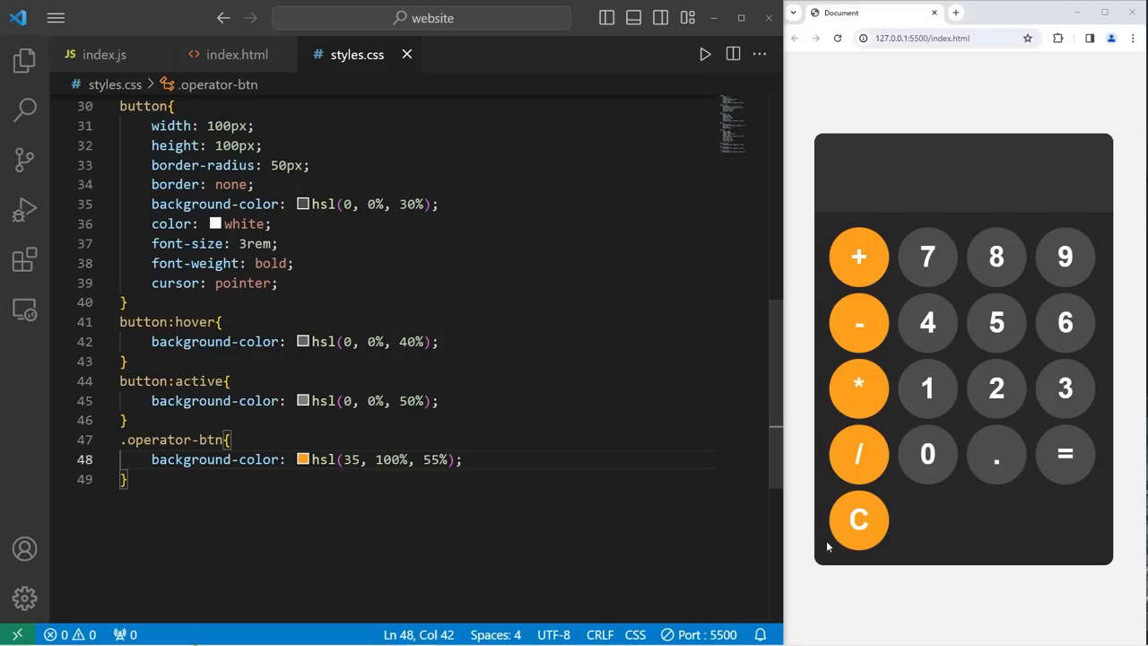
mouse_move(858, 520)
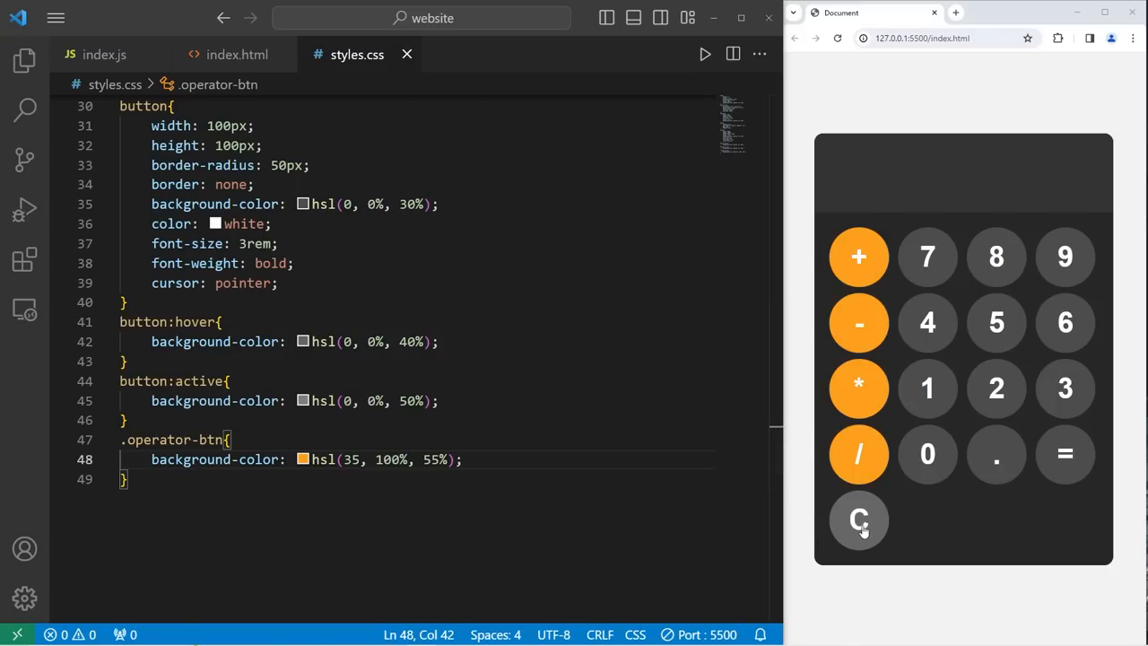
Add .operator-btn:hover at 65% lightness and .operator-btn:active at 75%
triple_click(305, 459)
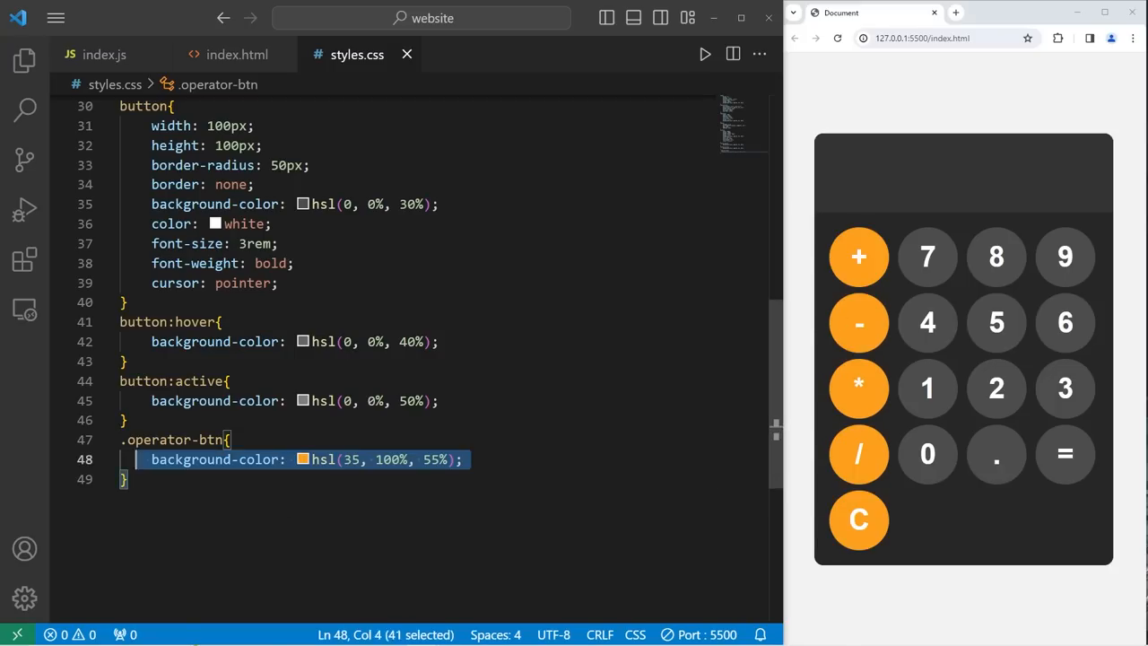
key(Enter)
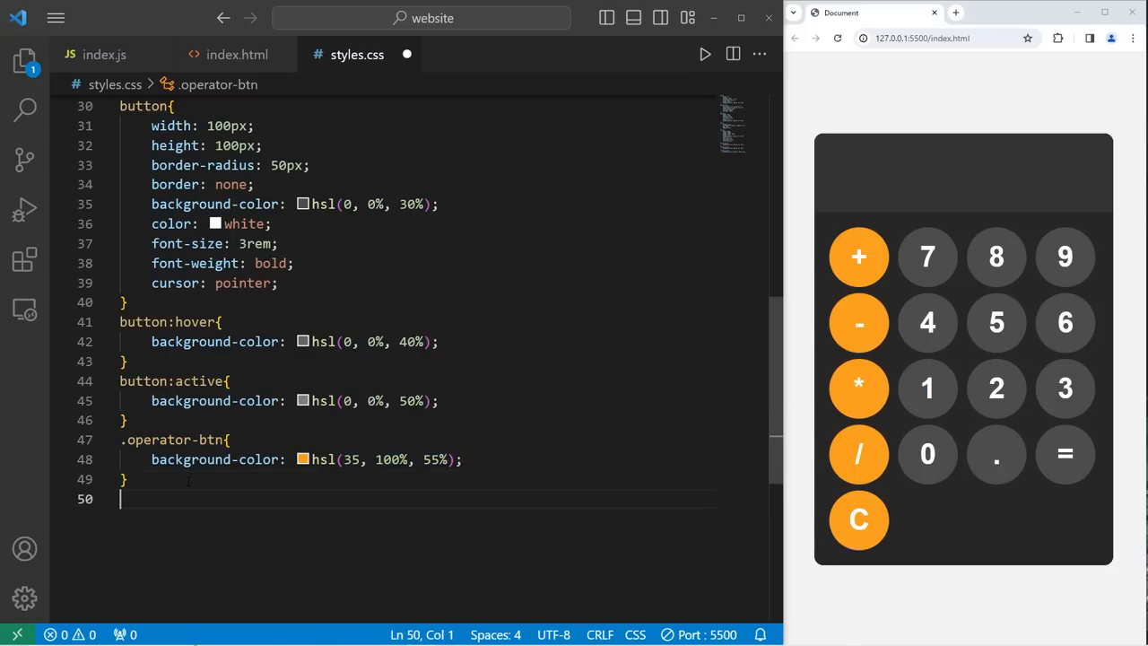
text(.operator-btn:{)
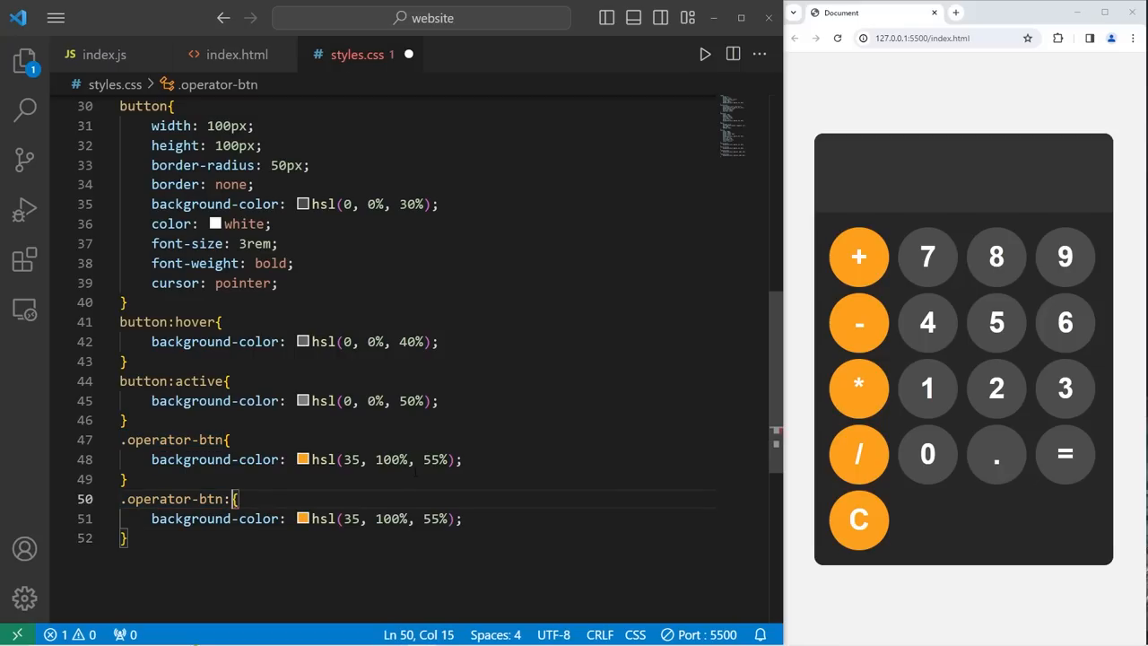
text(hover)
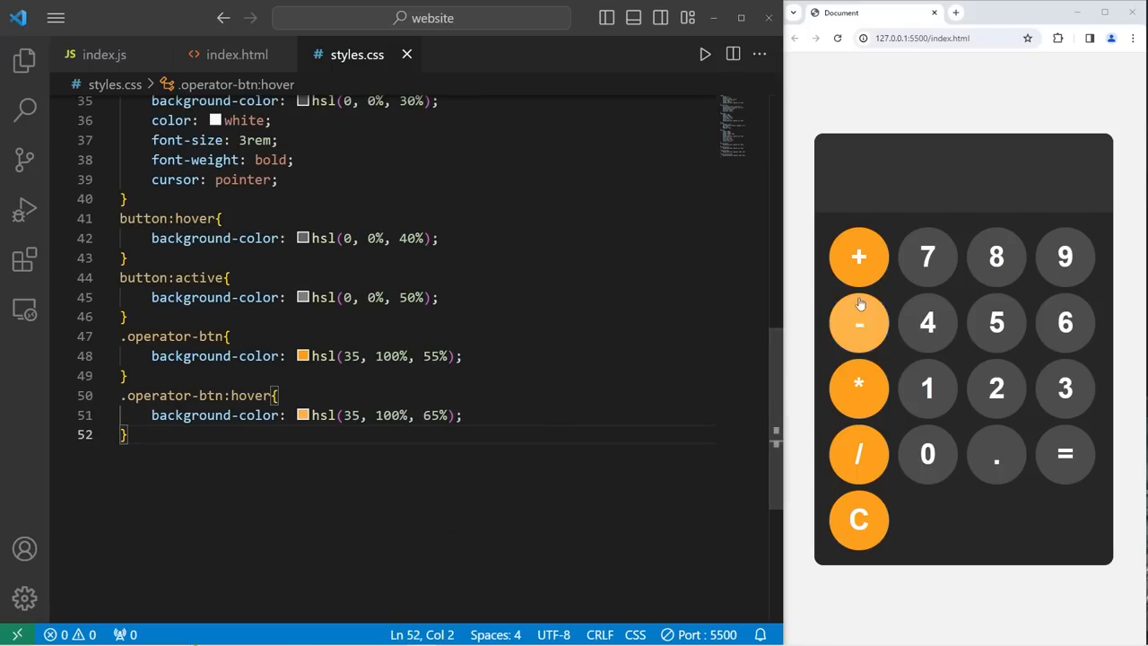
mouse_move(857, 257)
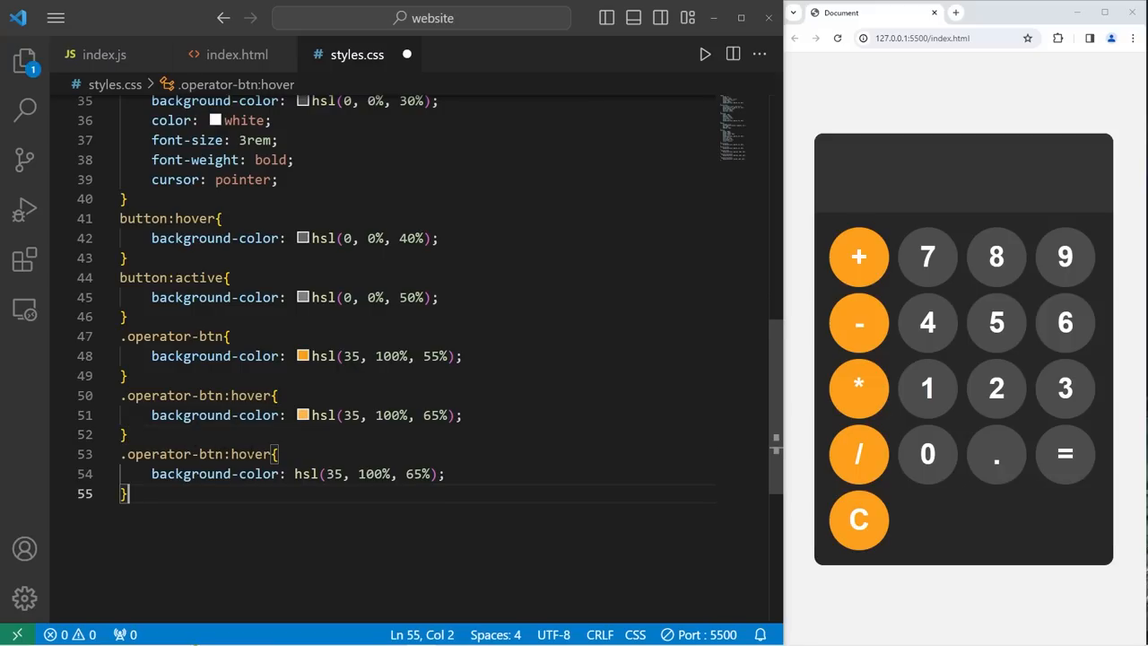
text(ac)
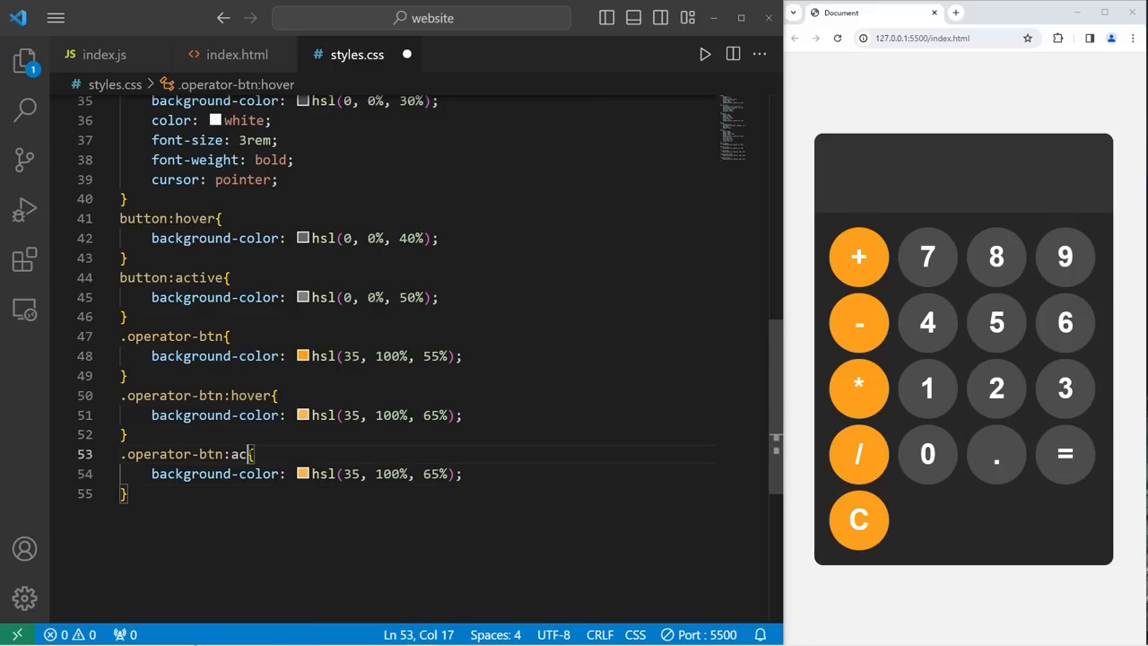
text(tive{)
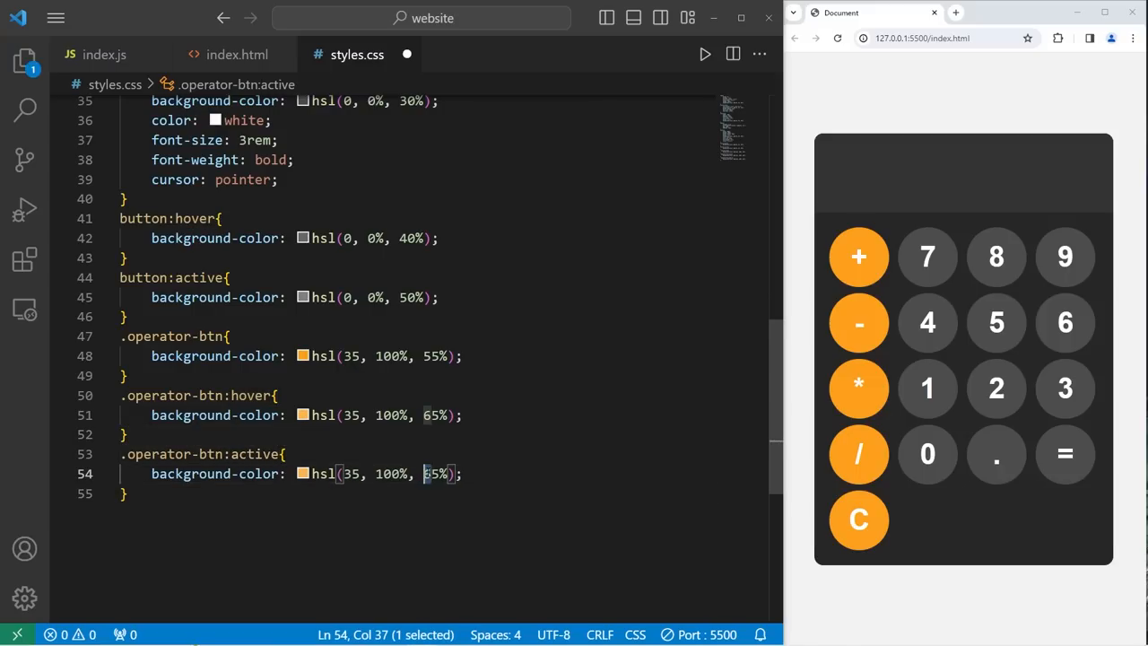
text(7)
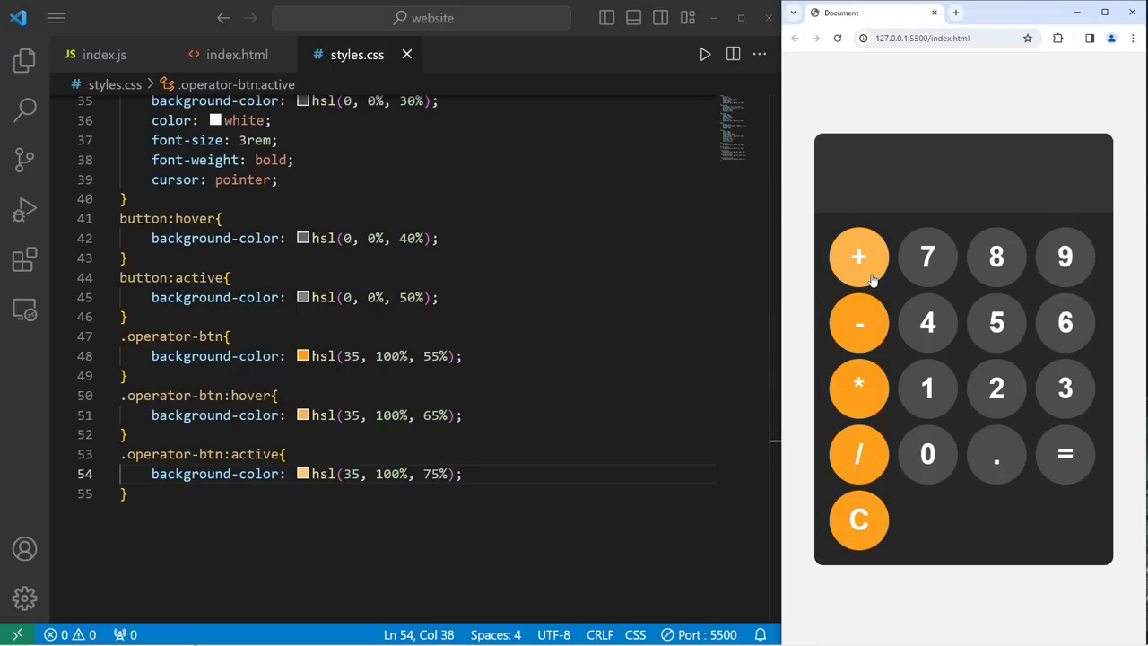
mouse_move(858, 520)
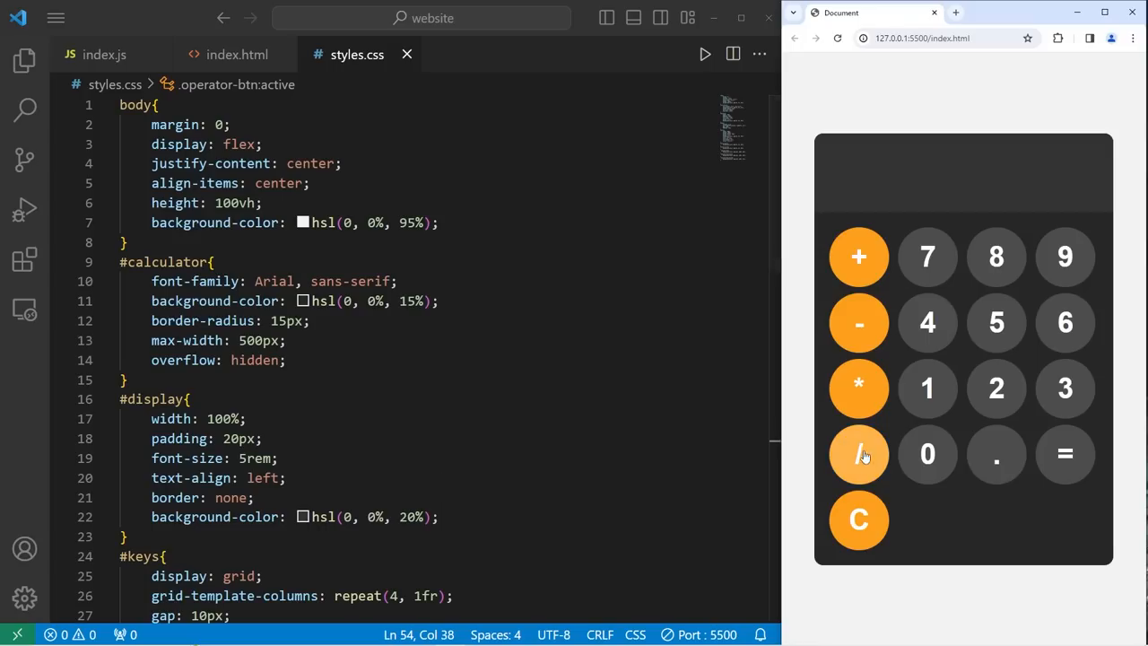
In index.js declare const display = document.getElementById("display") after checking the markup
click(237, 54)
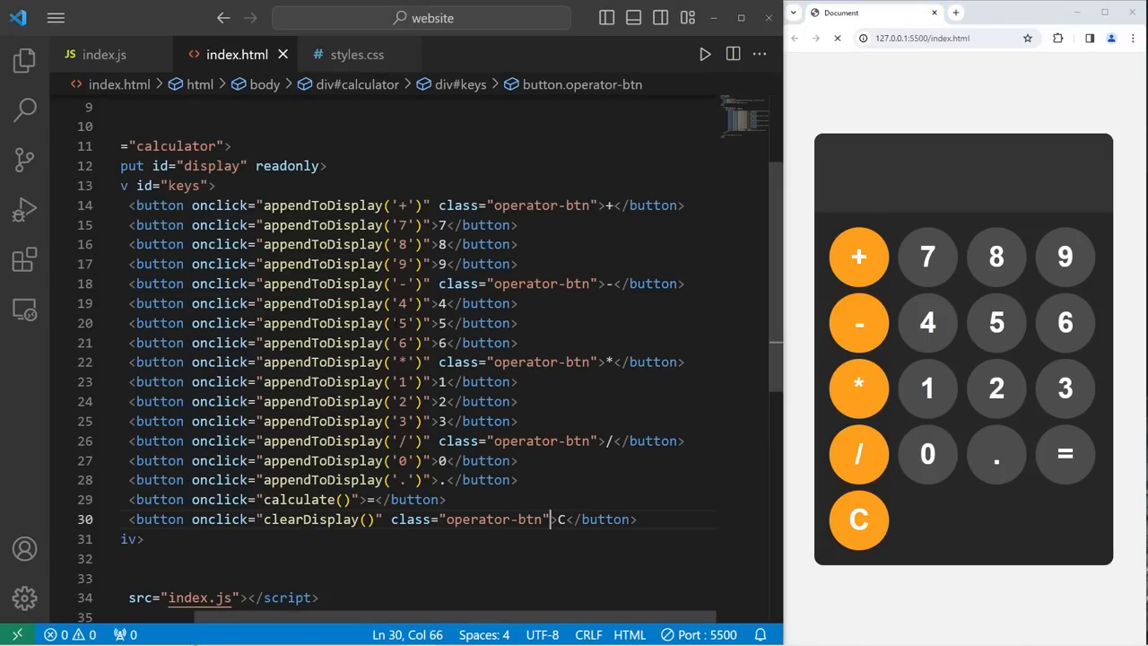
click(104, 53)
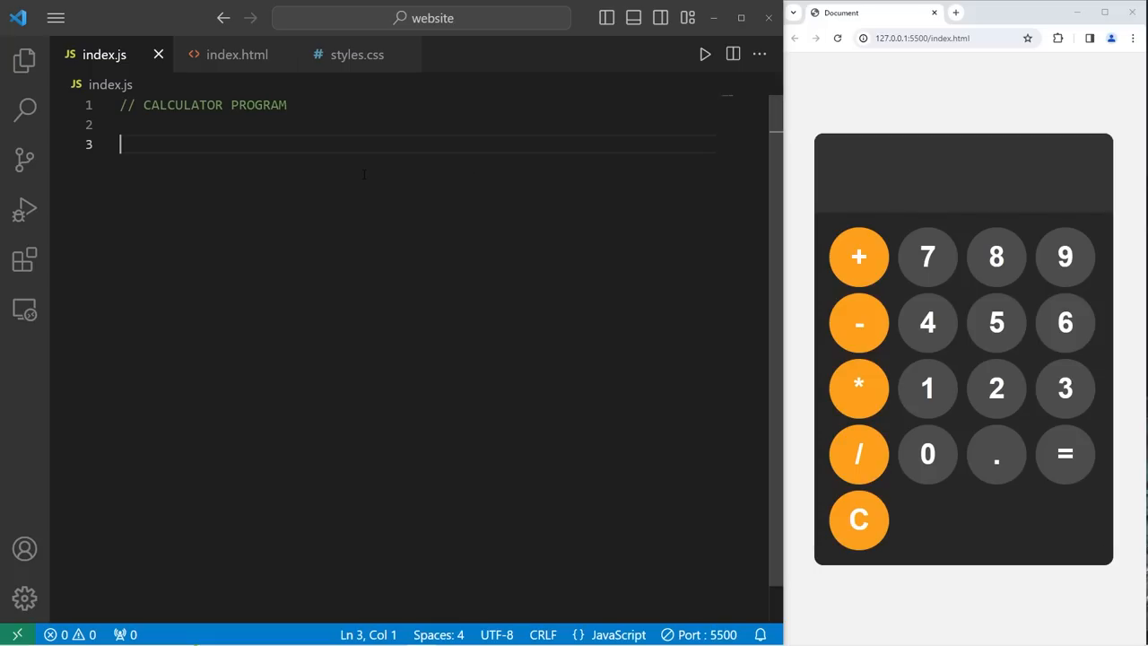
mouse_move(312, 93)
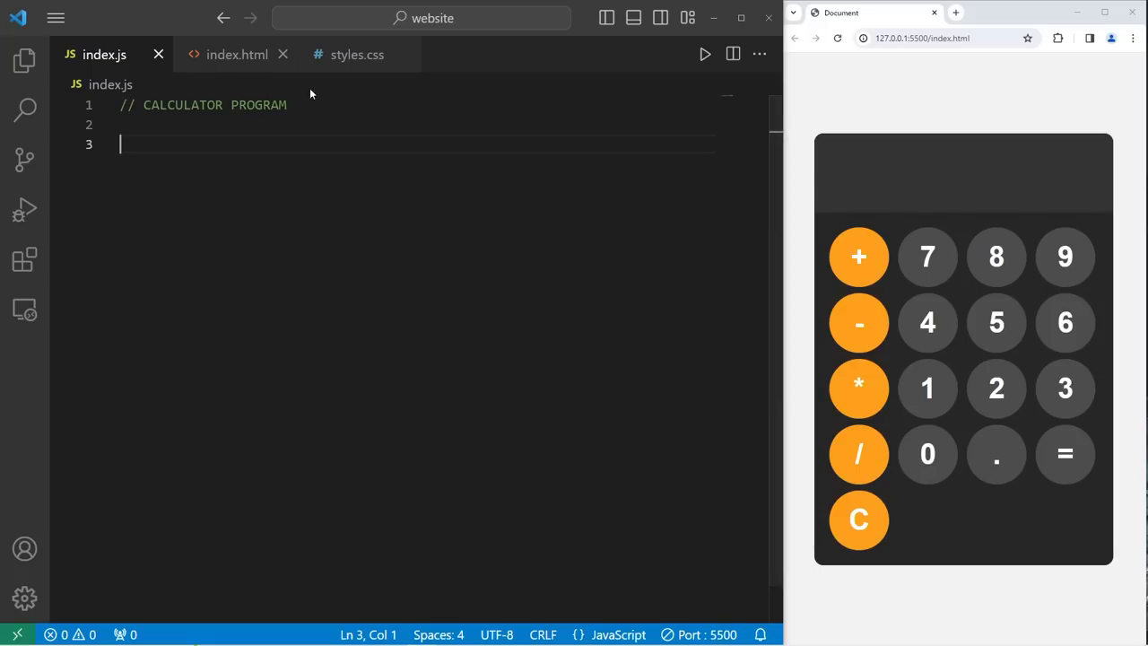
mouse_move(273, 83)
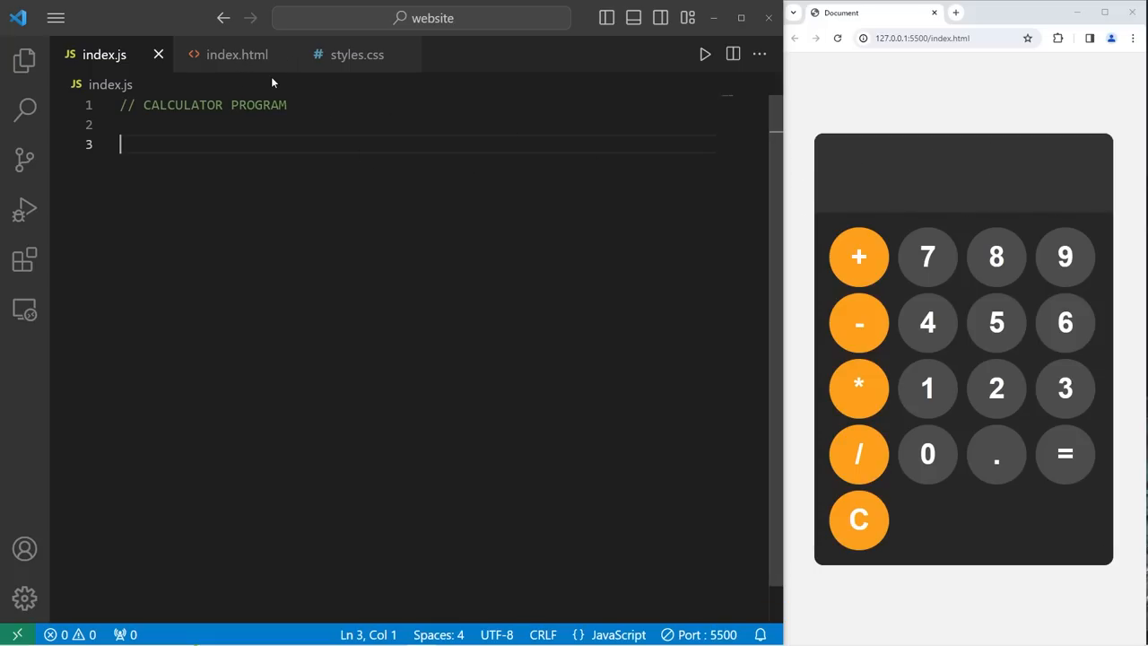
click(237, 54)
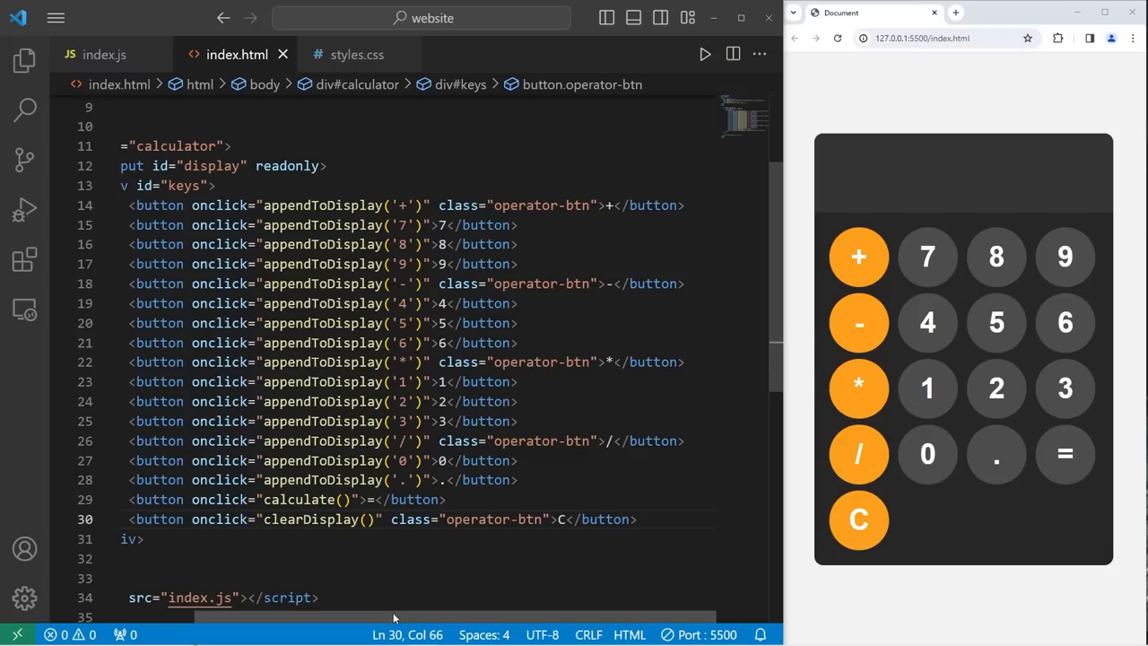
click(105, 53)
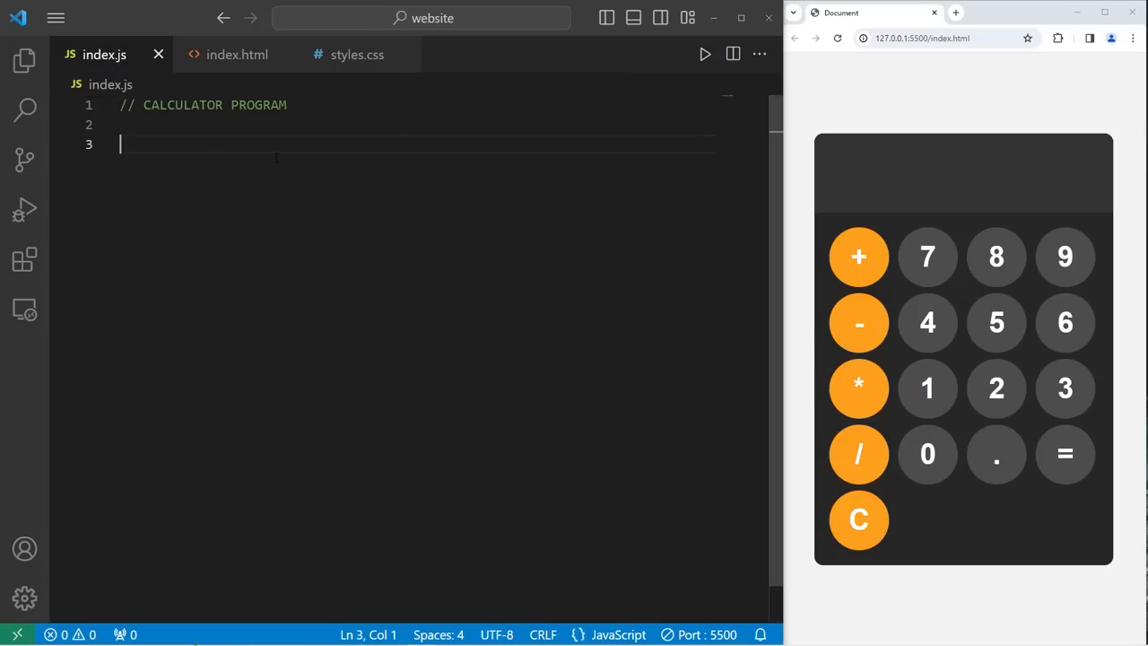
text(const)
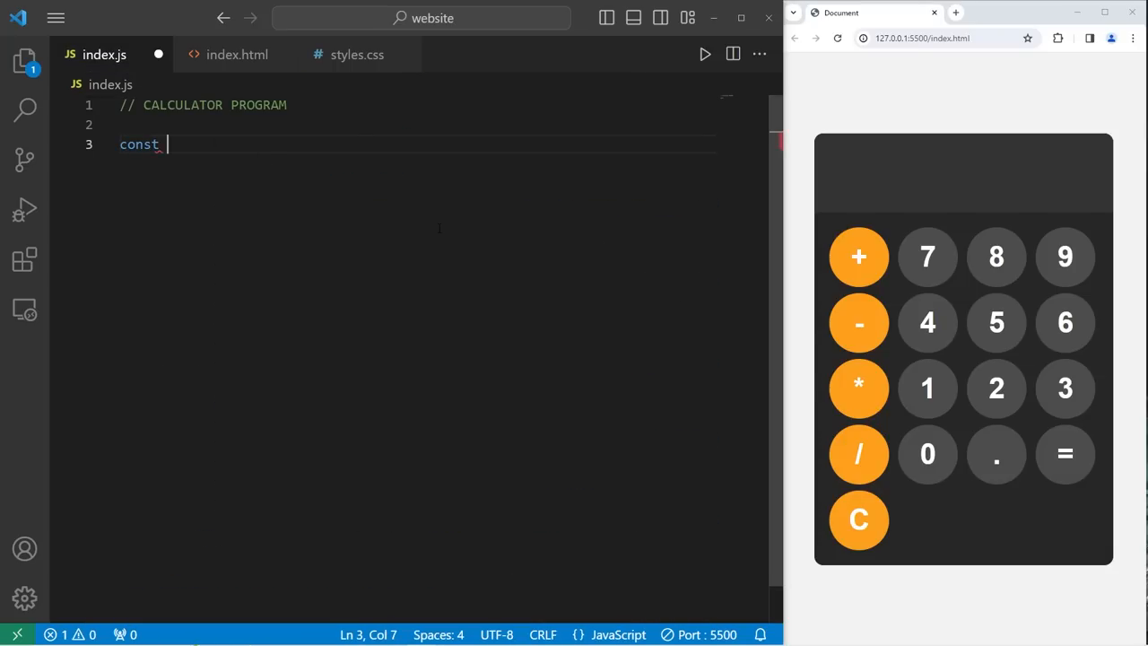
text(display = doc)
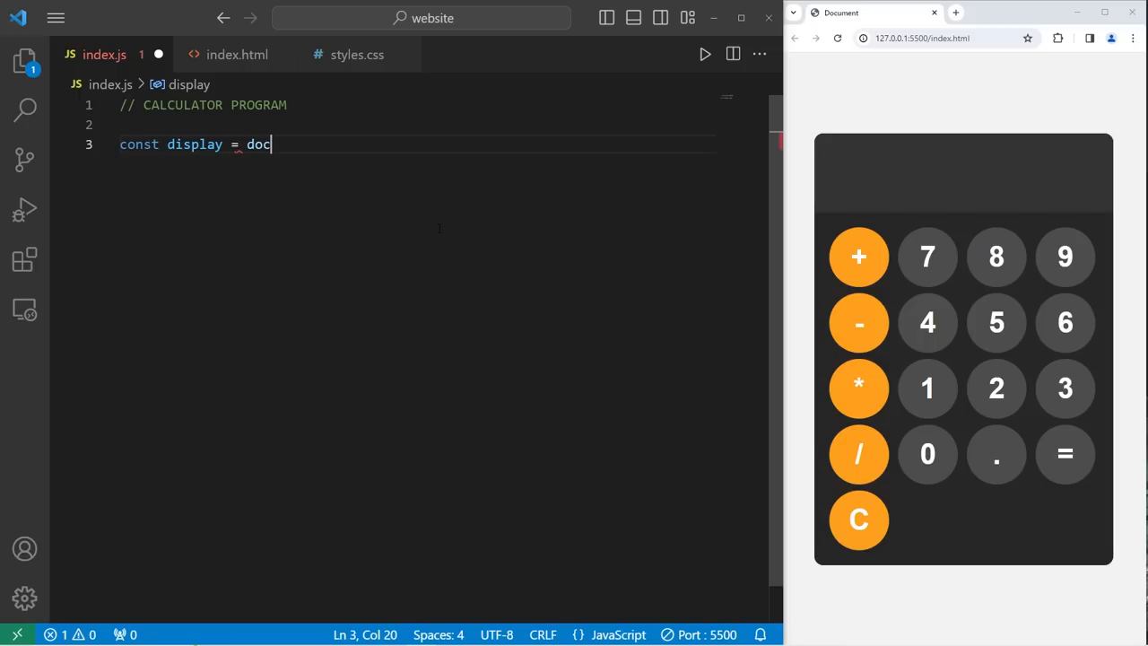
text(ument.getEle)
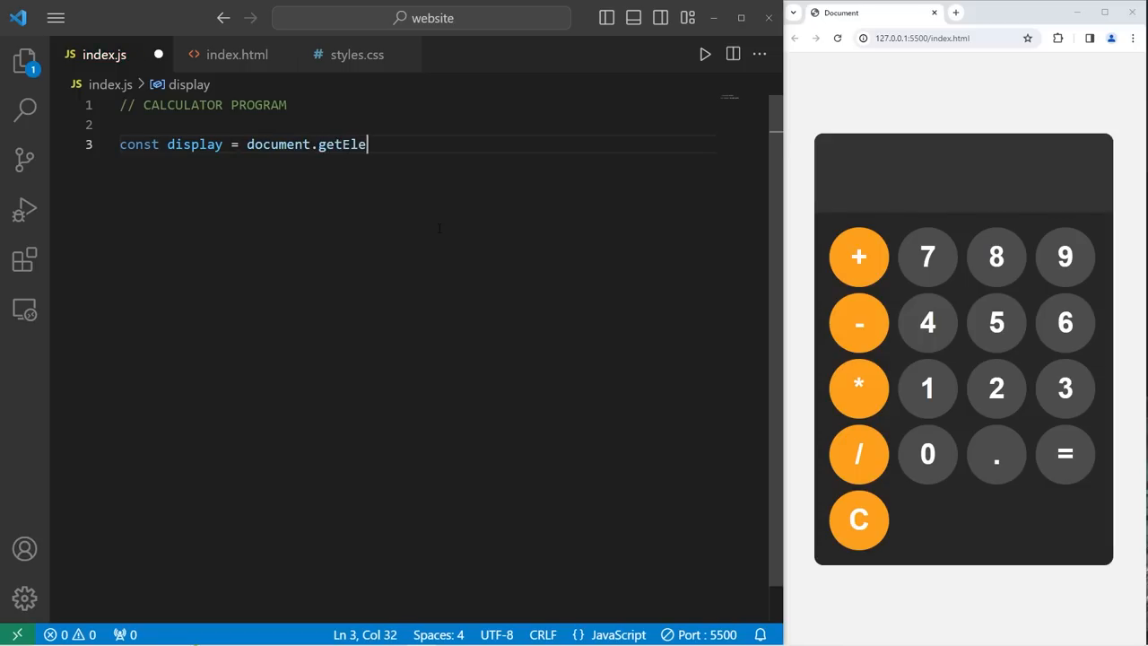
text(mentById())
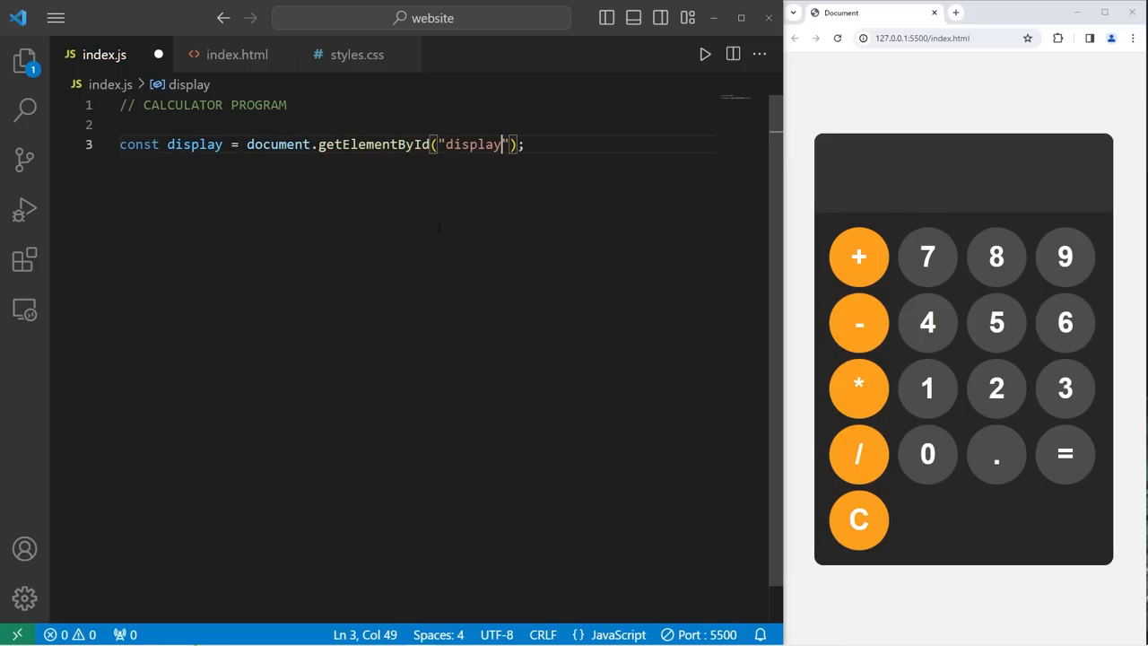
key(Enter)
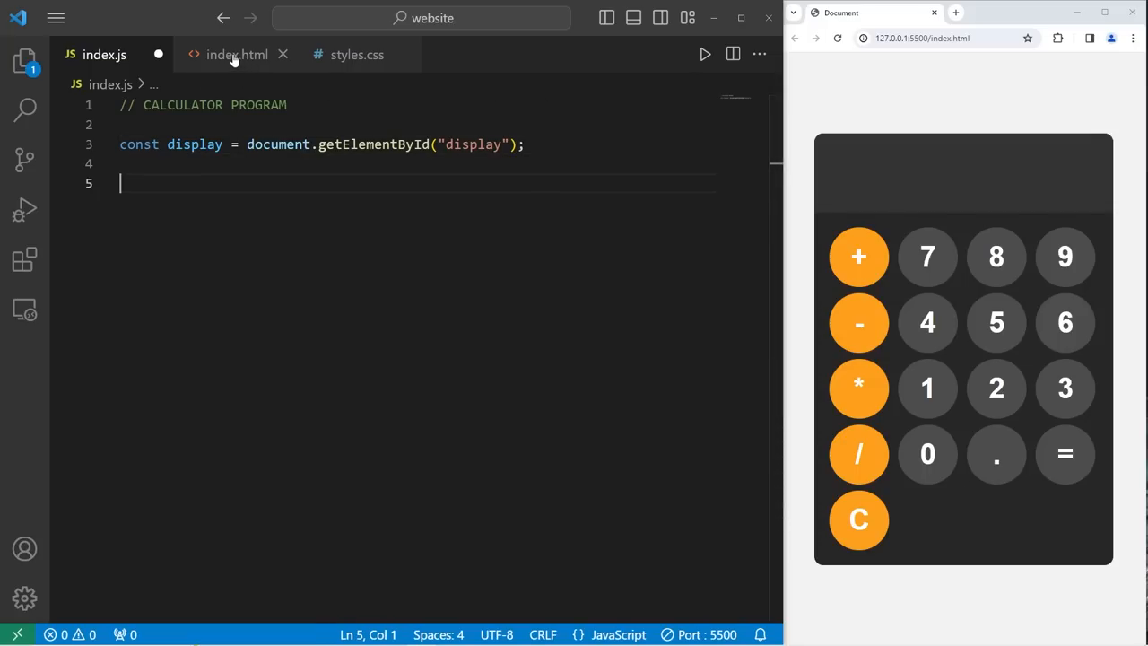
Write an empty appendToDisplay(input) function stub, checking the button markup
click(237, 54)
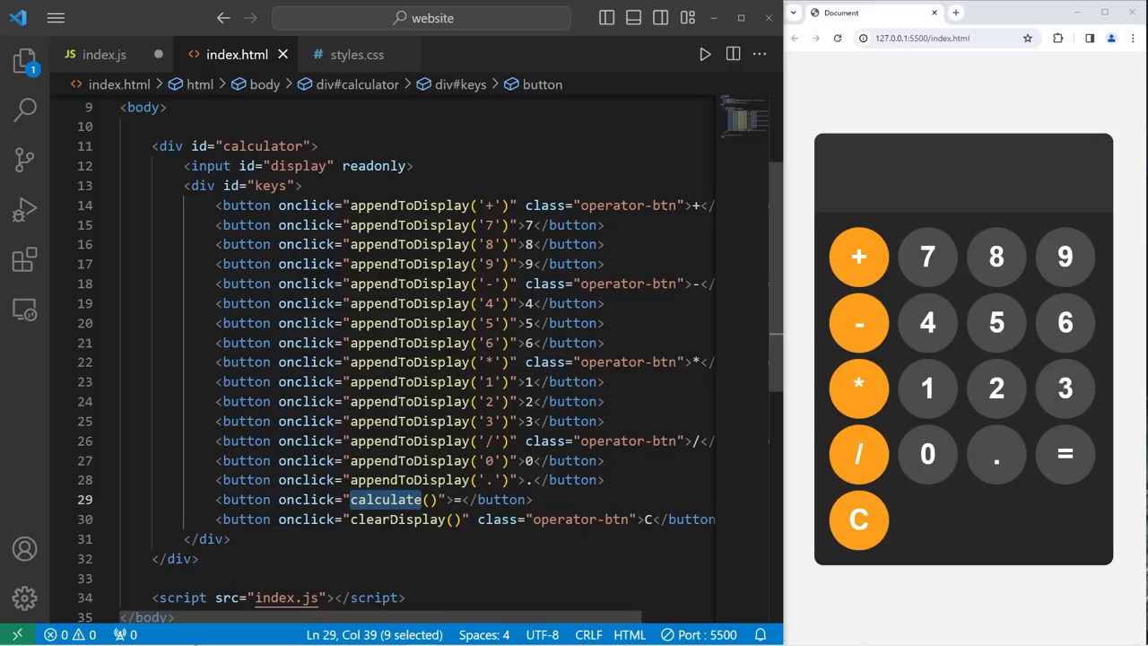
click(104, 54)
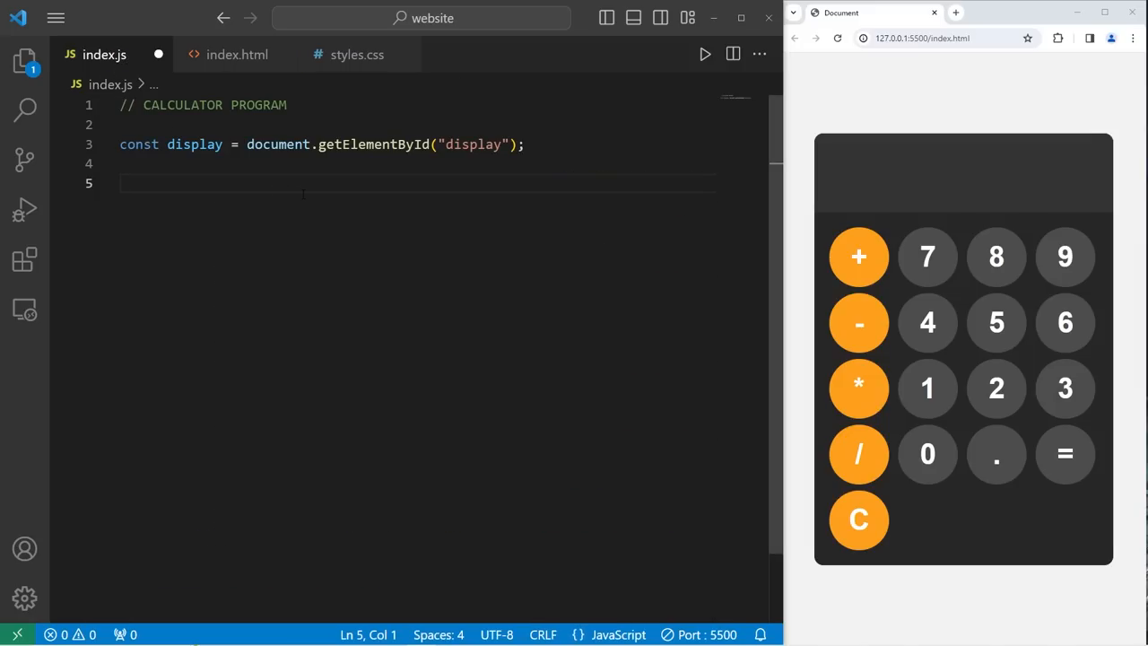
text(func)
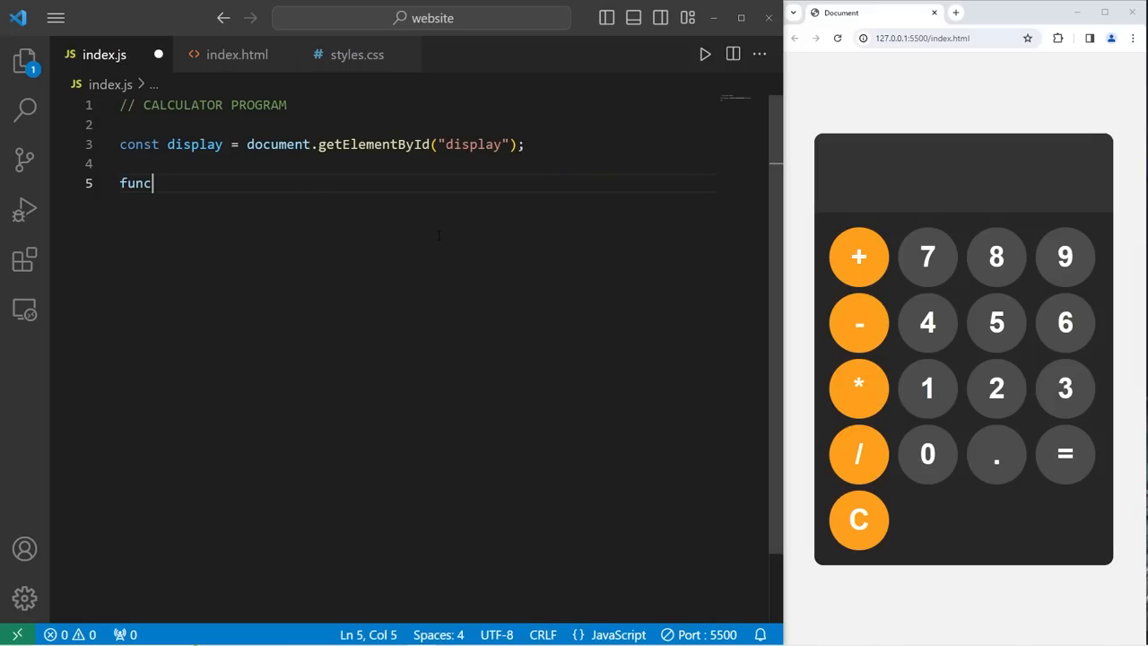
text(tion appe)
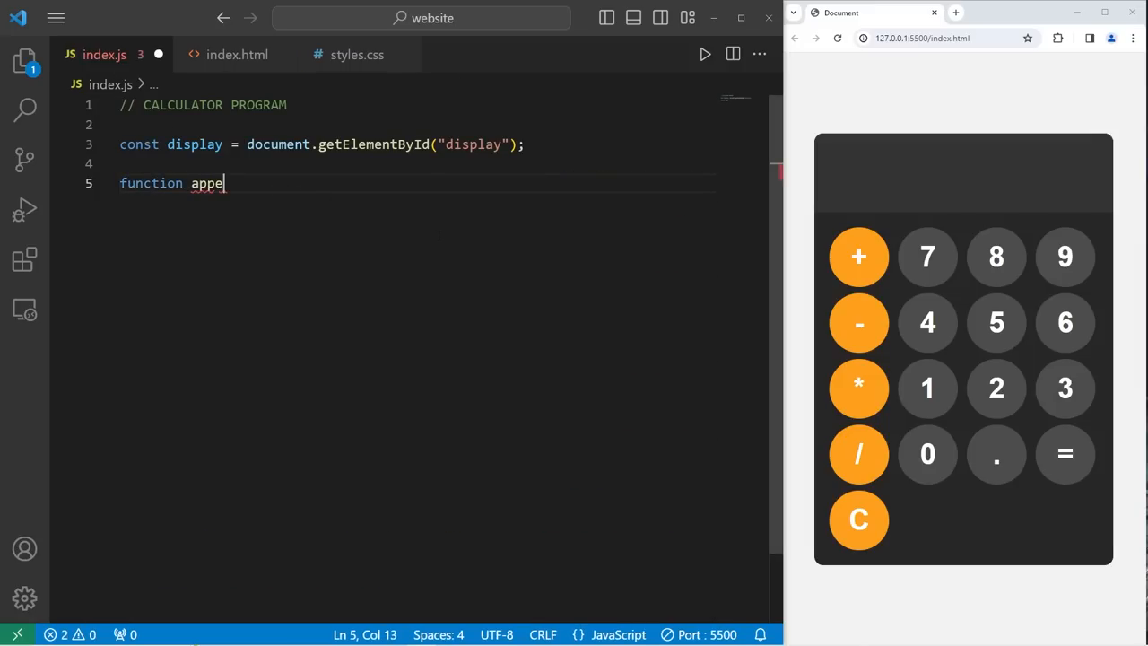
text(ndTo)
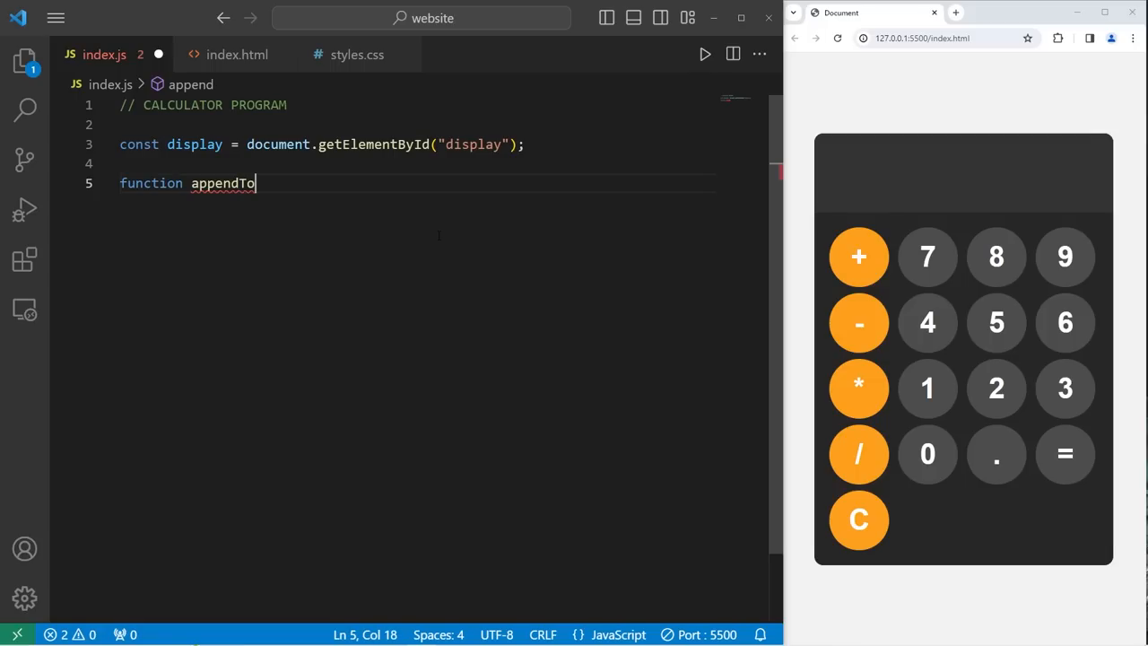
text(Display)
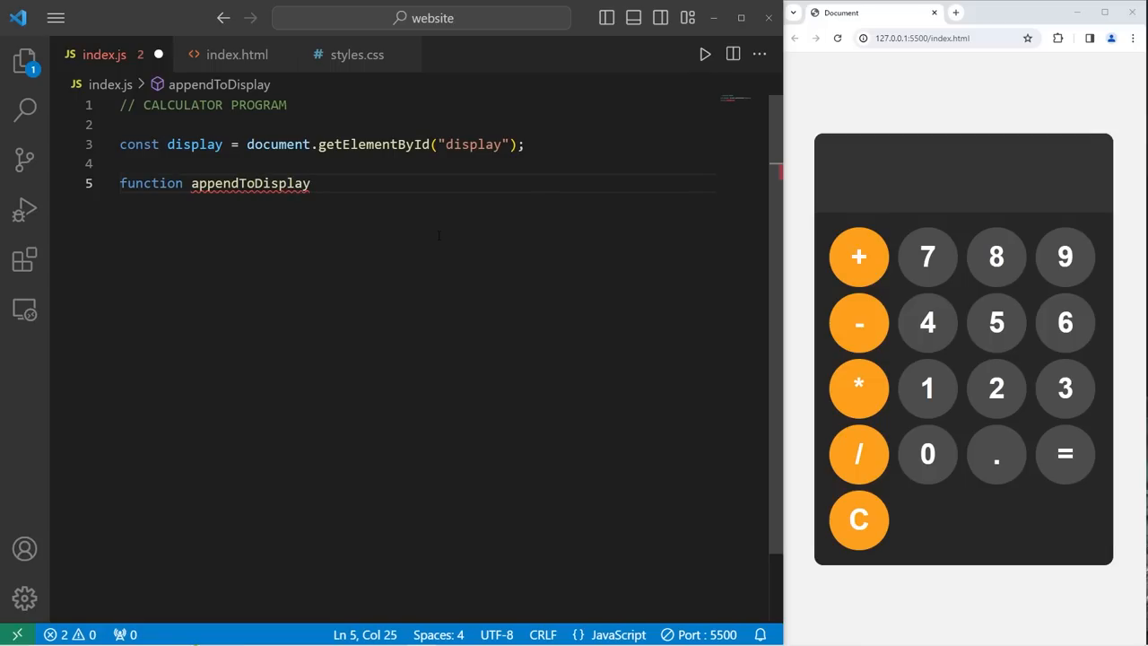
text((){)
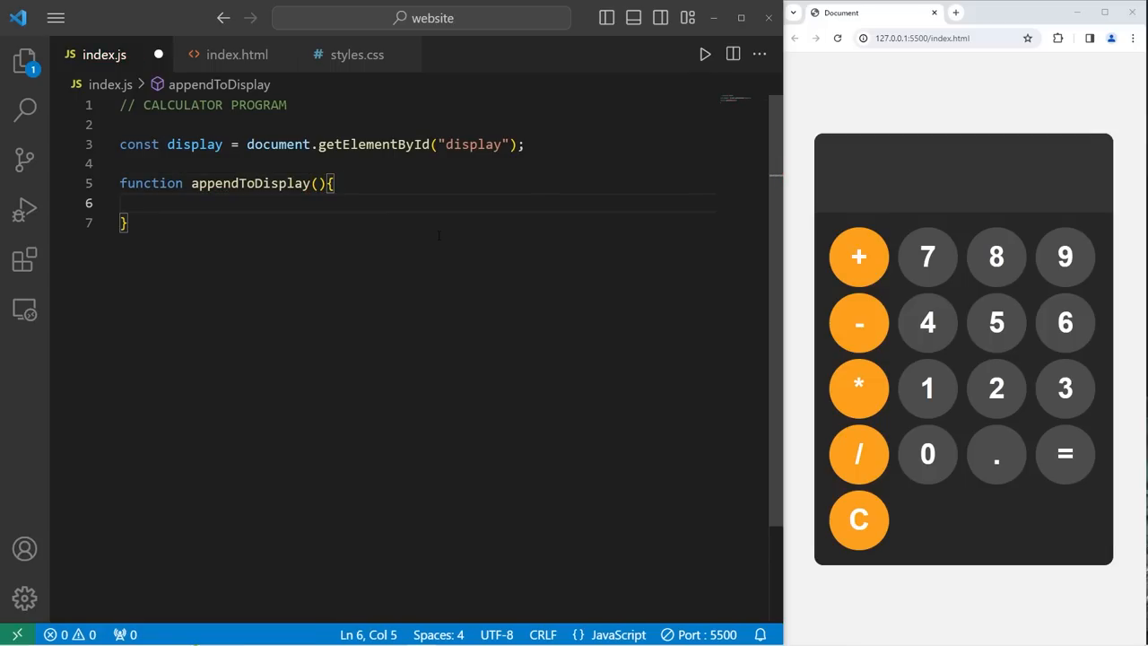
text(input)
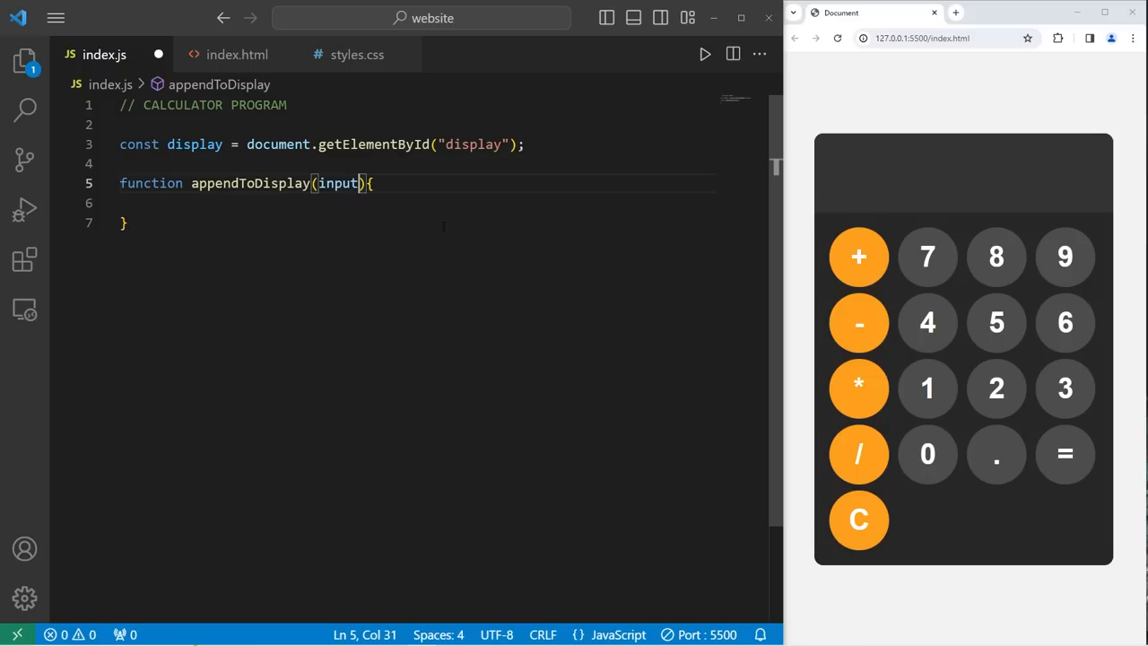
click(237, 54)
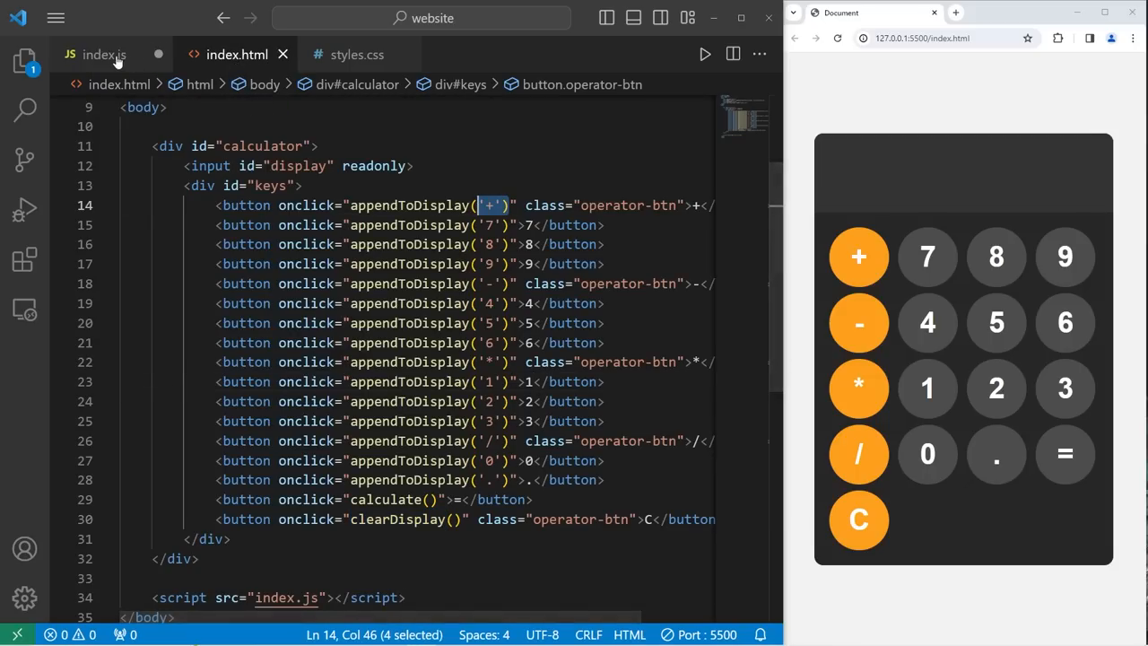
click(104, 54)
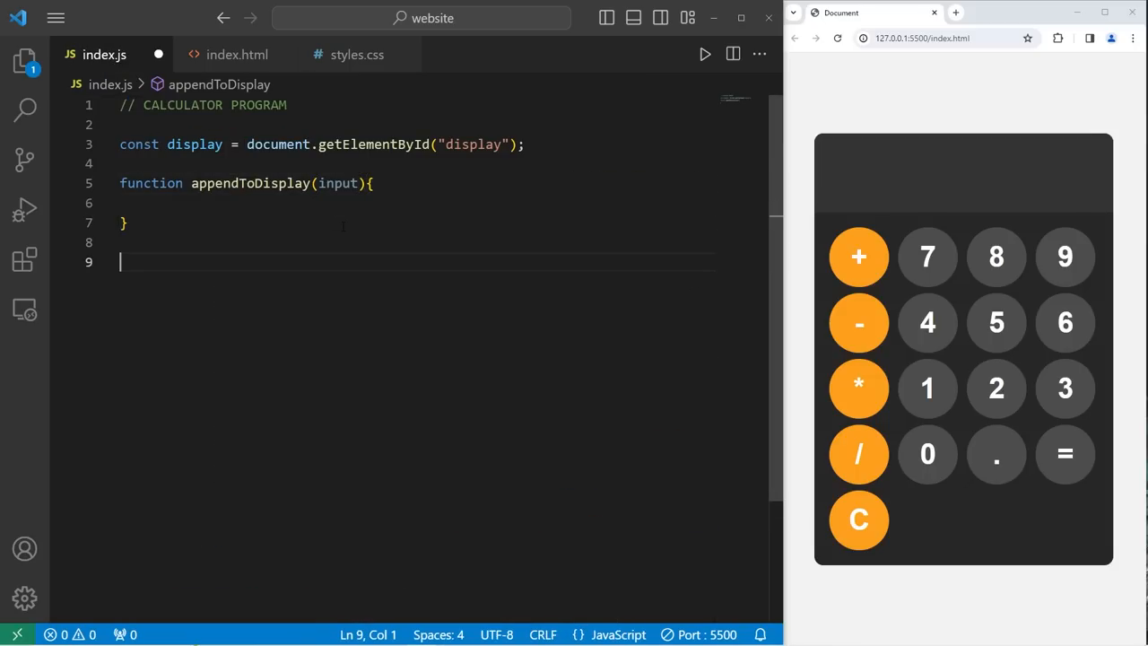
Add empty clearDisplay() and calculate() function stubs
text(function)
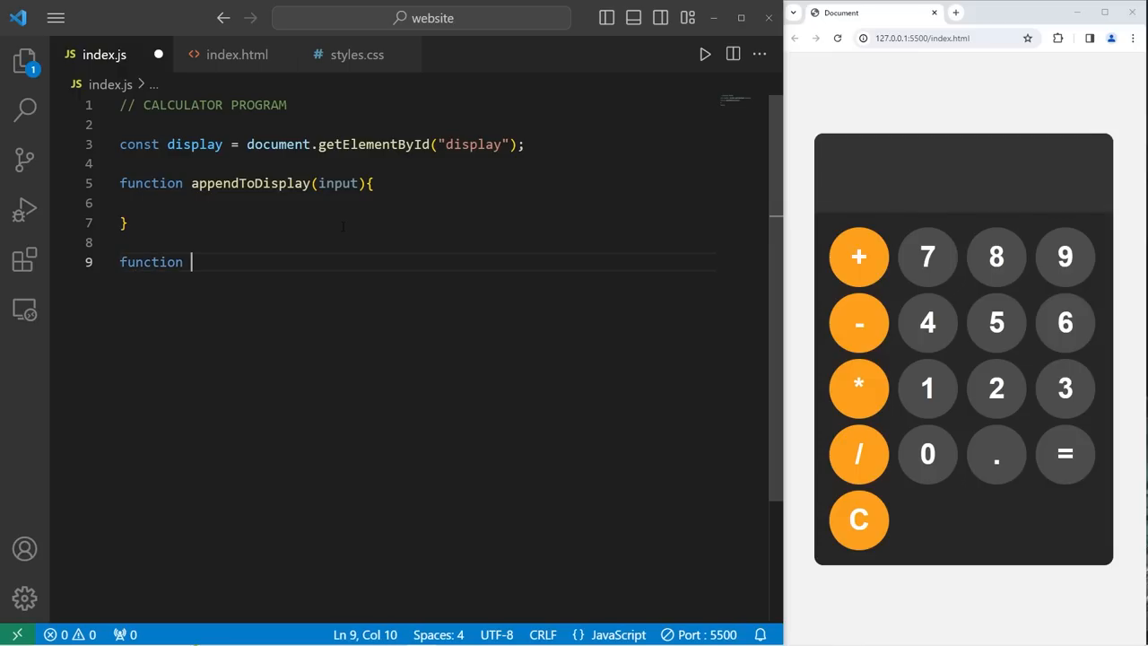
text(clearDisplay(){)
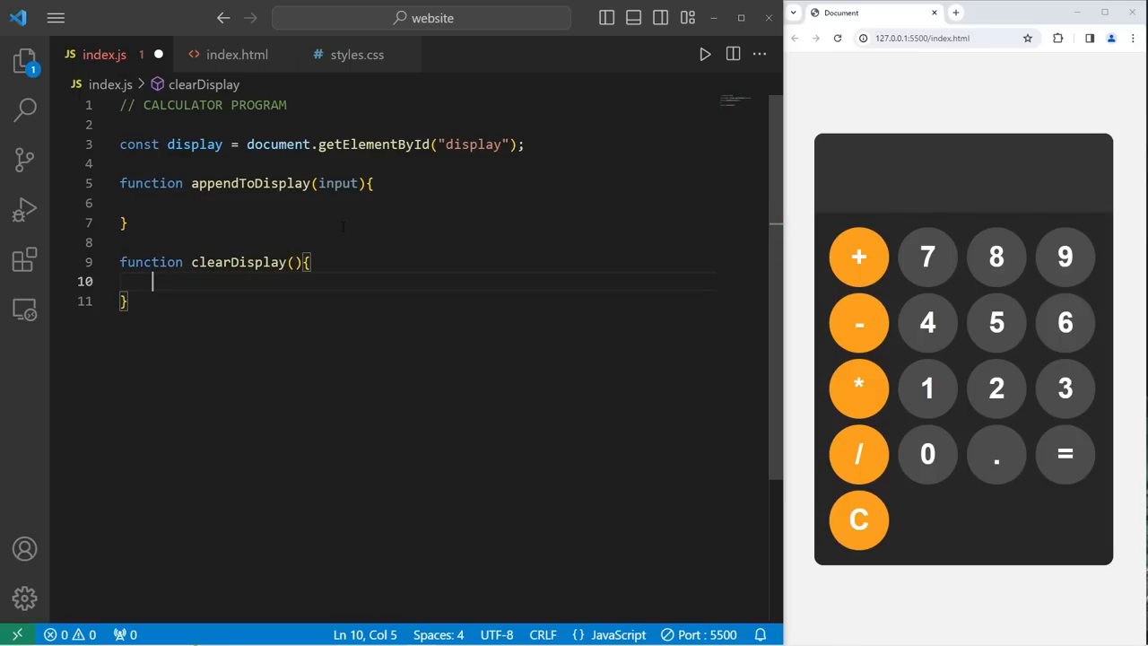
text(fun)
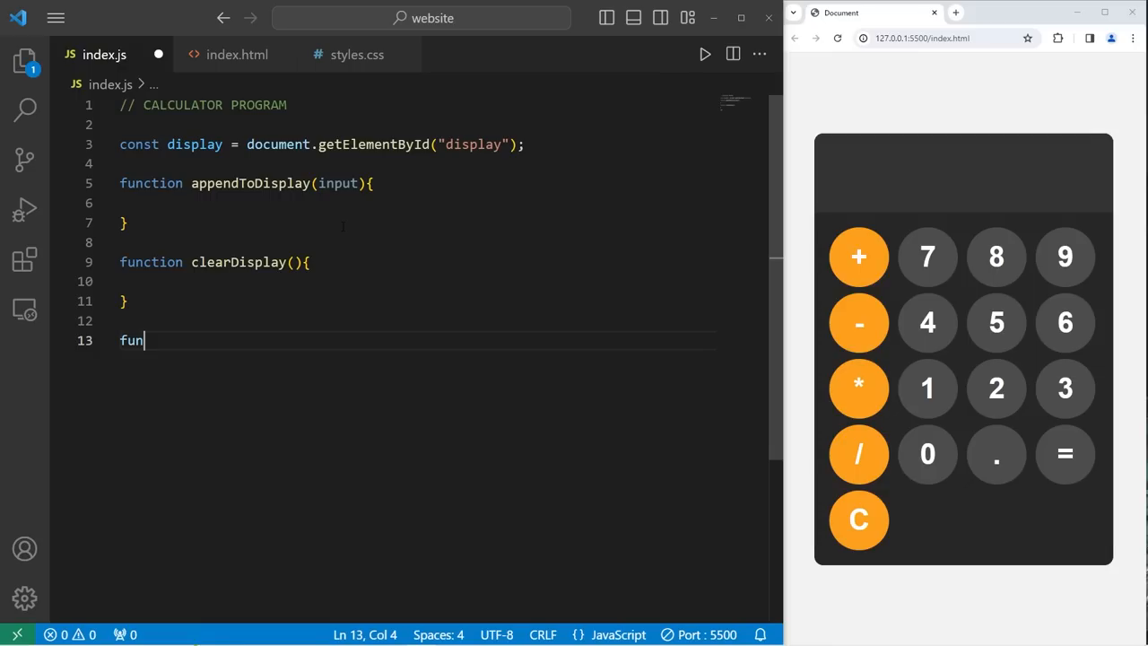
text(ction cal)
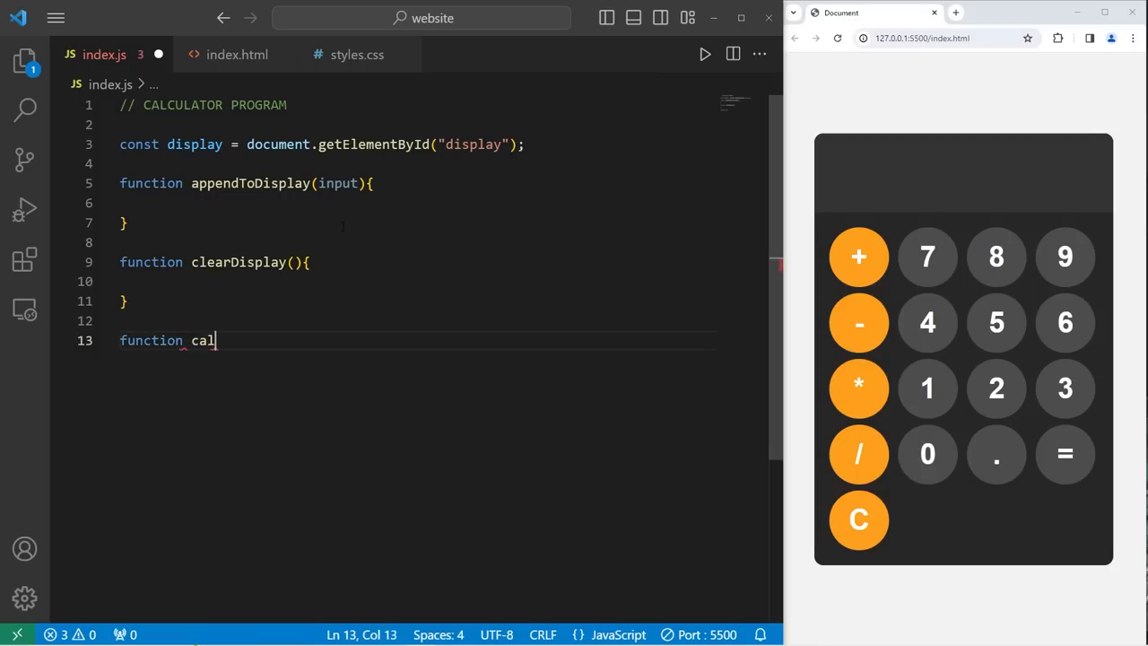
text(culate())
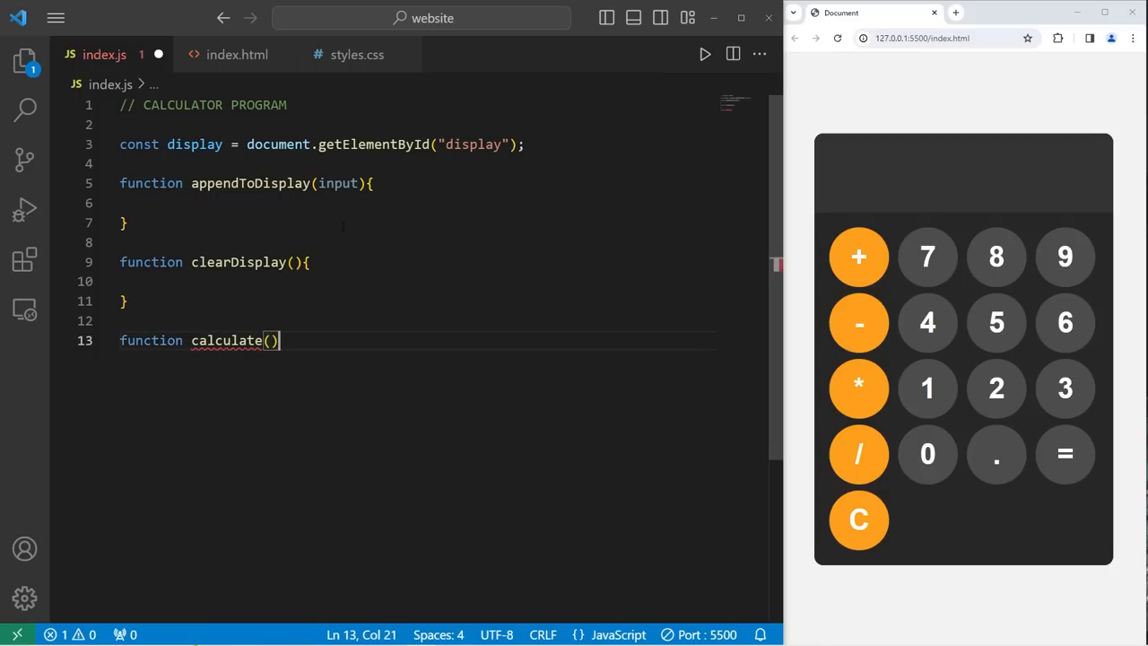
text({)
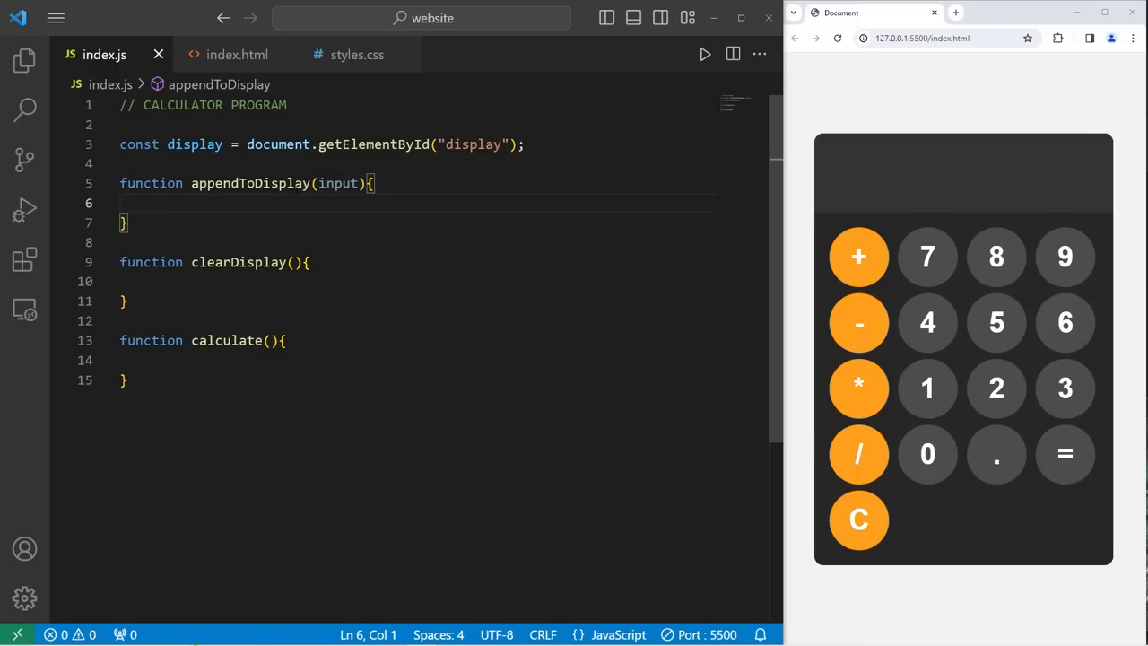
Make appendToDisplay do display.value += input and test by entering 7 in the preview
double_click(194, 143)
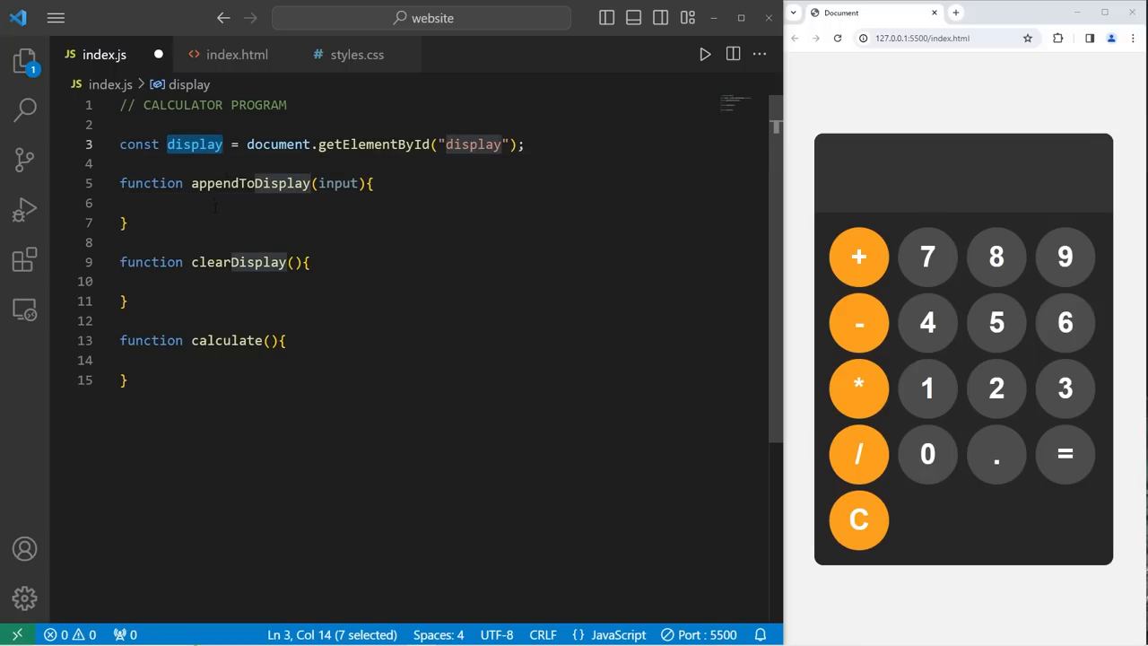
text(display)
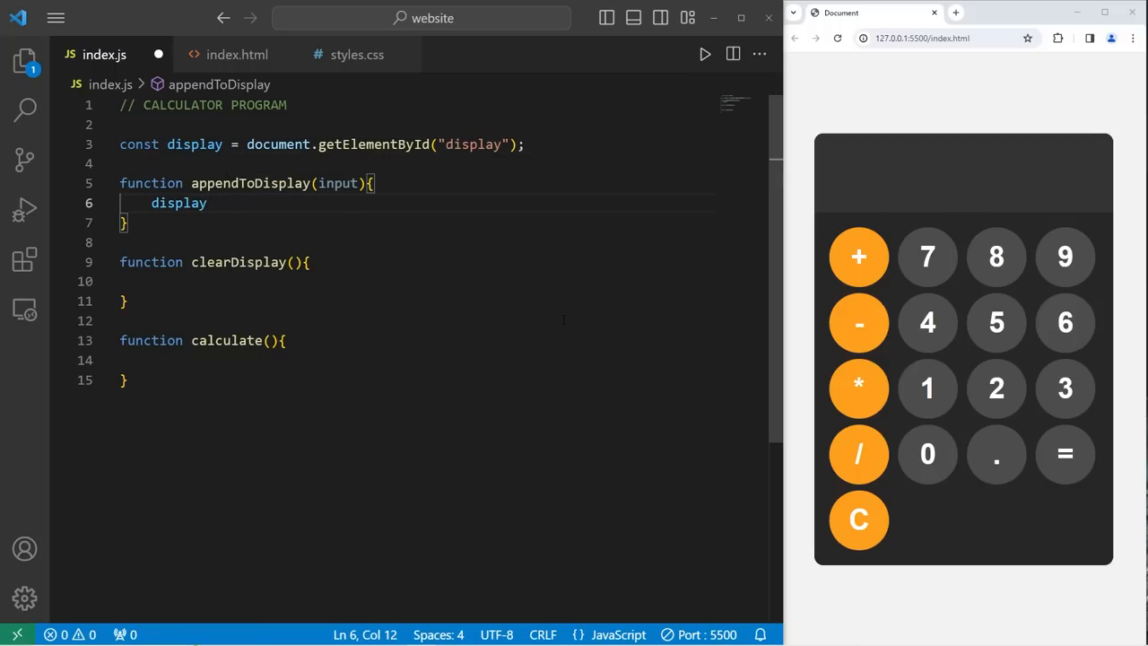
text(.value)
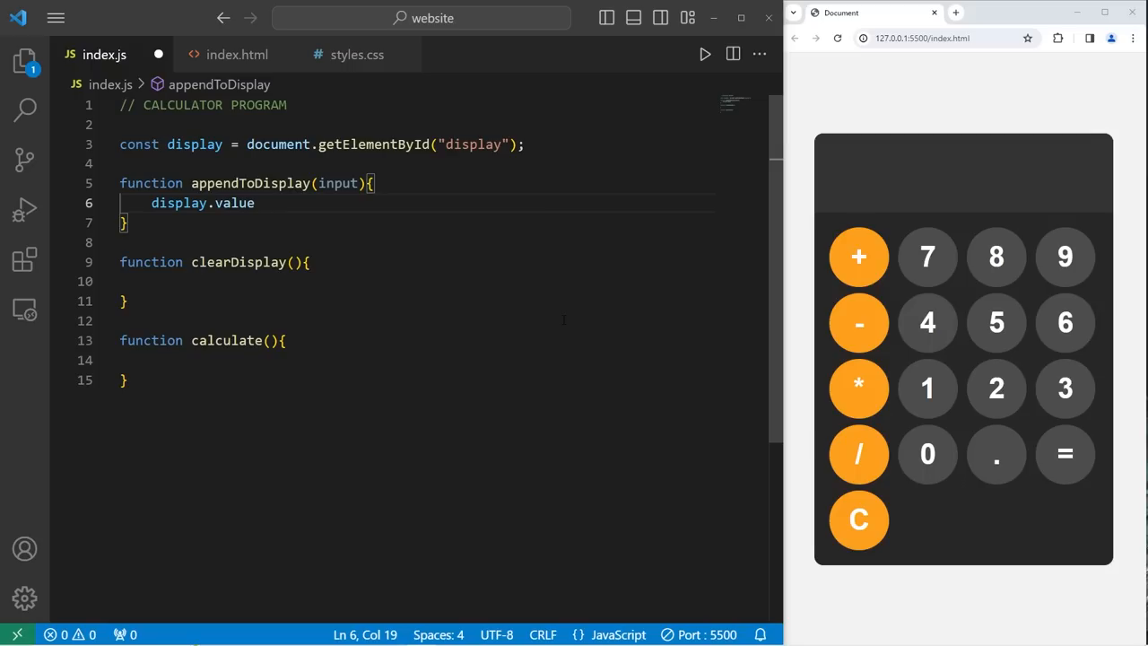
text(+=)
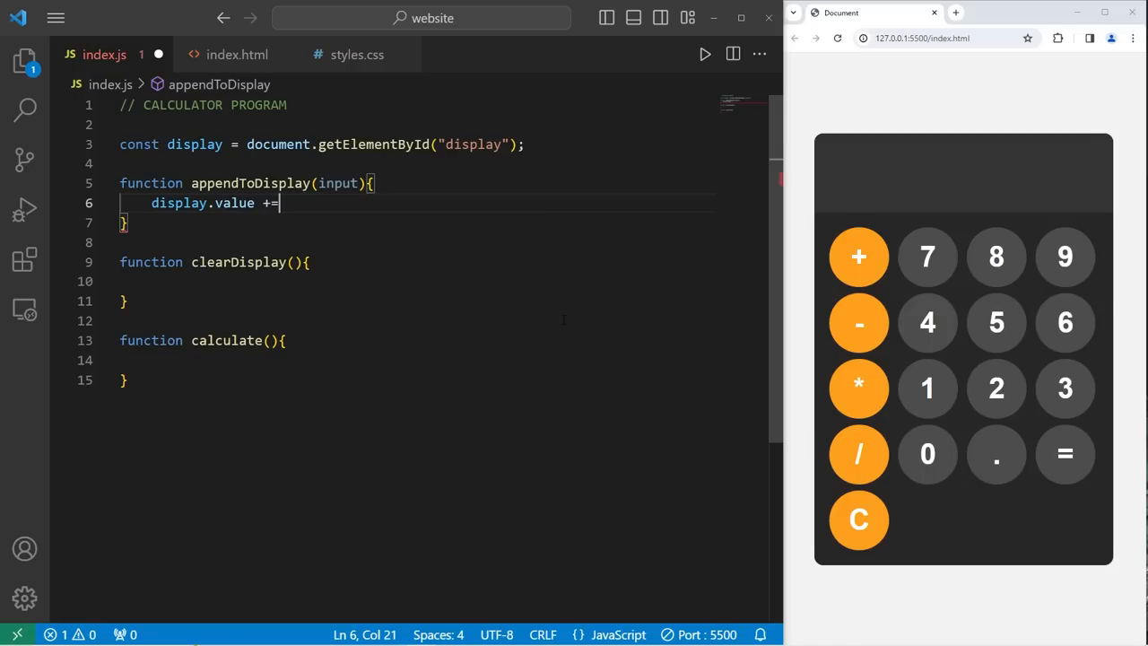
text(input)
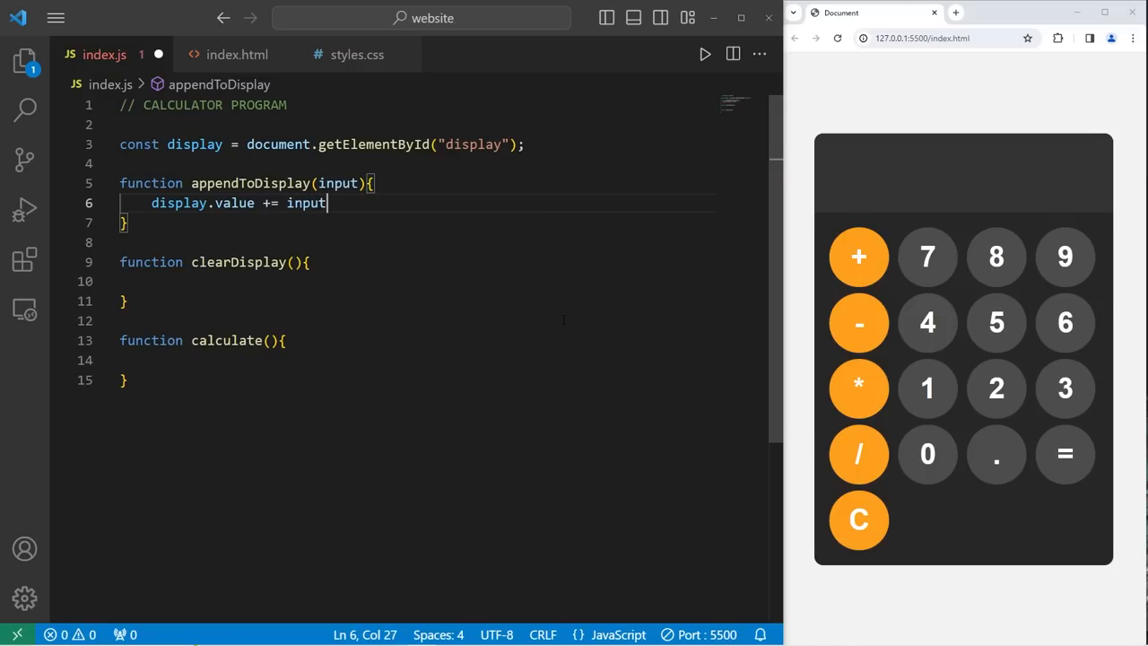
text(;)
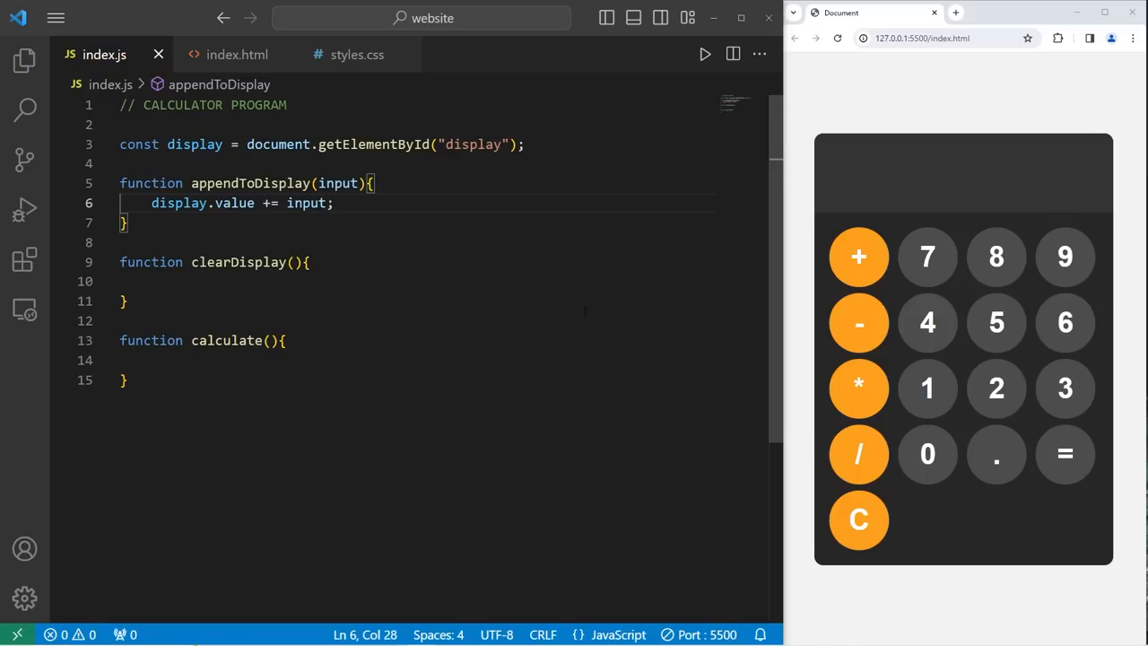
click(927, 257)
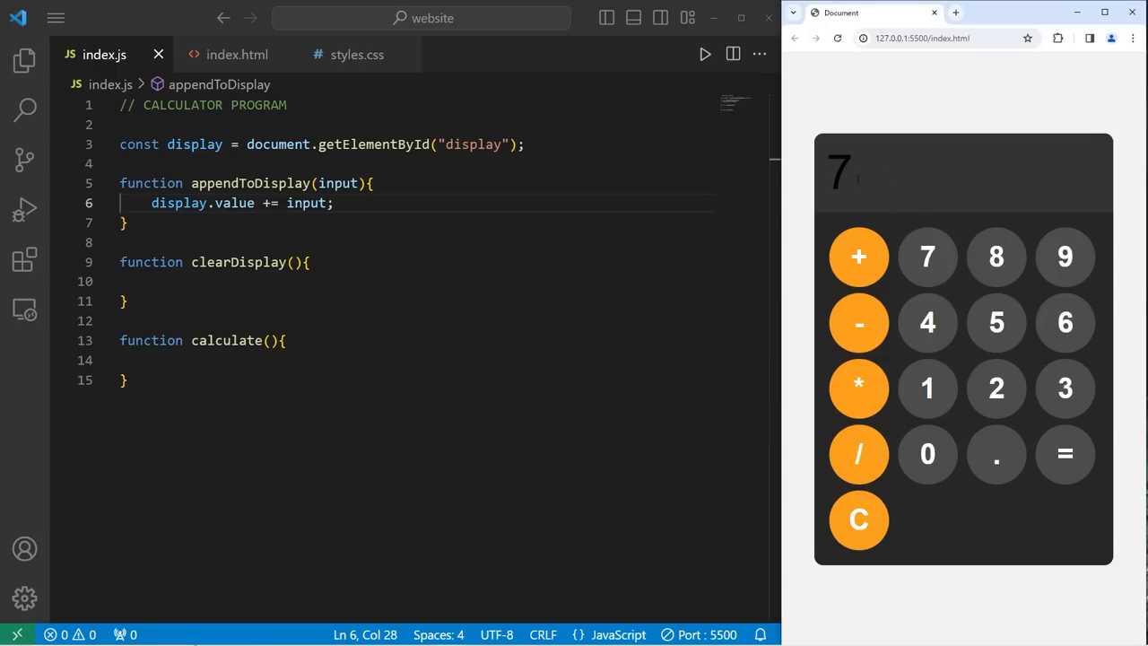
Add color: white; to the #display rule in styles.css and return to index.js
click(355, 54)
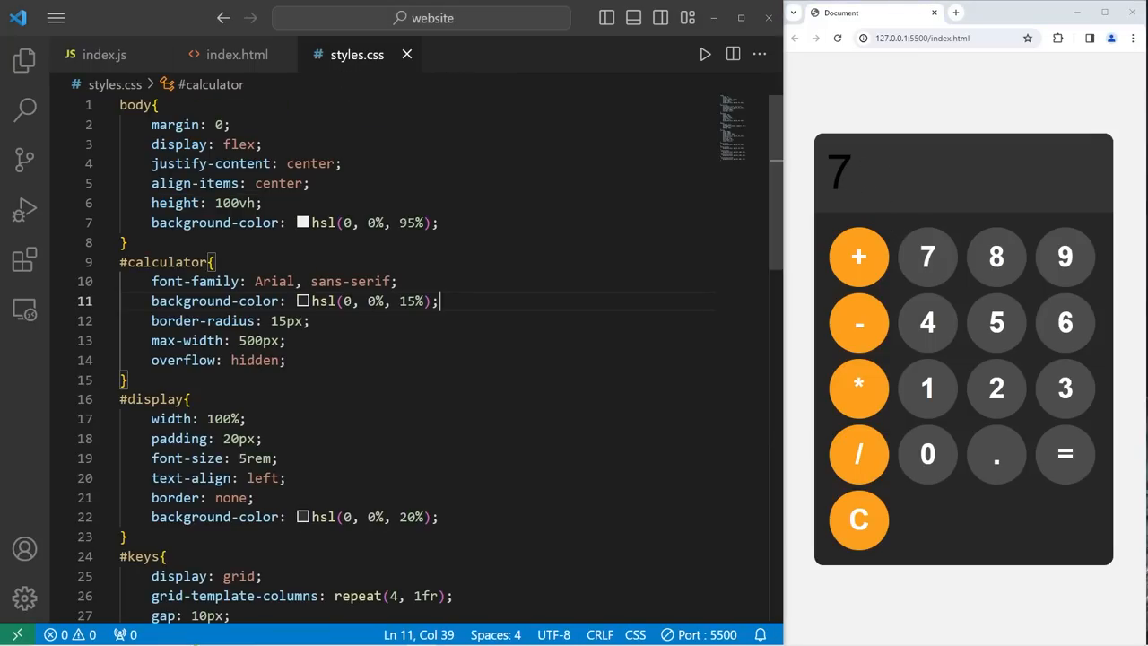
scroll(down, 3)
text(color)
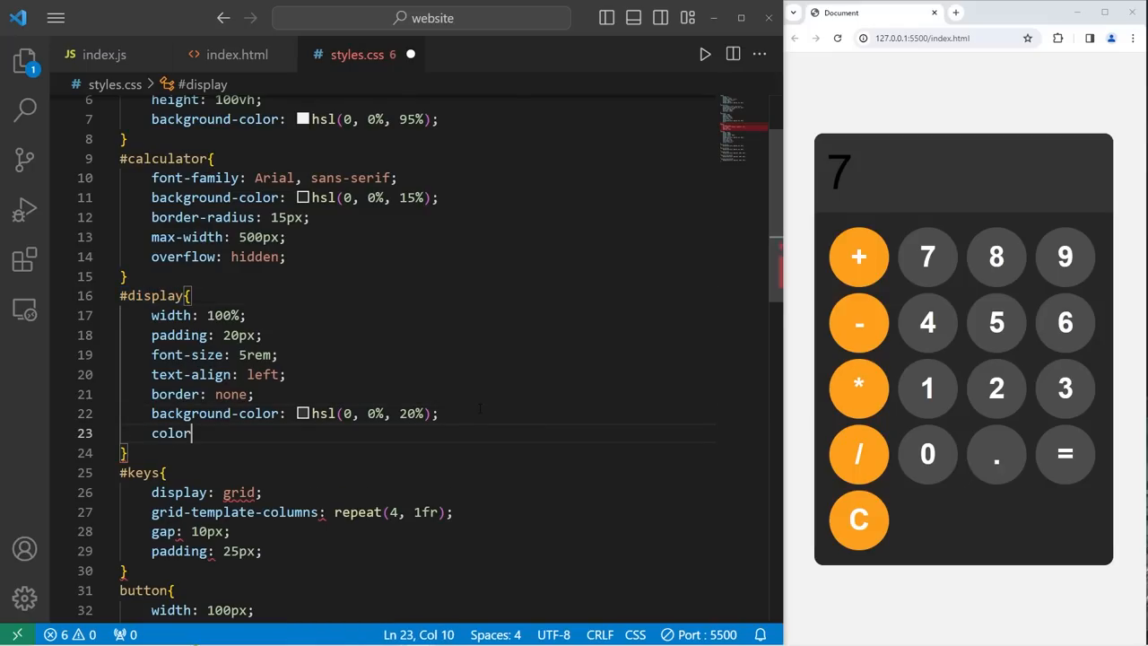
text(white;)
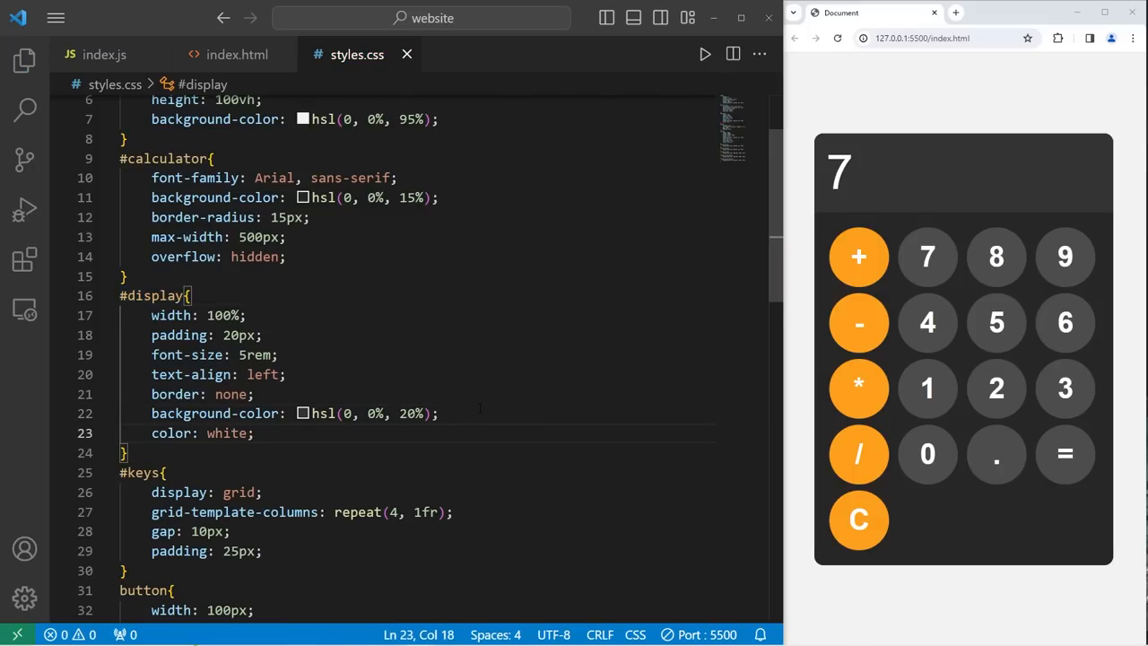
click(105, 54)
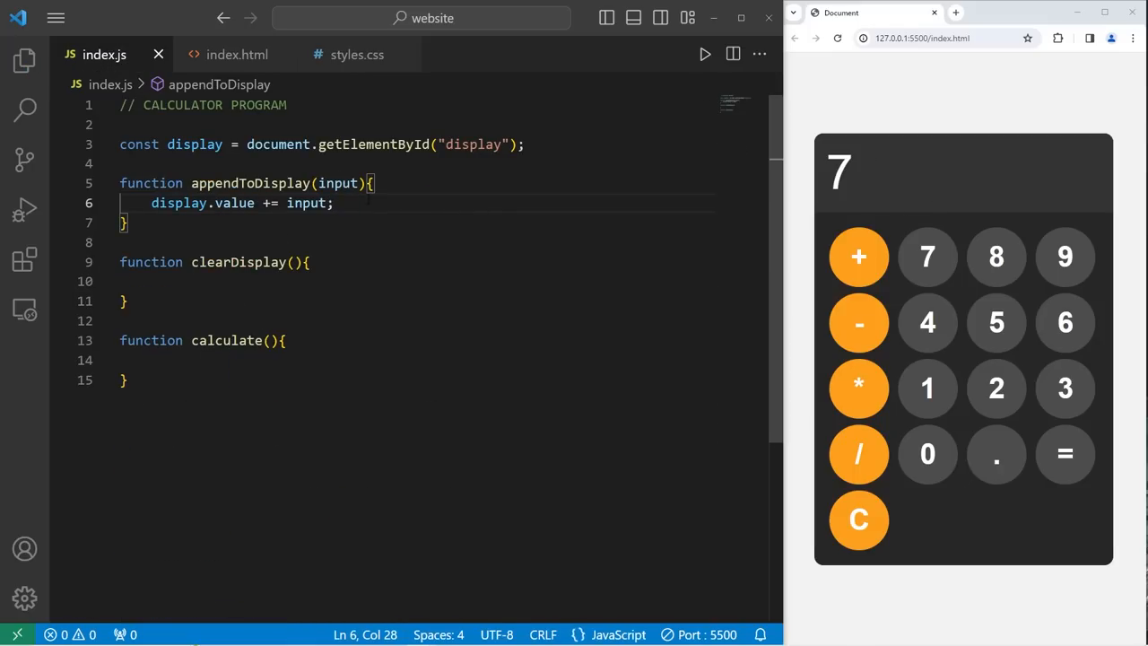
mouse_move(928, 454)
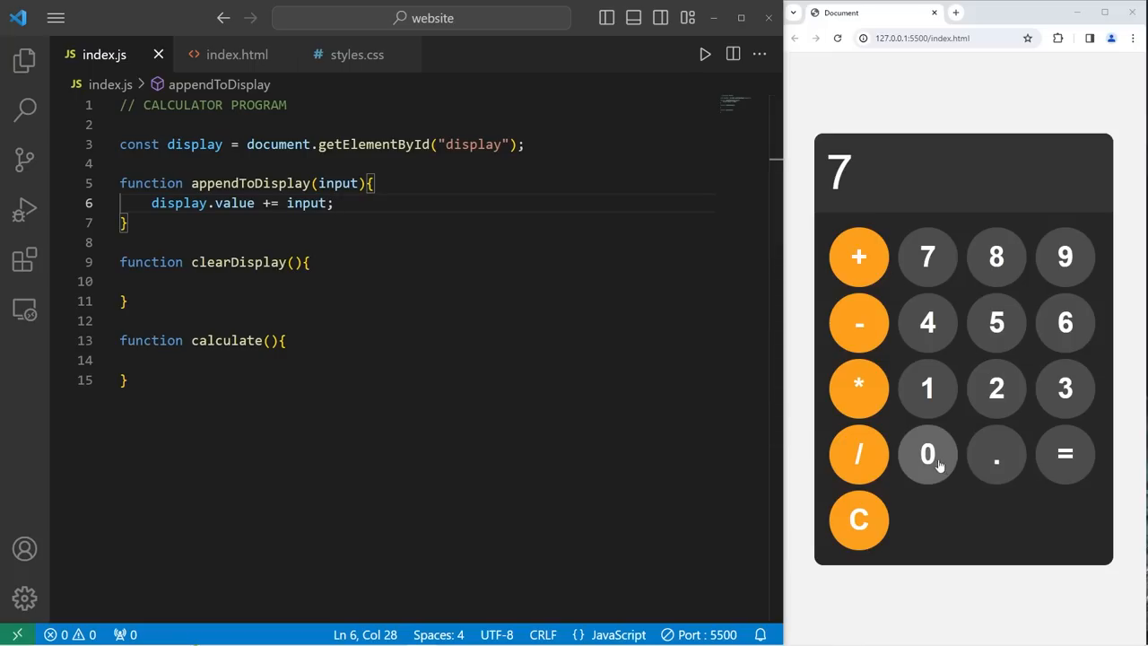
Enter digits in the preview so the display builds up 7.13+5, then move into clearDisplay
click(996, 452)
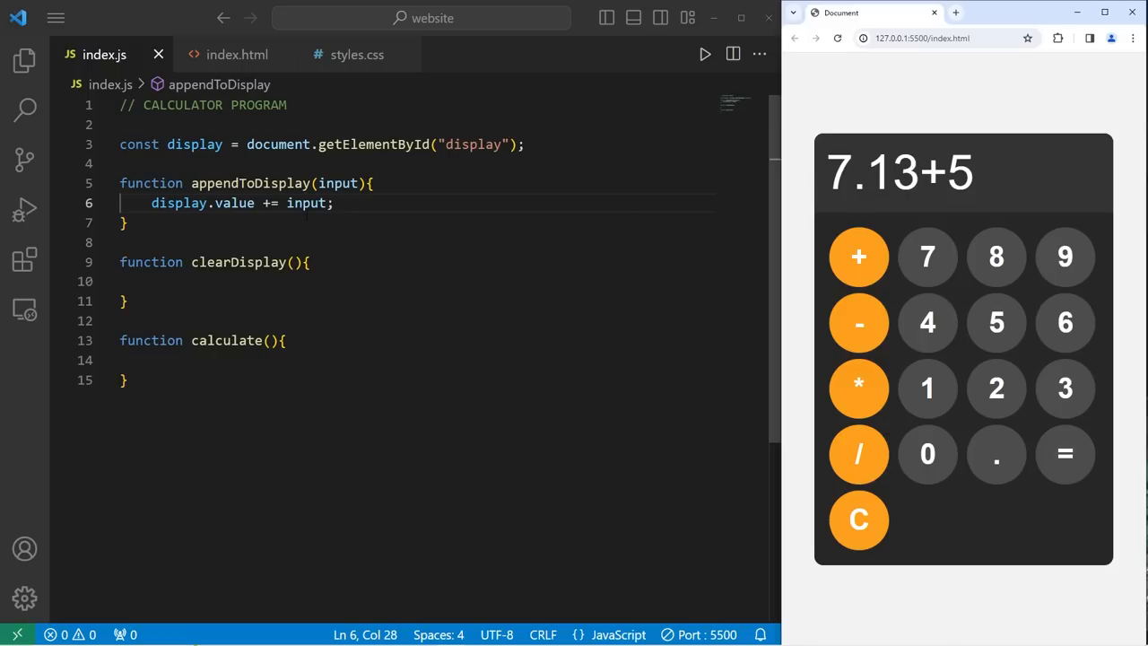
click(126, 302)
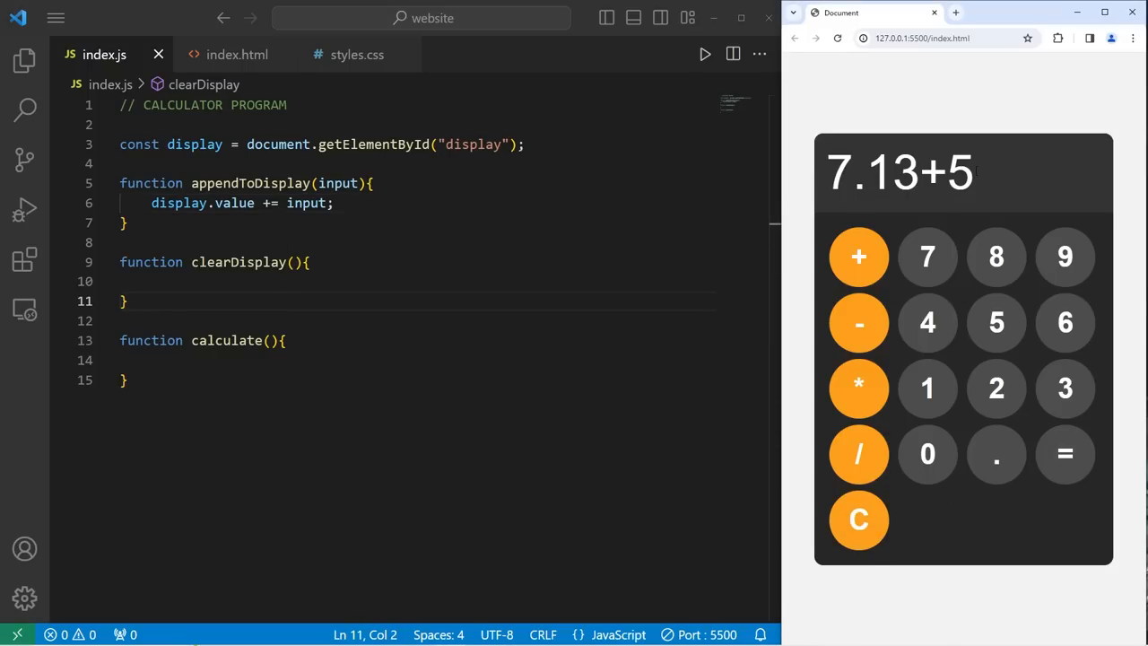
Make clearDisplay set display.value to an empty string
double_click(193, 144)
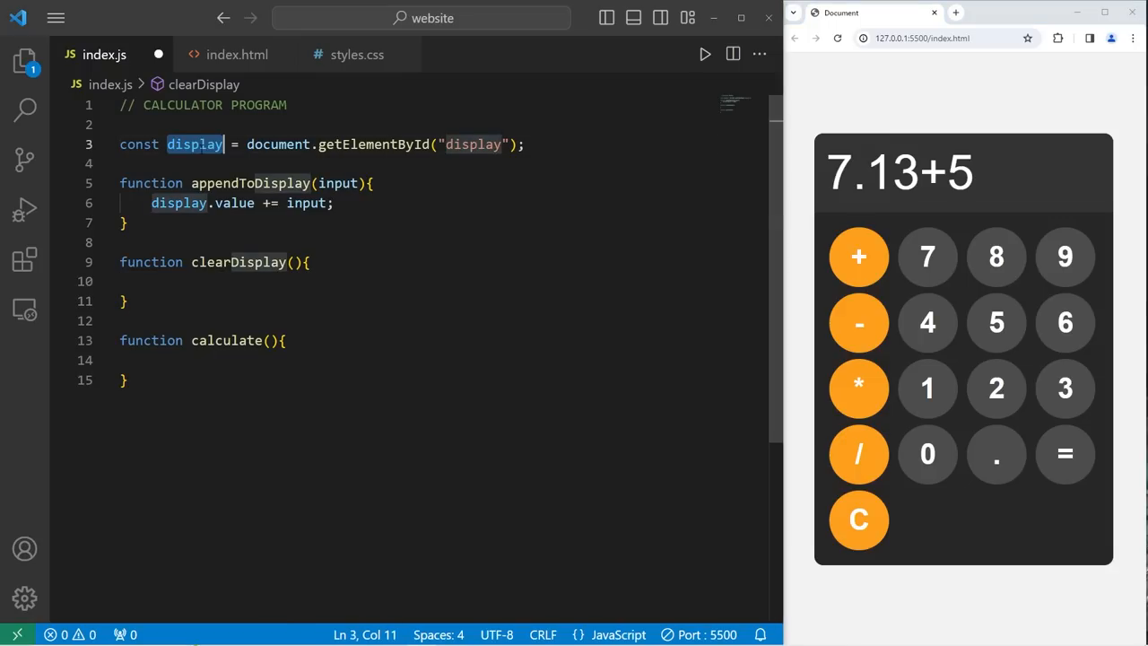
text(display.value)
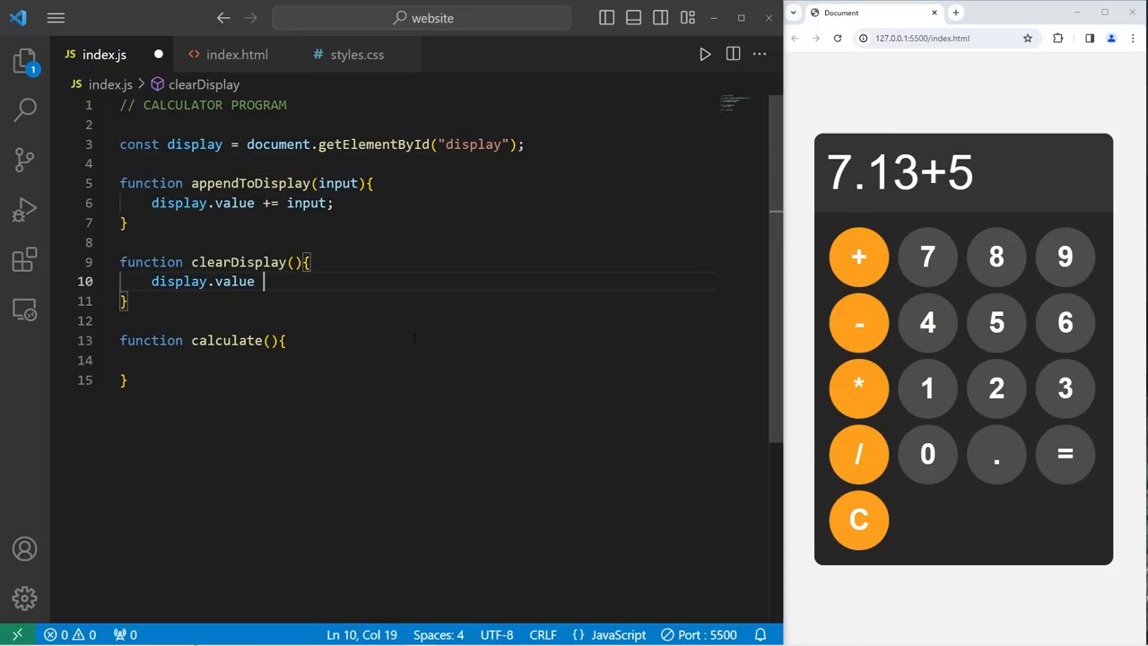
text(= "")
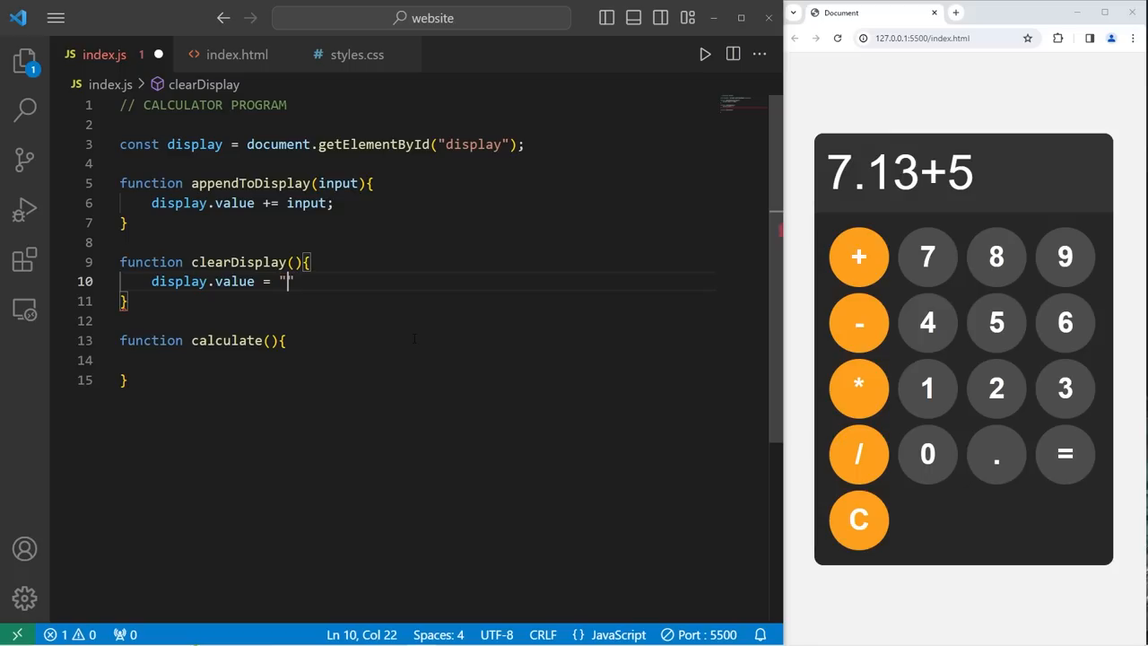
Enter 3.1415 in the preview and clear it with the C button
click(1066, 387)
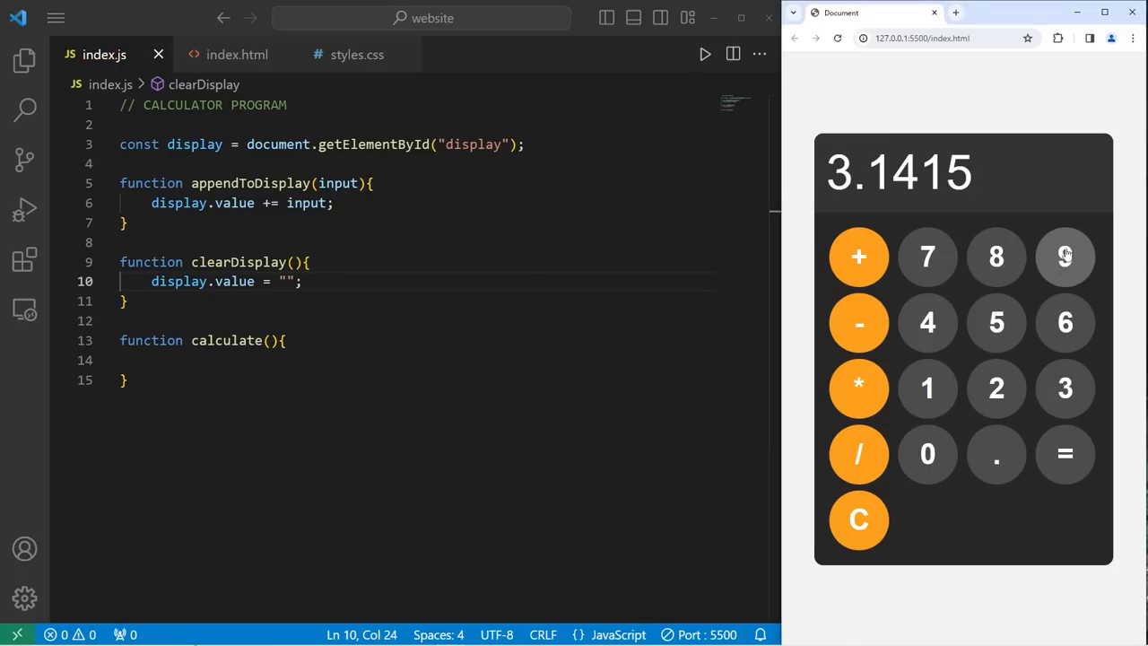
click(858, 520)
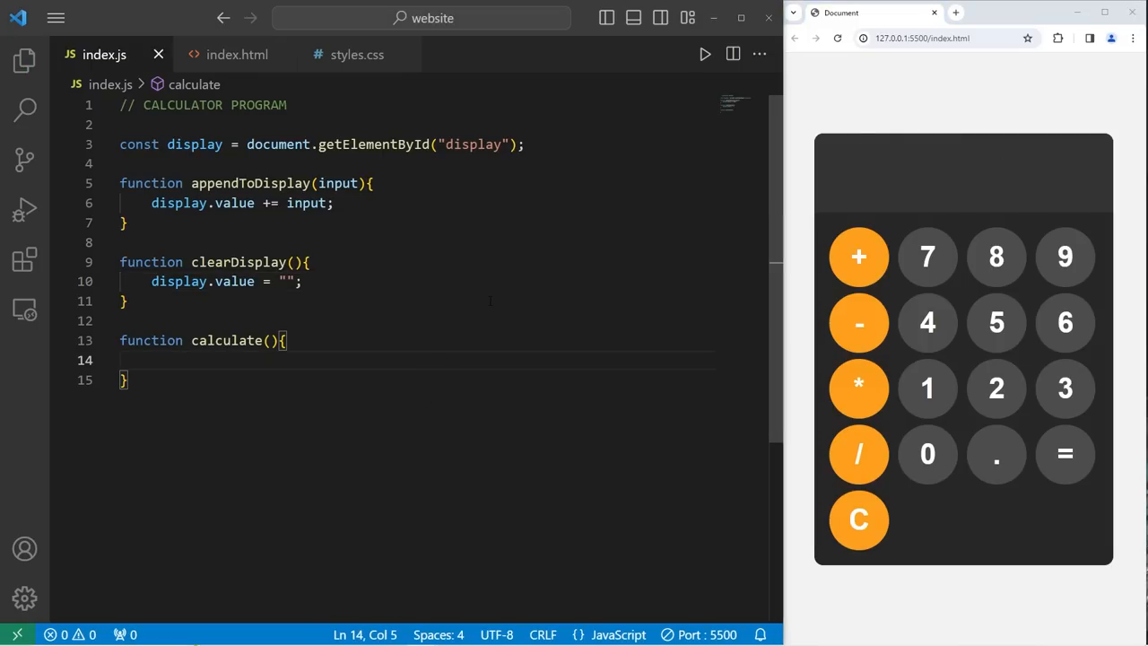
Write display.value = eval(1+2+3); inside calculate as a first hardcoded test
text(display)
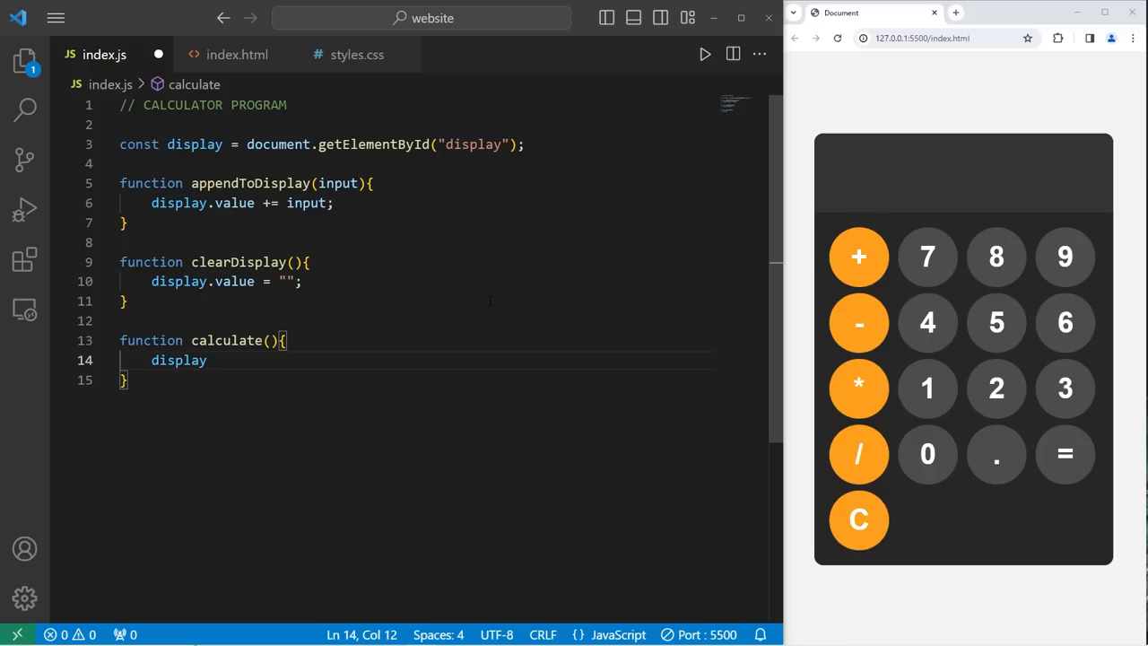
text(.value)
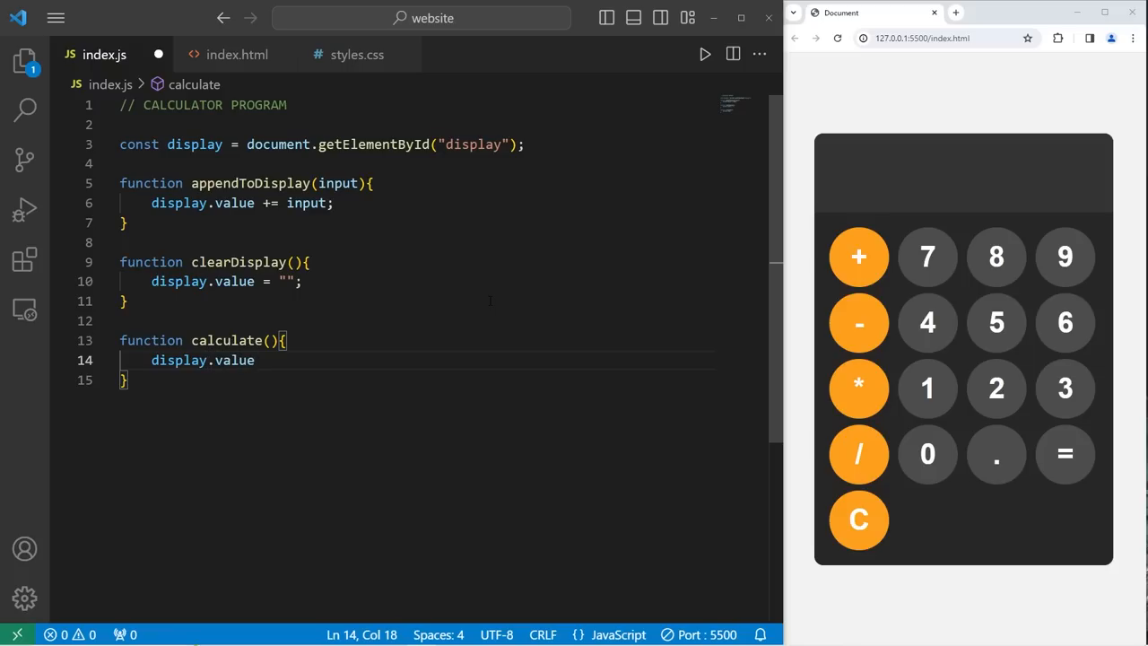
text(= e)
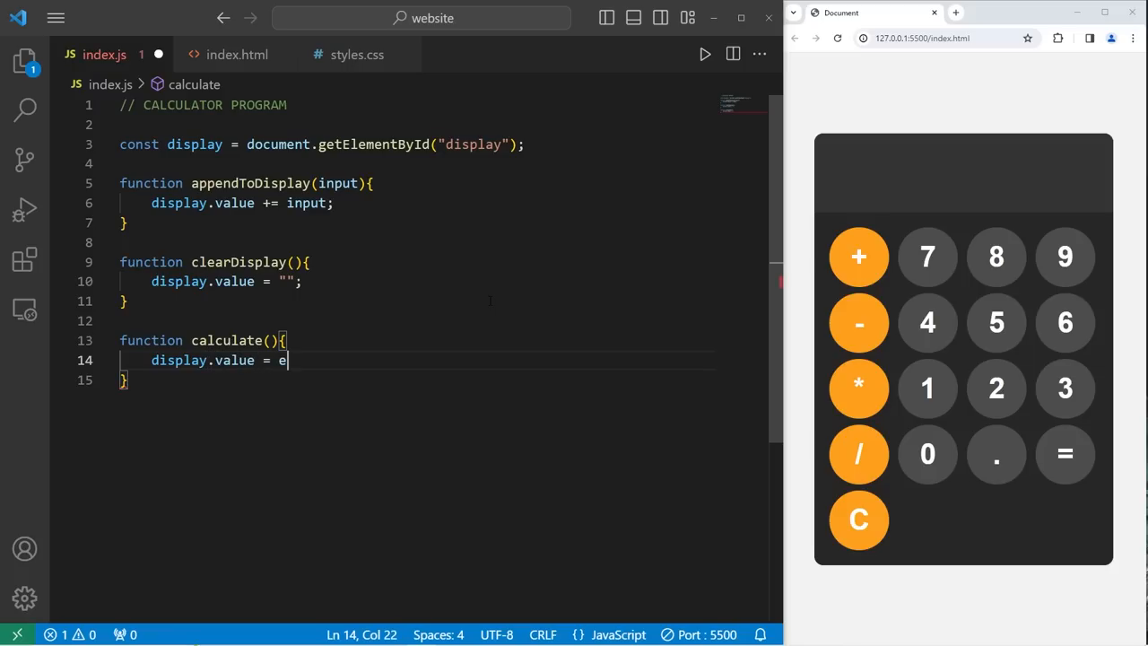
text(val();)
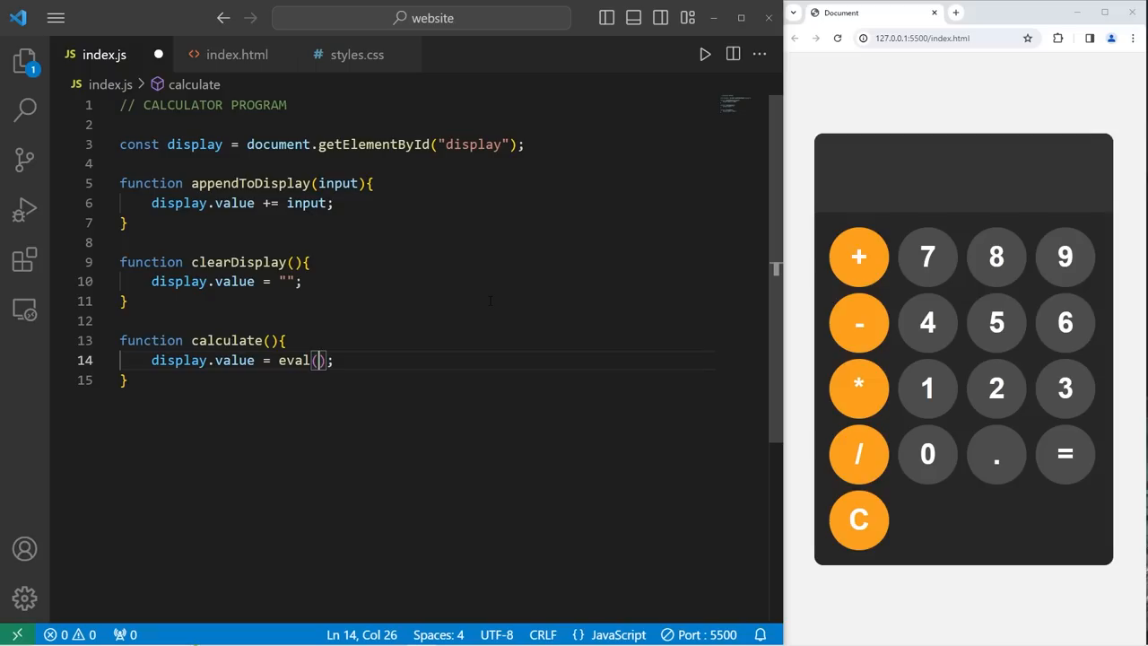
text(1+2)
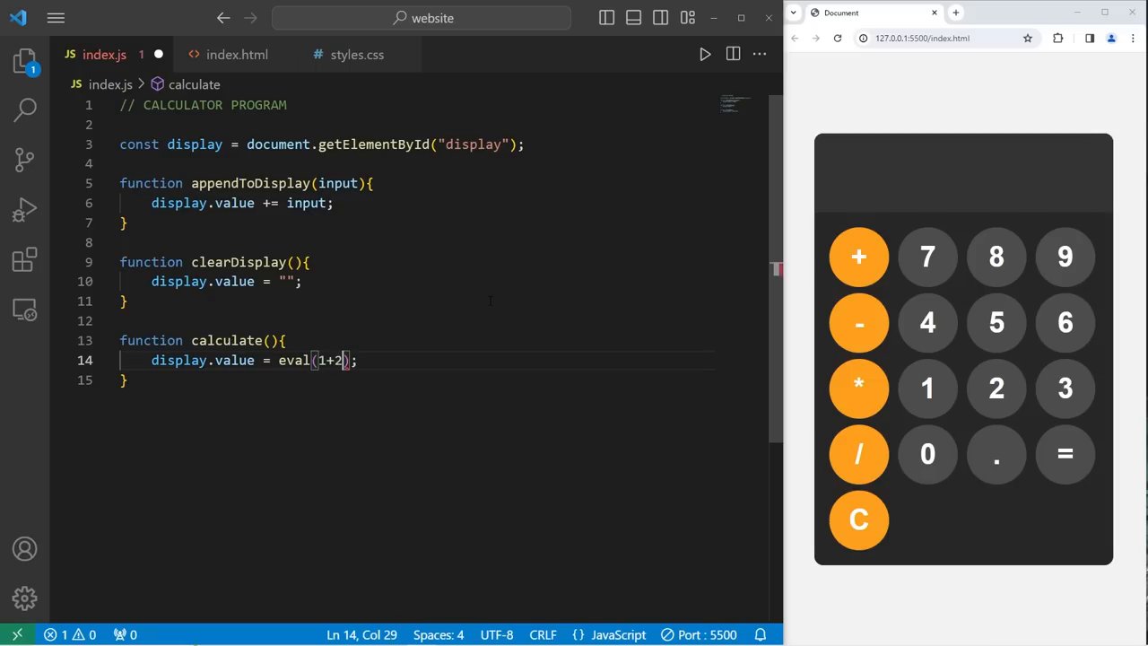
text(+3)
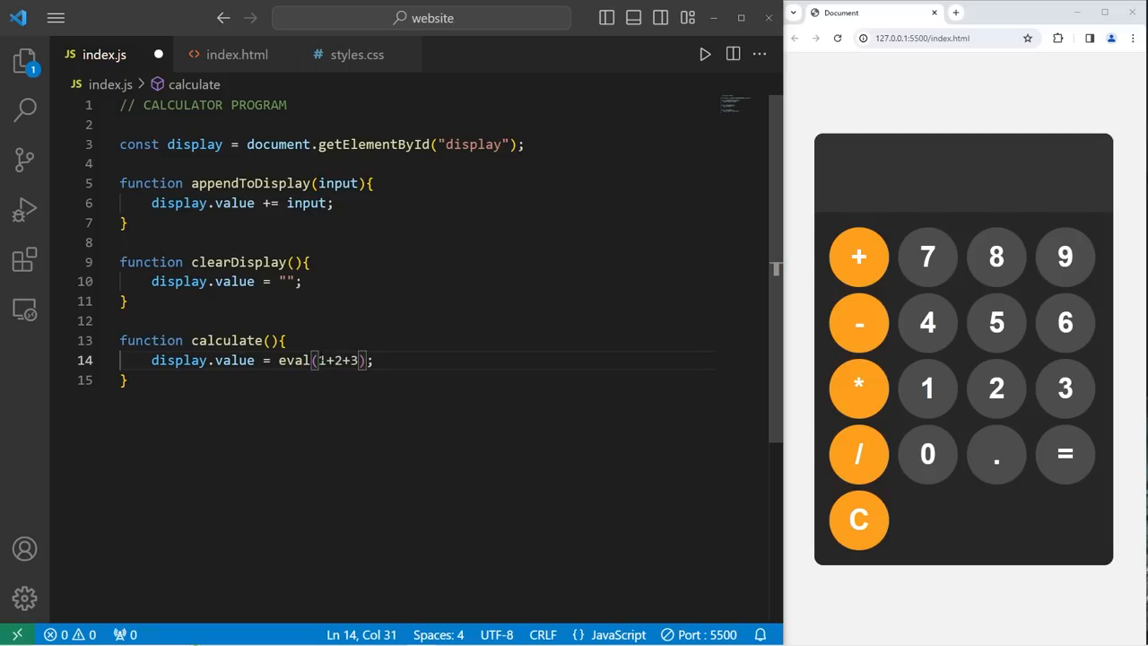
Replace the hardcoded 1+2+3 inside eval() with display.value
drag(319, 359, 357, 359)
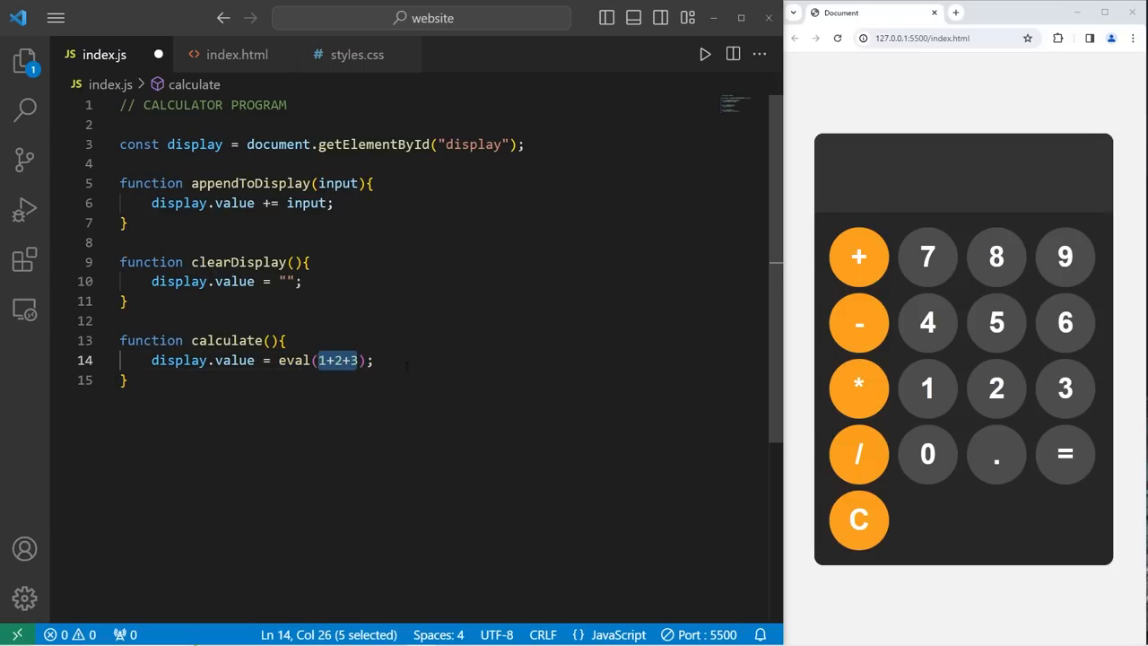
key(Delete)
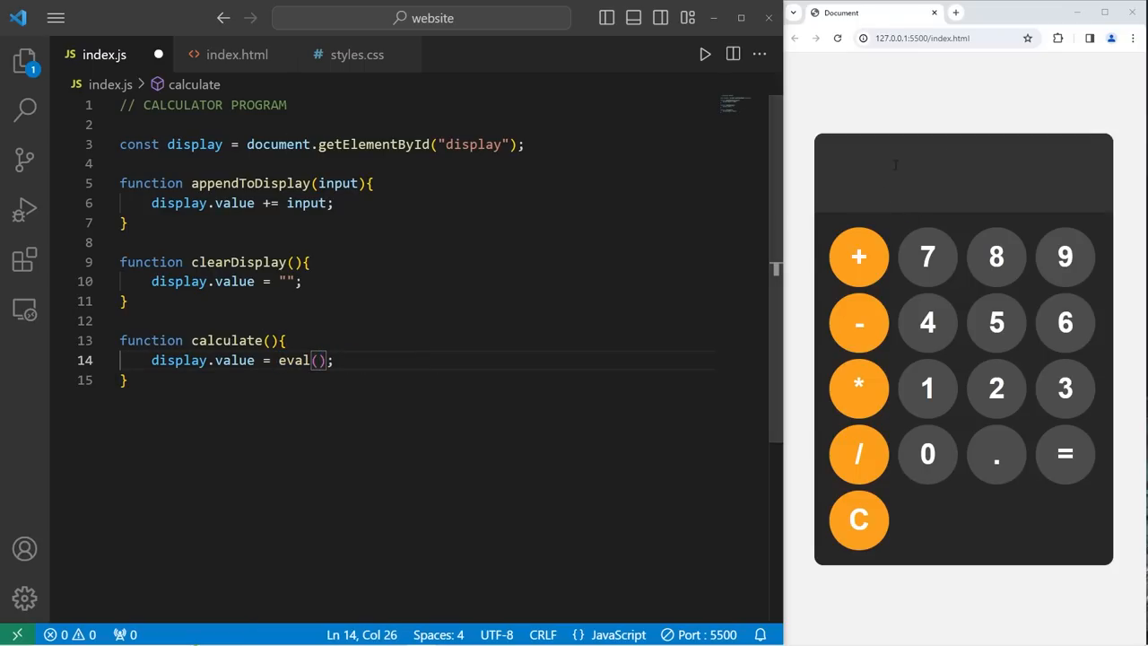
text(display.value)
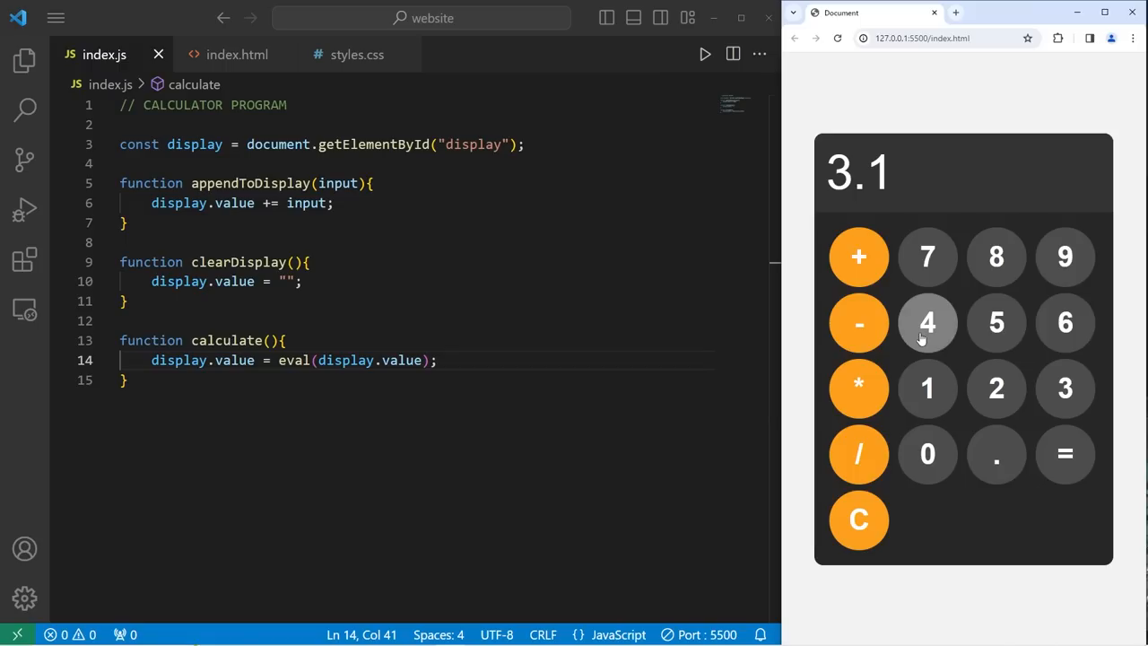
Enter 3.14+1.01 in the preview, evaluate it to 4.15, then clear the display
click(858, 258)
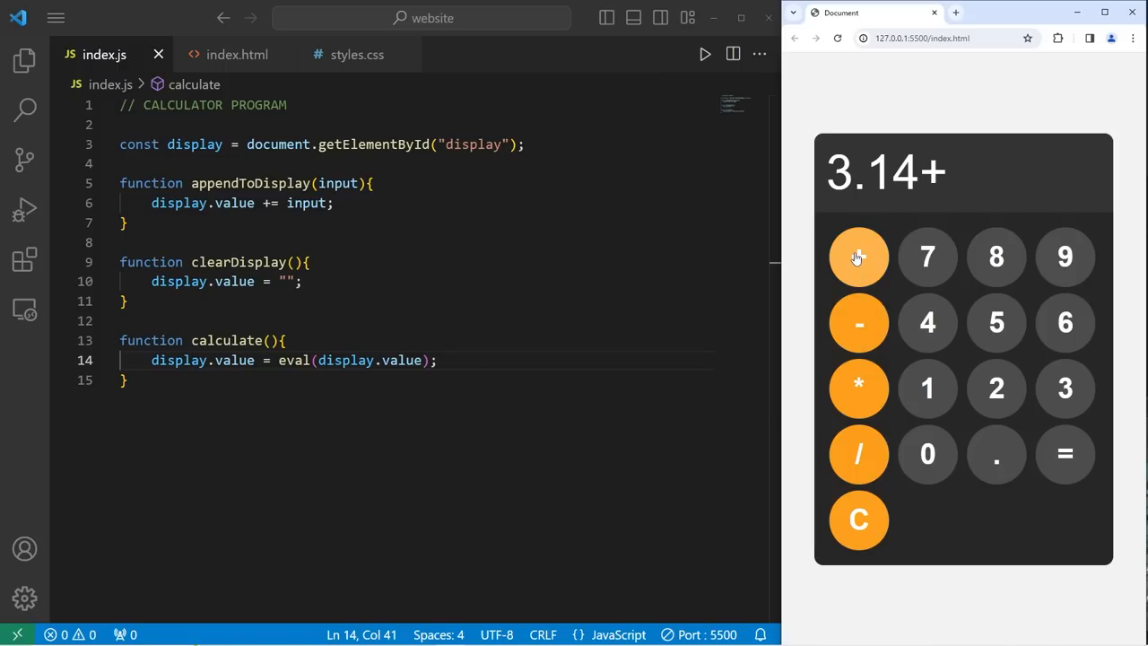
click(928, 388)
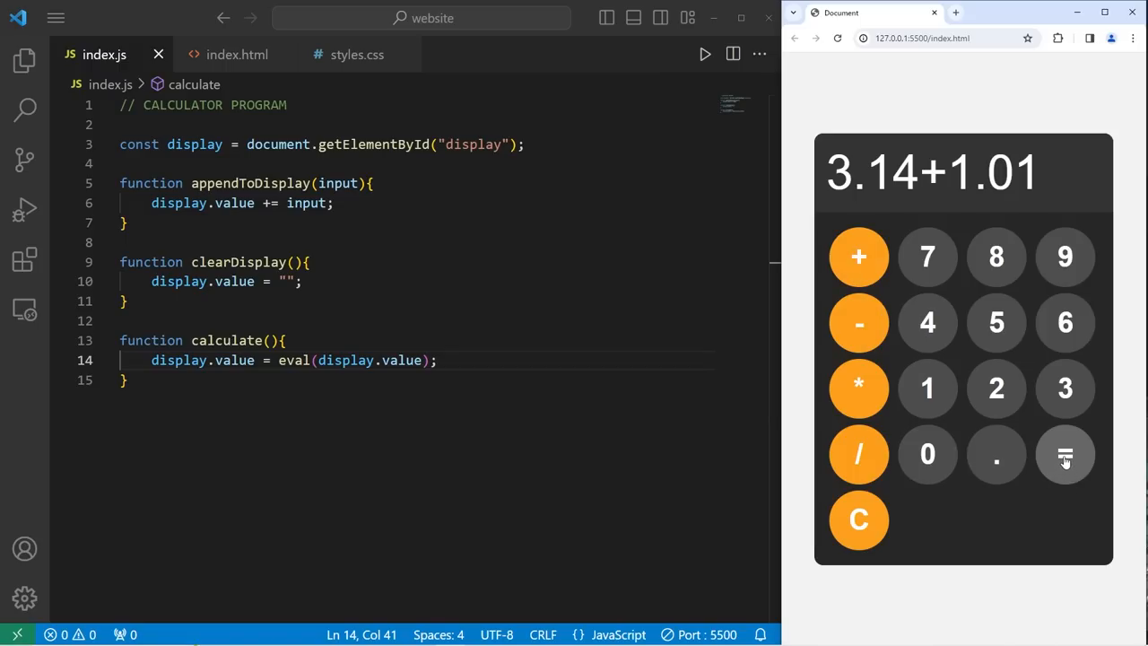
click(1066, 454)
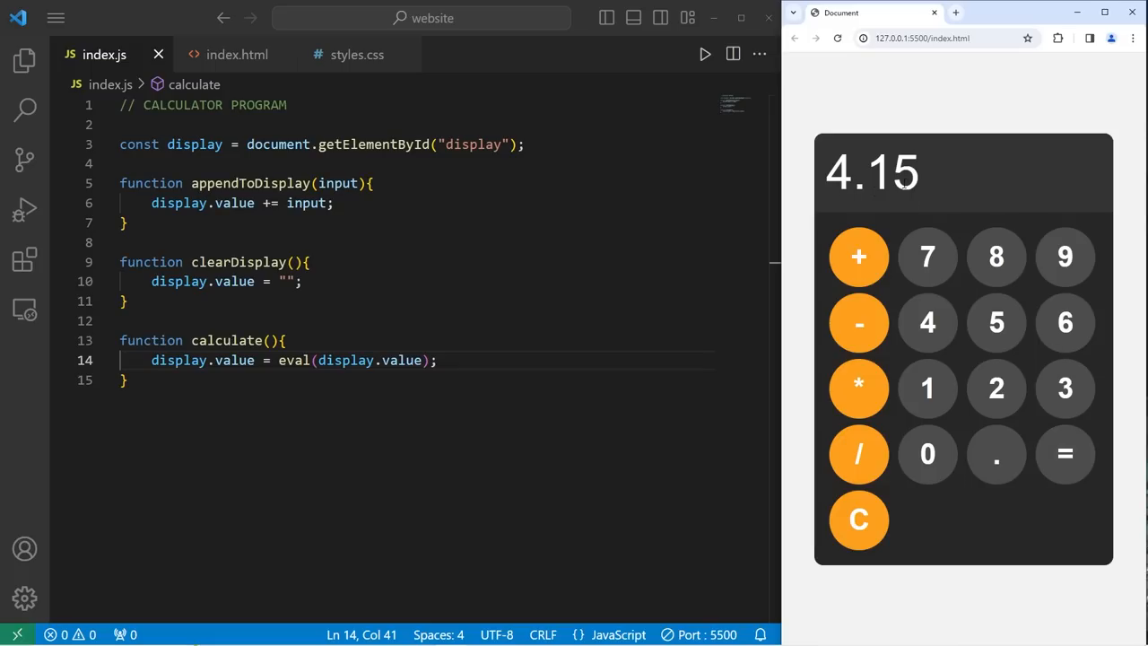
click(858, 521)
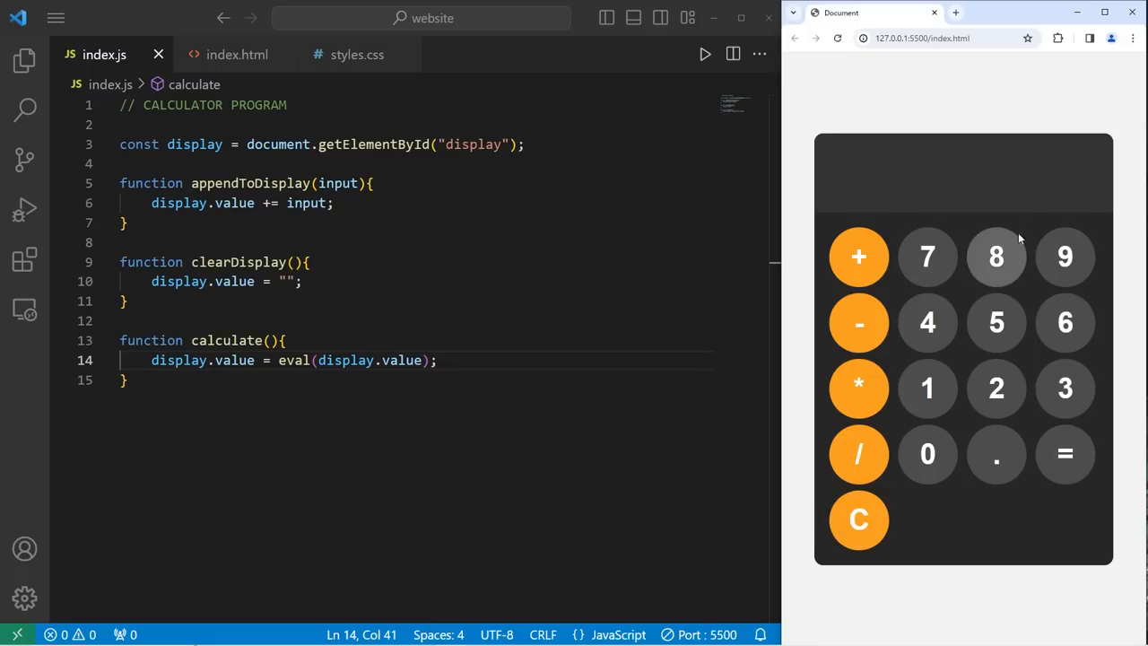
mouse_move(928, 258)
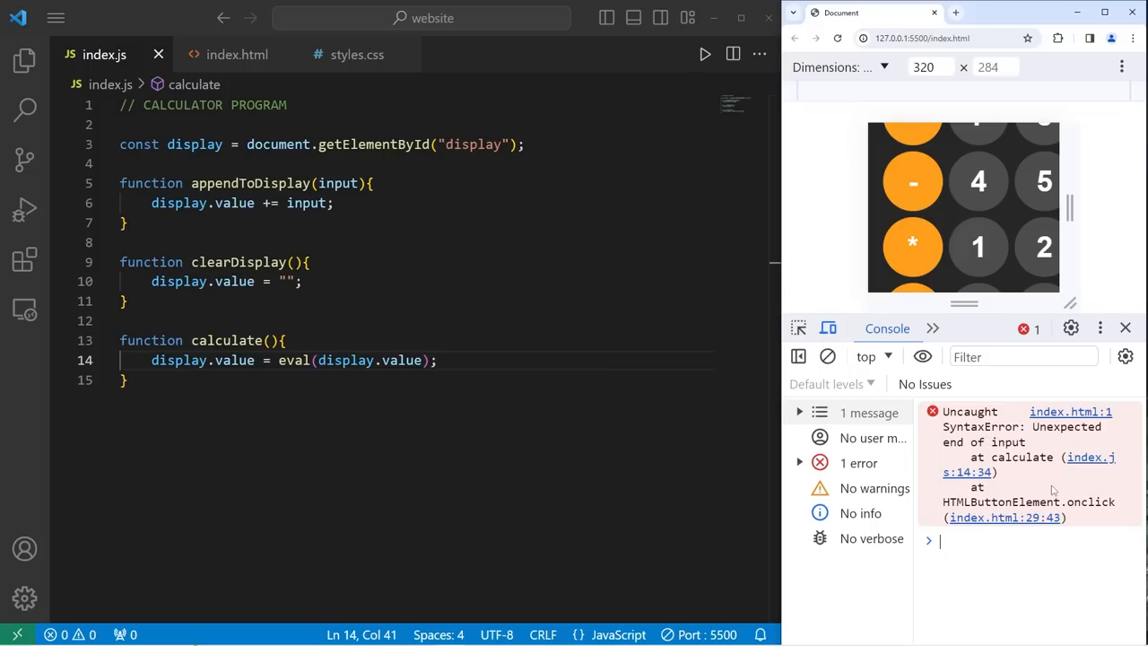
Close the browser DevTools after seeing the SyntaxError from 7+ and return to the editor
click(1125, 327)
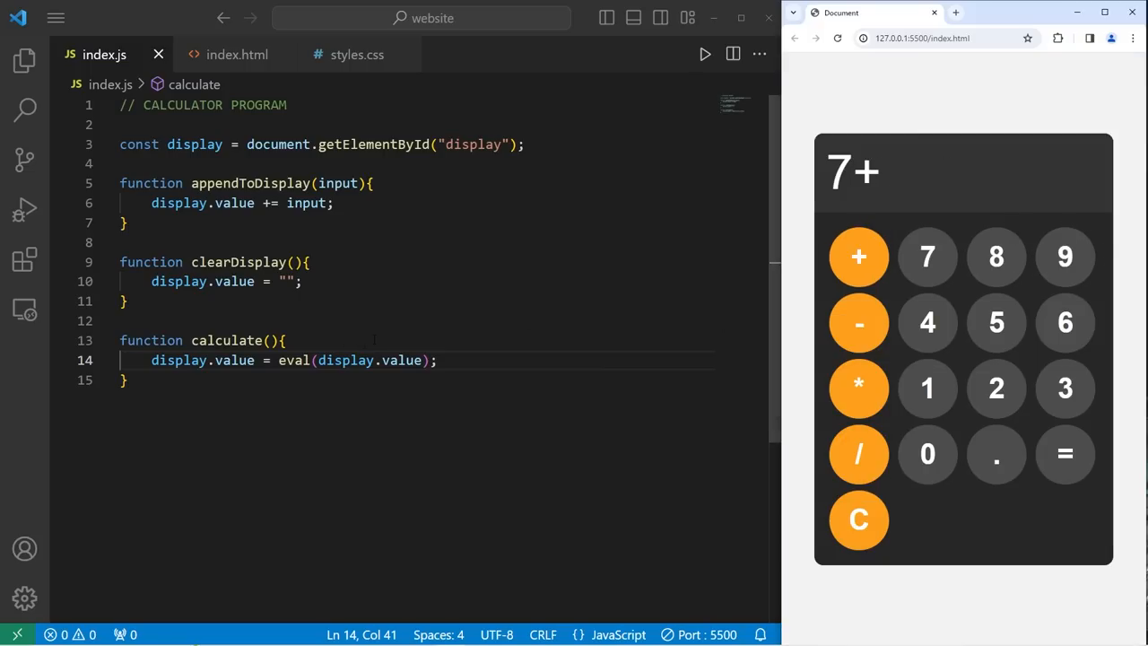
click(285, 341)
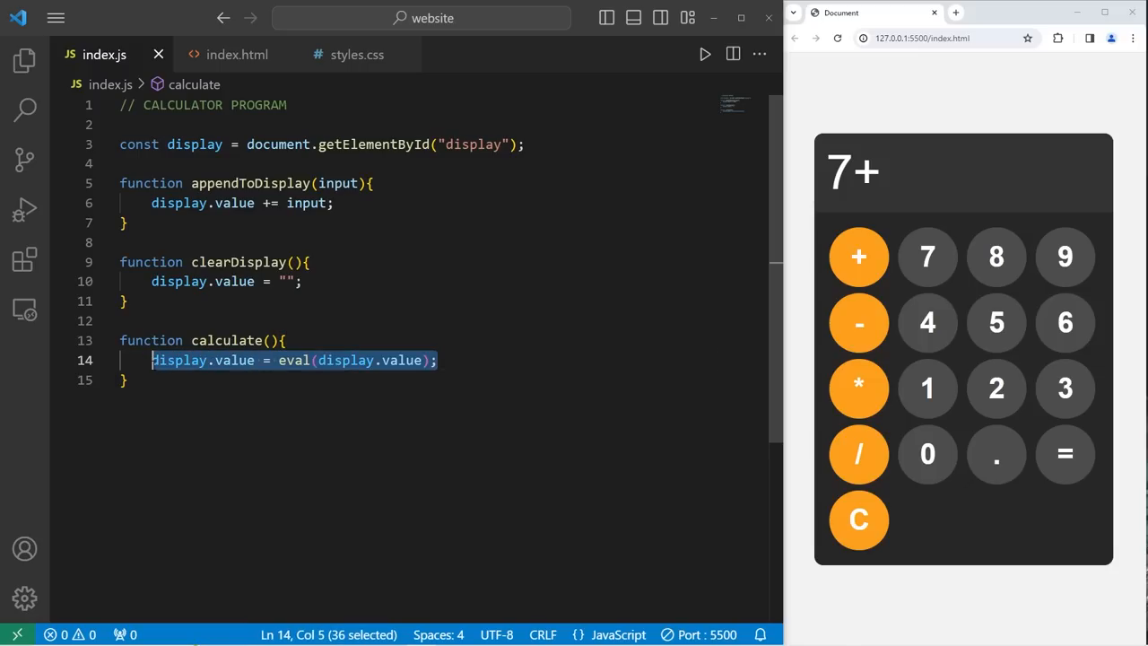
Wrap display.value = eval(display.value); inside a try block
text(try{)
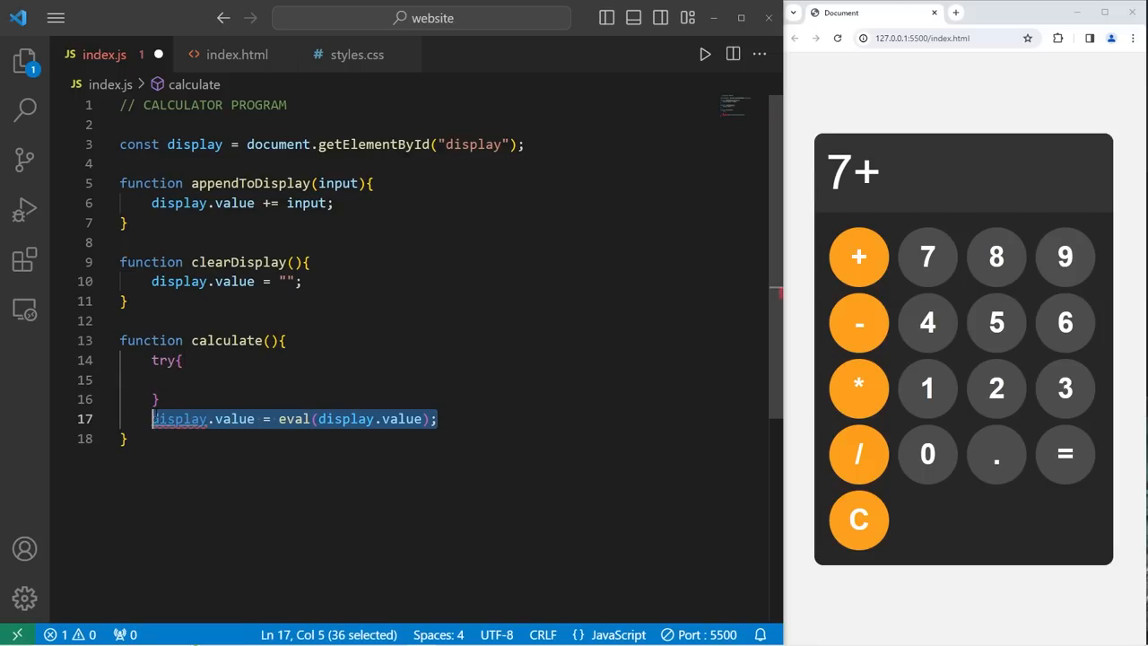
key(Delete)
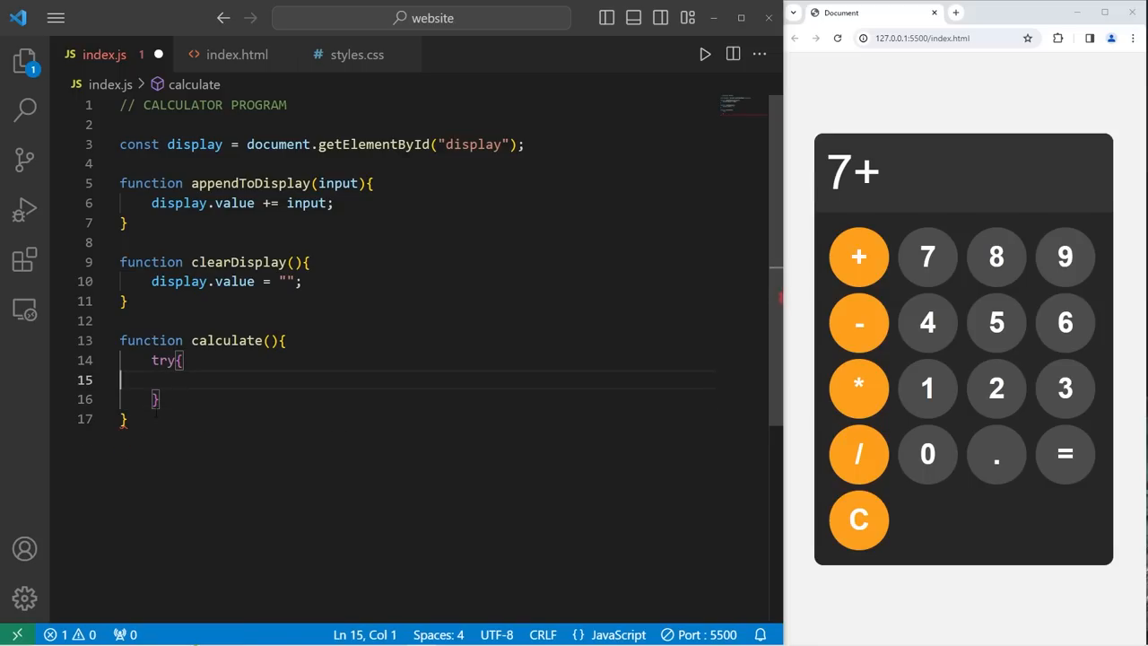
text(display.value = eval(display.value);)
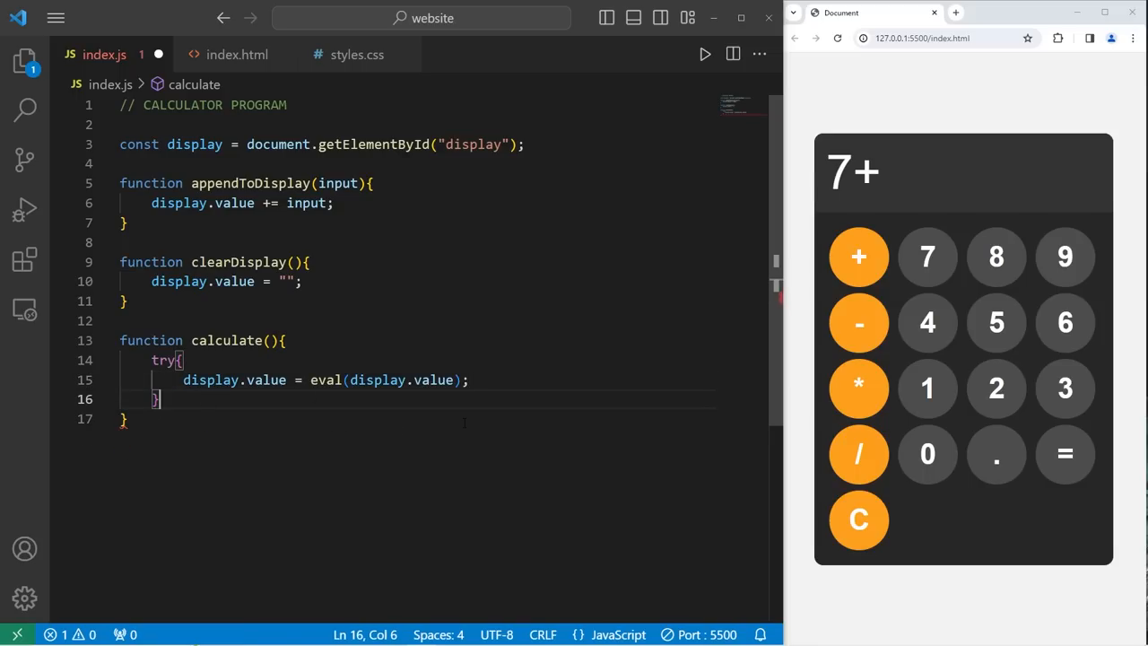
Add catch(error) that sets display.value to "Error"
text(catch())
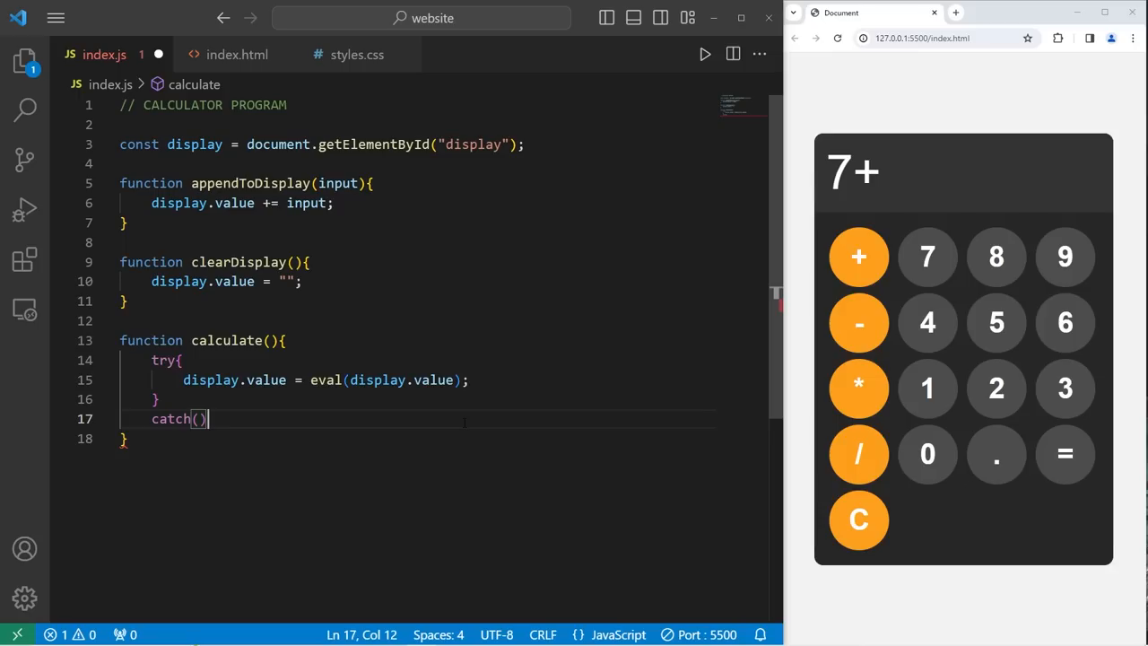
text(err{)
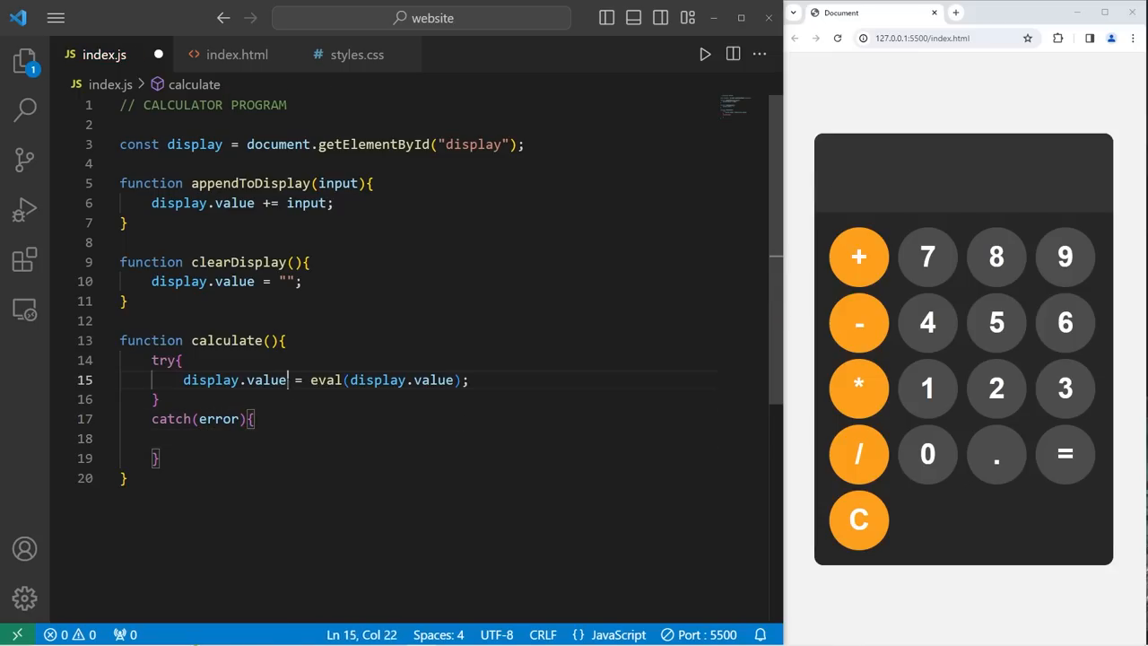
text(display.value = ")
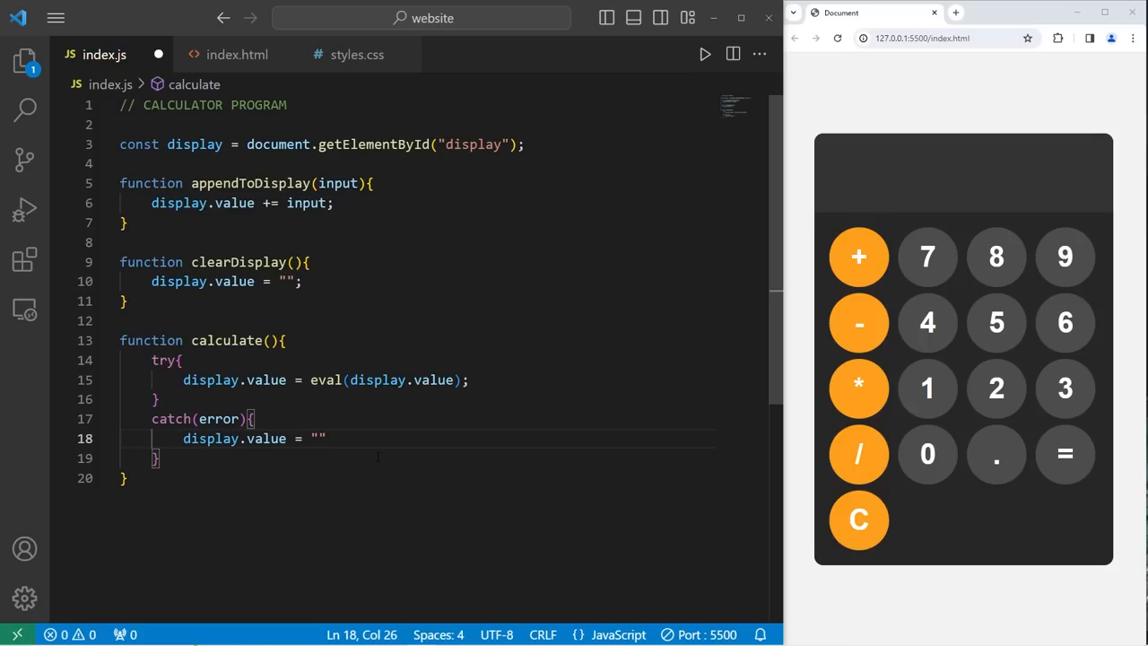
text(Error)
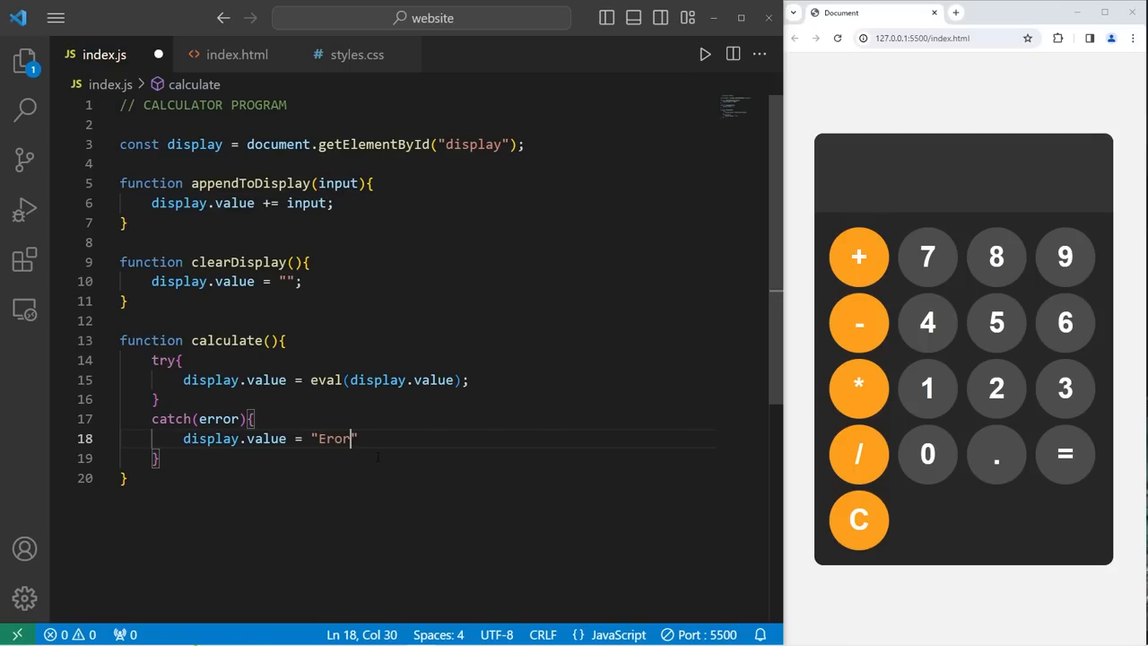
text(r";)
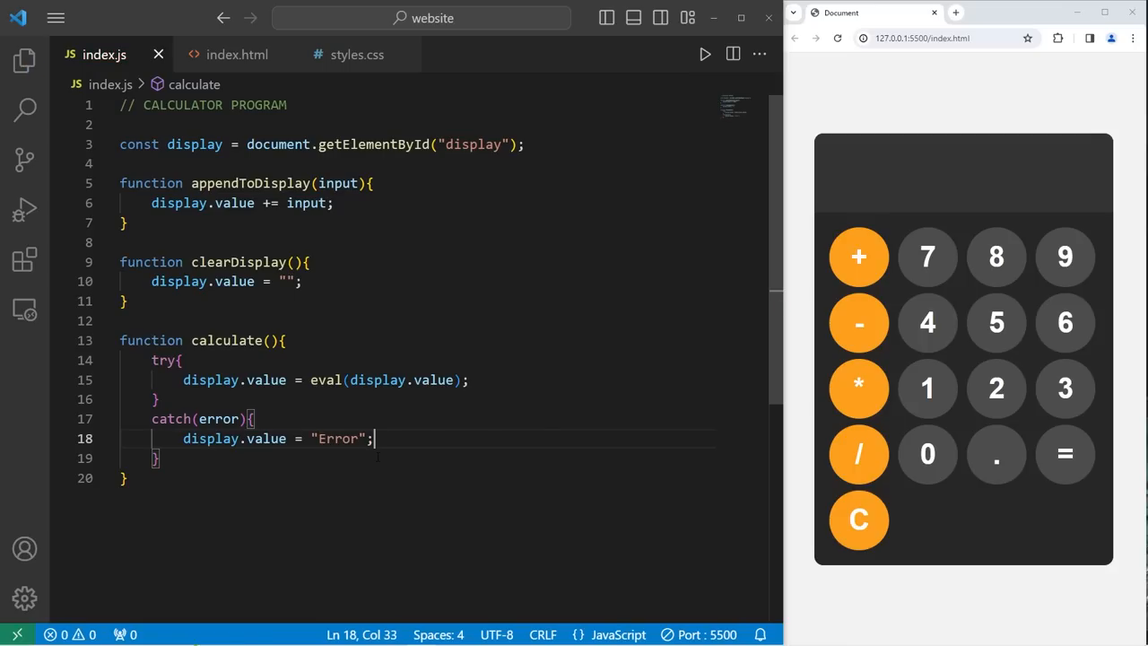
mouse_move(928, 258)
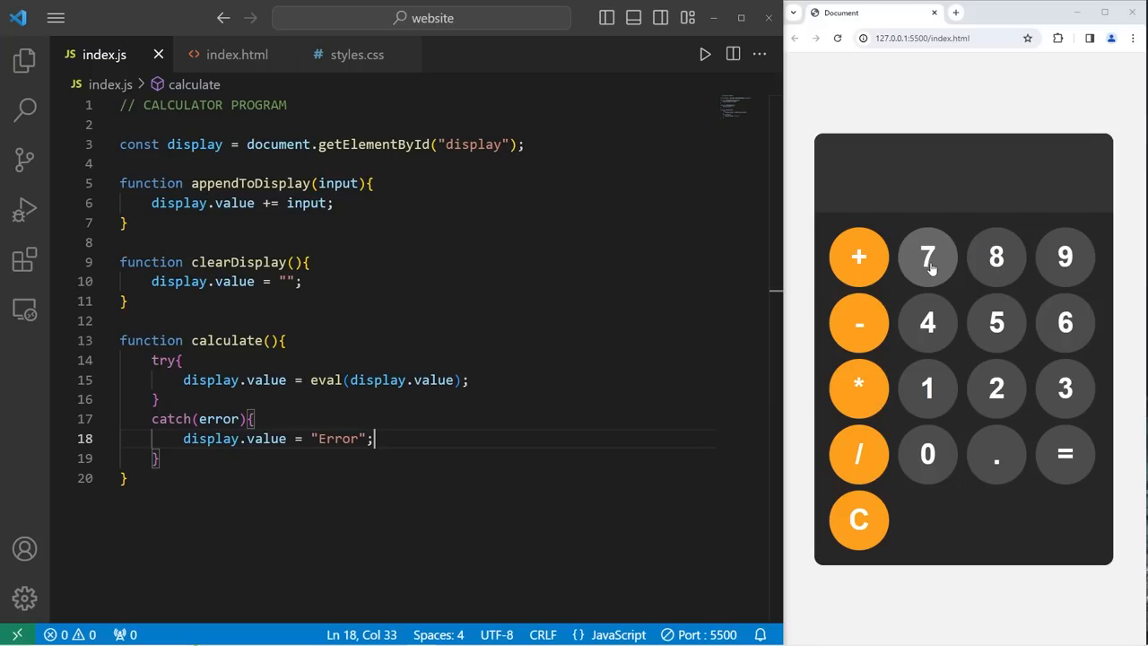
Evaluate the incomplete 3.14* to see Error on the display, then clear it
click(927, 323)
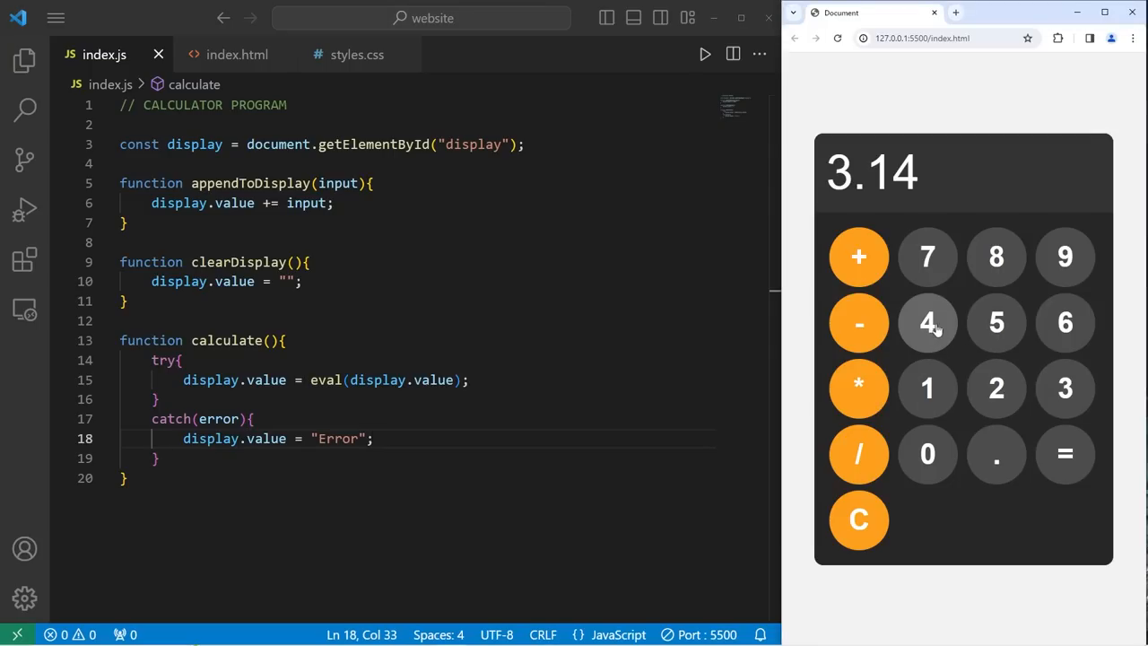
click(858, 387)
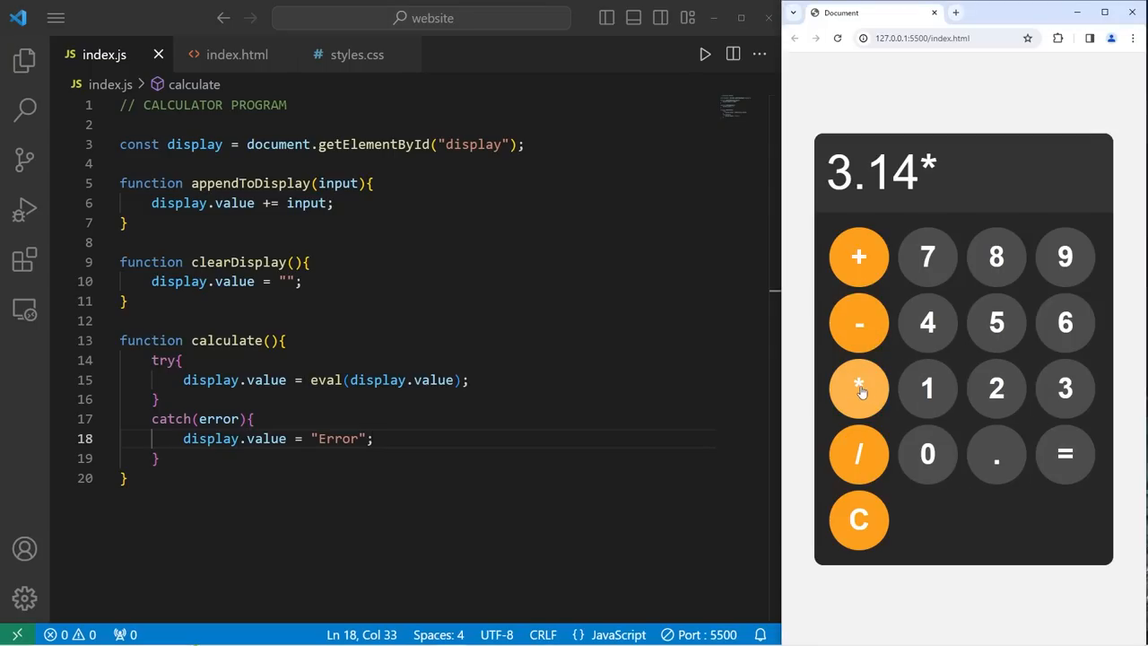
click(1065, 454)
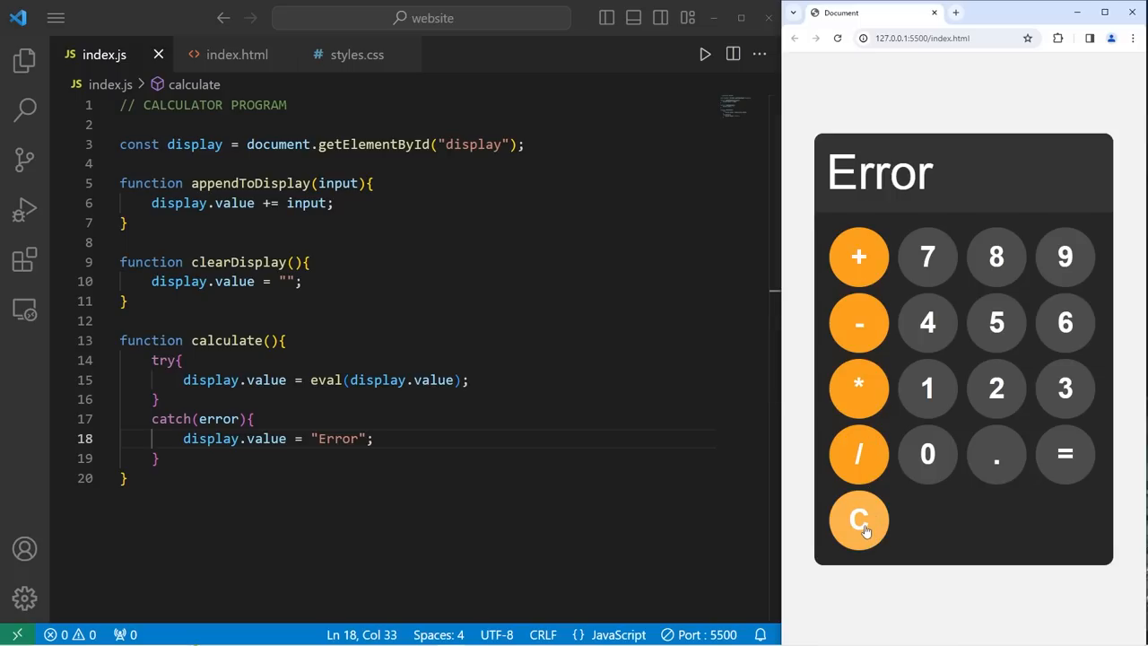
click(857, 520)
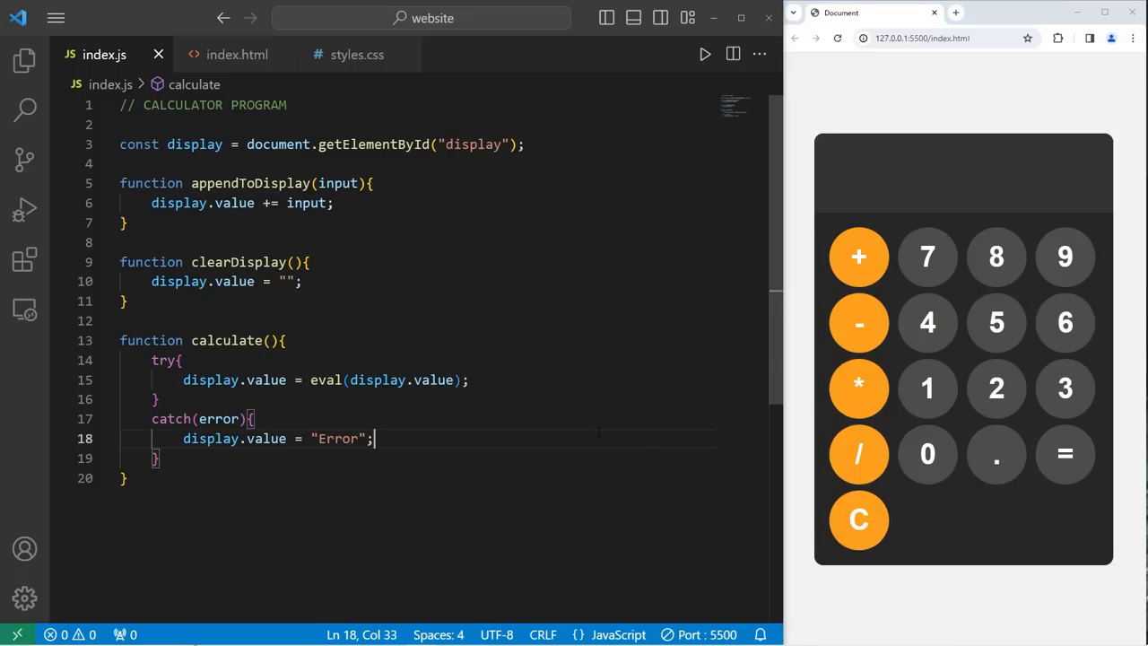
Enter 1+2+3 and evaluate it
click(927, 387)
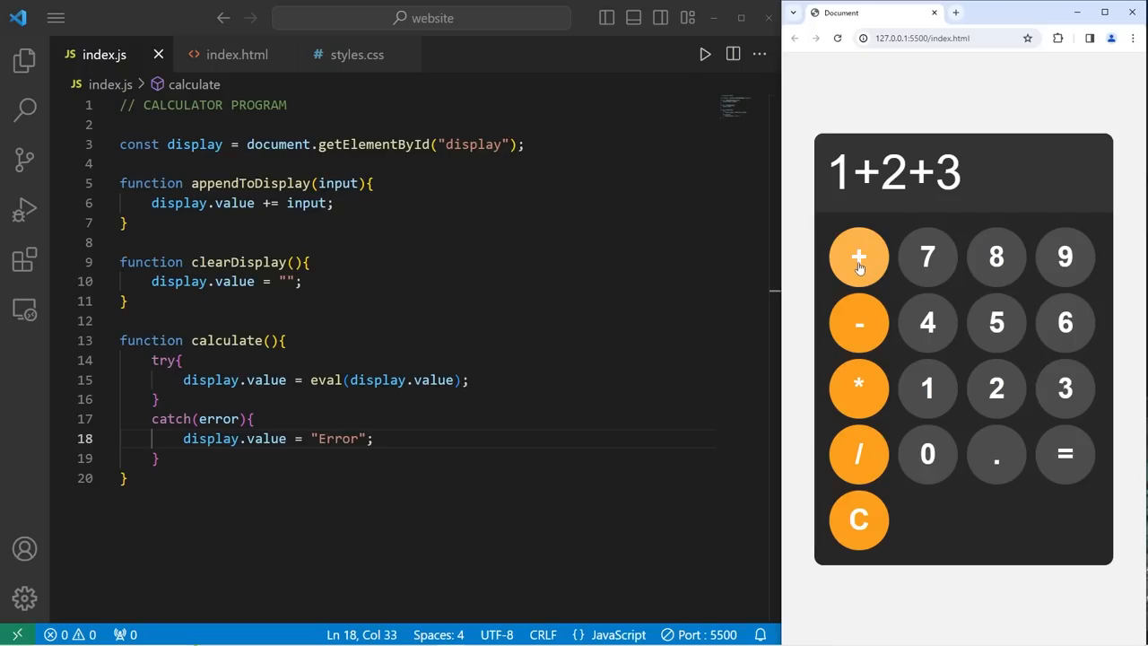
click(1065, 454)
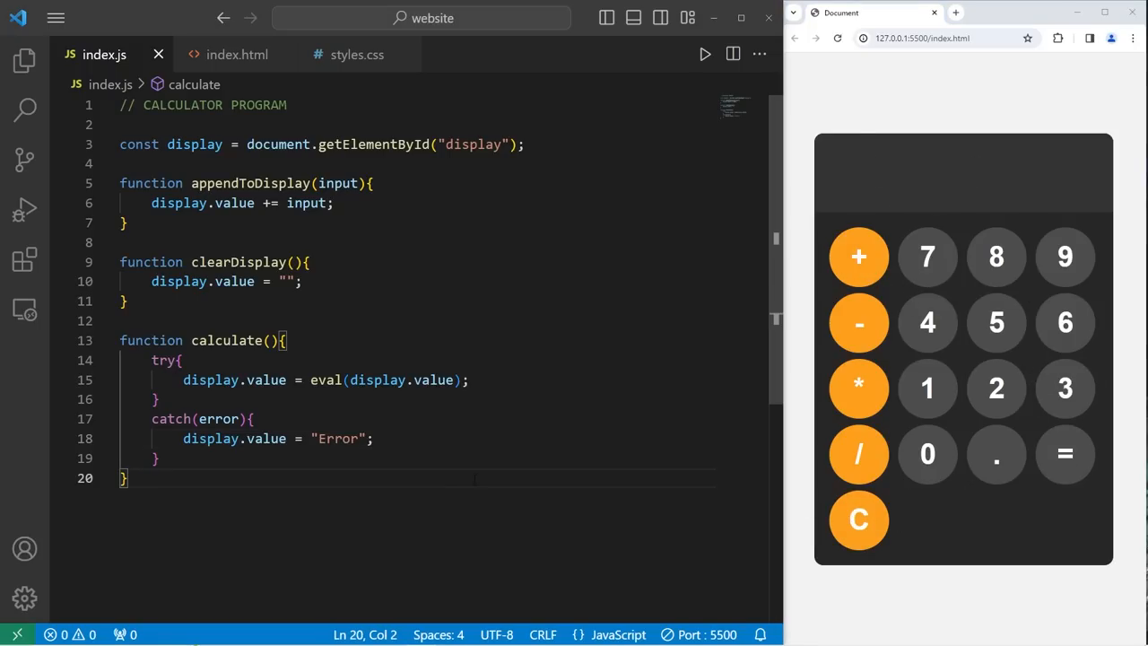
mouse_move(237, 54)
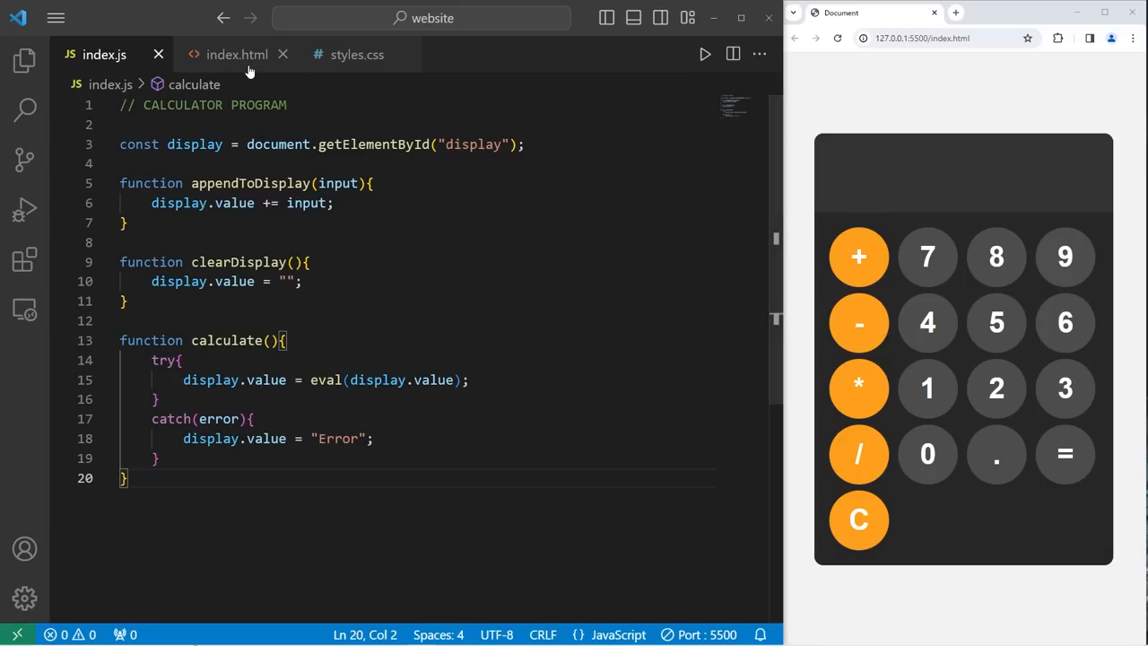